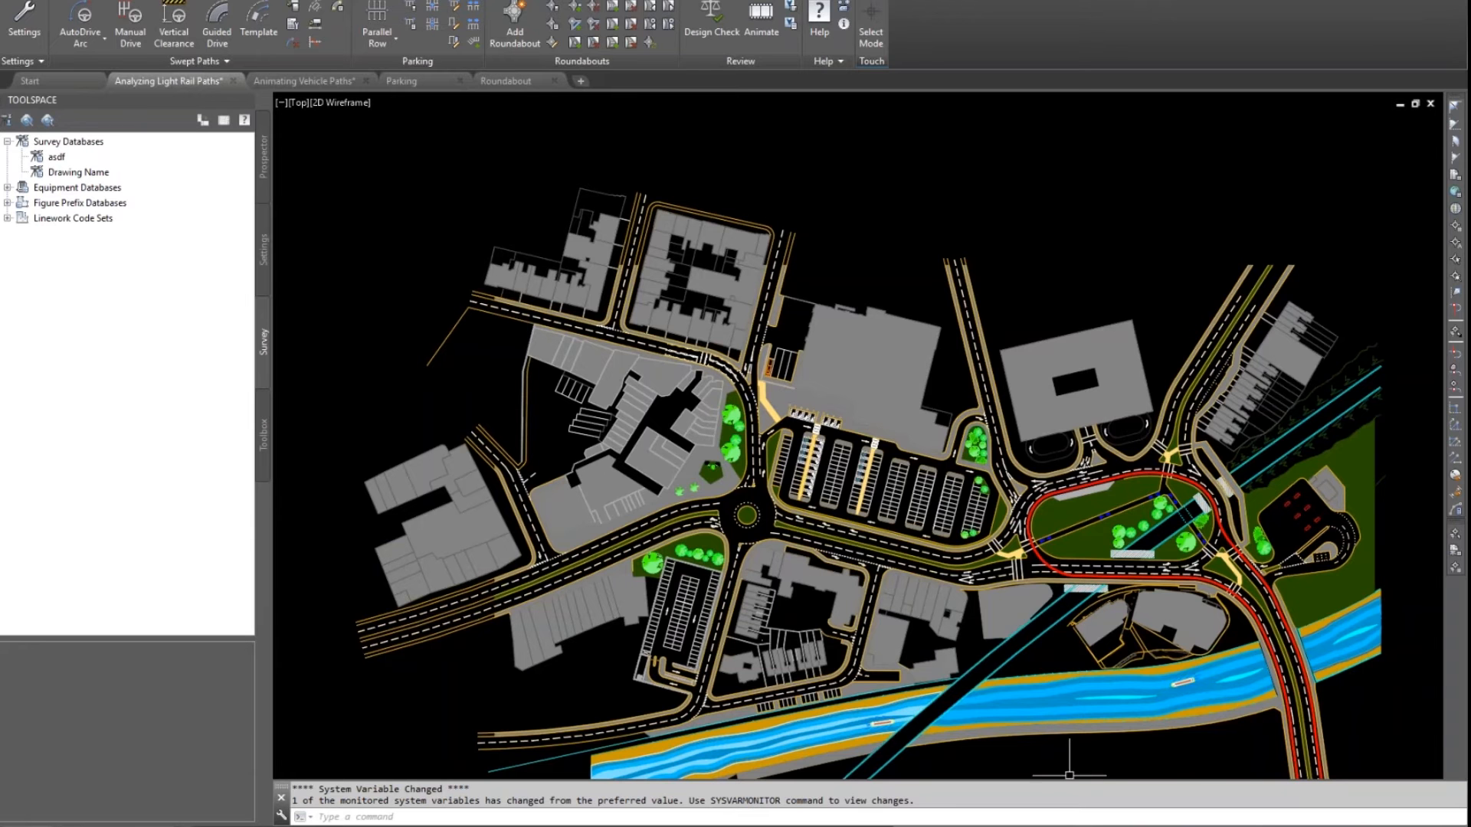
Step: Zoom in toward the roundabout's western approach to begin the AutoDrive
{"action": "scroll", "scroll_direction": "up", "scroll_amount": 3}
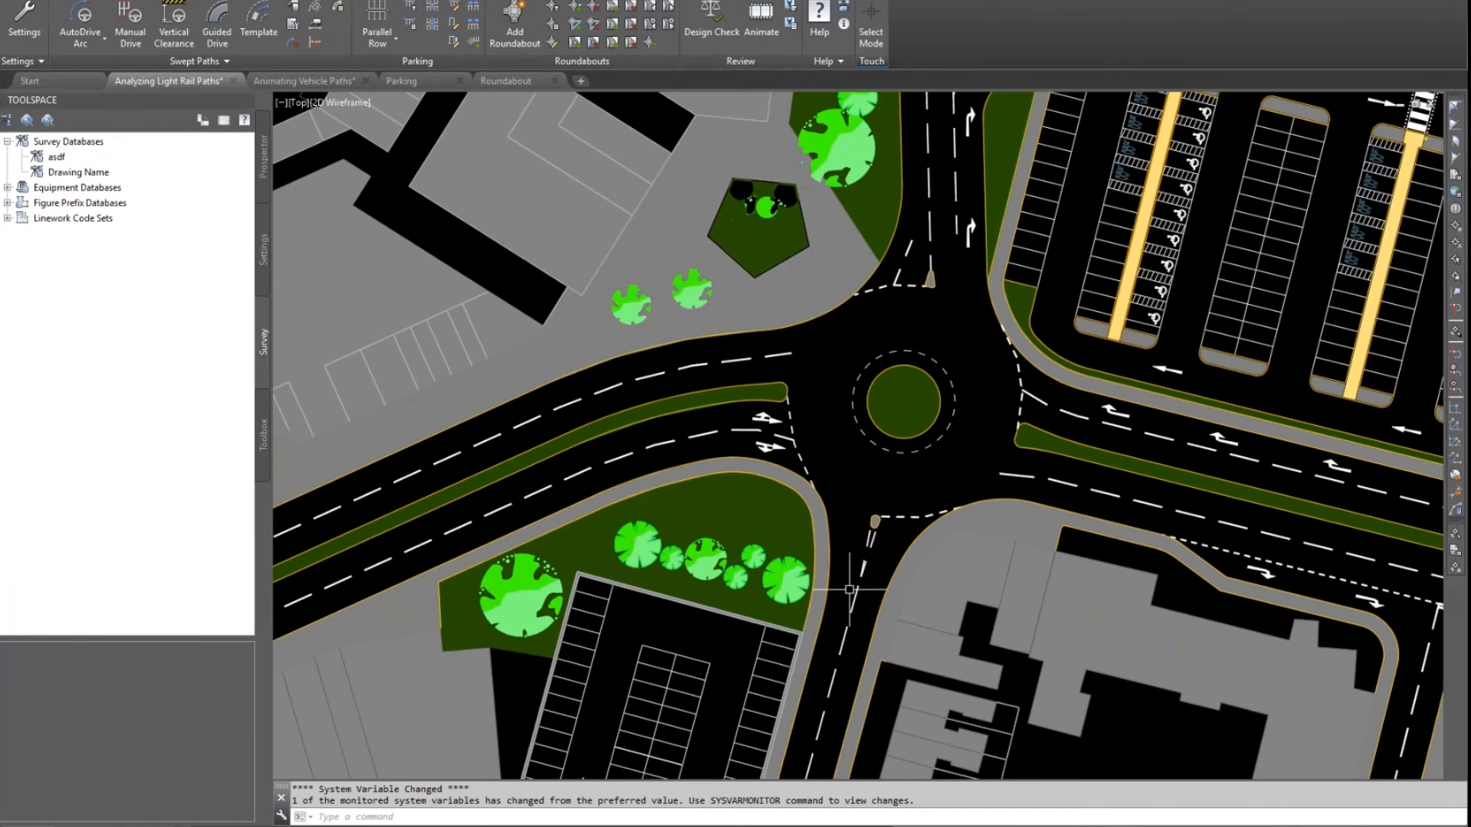
{"action": "mouse_move", "coordinate": [708, 476]}
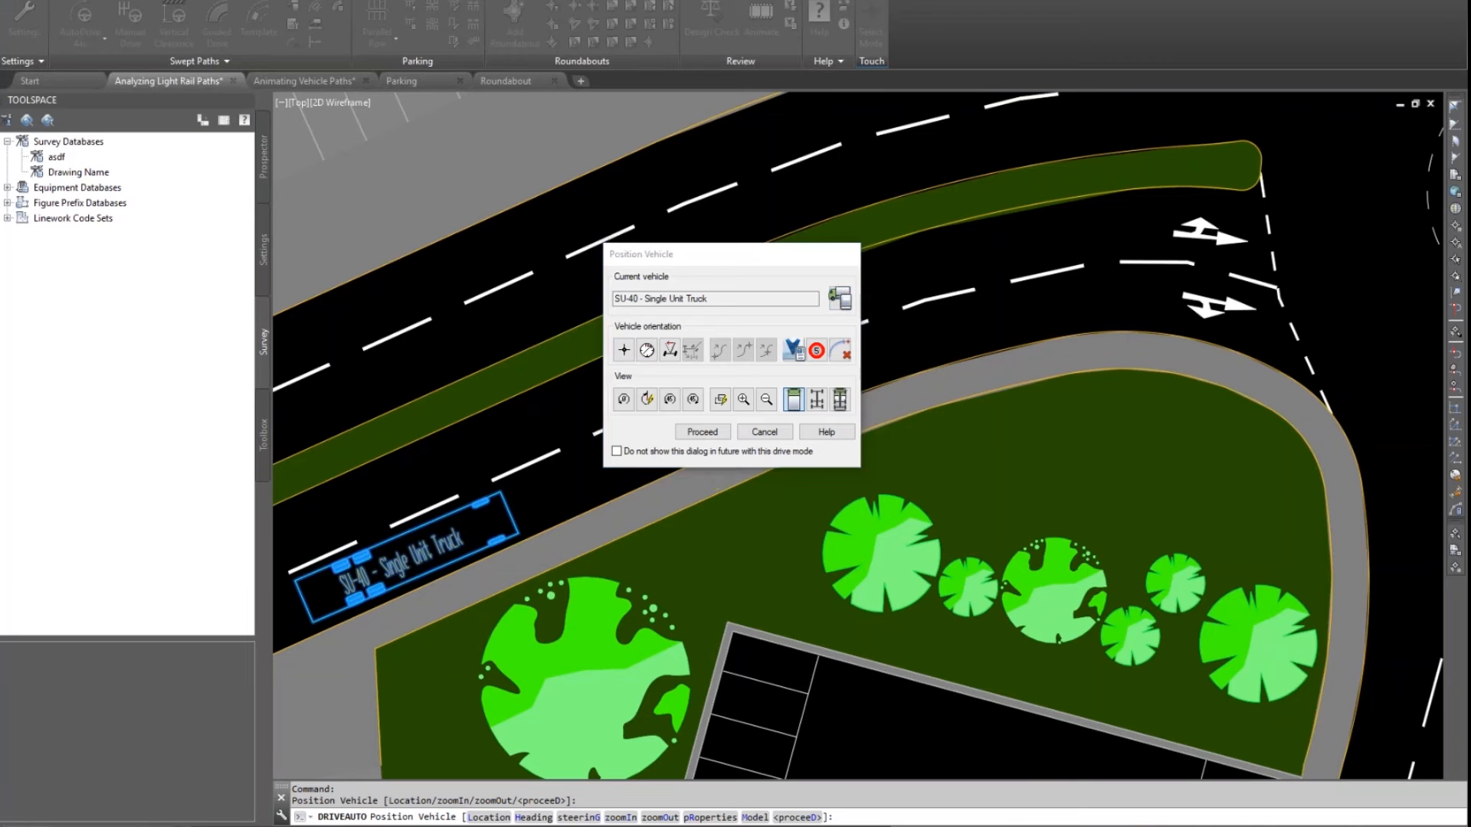
Step: In the Vehicle Library Explorer, preview AASHTO 2011 vehicles: P car, WB-62 and WB-67D trailers
{"action": "left_click", "coordinate": [840, 296]}
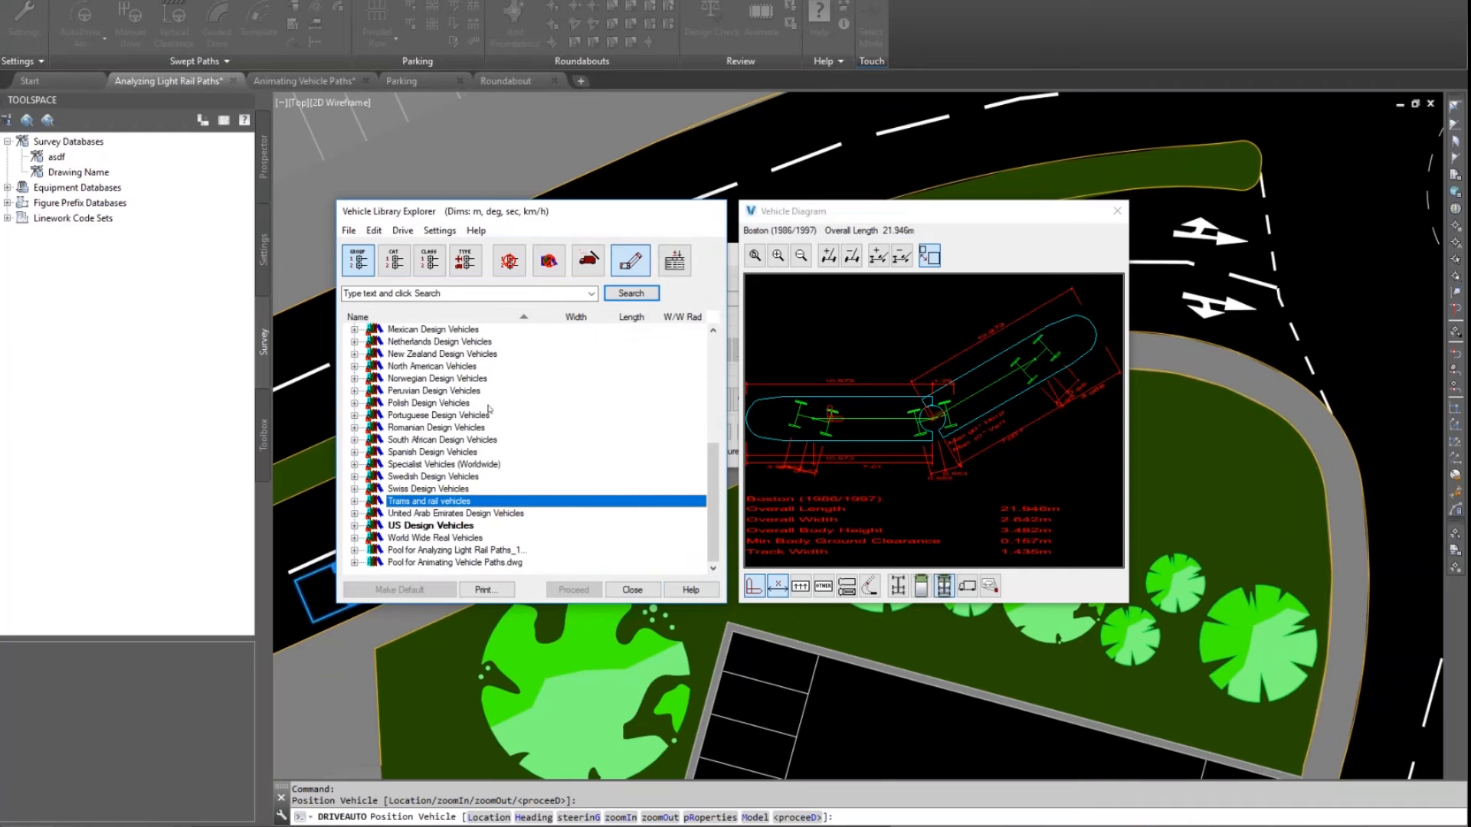
{"action": "left_click", "coordinate": [428, 525]}
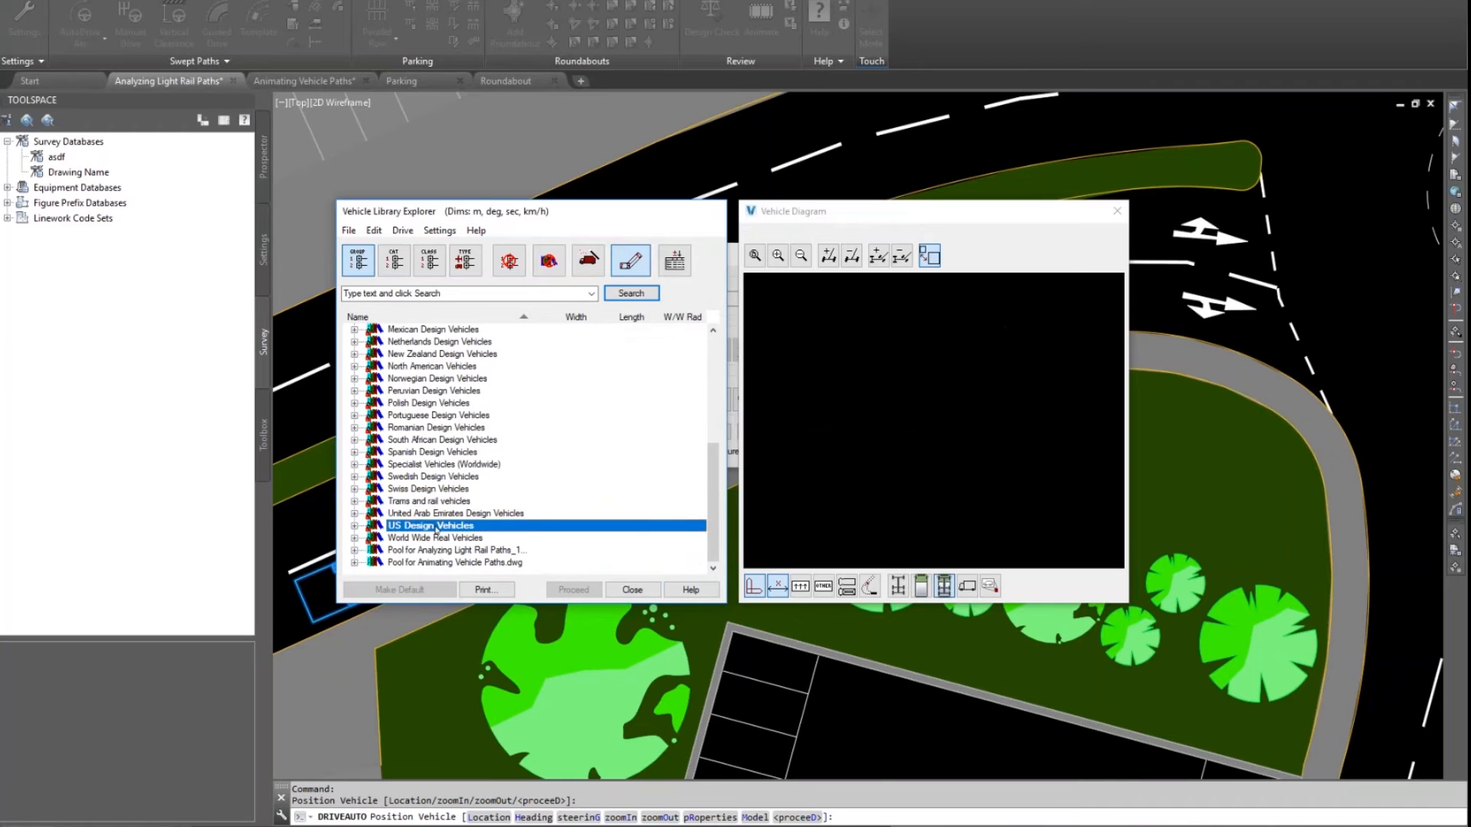
{"action": "left_click", "coordinate": [354, 526]}
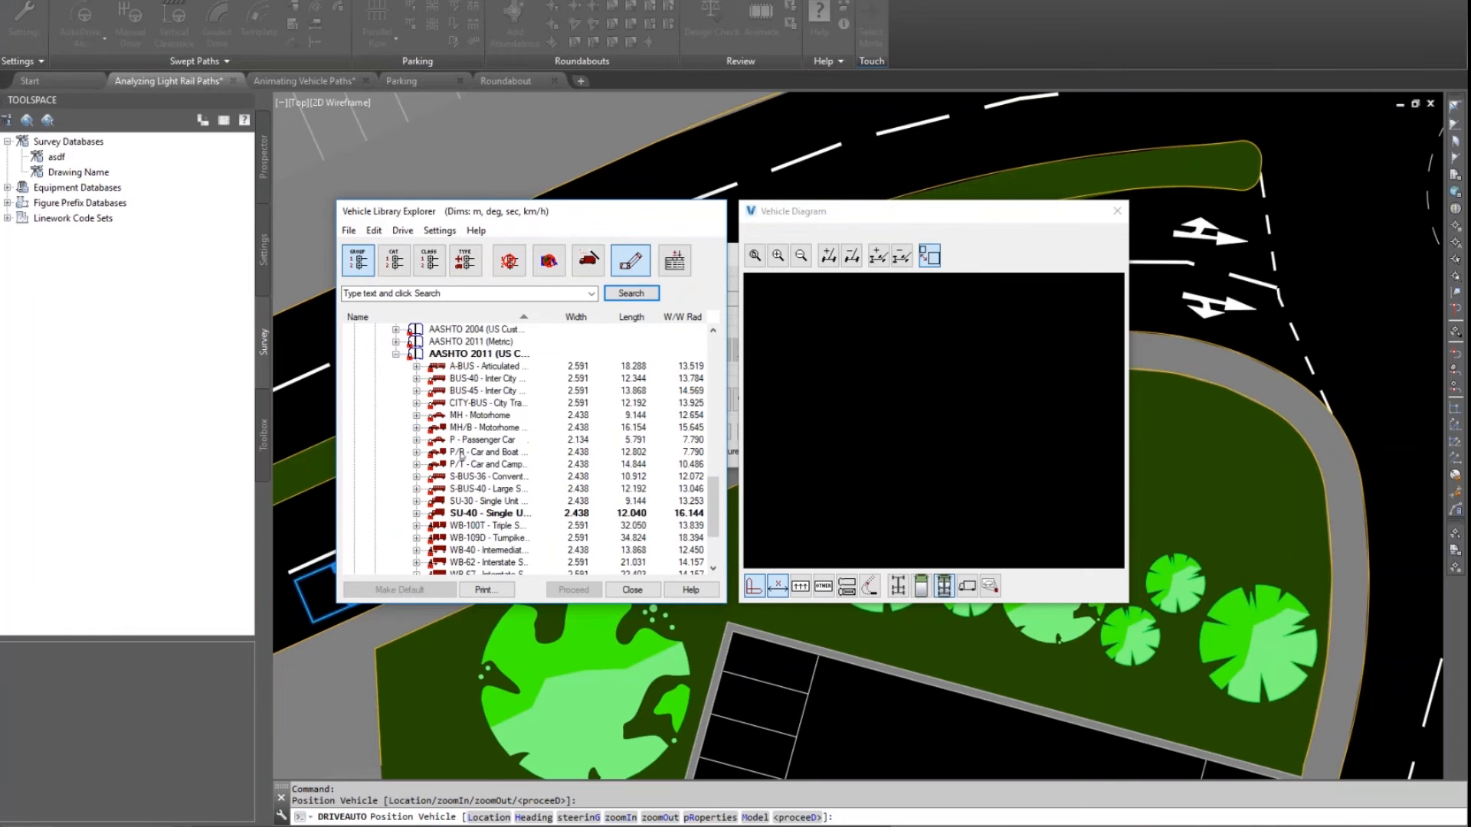
{"action": "left_click", "coordinate": [478, 354]}
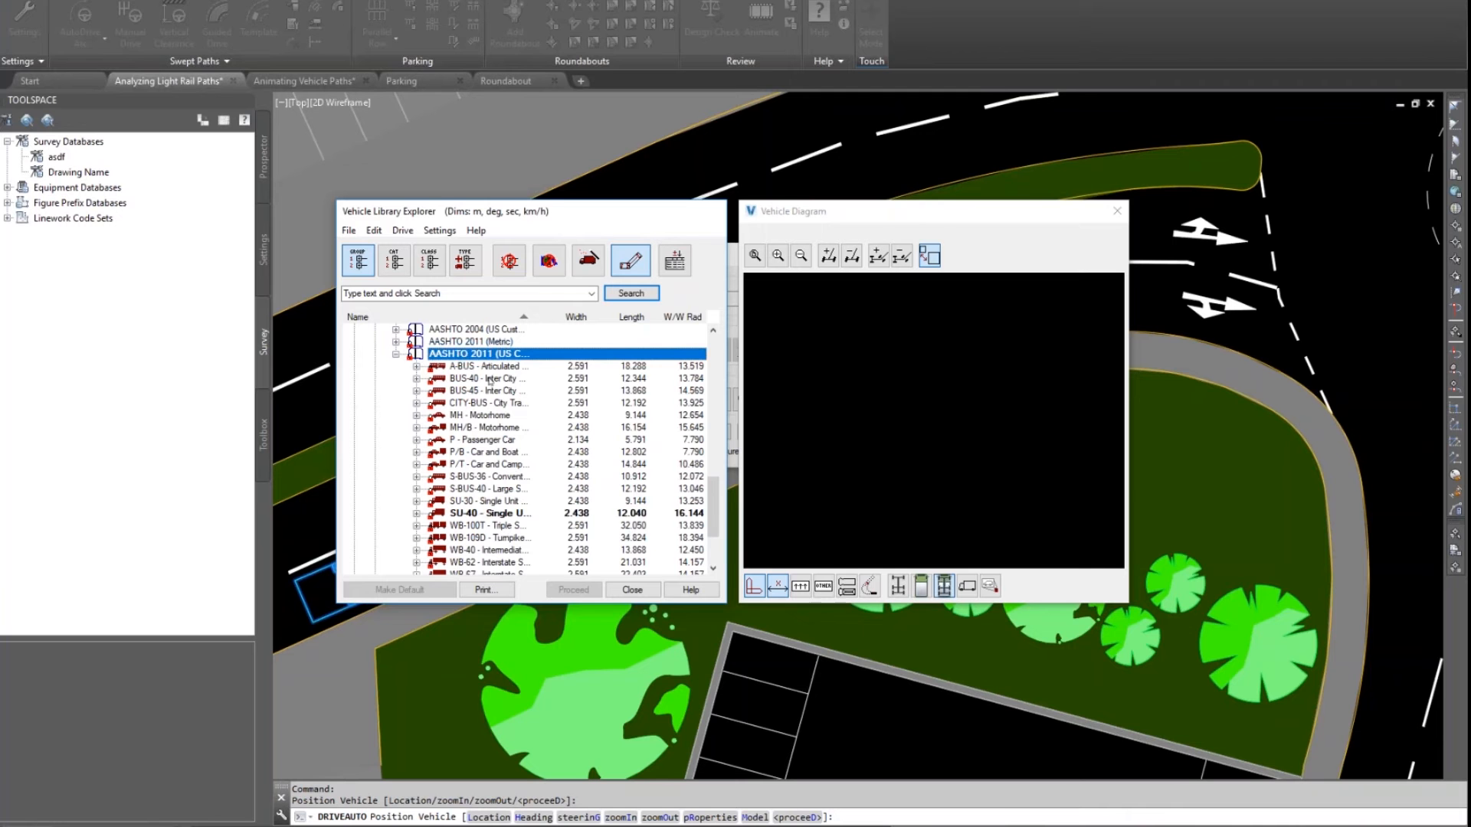
{"action": "left_click", "coordinate": [482, 403]}
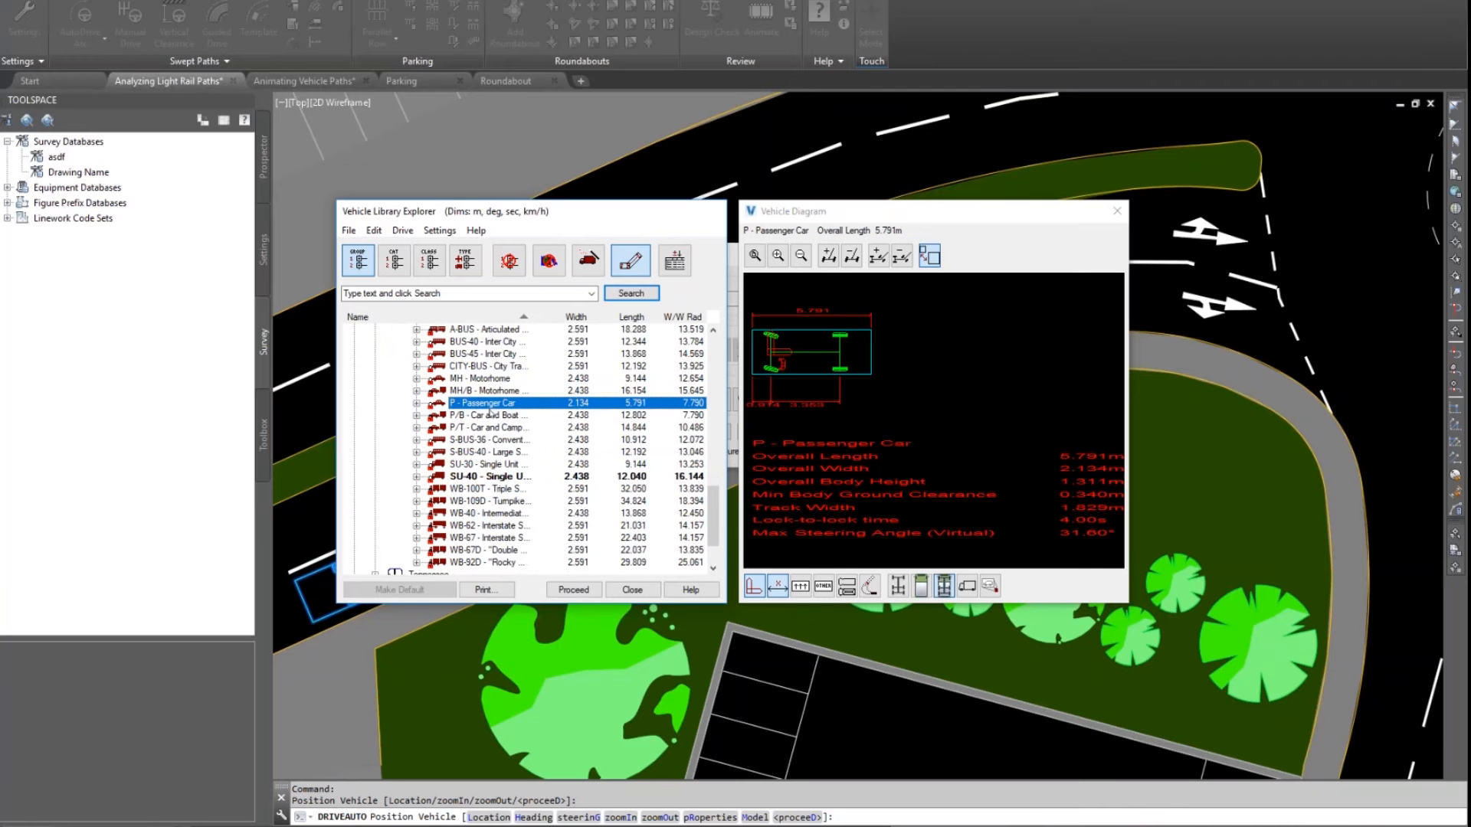
{"action": "left_click", "coordinate": [486, 526]}
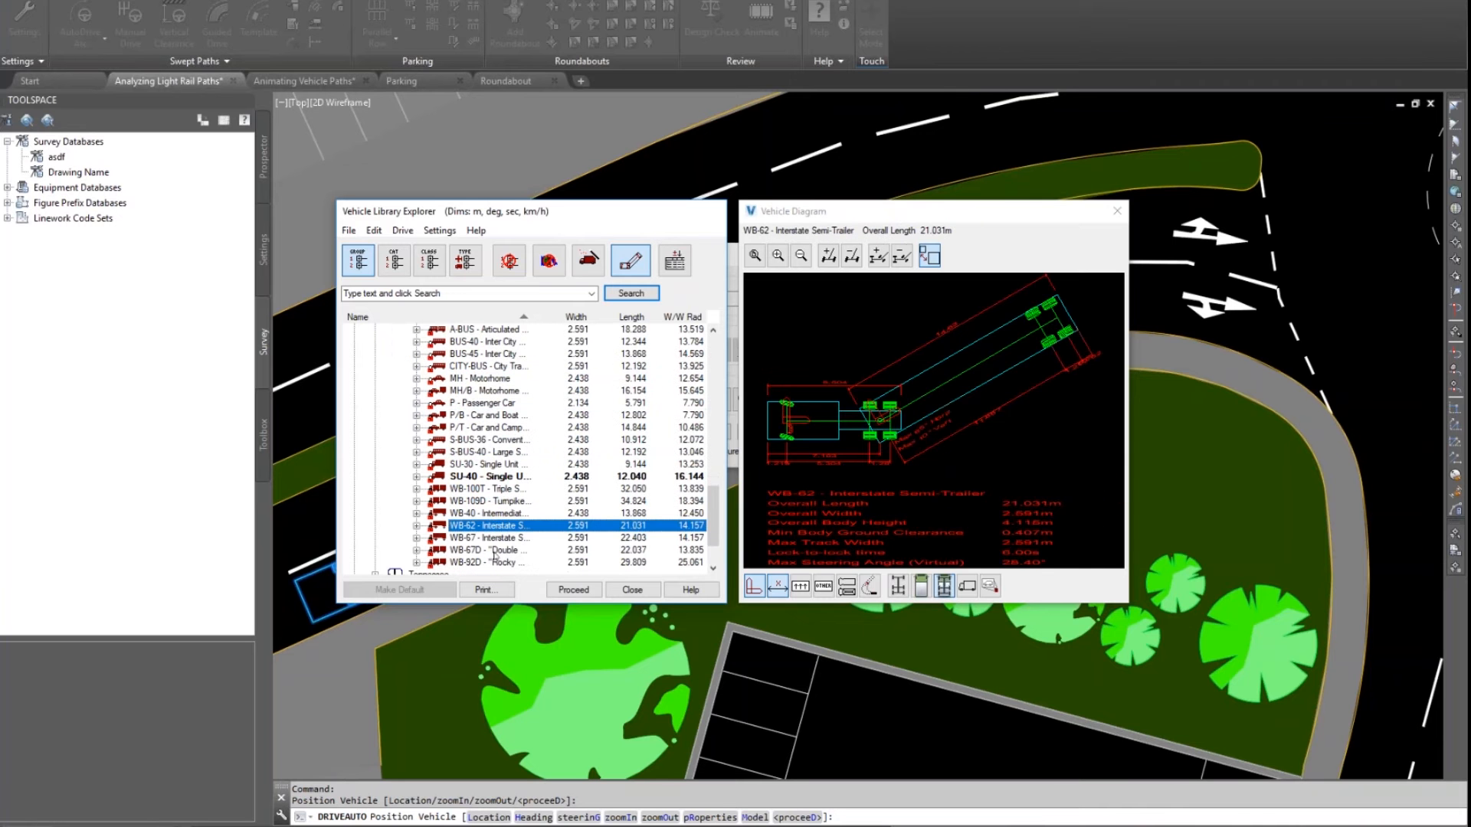
{"action": "left_click", "coordinate": [483, 550]}
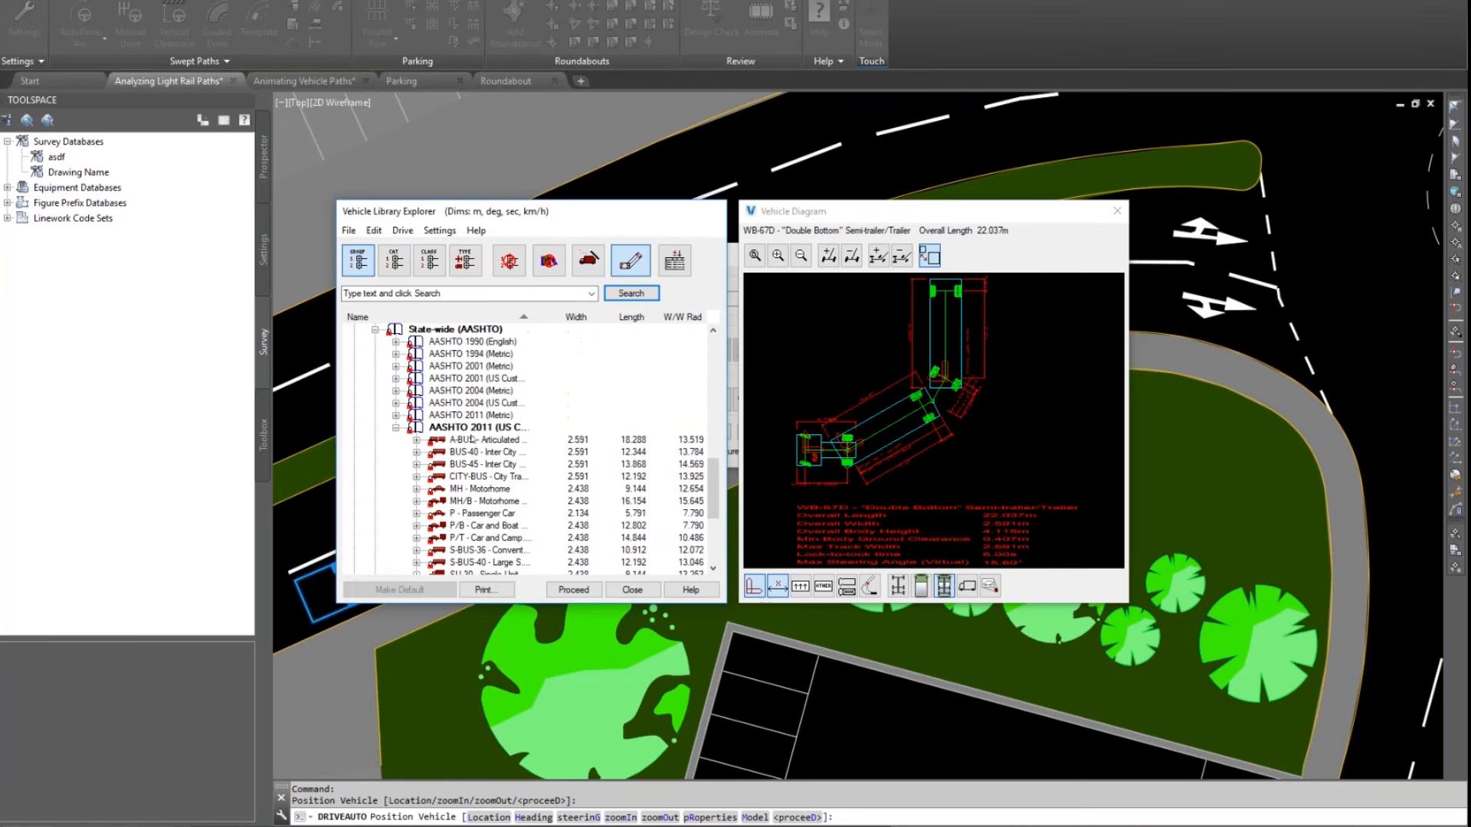
Step: Browse the Israeli WB-12 semi-trailer, Italian library and the Antonov AN-225 aircraft
{"action": "scroll", "scroll_direction": "down", "scroll_amount": 3}
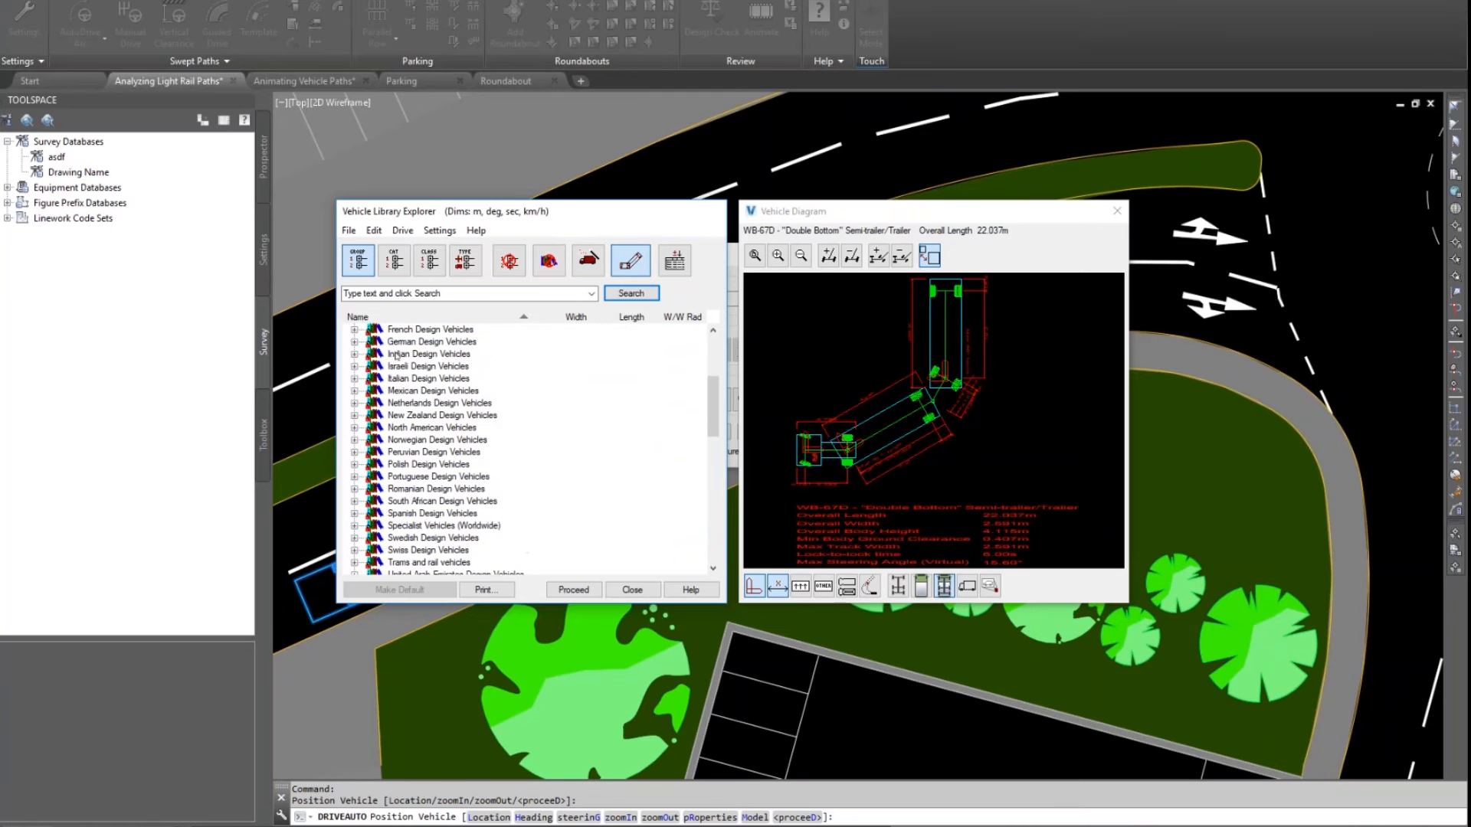
{"action": "left_click", "coordinate": [428, 366]}
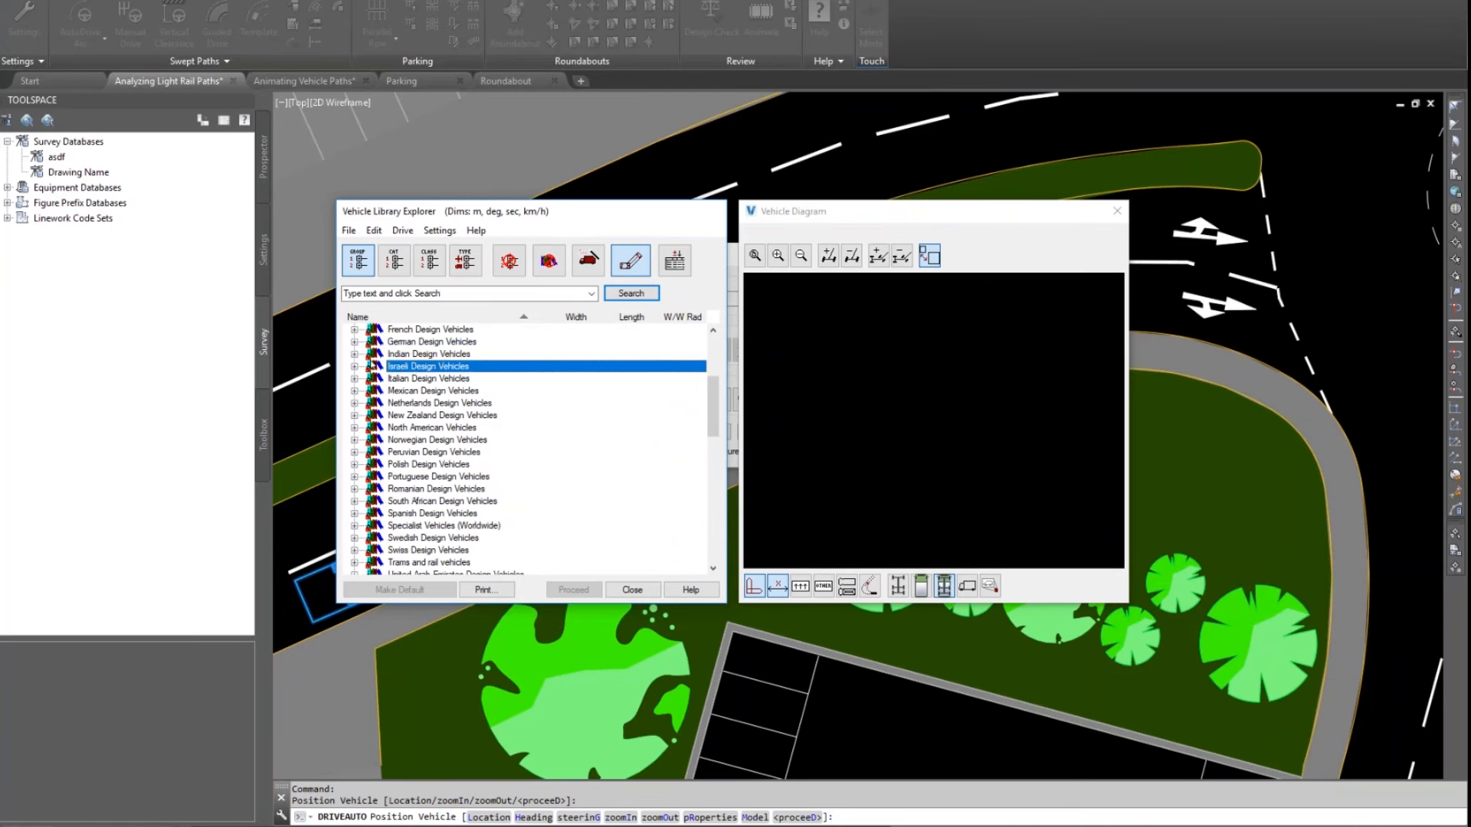
{"action": "left_click", "coordinate": [354, 366]}
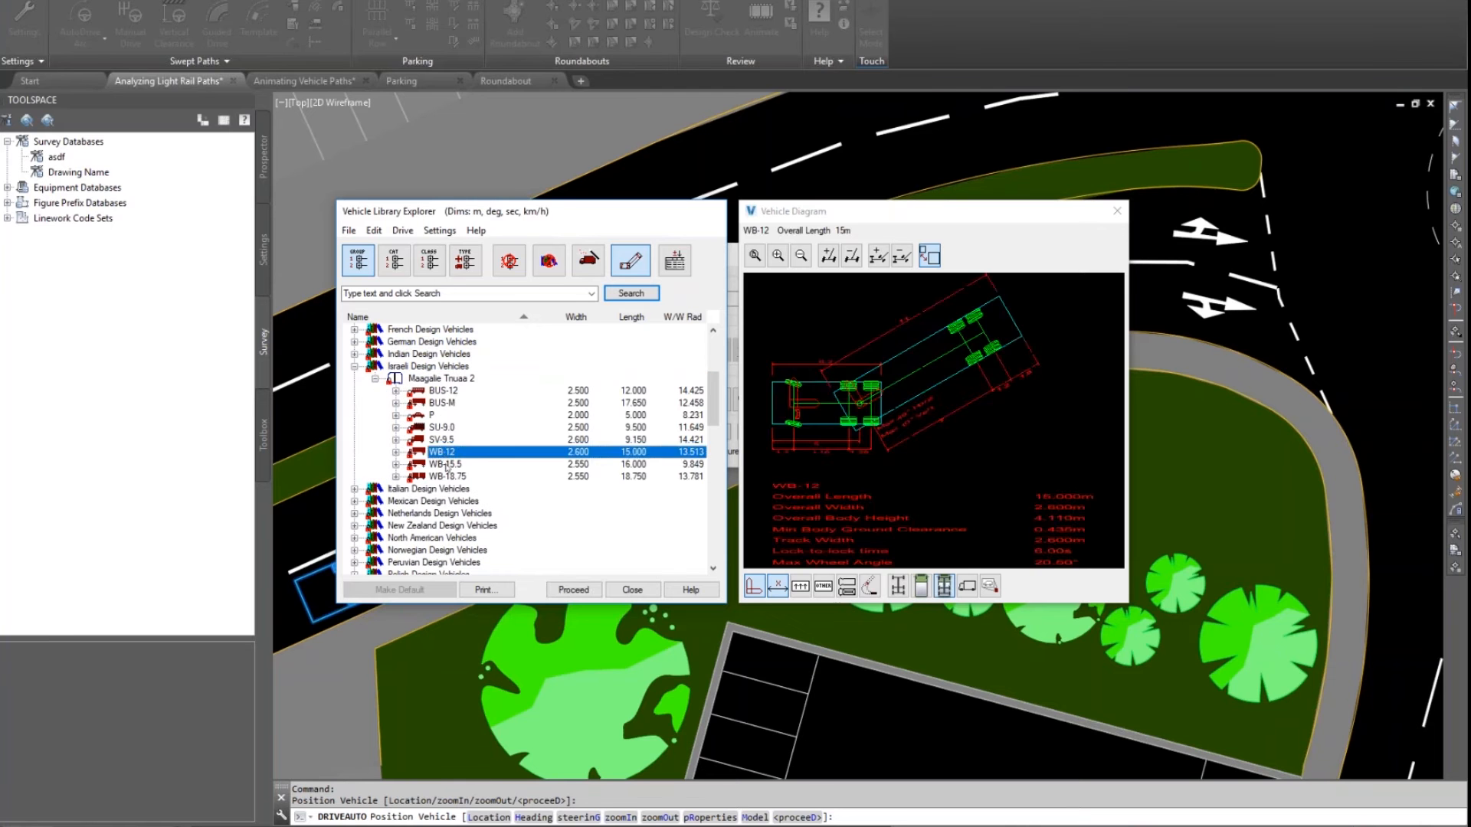
{"action": "left_click", "coordinate": [427, 488]}
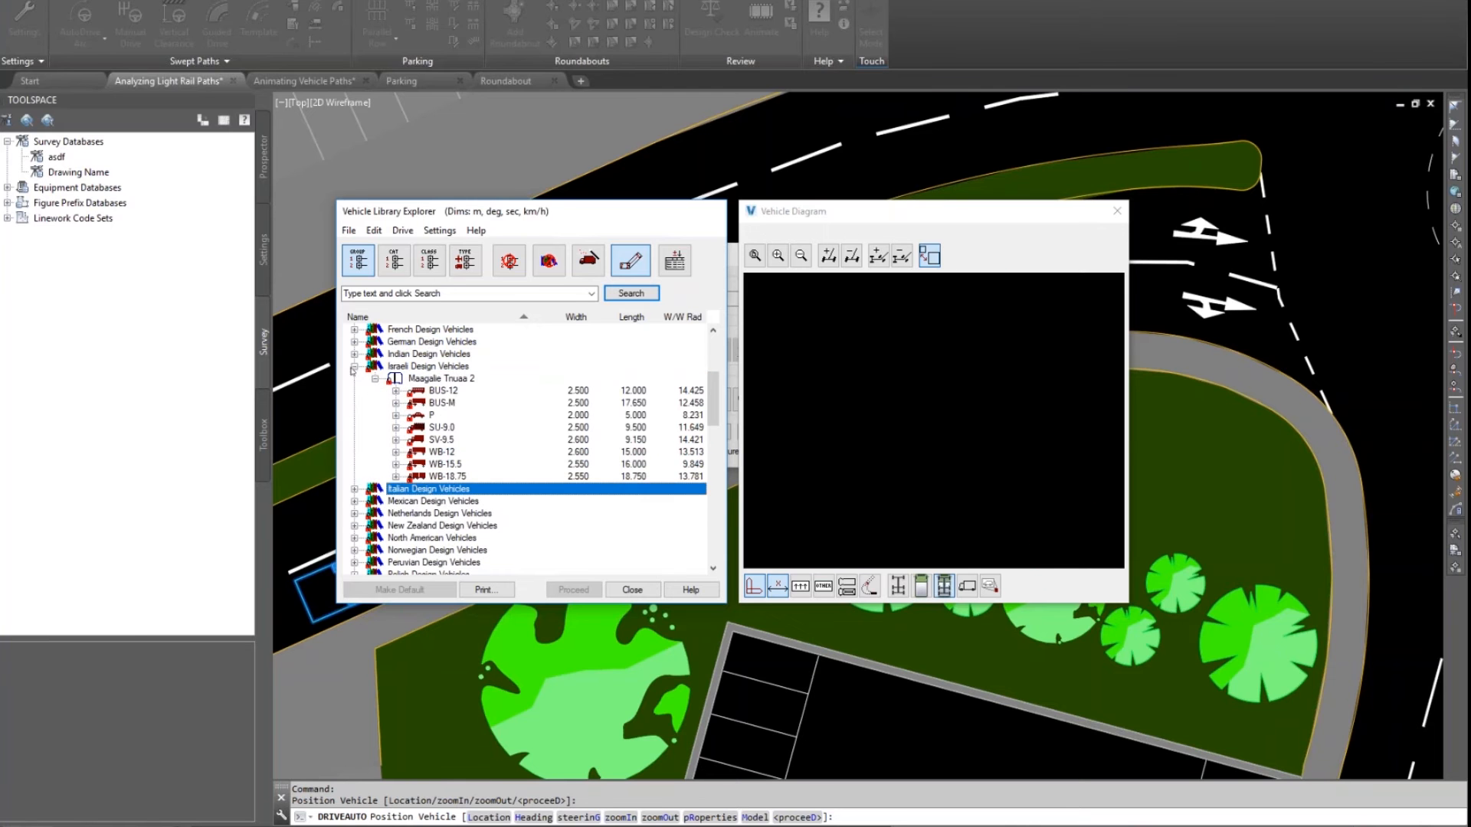
{"action": "left_click", "coordinate": [375, 379]}
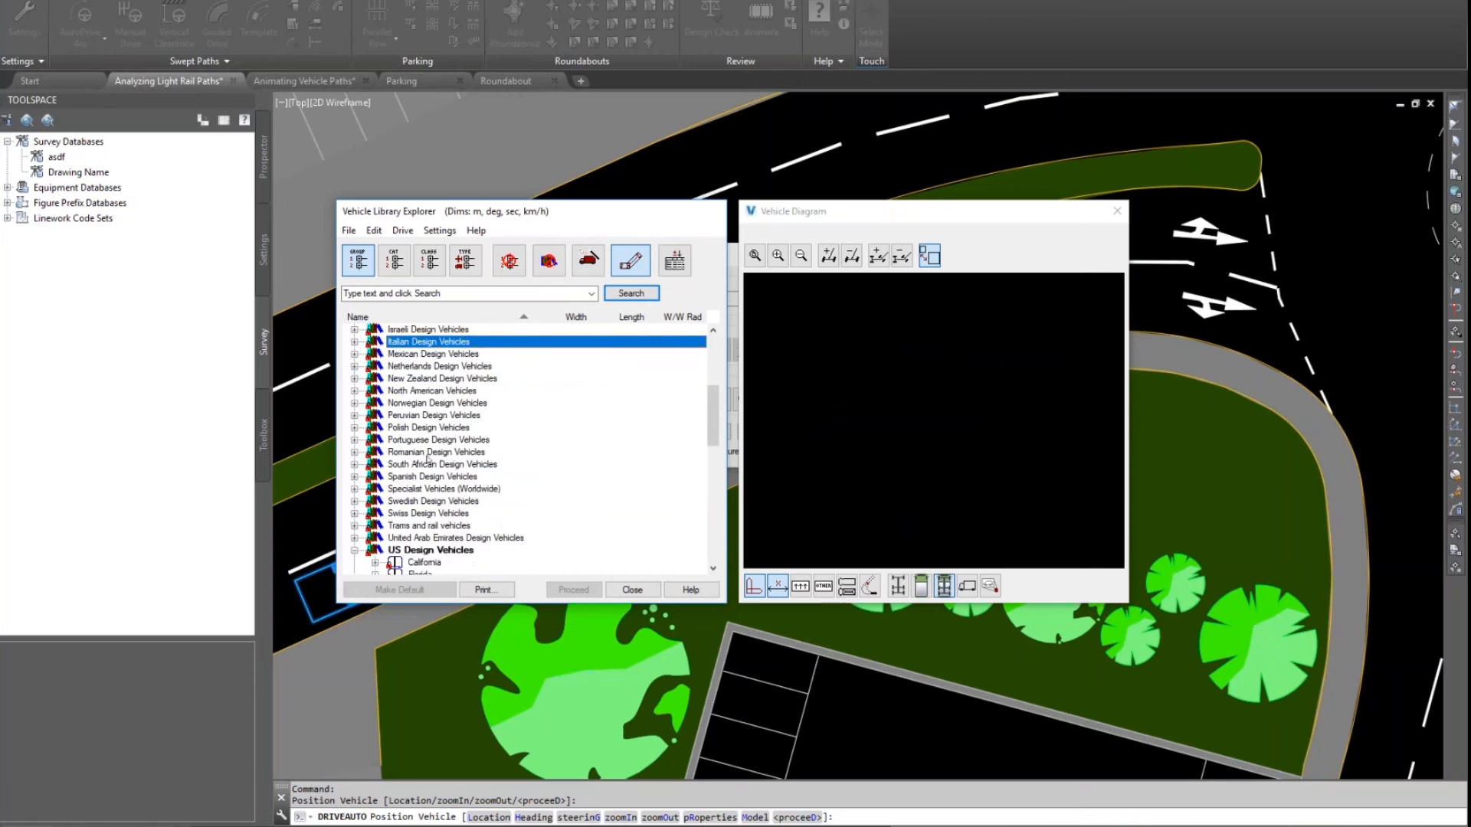
{"action": "scroll", "scroll_direction": "up", "scroll_amount": 3}
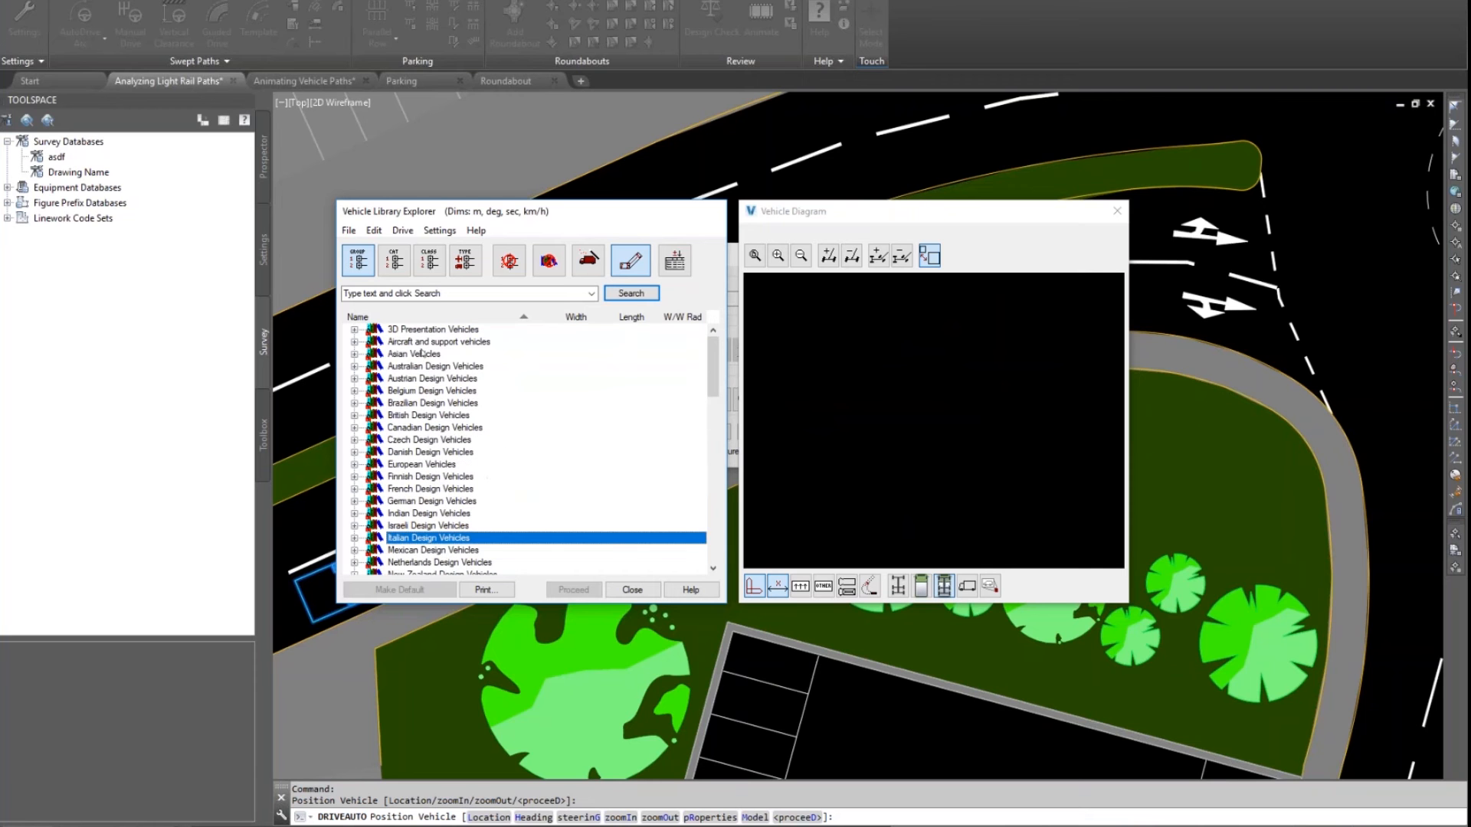
{"action": "left_click", "coordinate": [354, 342]}
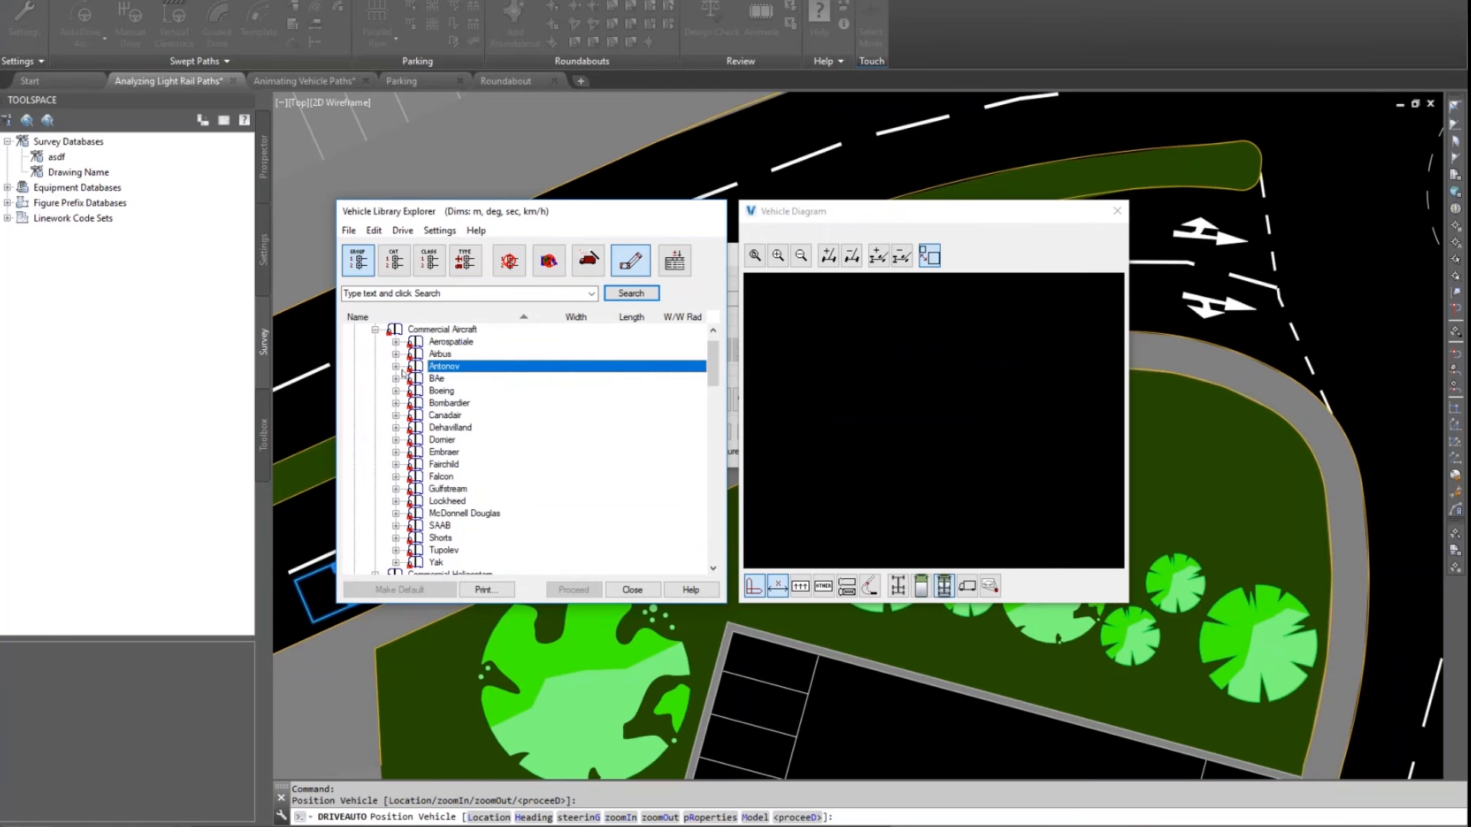
{"action": "left_click", "coordinate": [479, 391]}
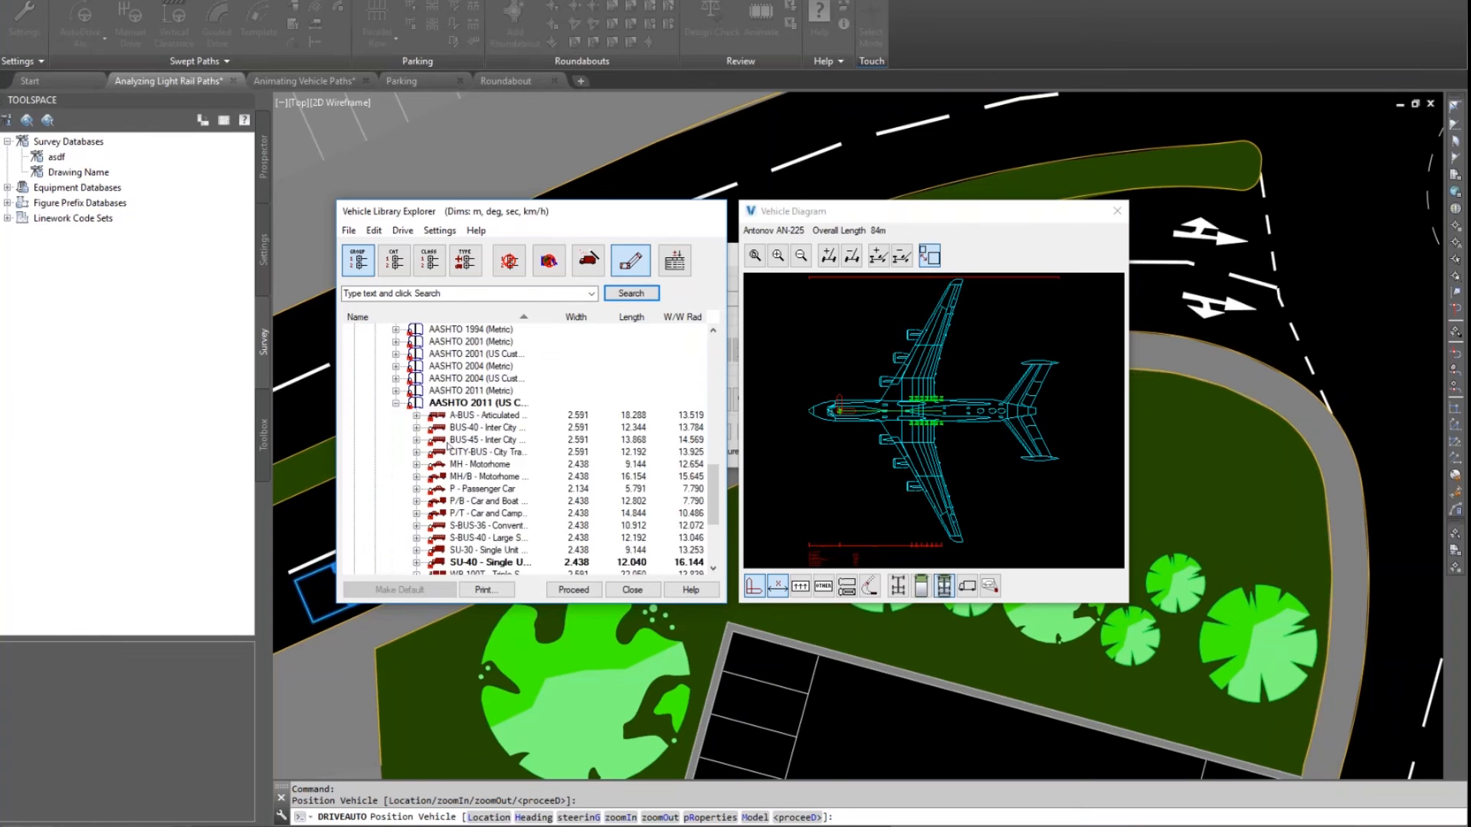
Step: Settle on the WB-40 intermediate semi-trailer as the drive vehicle
{"action": "scroll", "scroll_direction": "down", "scroll_amount": 3}
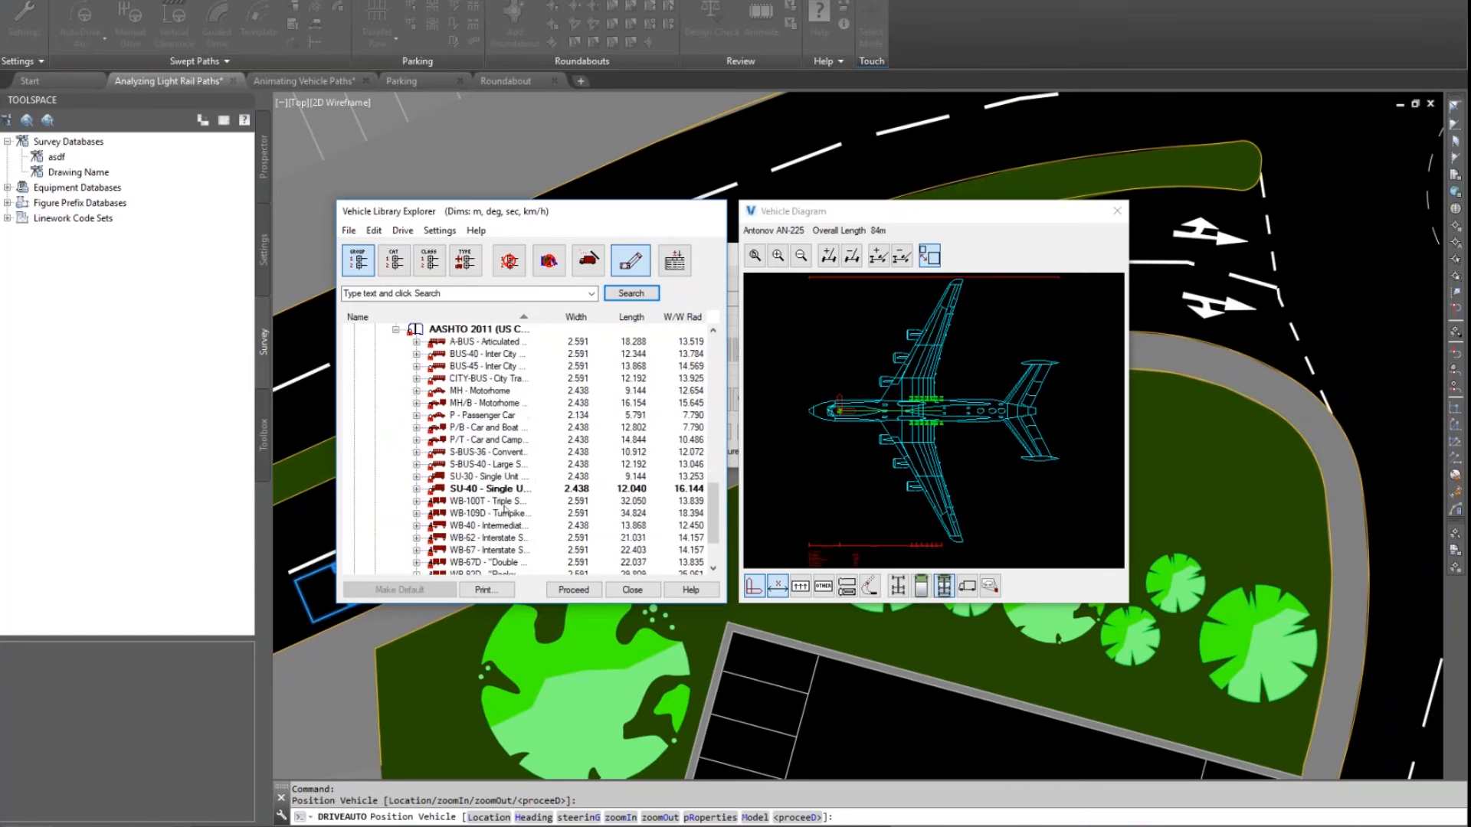
{"action": "left_click", "coordinate": [486, 488]}
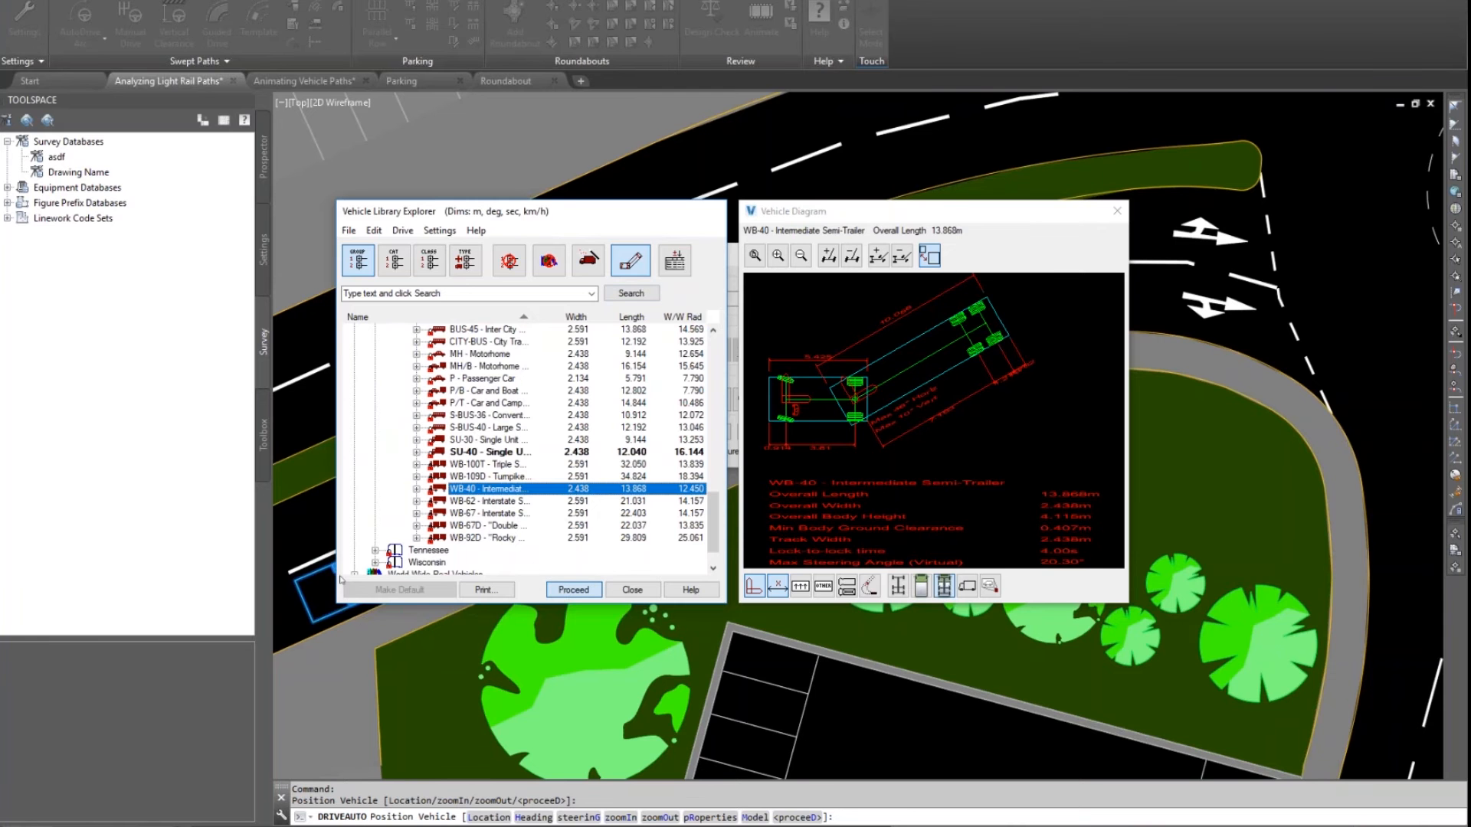
Step: Confirm the WB-40 and place it on the west arm to start the swept path
{"action": "left_click", "coordinate": [571, 588]}
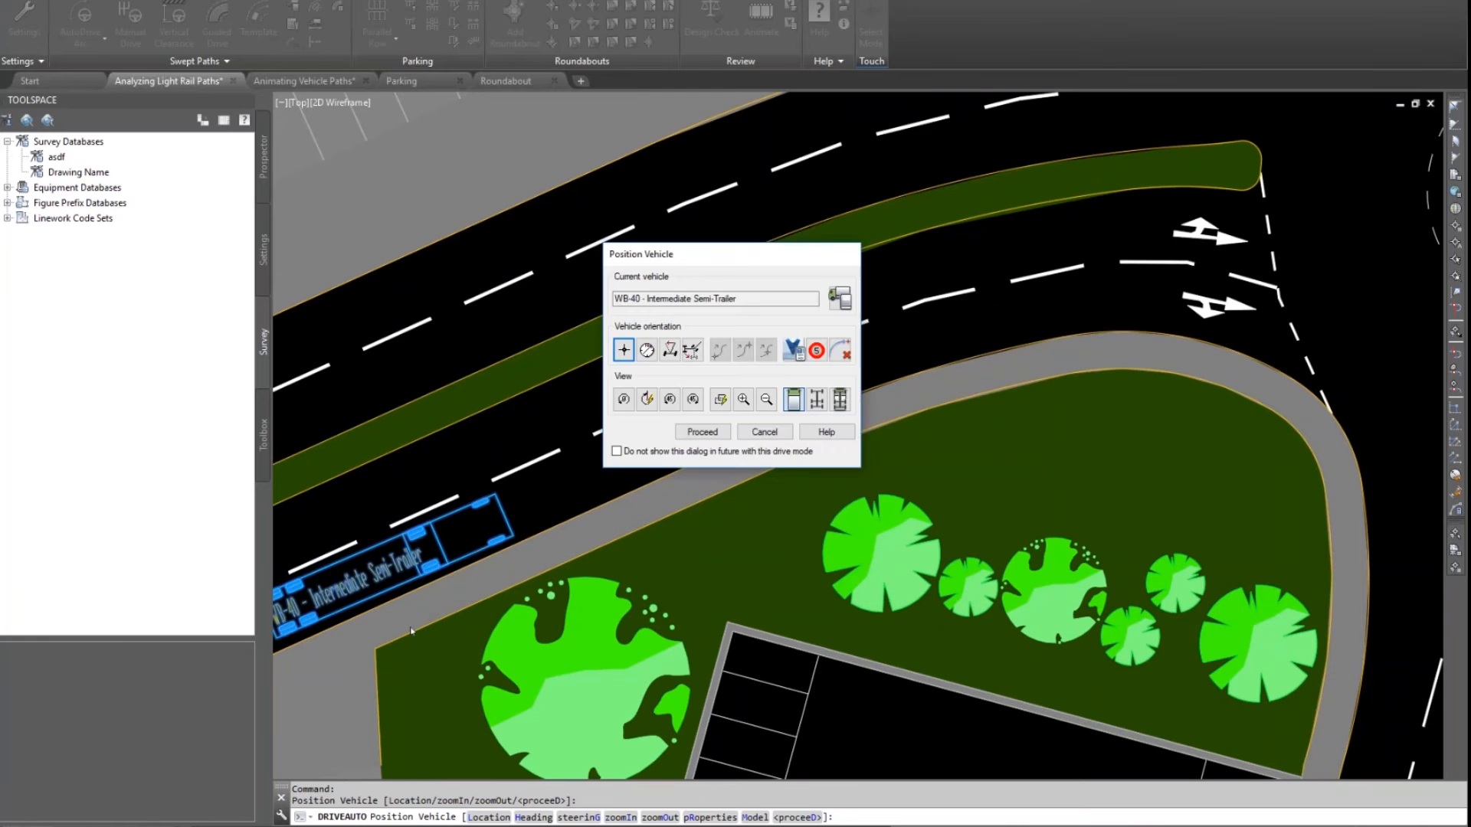
{"action": "mouse_move", "coordinate": [432, 637]}
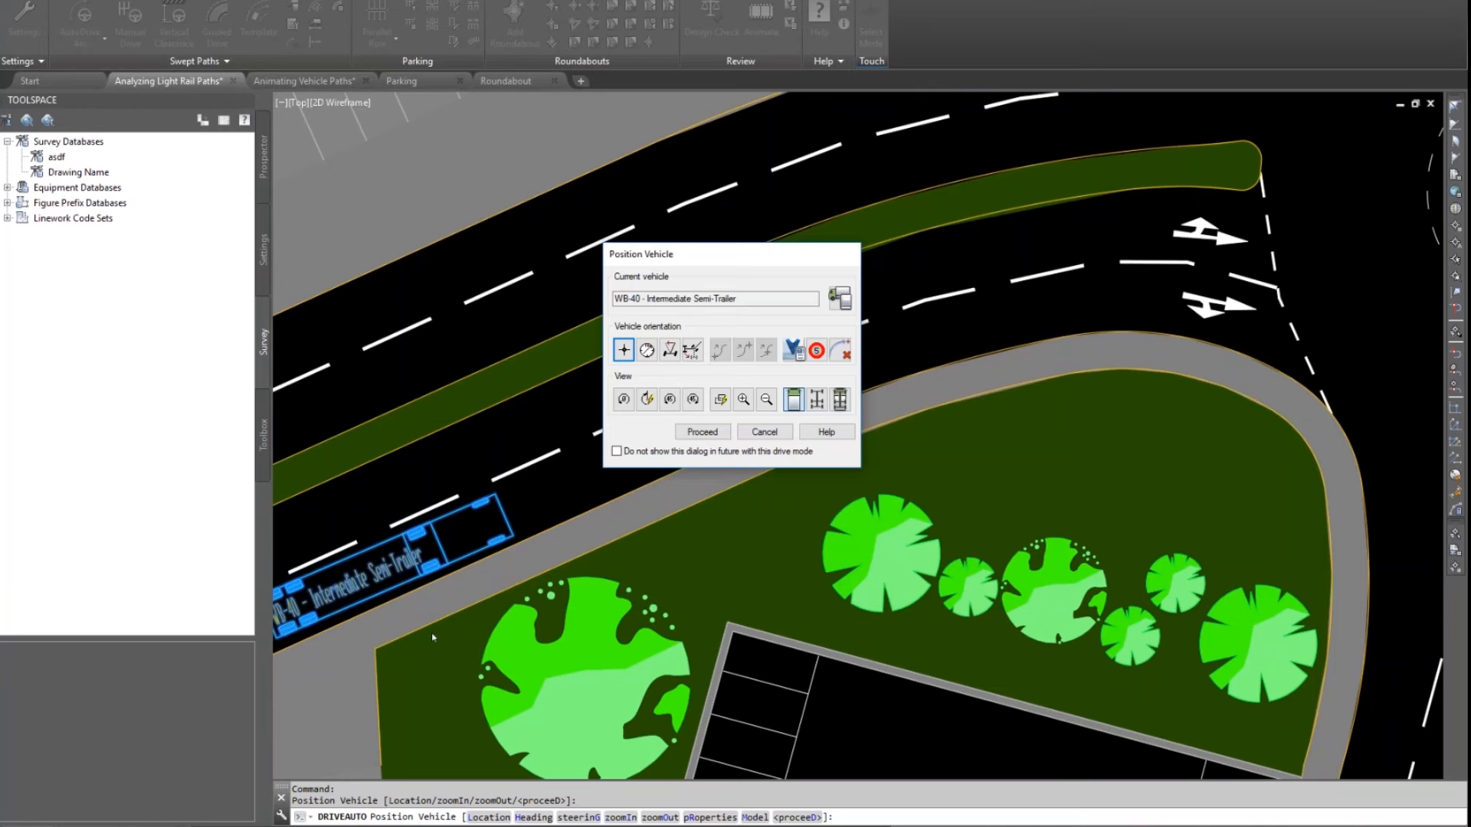
{"action": "mouse_move", "coordinate": [763, 432]}
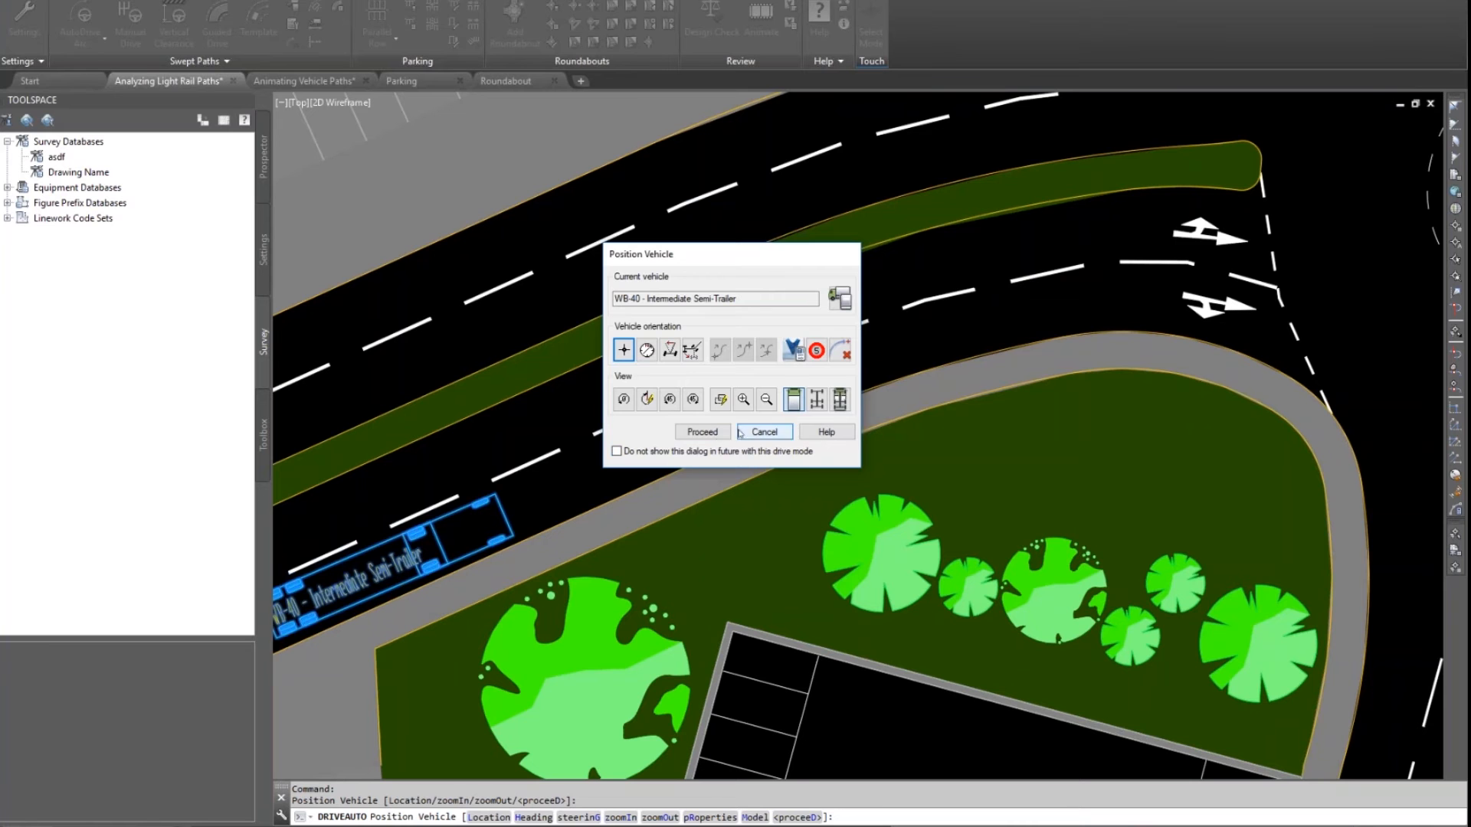
{"action": "left_click", "coordinate": [700, 432]}
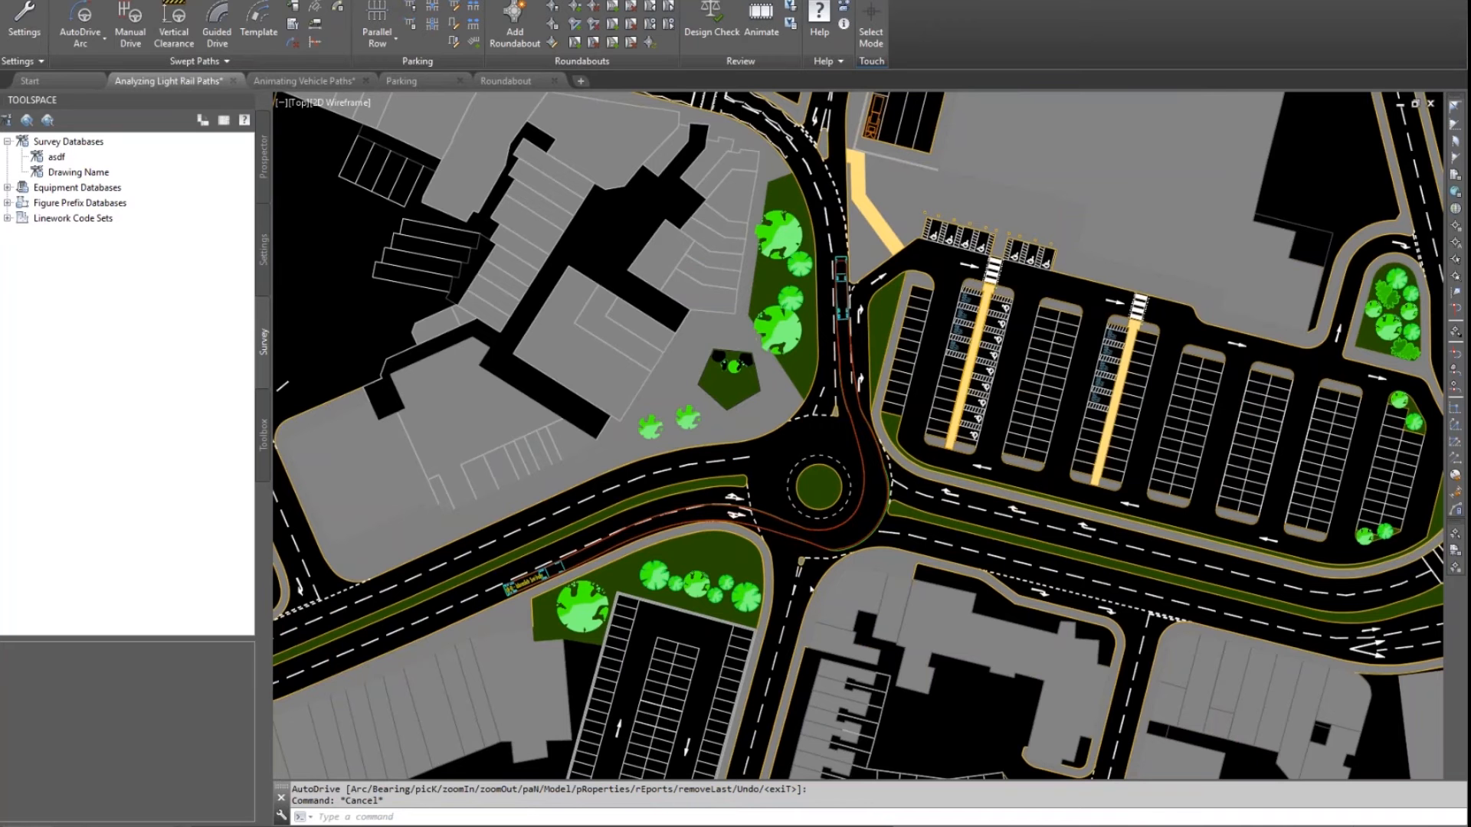
Step: Decline saving the crashed drawing and dismiss the Drawing Recovery notice to reach Drawing1
{"action": "left_click", "coordinate": [762, 18]}
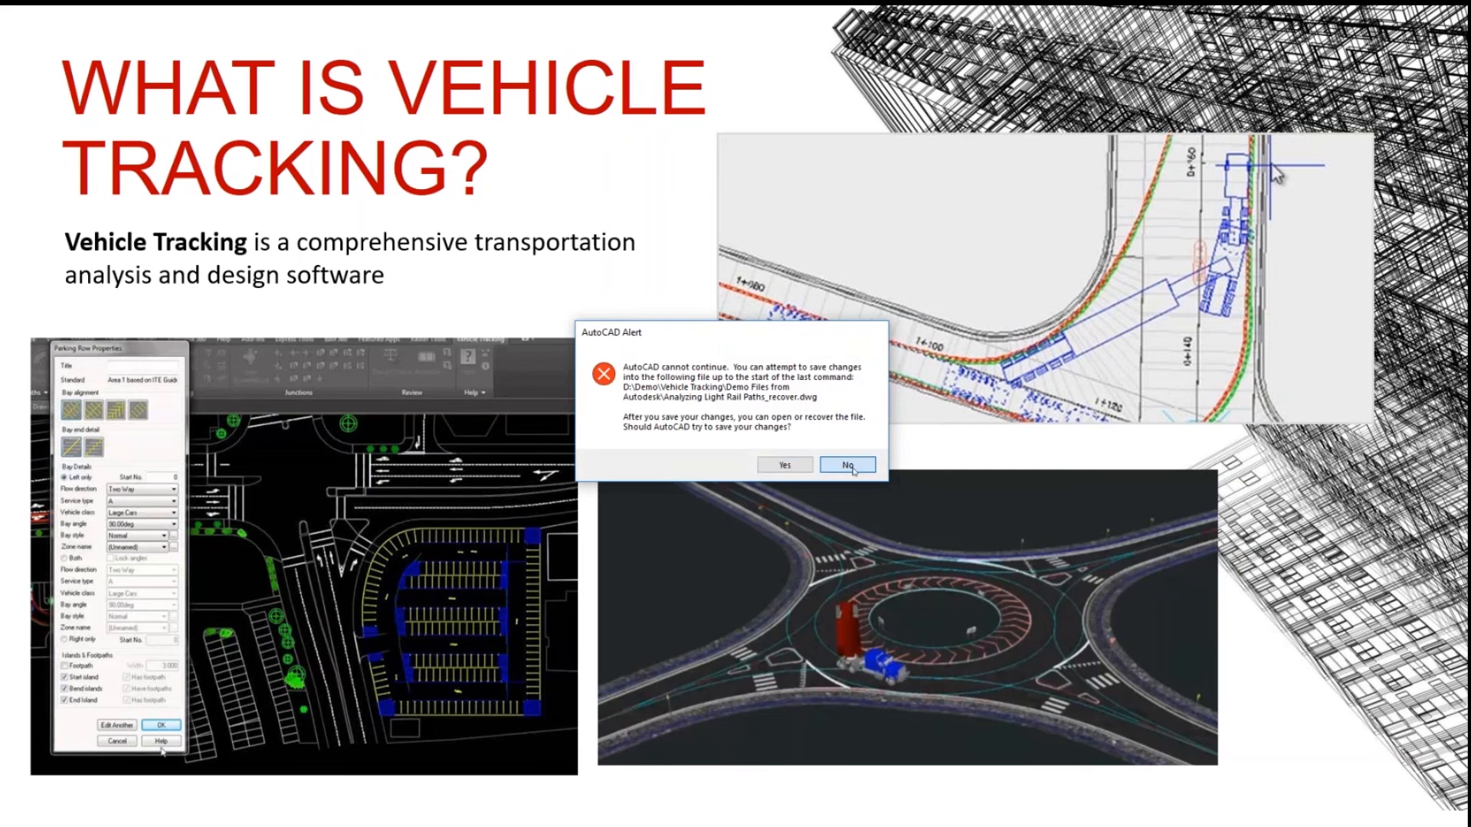
{"action": "left_click", "coordinate": [846, 464]}
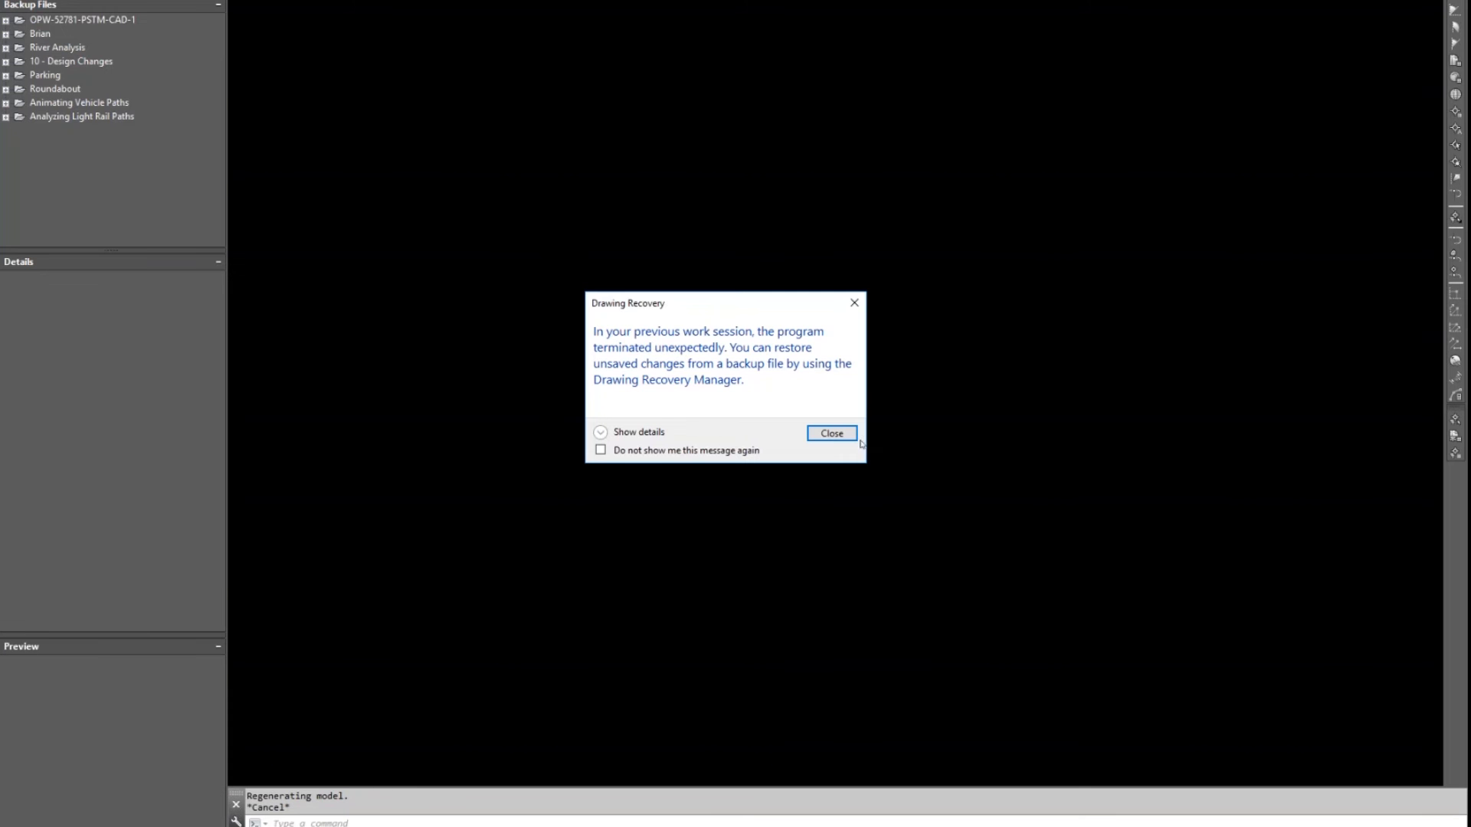
{"action": "left_click", "coordinate": [829, 432]}
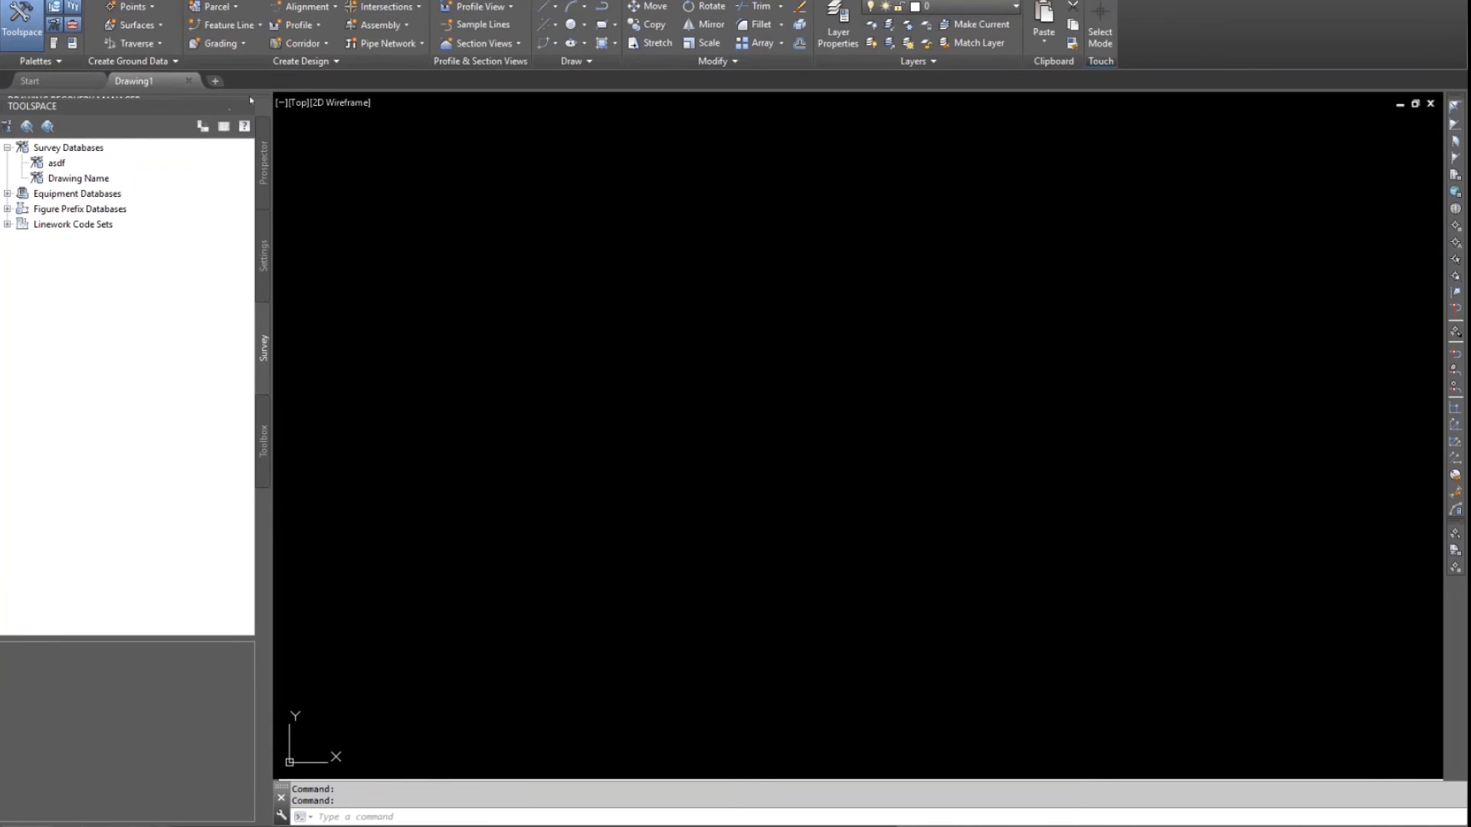
{"action": "mouse_move", "coordinate": [492, 216]}
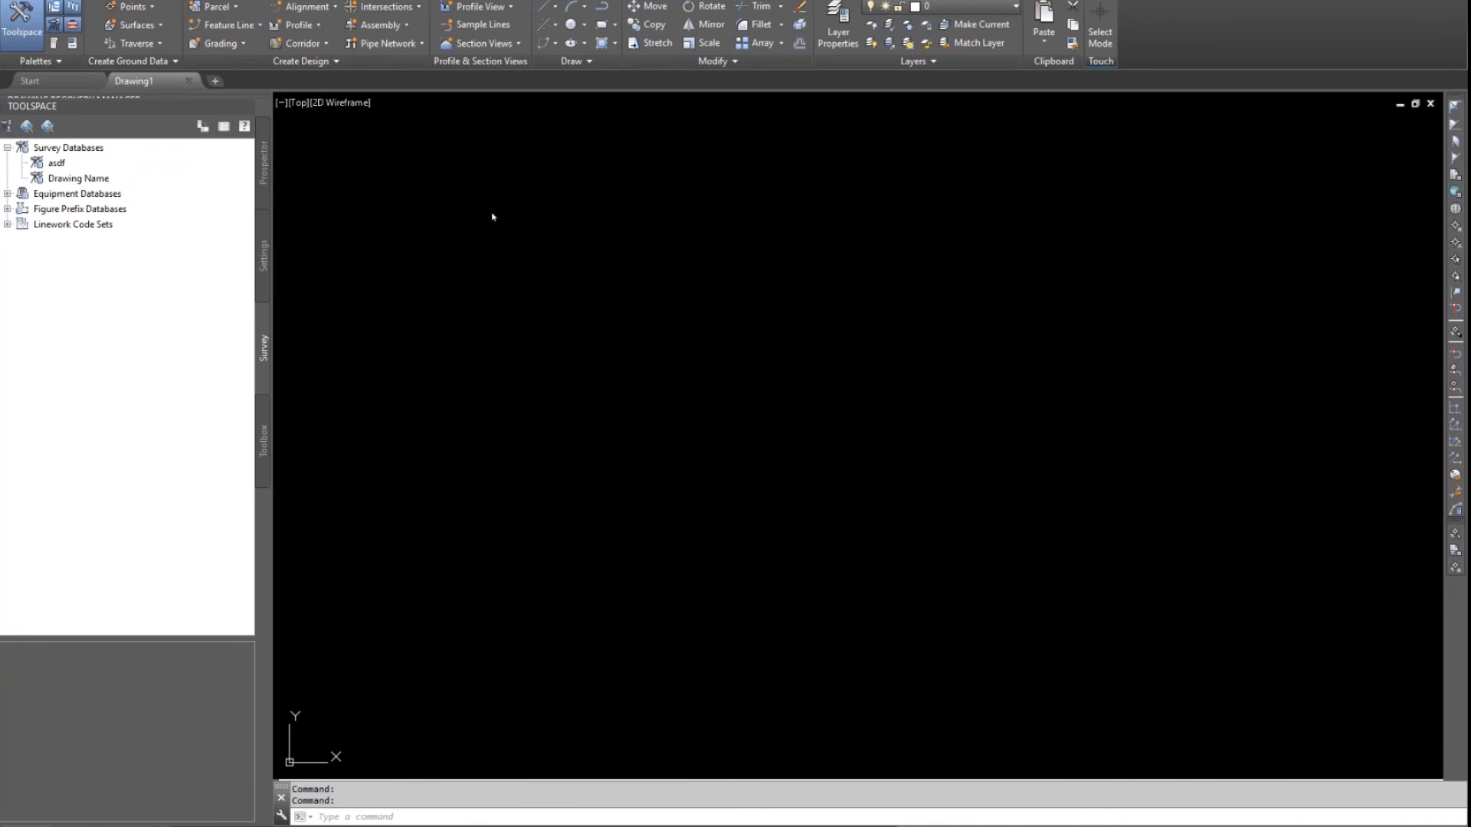
Step: Open Animating Vehicle Paths.dwg from the demo files and dismiss the version warning
{"action": "left_click", "coordinate": [420, 130]}
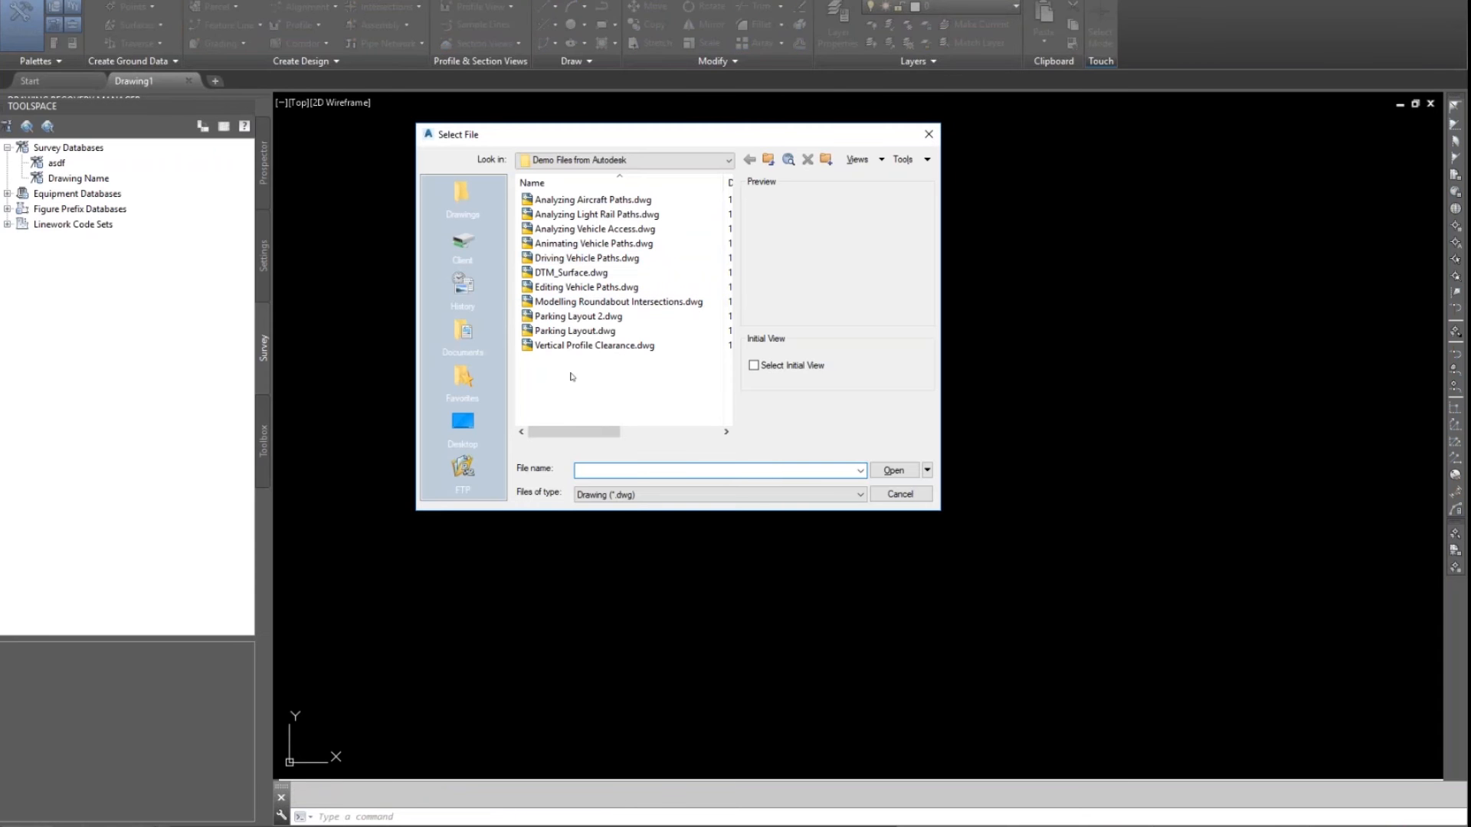
{"action": "left_click", "coordinate": [596, 215]}
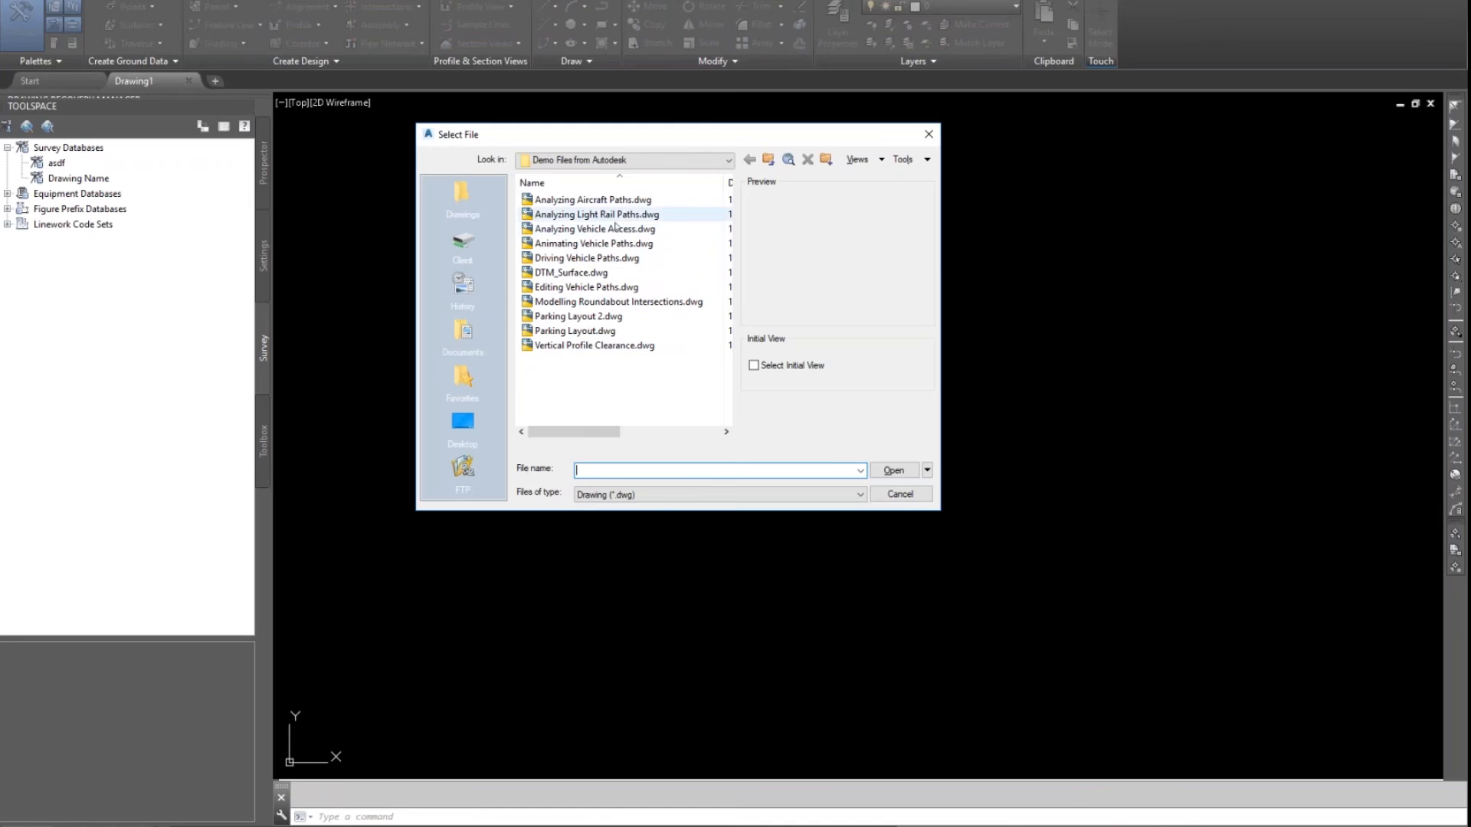
{"action": "left_click", "coordinate": [892, 470]}
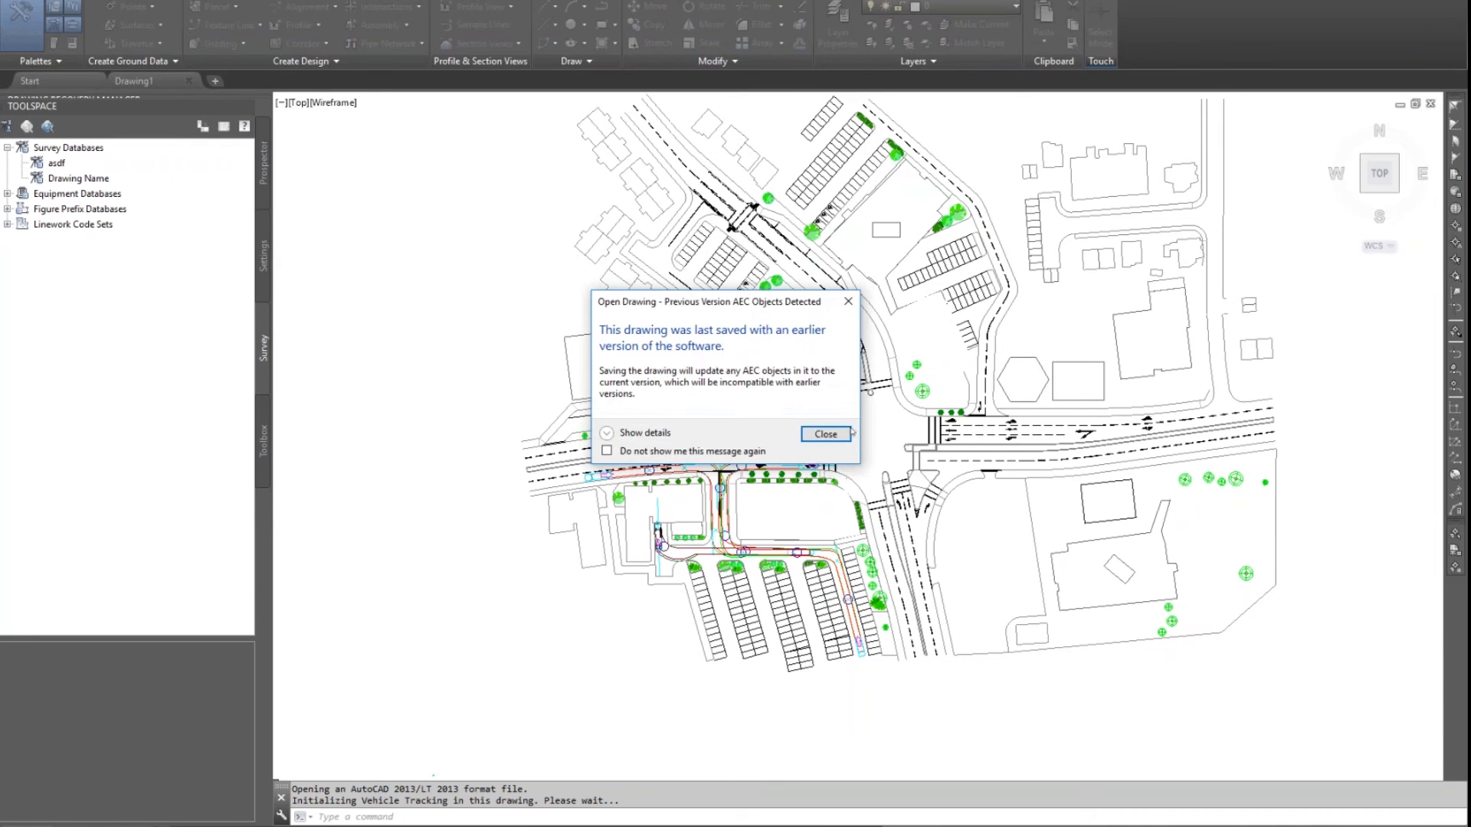
{"action": "left_click", "coordinate": [824, 433]}
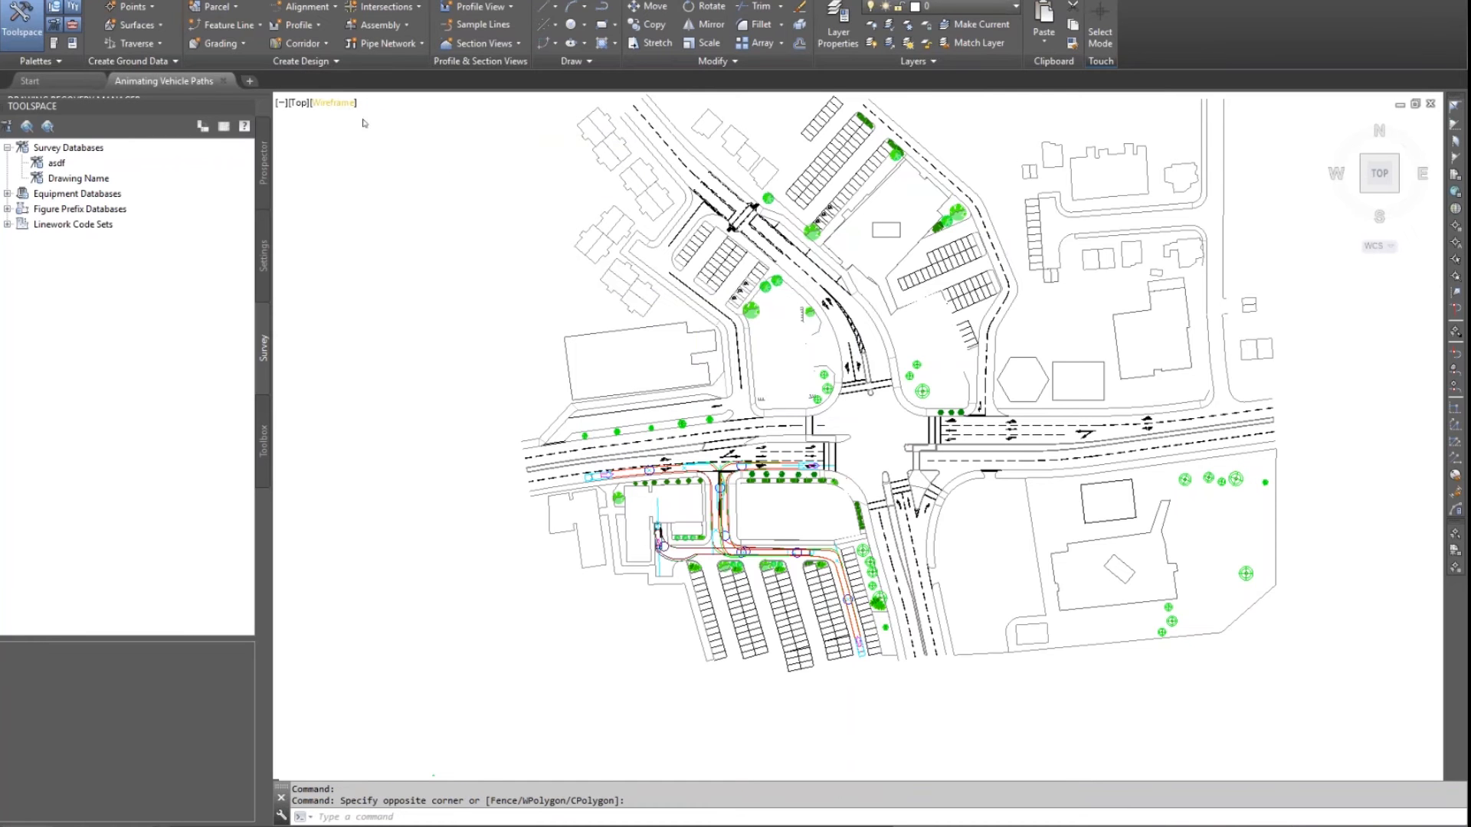
Step: Zoom onto the swept paths beside the car park
{"action": "left_click", "coordinate": [332, 103]}
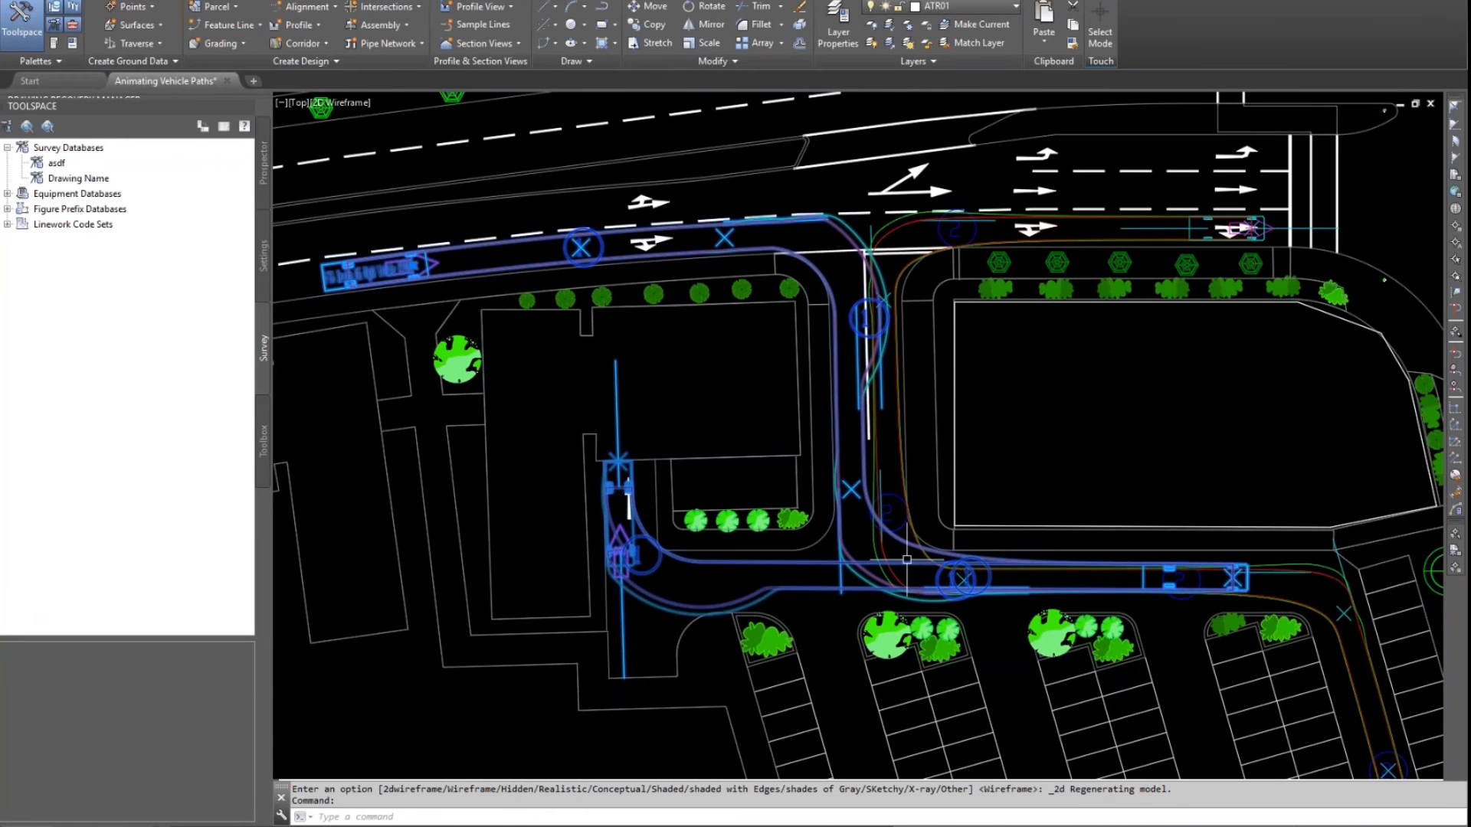
{"action": "key", "text": "Escape"}
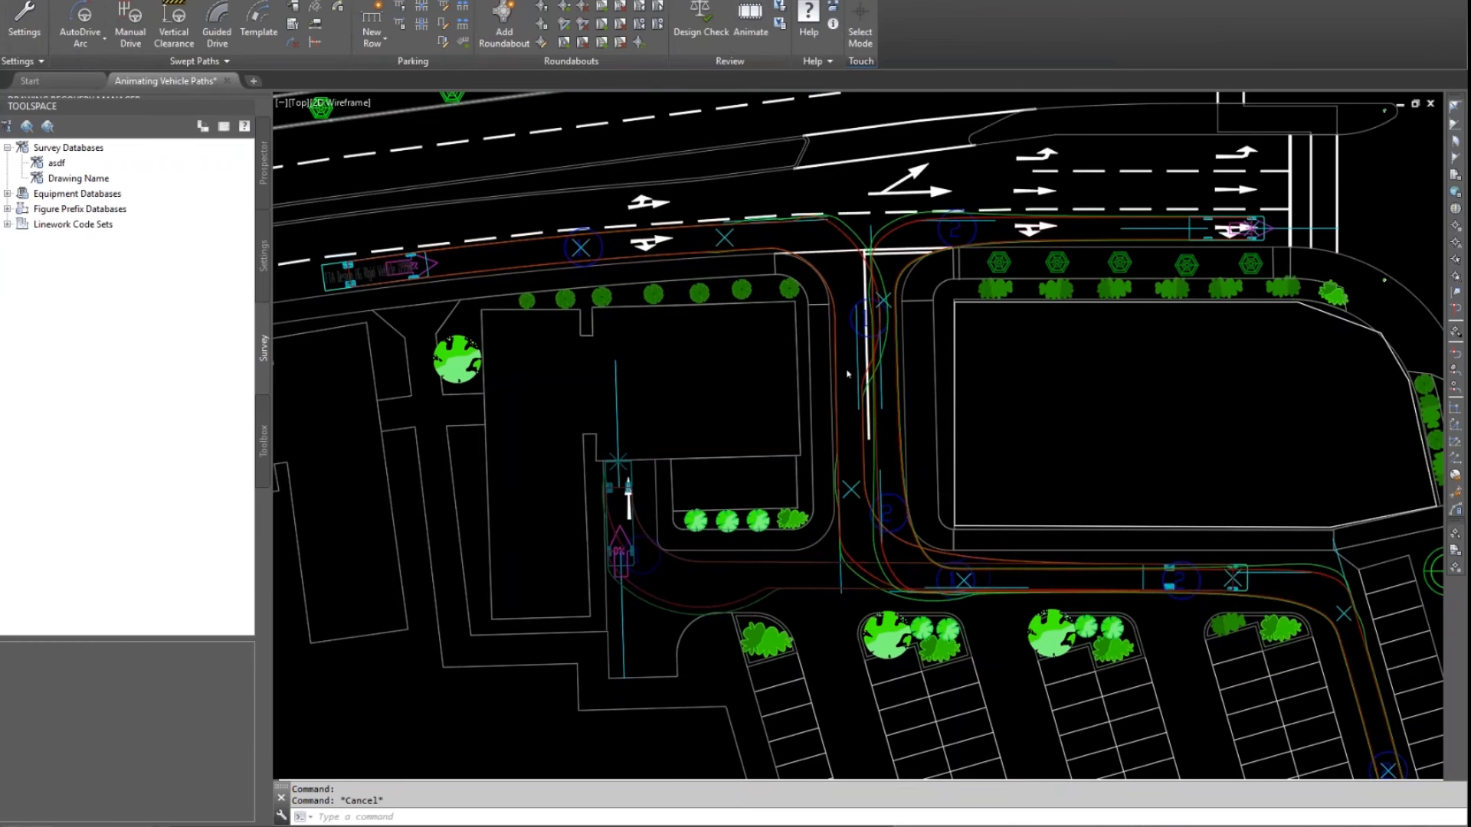
Step: Play the swept-path animation at x8 speed and follow the truck in a 3D tracking camera
{"action": "left_click", "coordinate": [749, 31]}
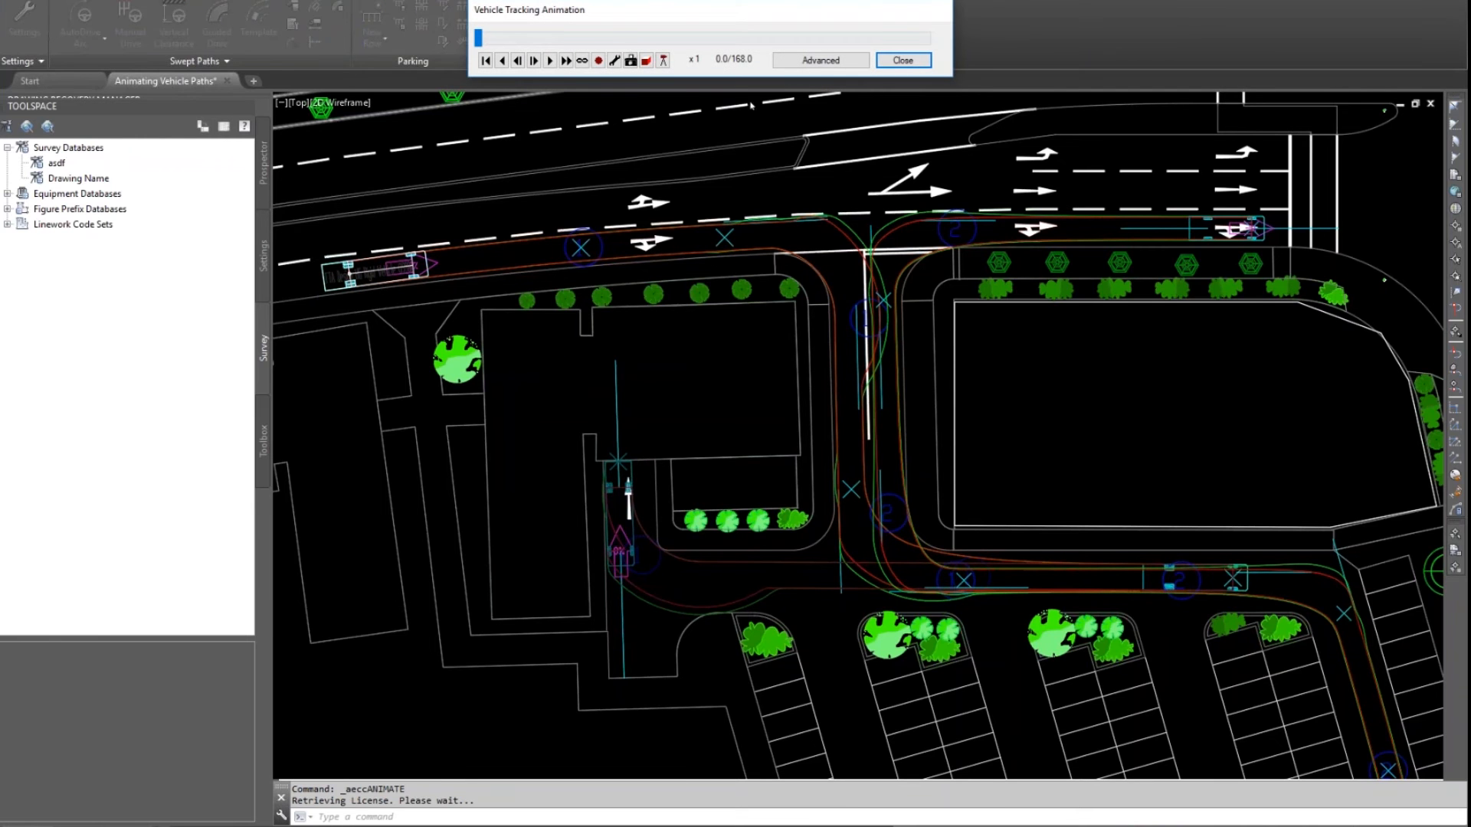
{"action": "left_click", "coordinate": [548, 60]}
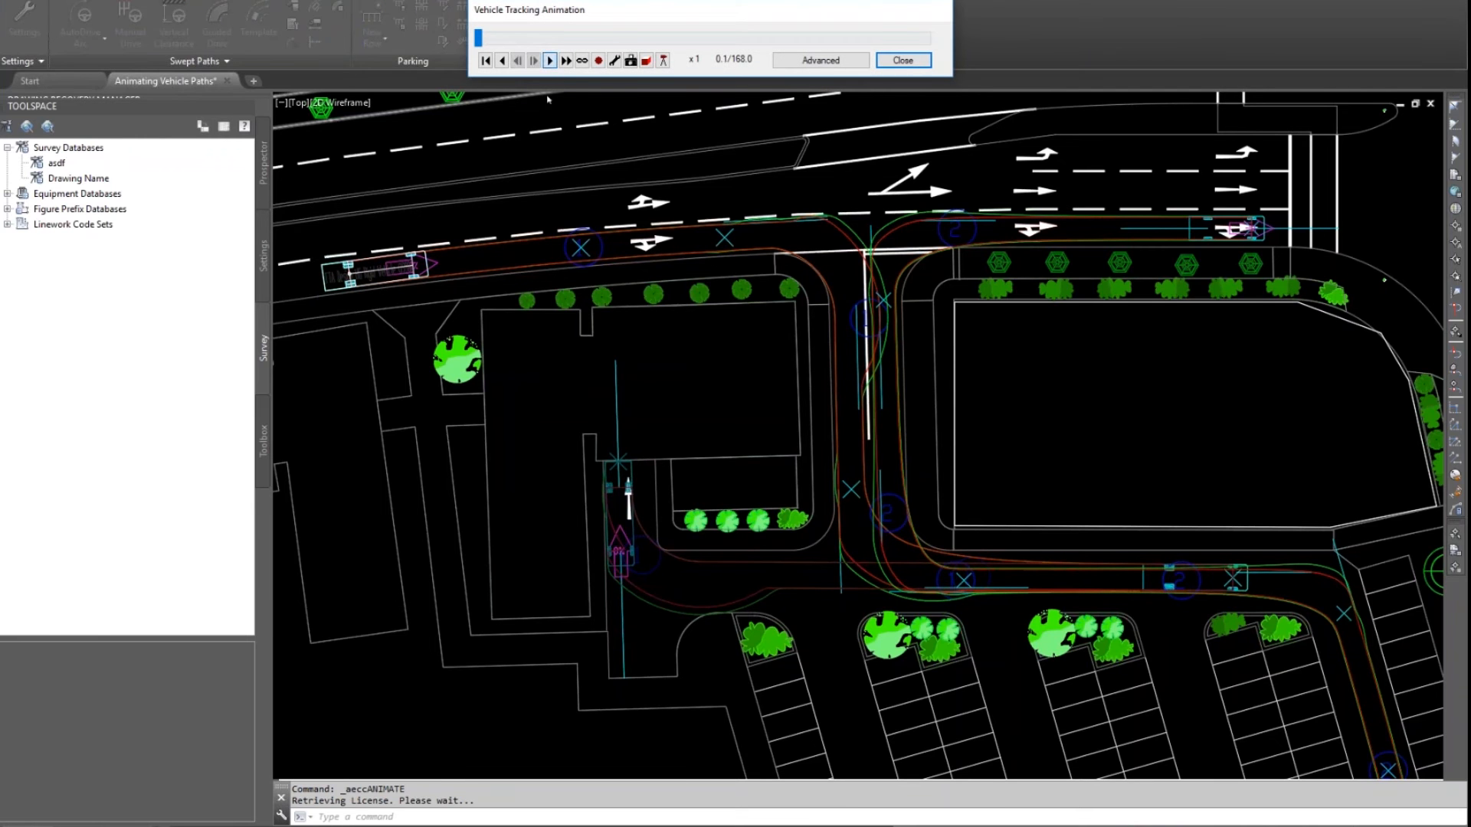
{"action": "left_click", "coordinate": [565, 60]}
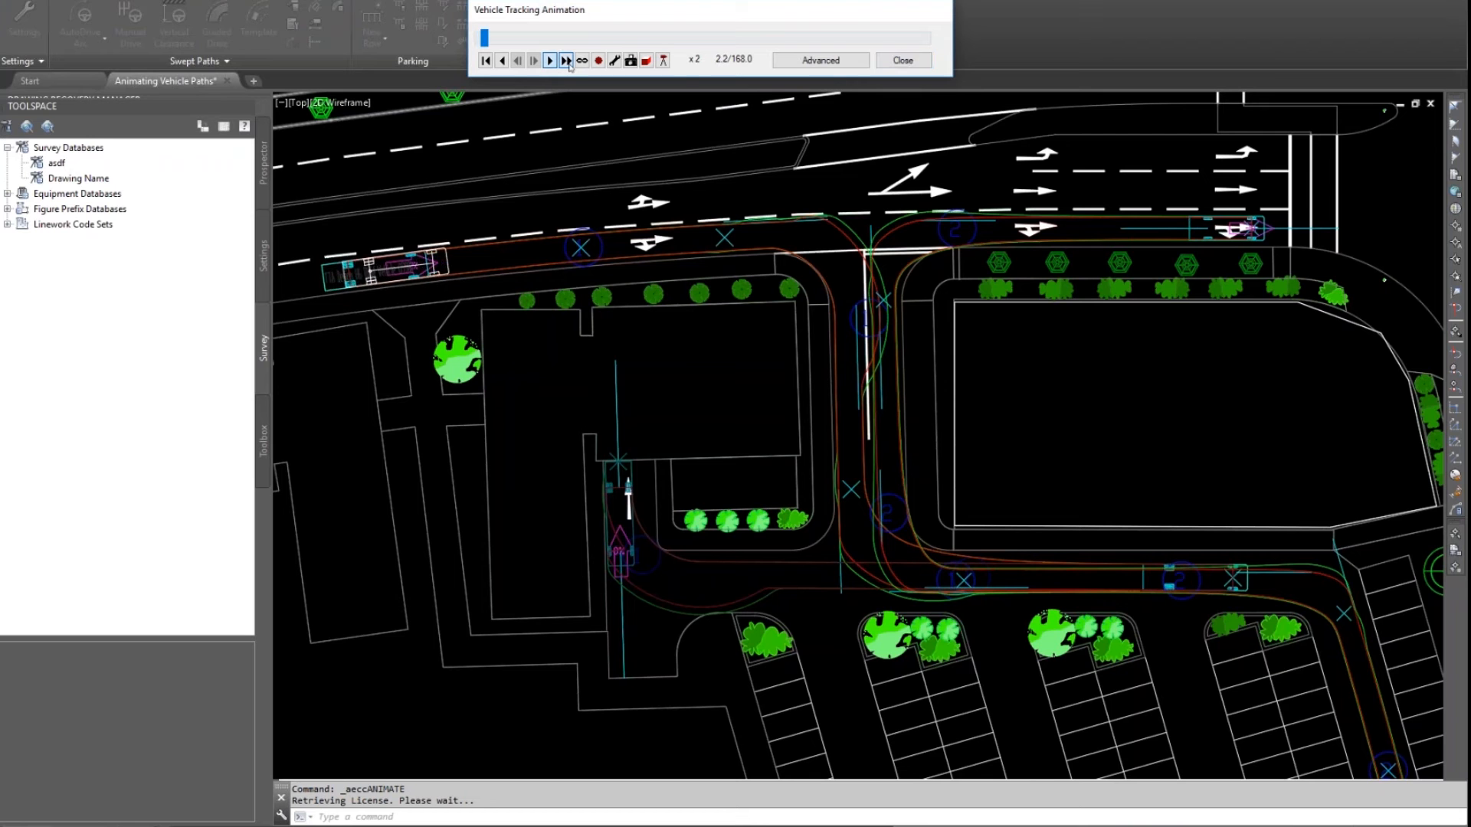
{"action": "left_click", "coordinate": [565, 60]}
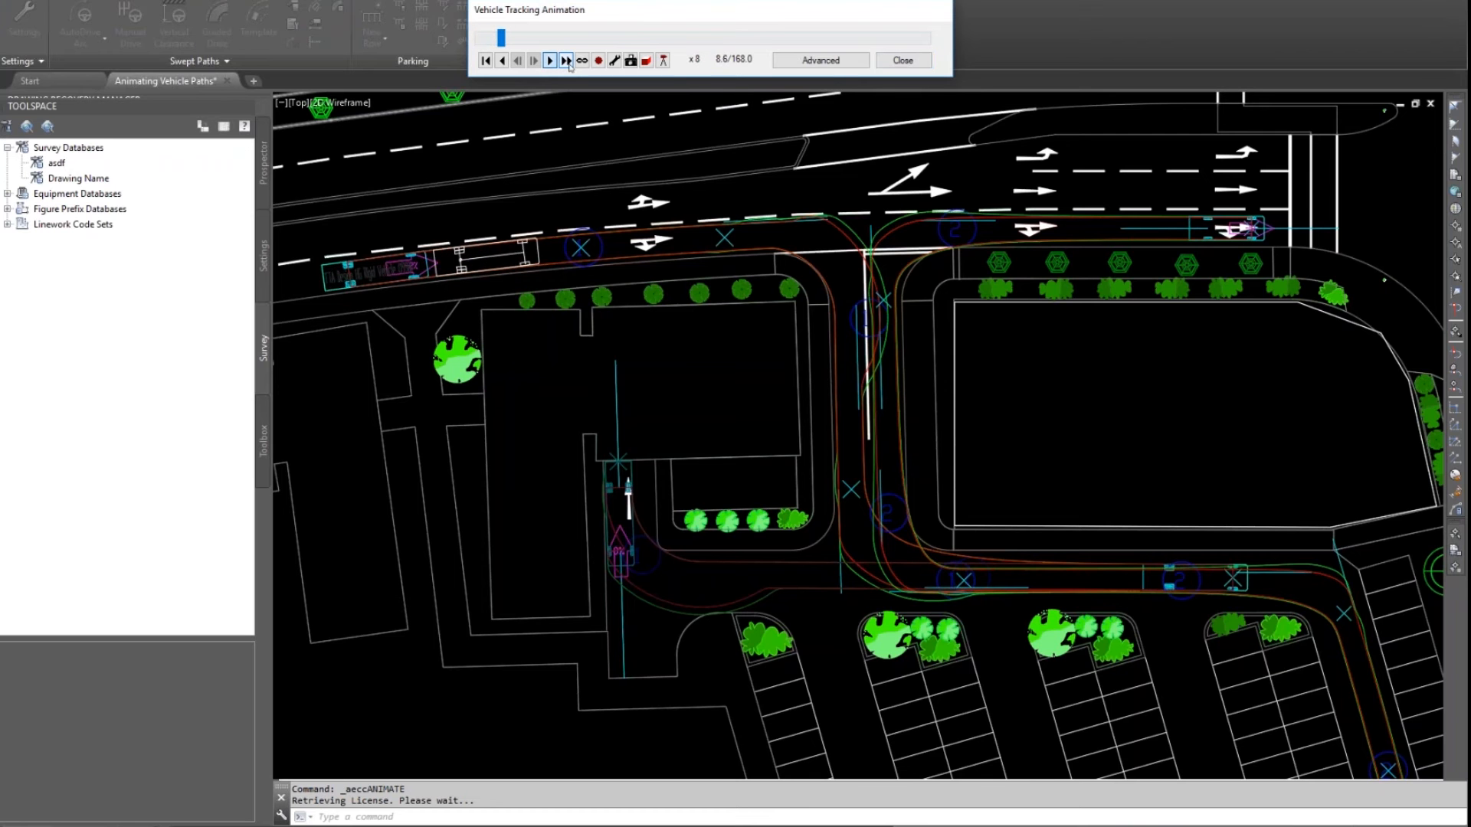
{"action": "left_click", "coordinate": [549, 60]}
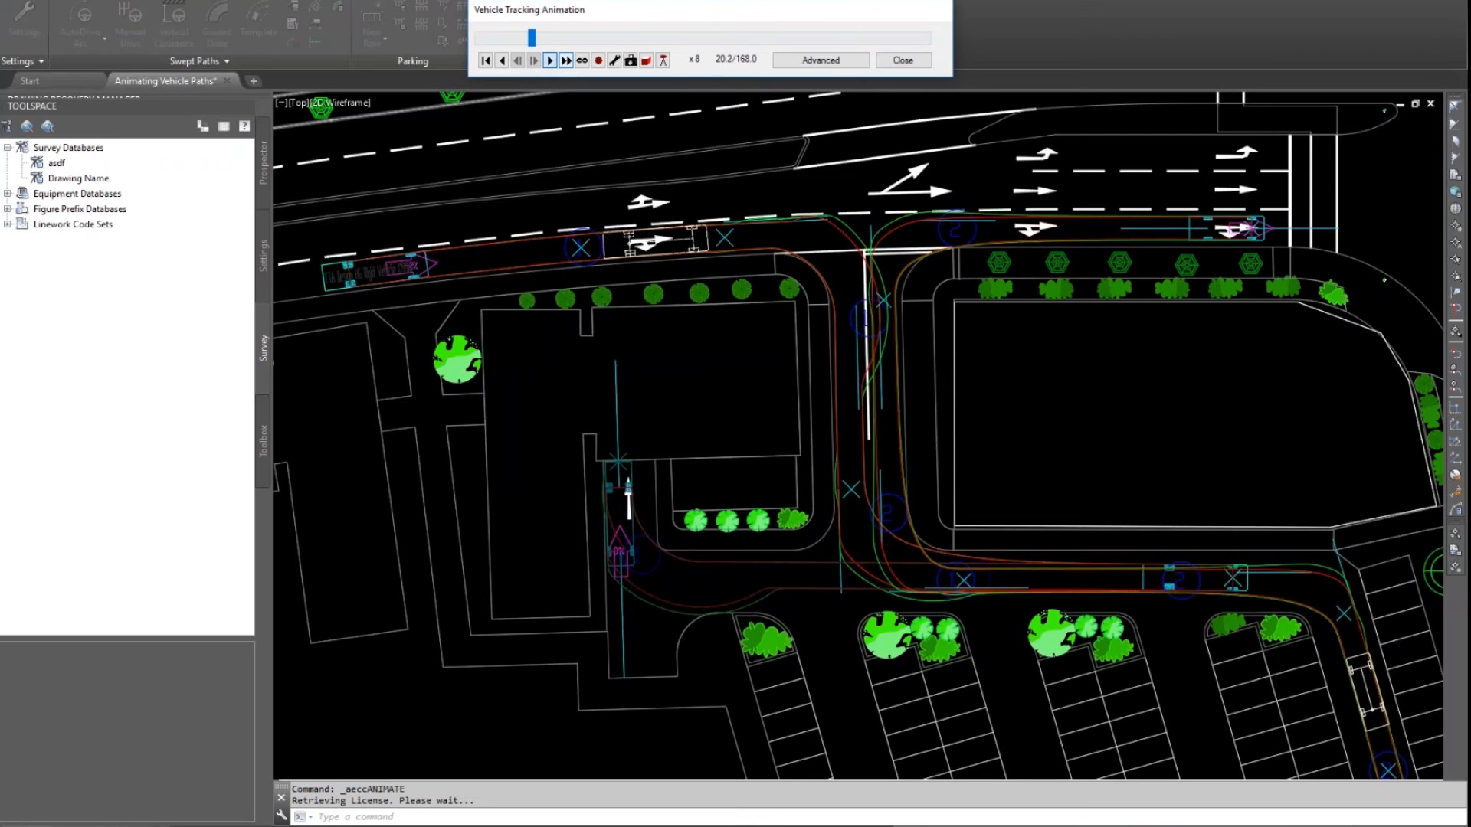
{"action": "left_click", "coordinate": [548, 60]}
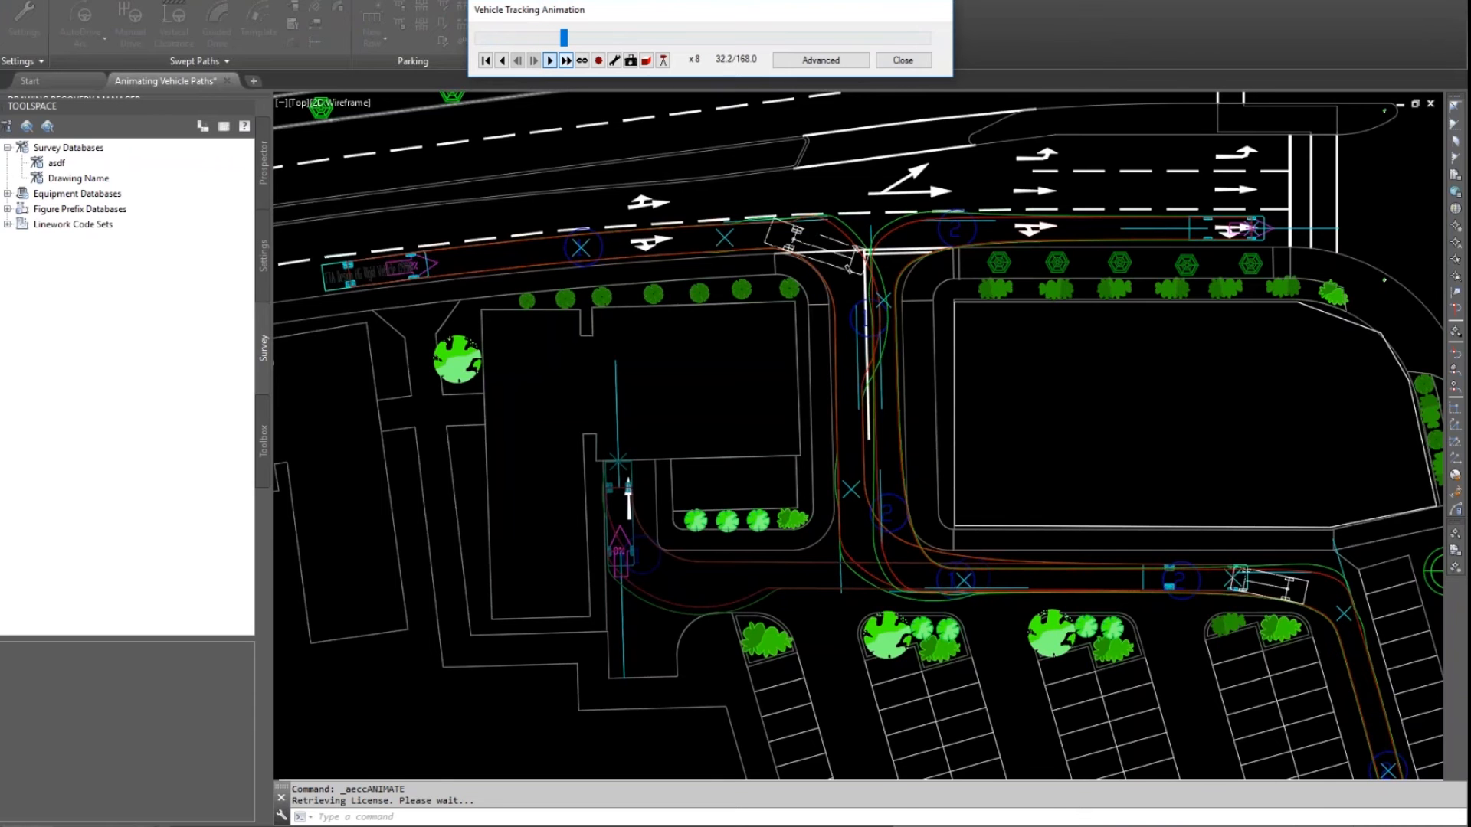
{"action": "left_click", "coordinate": [549, 59]}
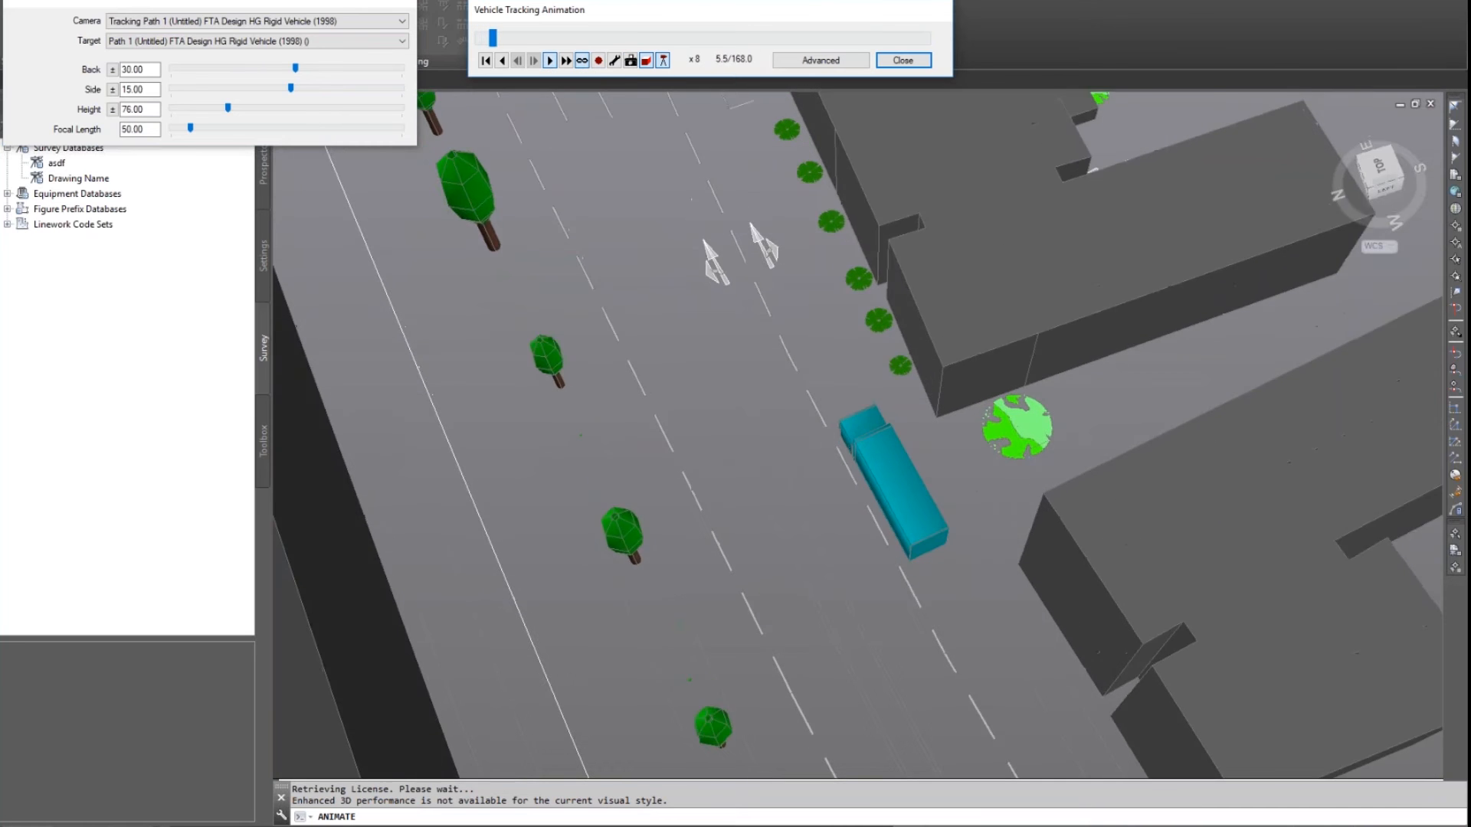
Step: Let the animation run, then show the Advanced track list with both vehicle paths
{"action": "left_click", "coordinate": [548, 60]}
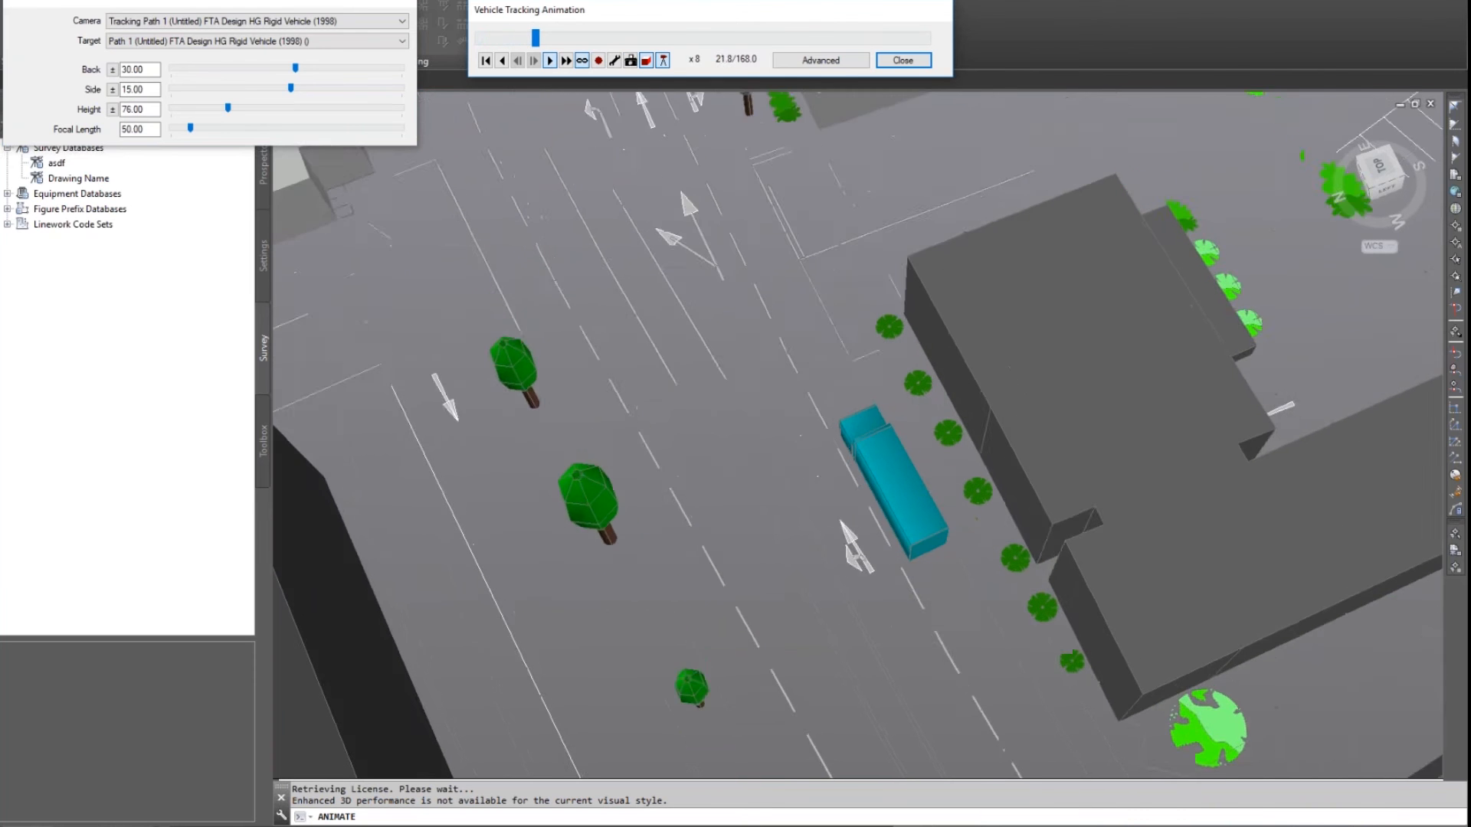
{"action": "left_click", "coordinate": [548, 60]}
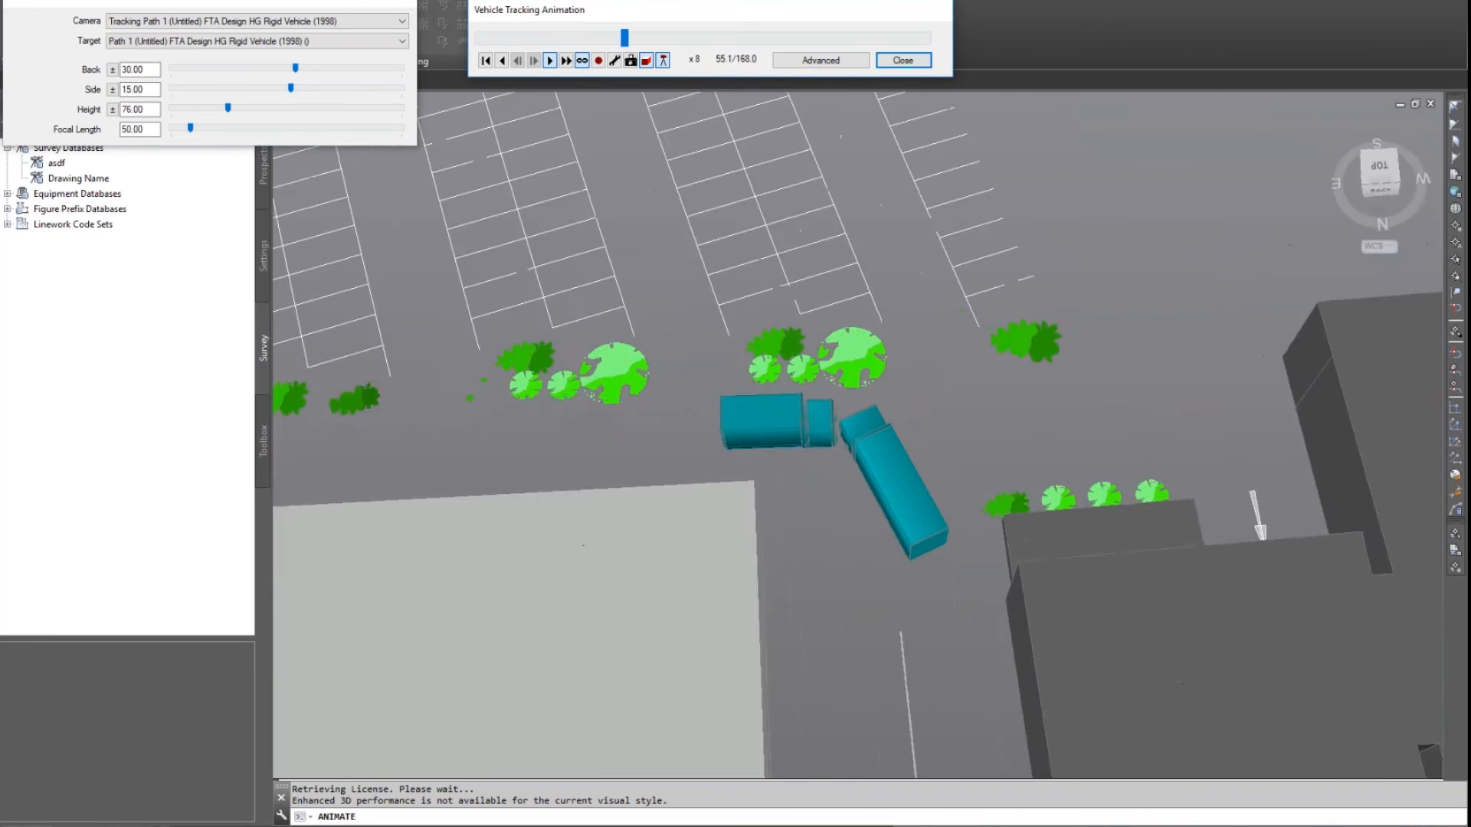
{"action": "left_click", "coordinate": [549, 60]}
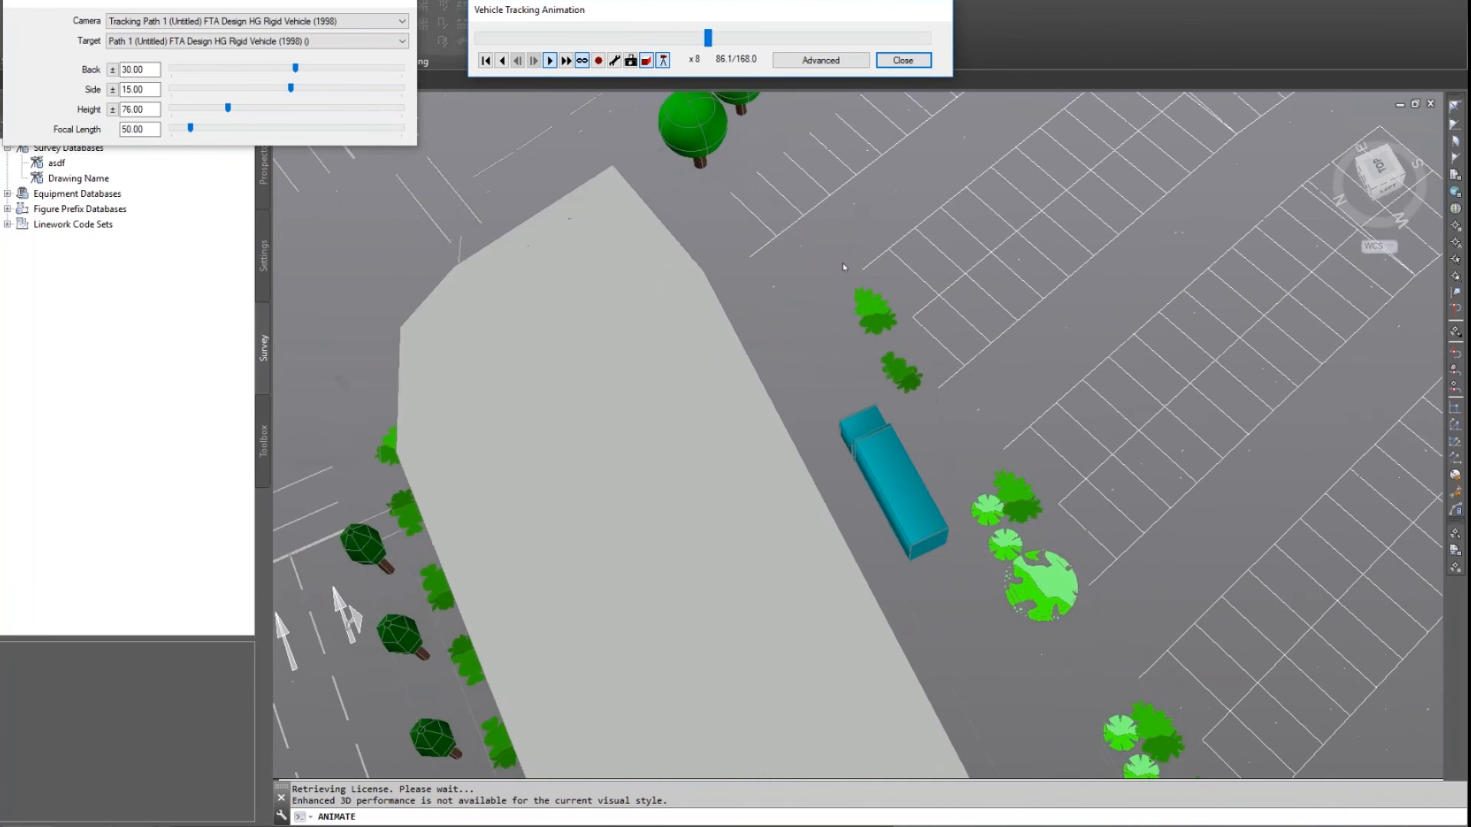
{"action": "left_click", "coordinate": [818, 59]}
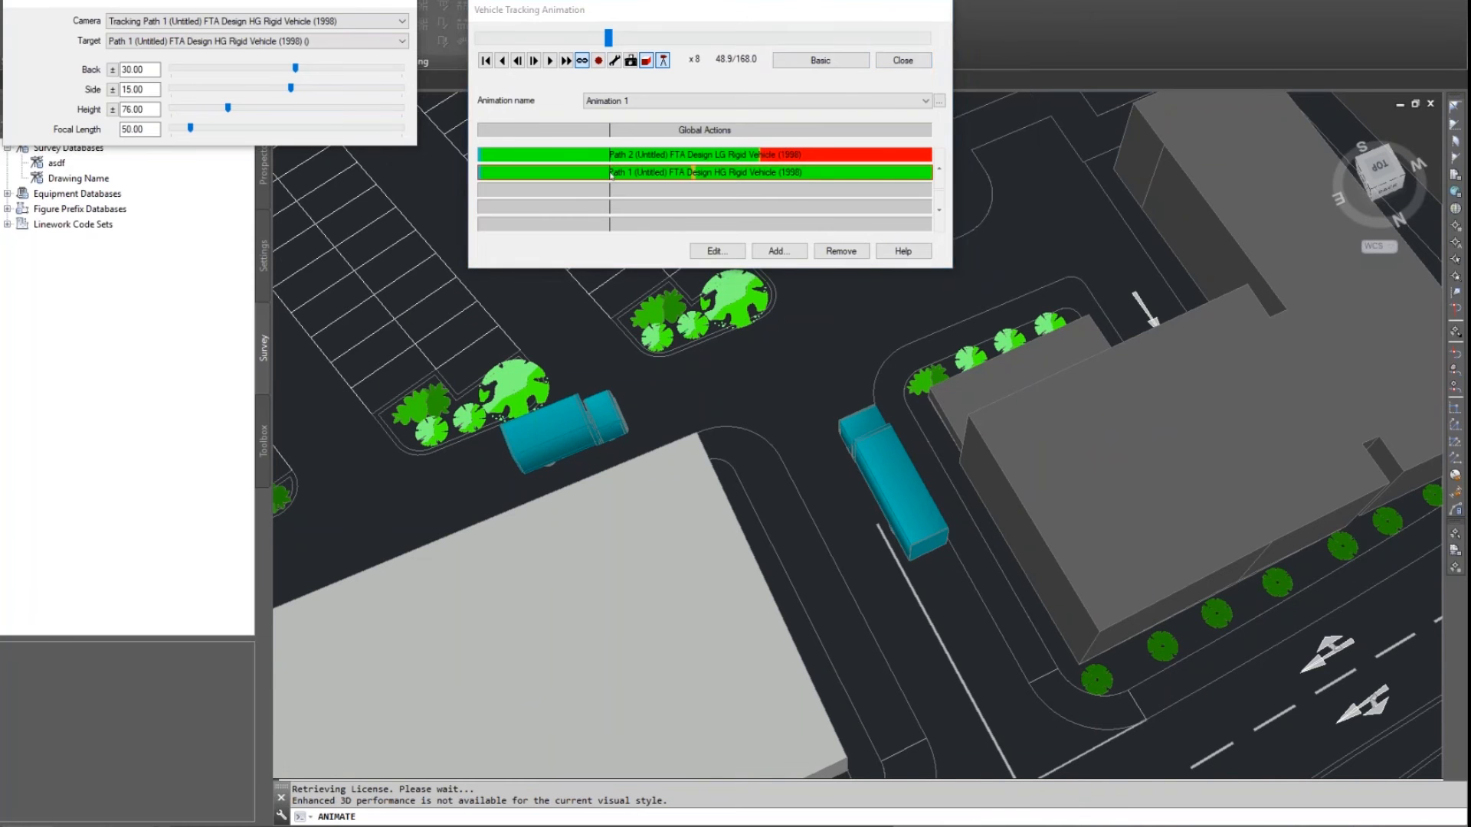
Step: Add a 5-second intermediate delay to Path 1, confirm it and return to the Basic view
{"action": "left_click", "coordinate": [716, 249]}
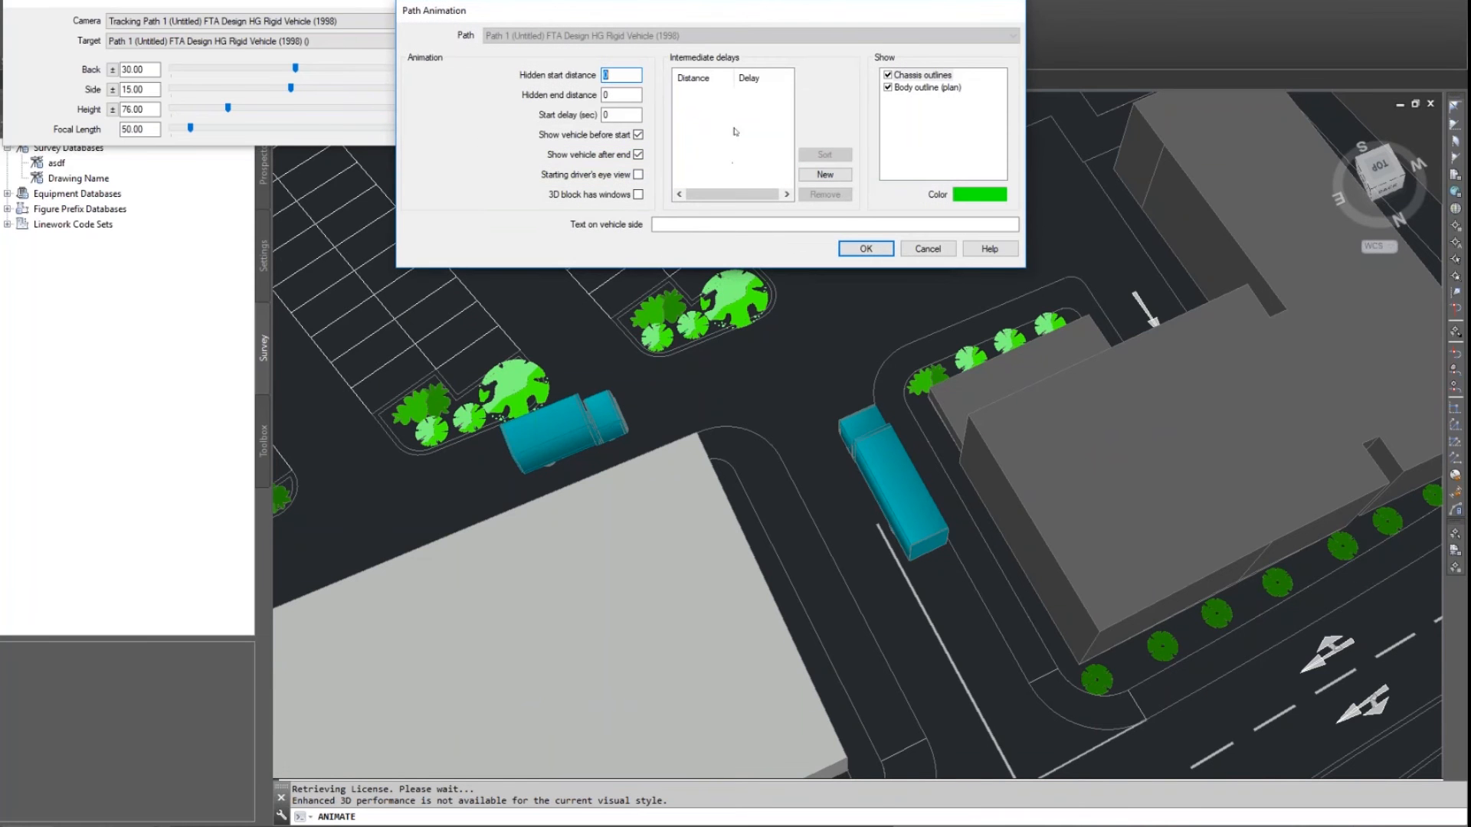
{"action": "left_click", "coordinate": [824, 174]}
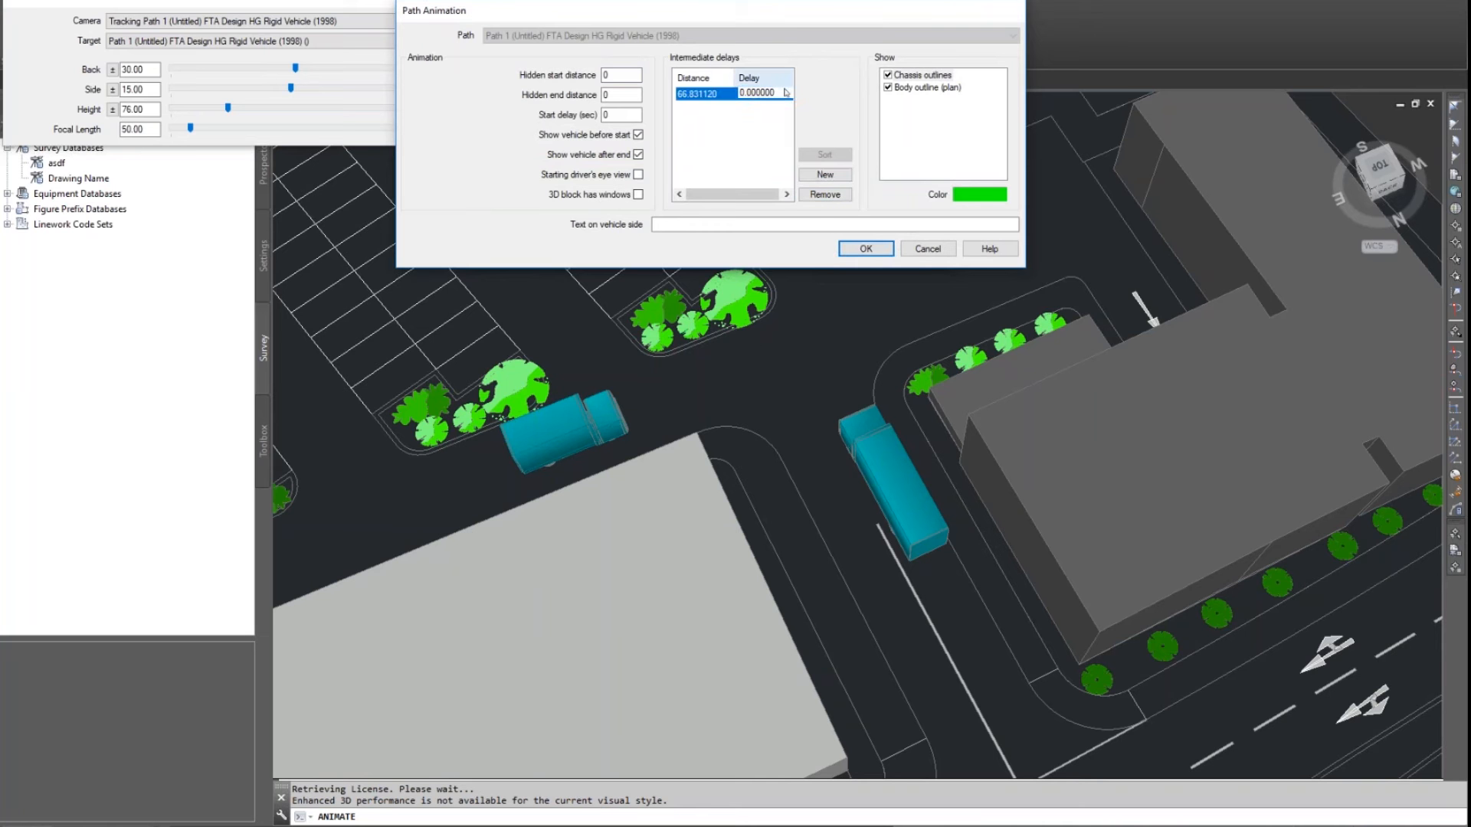
{"action": "double_click", "coordinate": [755, 92]}
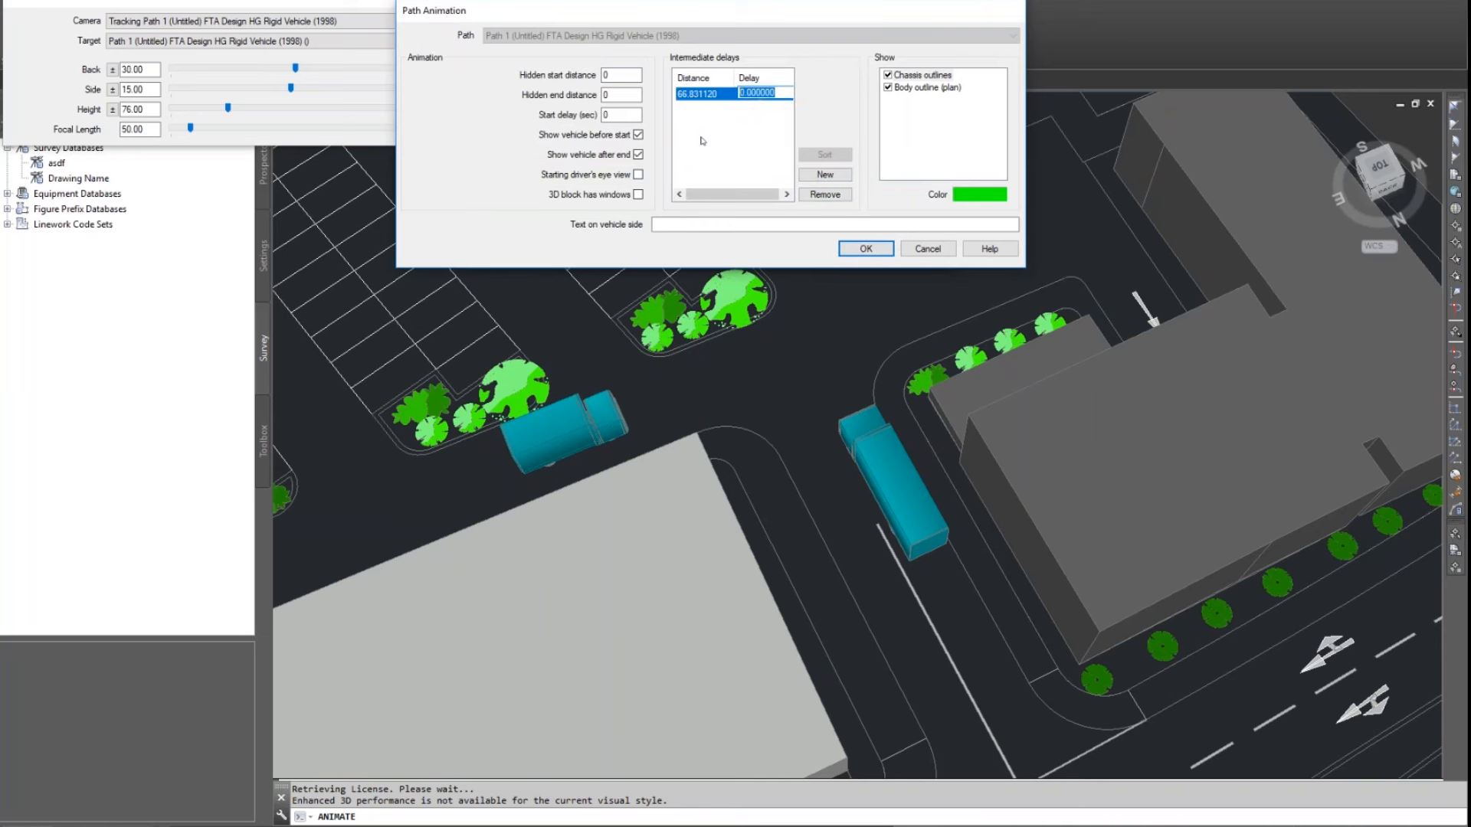
{"action": "type", "text": "5"}
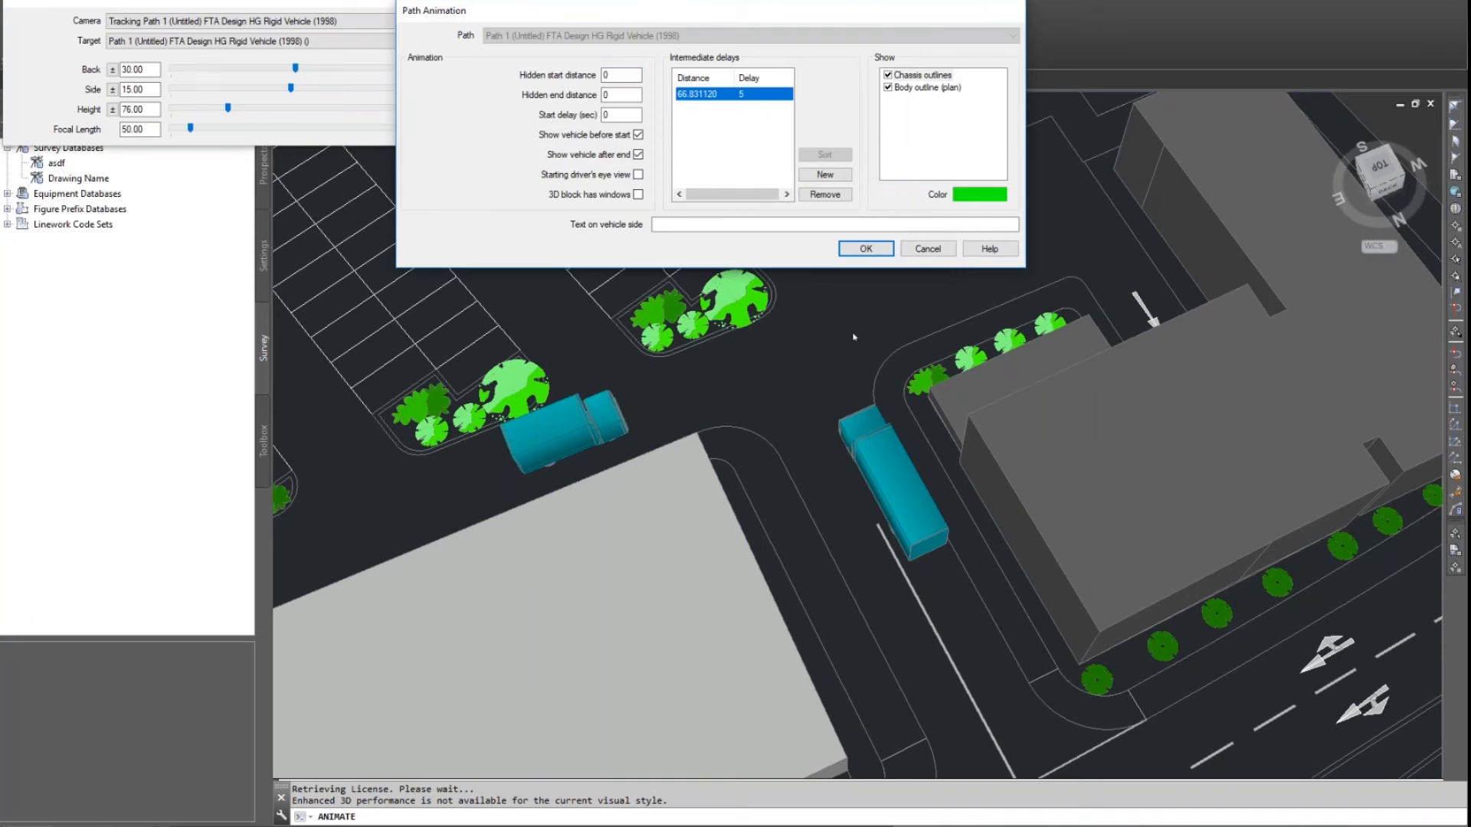
{"action": "left_click", "coordinate": [864, 248]}
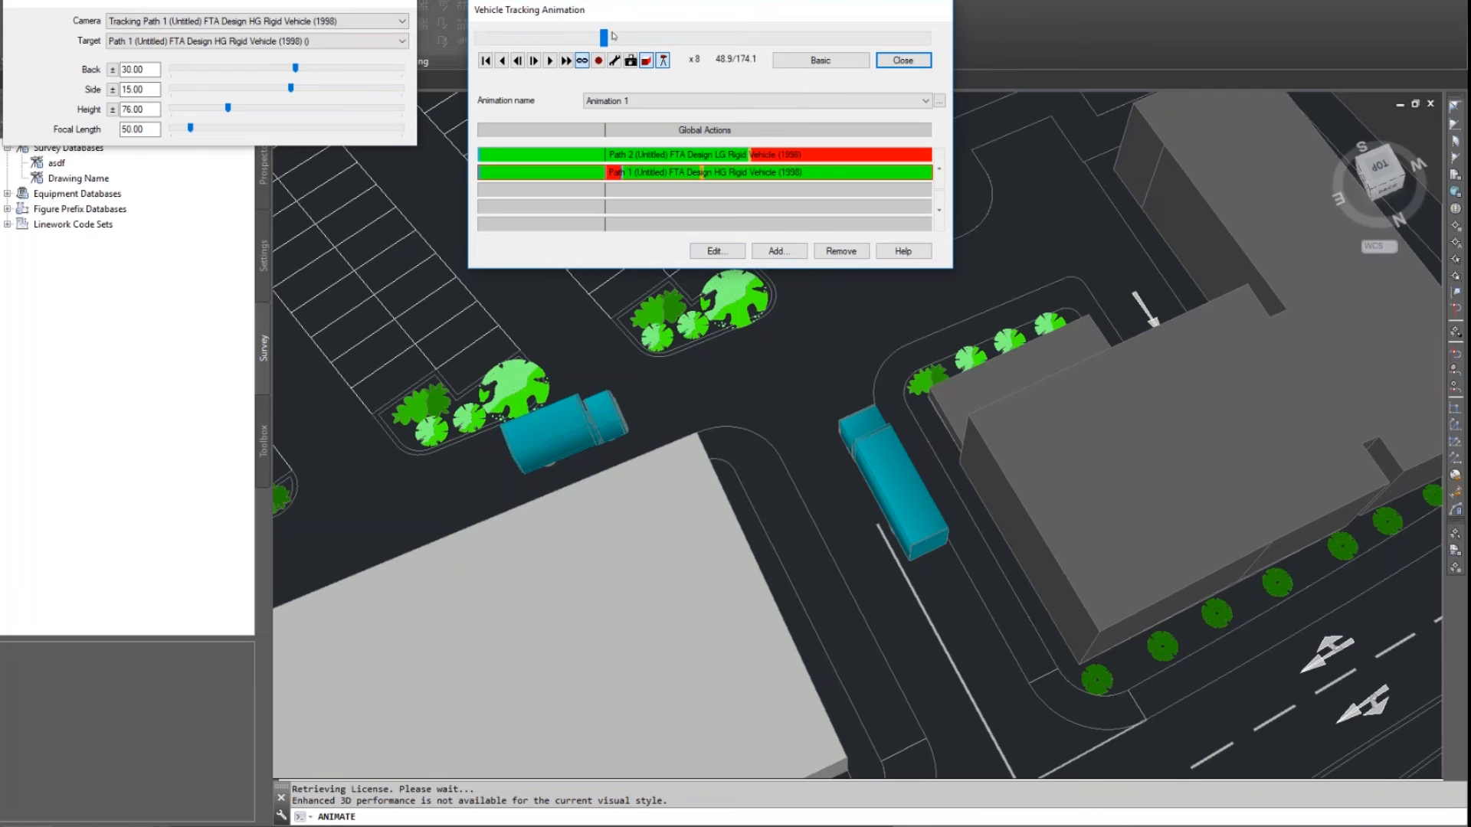
{"action": "left_click", "coordinate": [550, 60]}
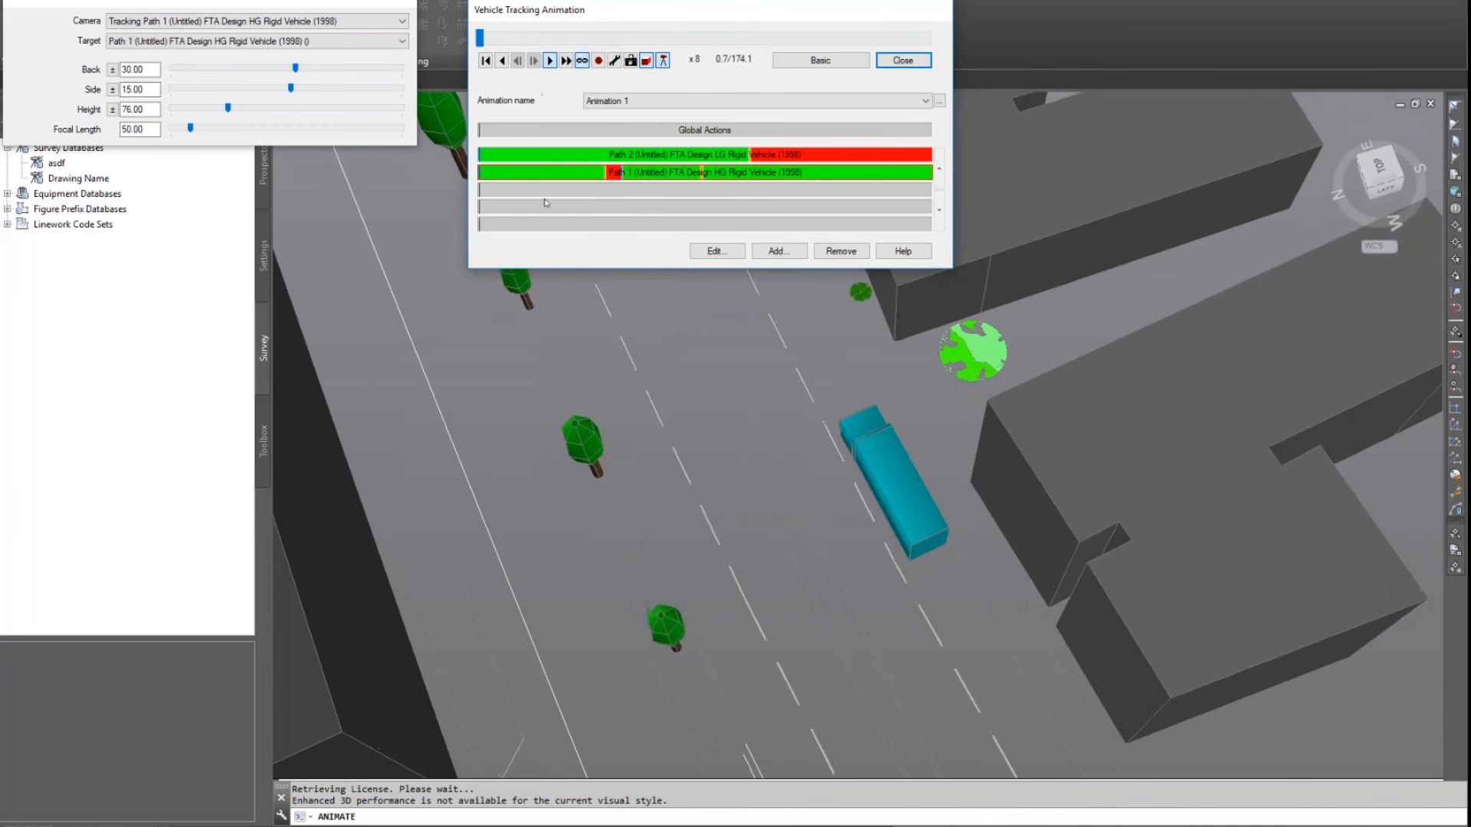
{"action": "left_click", "coordinate": [549, 60]}
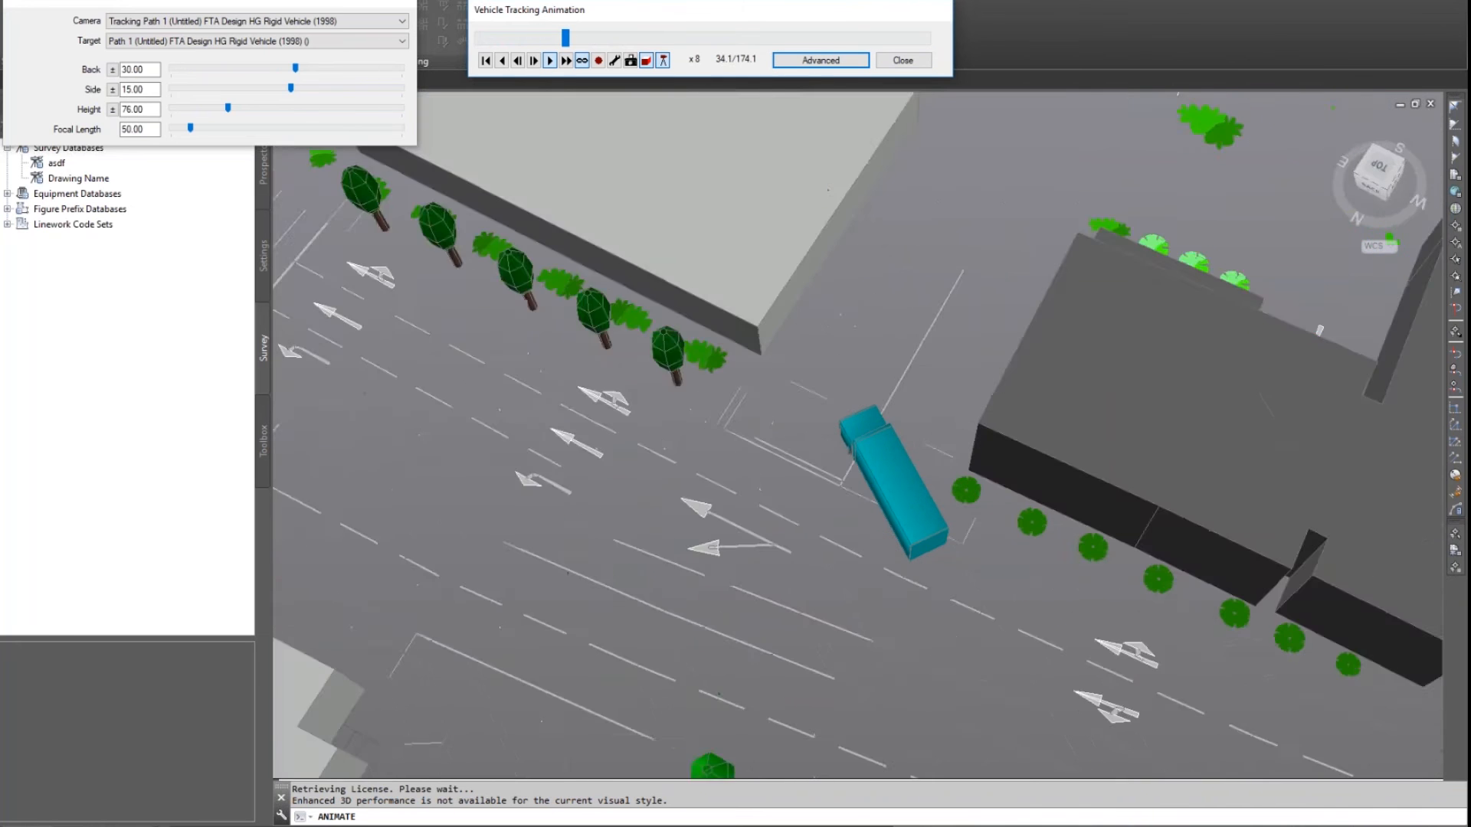
Step: Finish playback at x32, close the animation player and decline saving the 3D viewpoint
{"action": "left_click", "coordinate": [549, 60]}
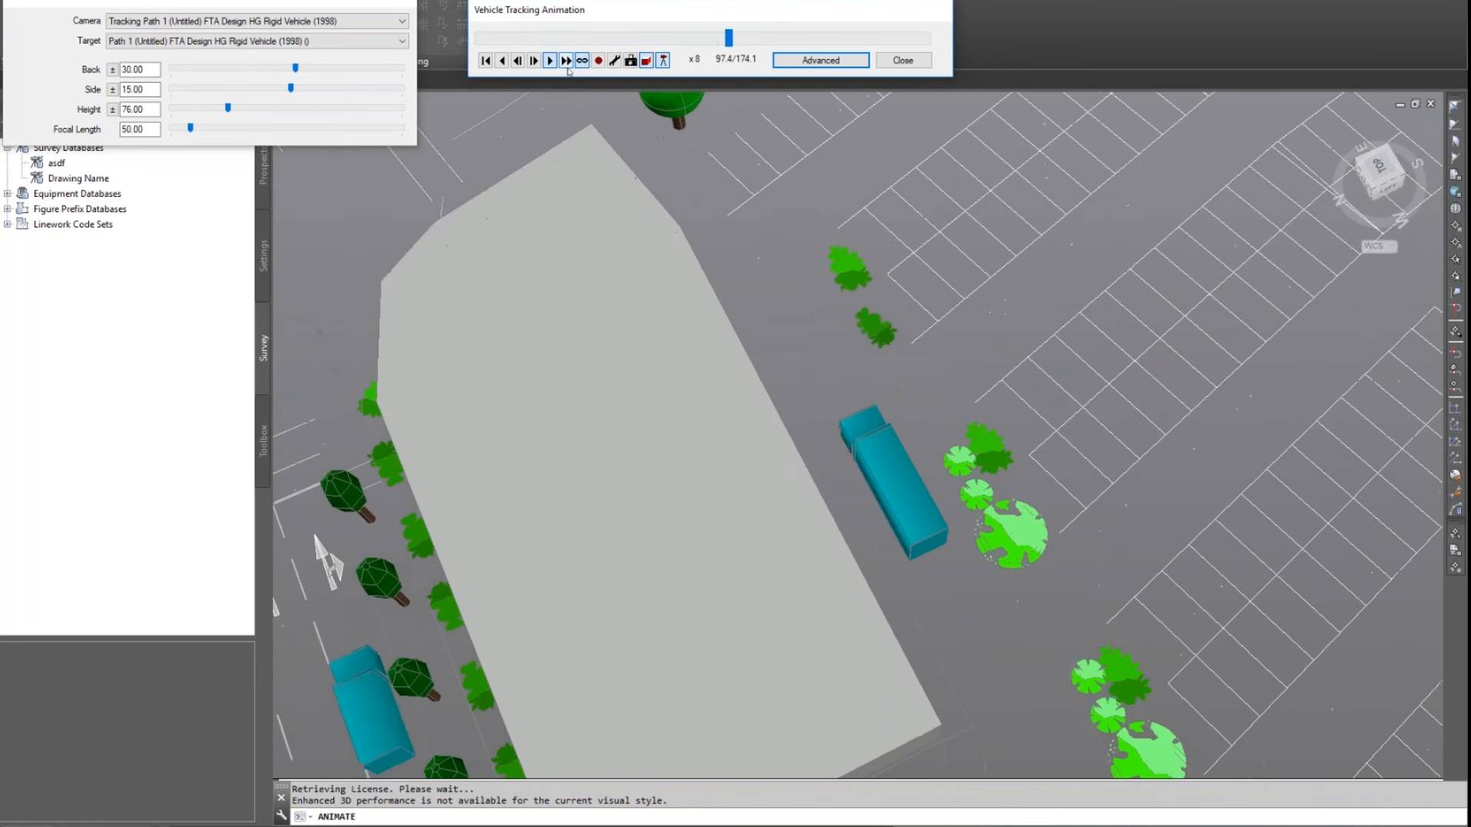
{"action": "left_click", "coordinate": [566, 60]}
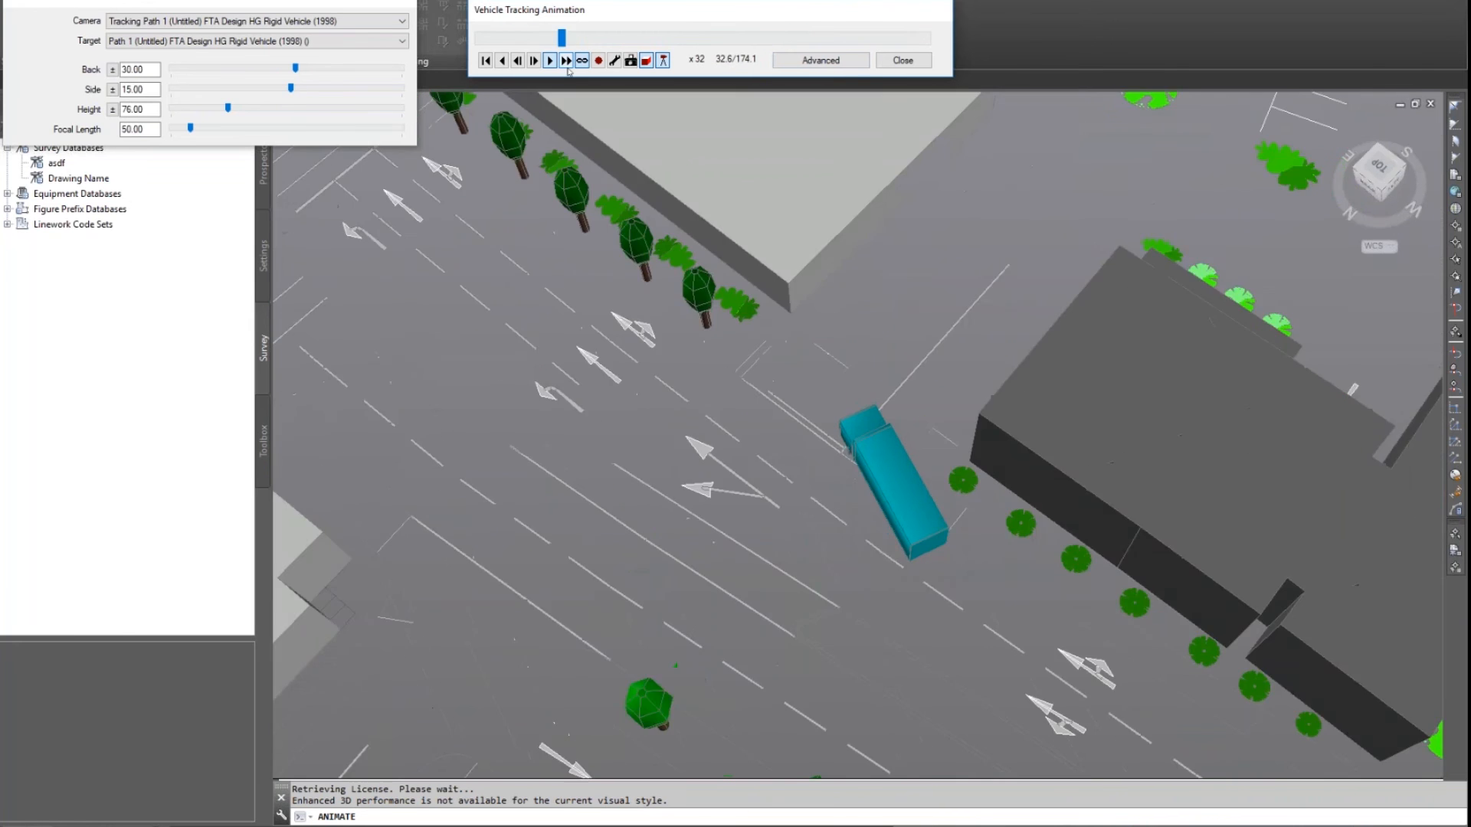
{"action": "left_click", "coordinate": [548, 60]}
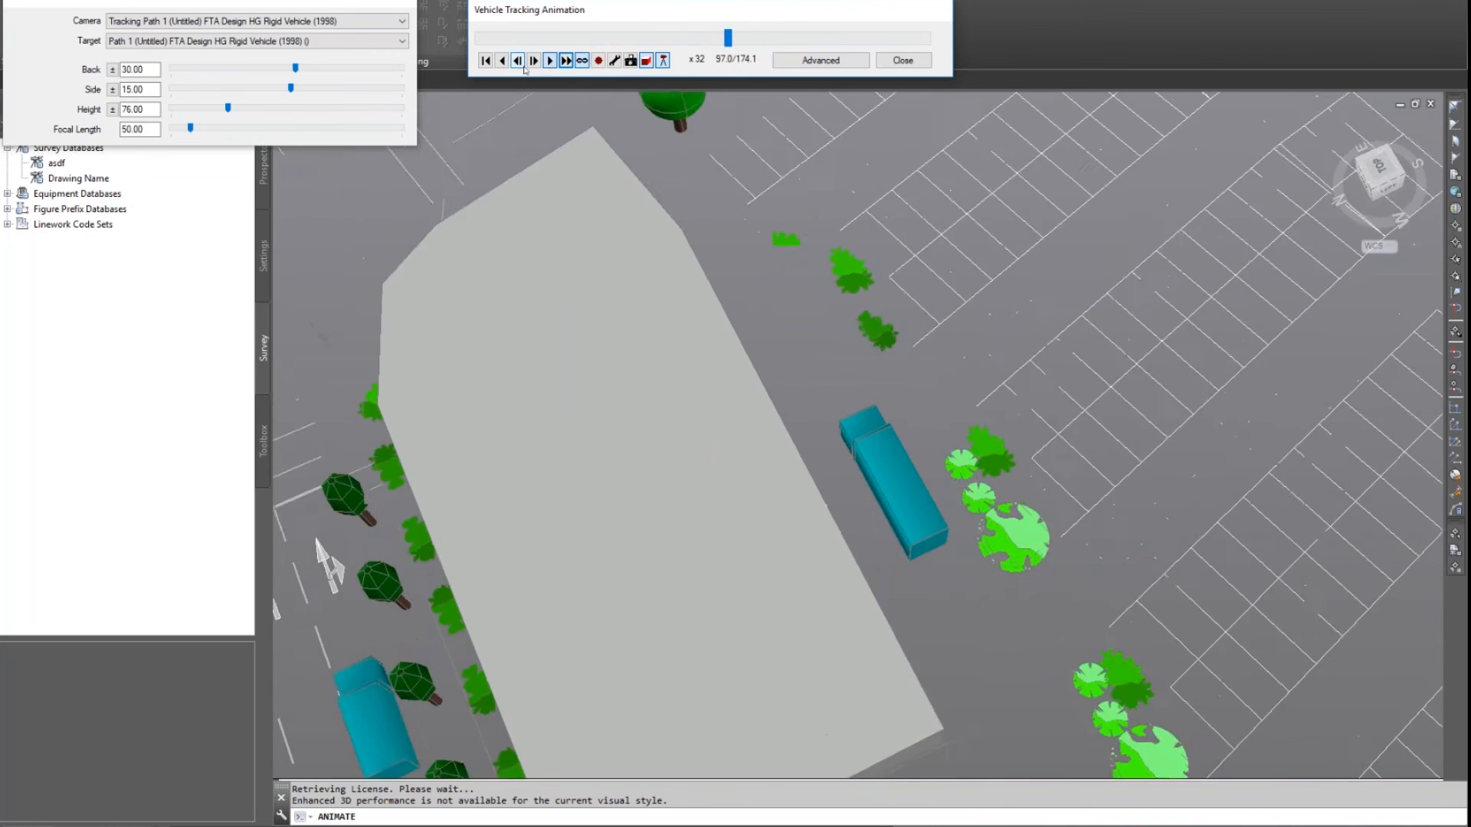
{"action": "left_click", "coordinate": [549, 59]}
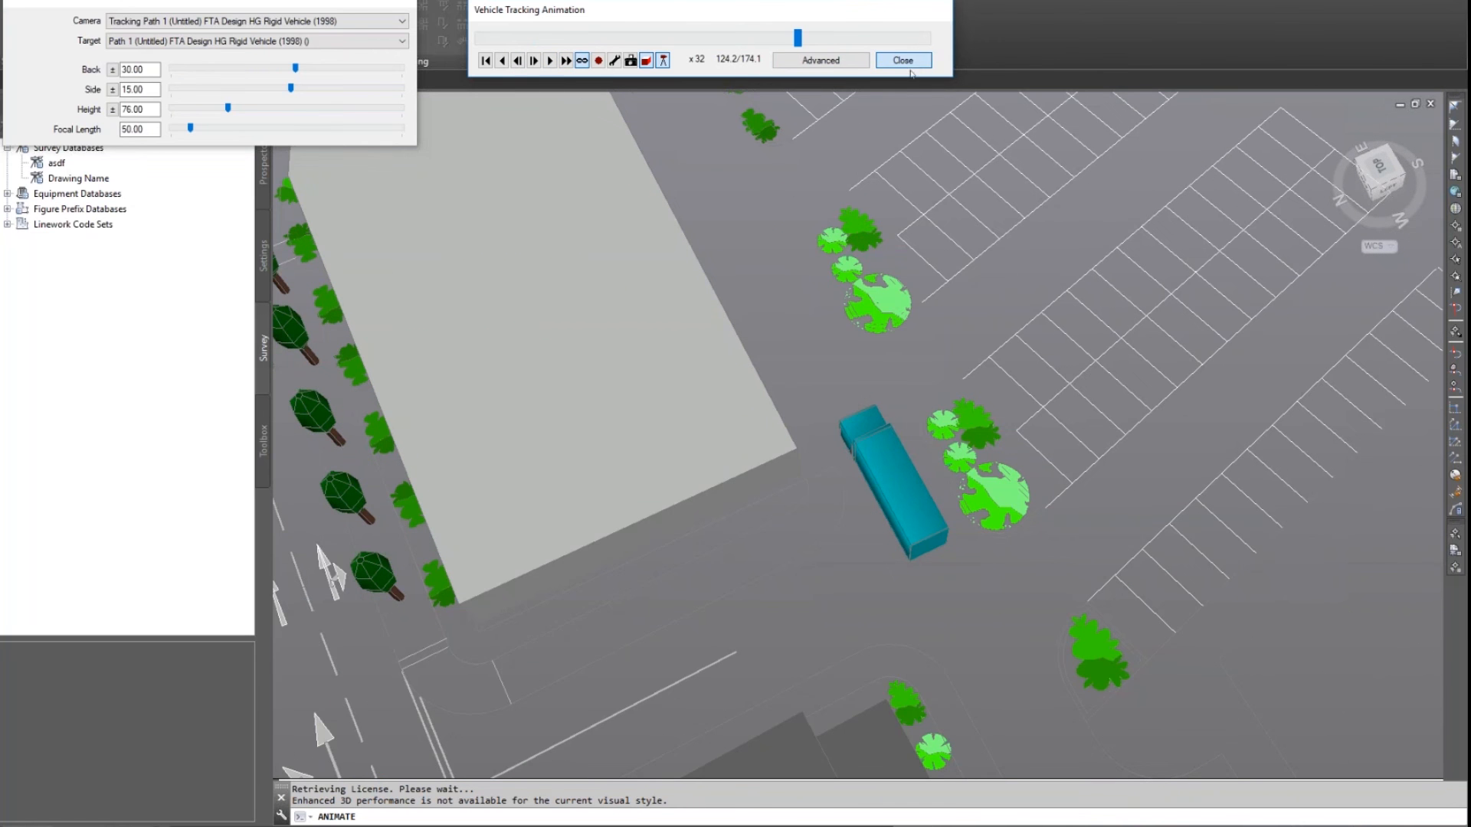
{"action": "left_click", "coordinate": [901, 60]}
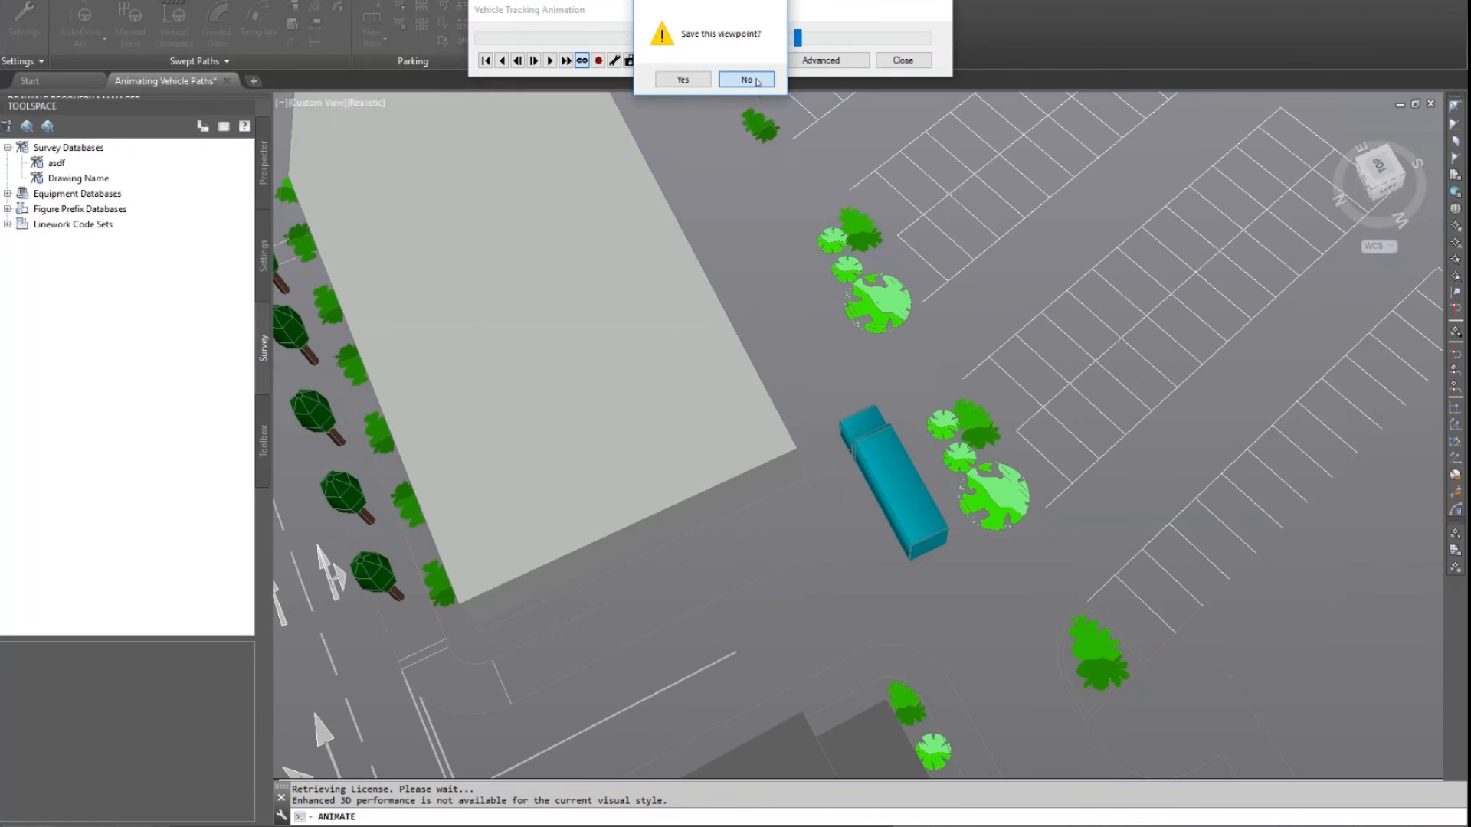
{"action": "left_click", "coordinate": [747, 78]}
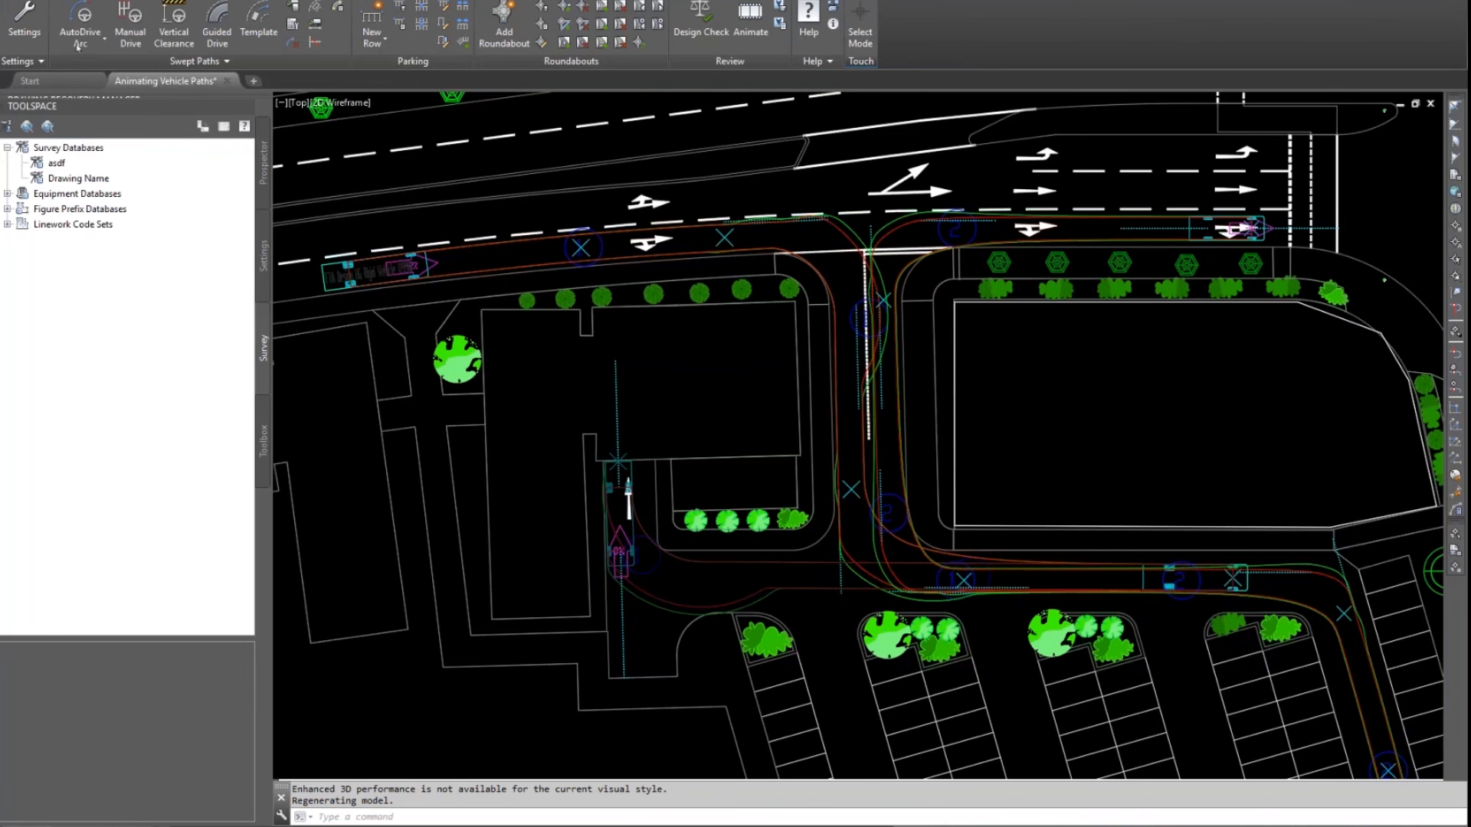
{"action": "mouse_move", "coordinate": [800, 230]}
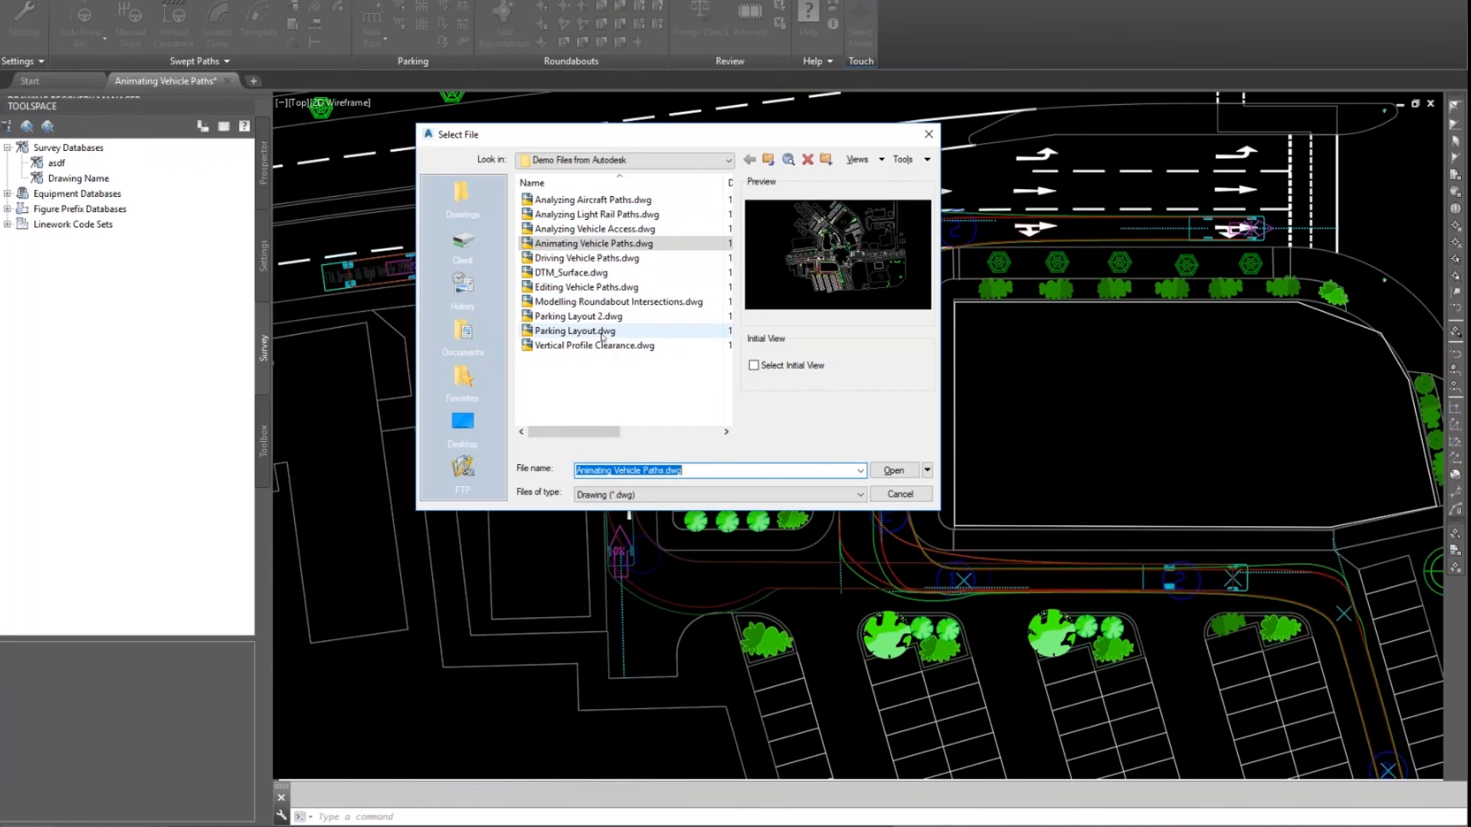
Step: Open Parking.dwg from the Vehicle Tracking folder and dismiss the earlier-version warning
{"action": "left_click", "coordinate": [573, 331]}
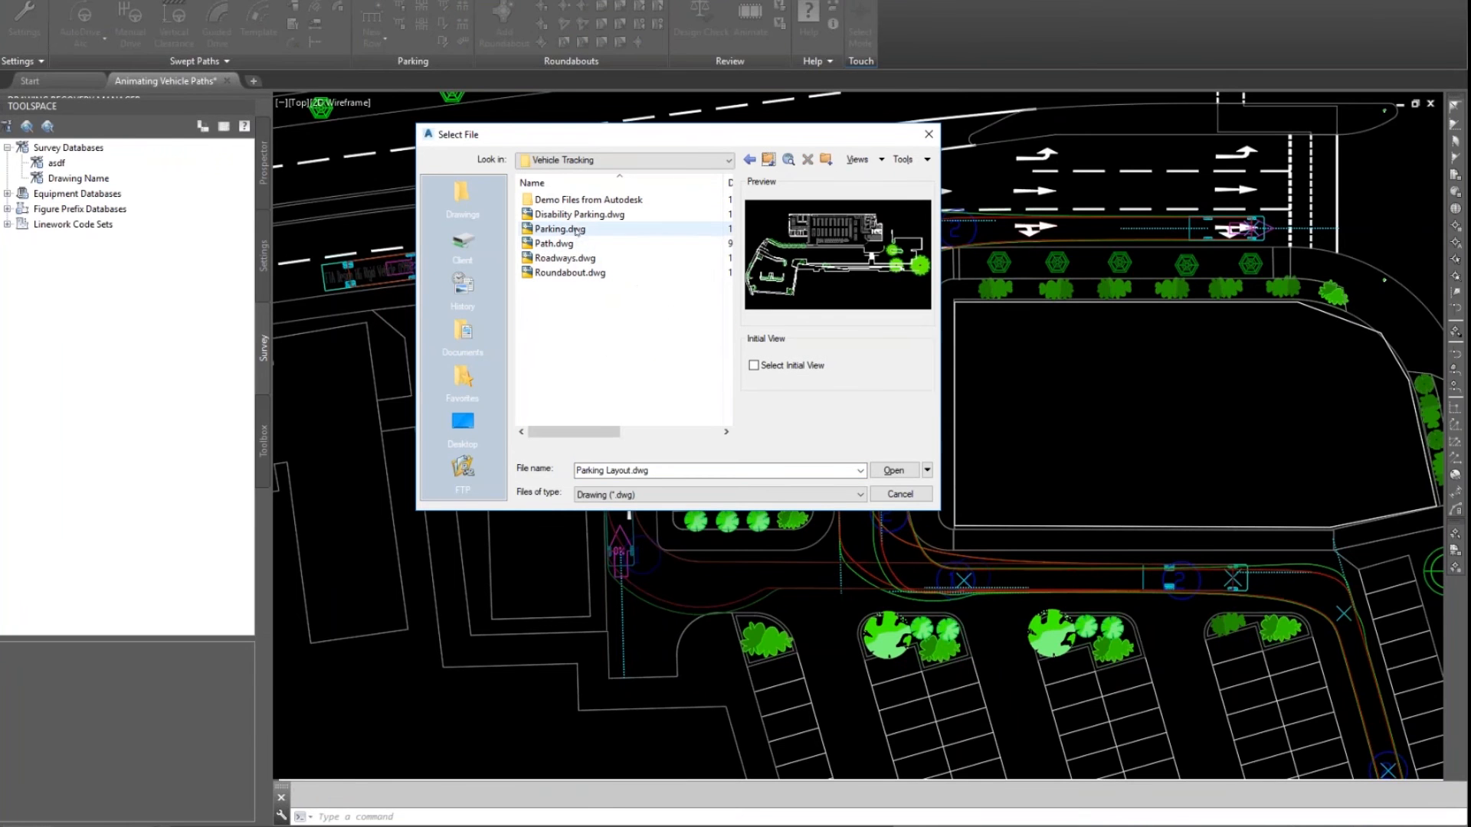
{"action": "left_click", "coordinate": [561, 228]}
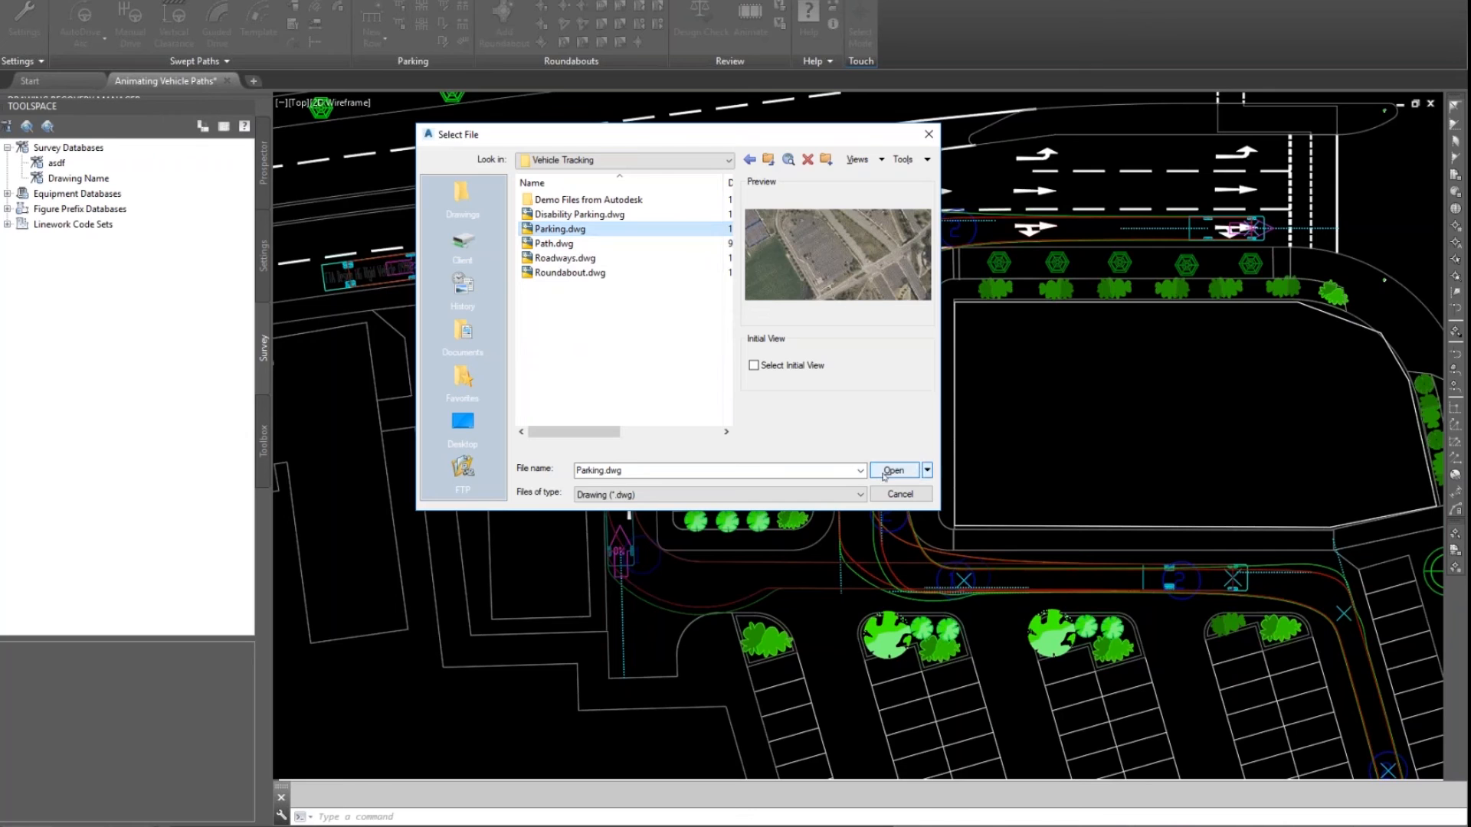
{"action": "left_click", "coordinate": [891, 471]}
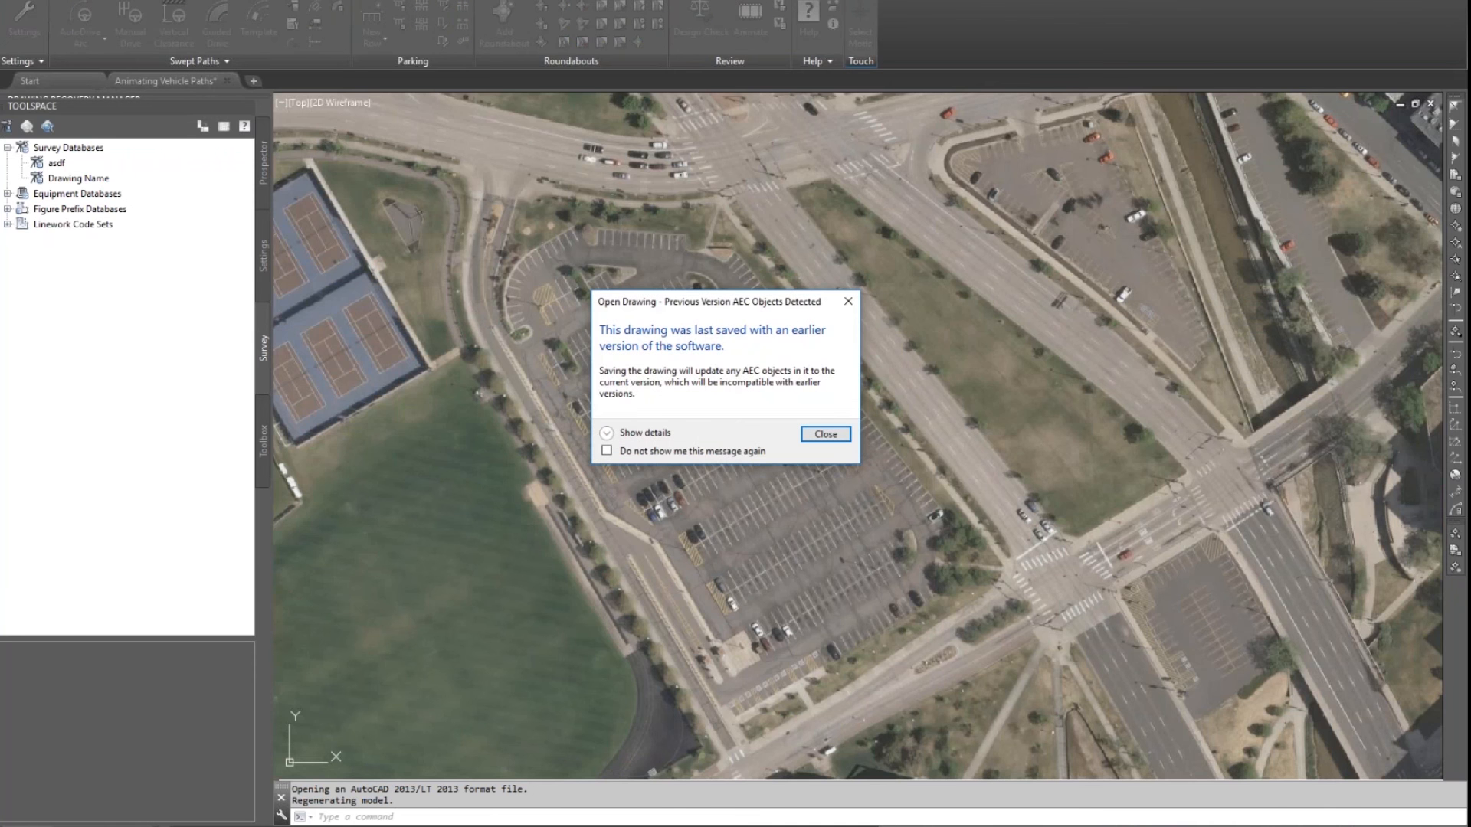
{"action": "left_click", "coordinate": [825, 433]}
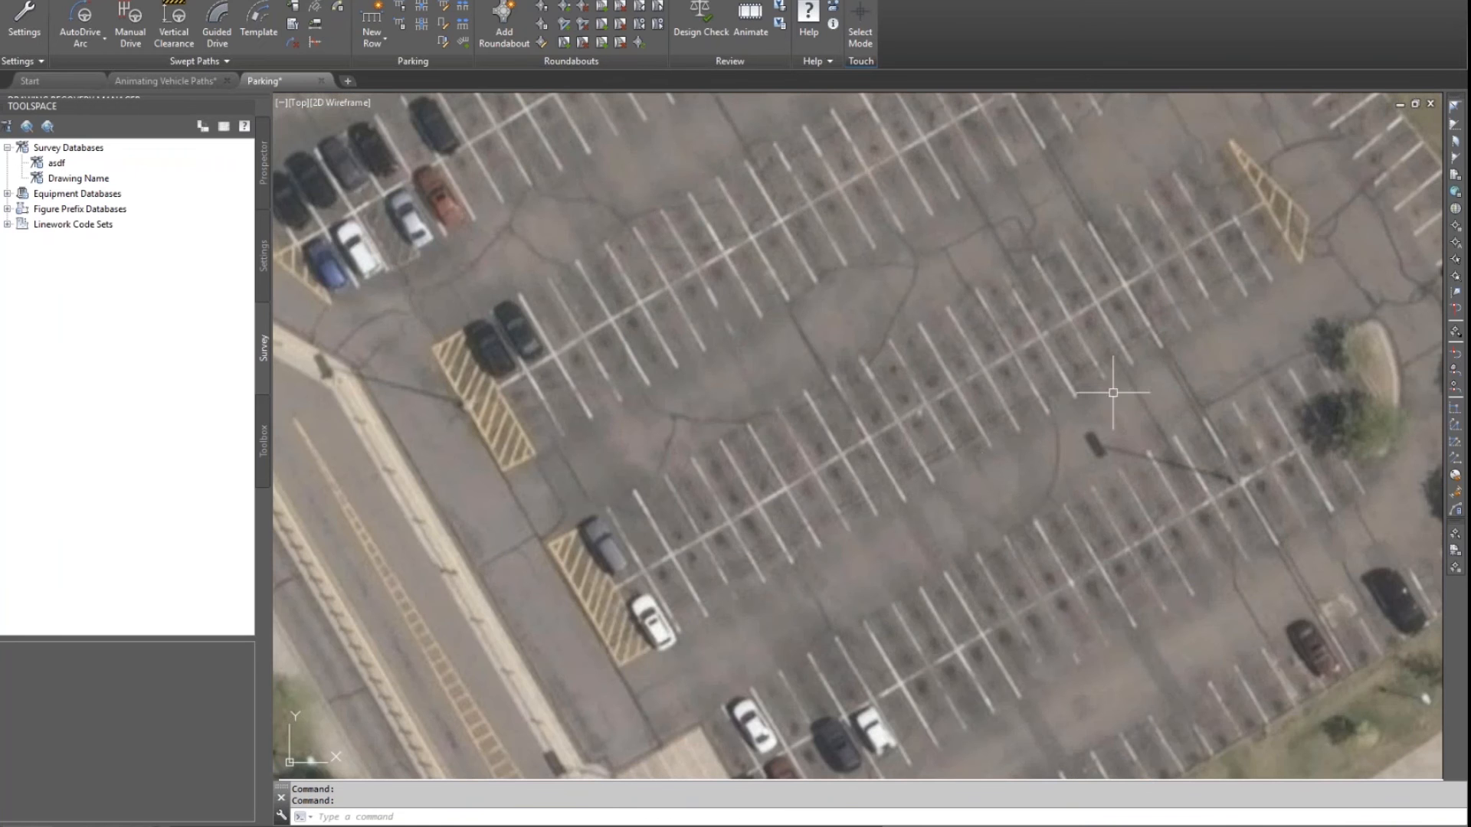
{"action": "mouse_move", "coordinate": [975, 490]}
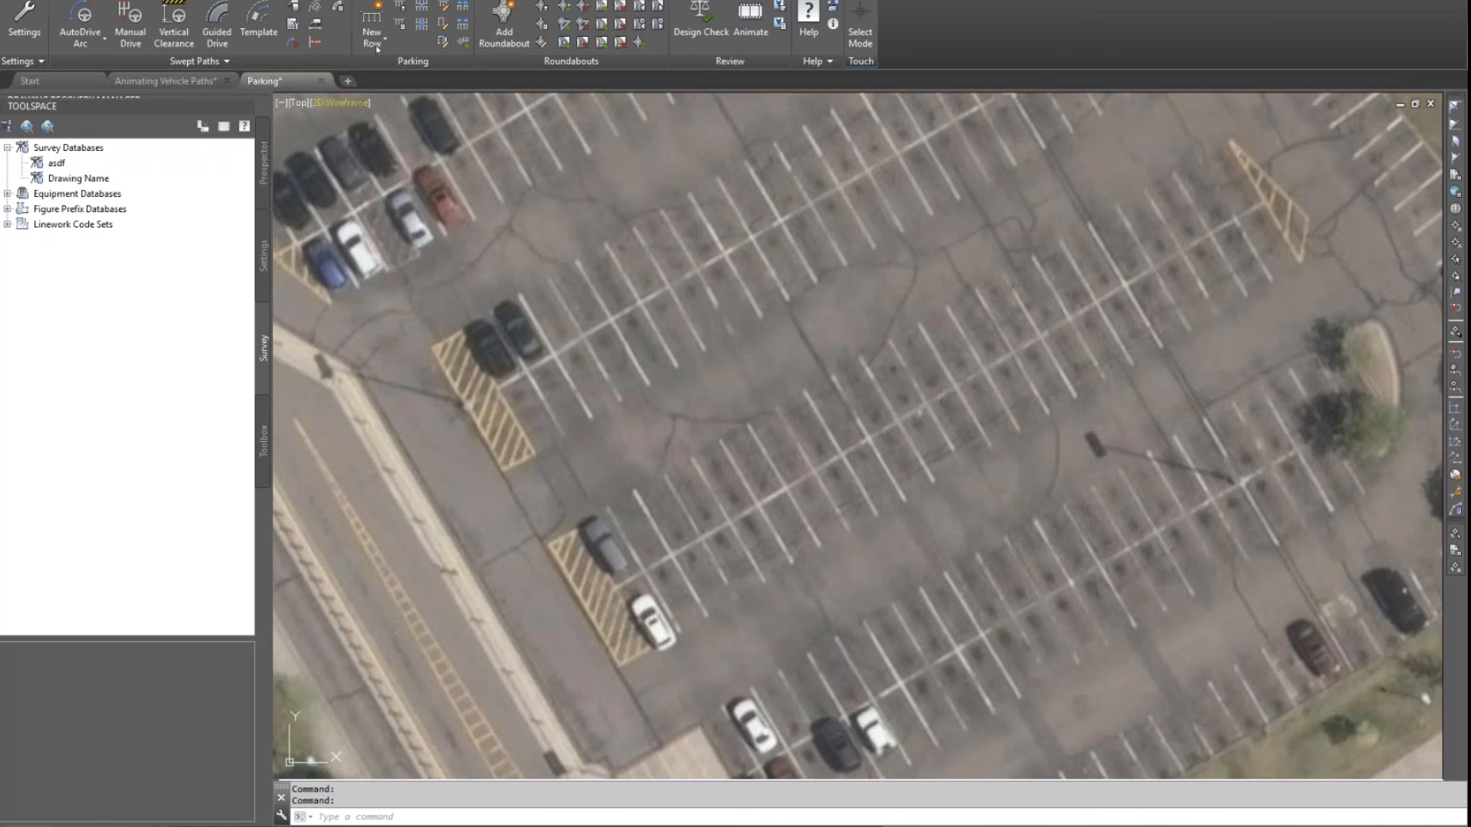
Step: Start a new parking row, accepting the default parking standard and drawing scale settings
{"action": "left_click", "coordinate": [371, 35]}
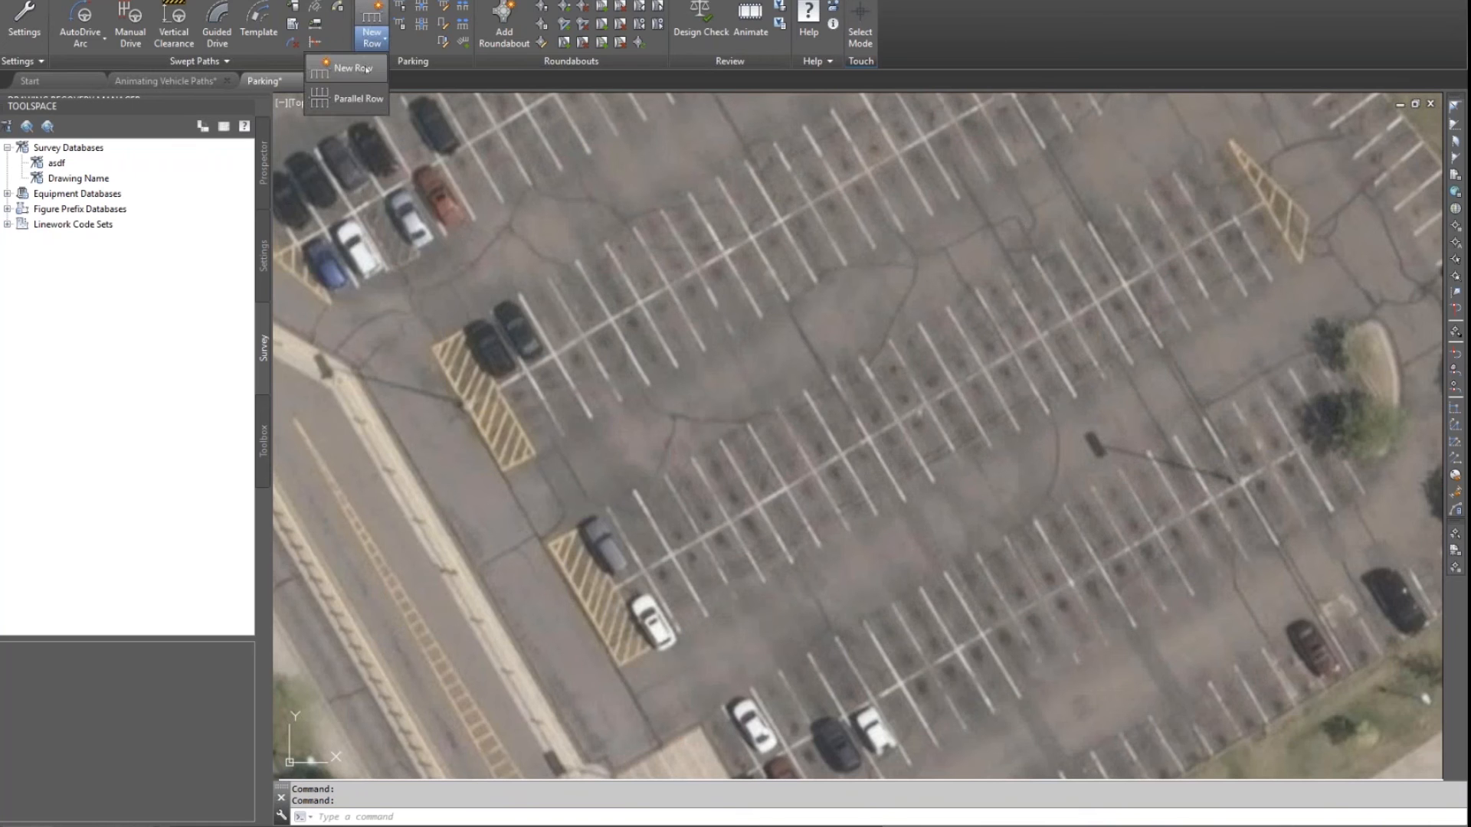
{"action": "left_click", "coordinate": [354, 68]}
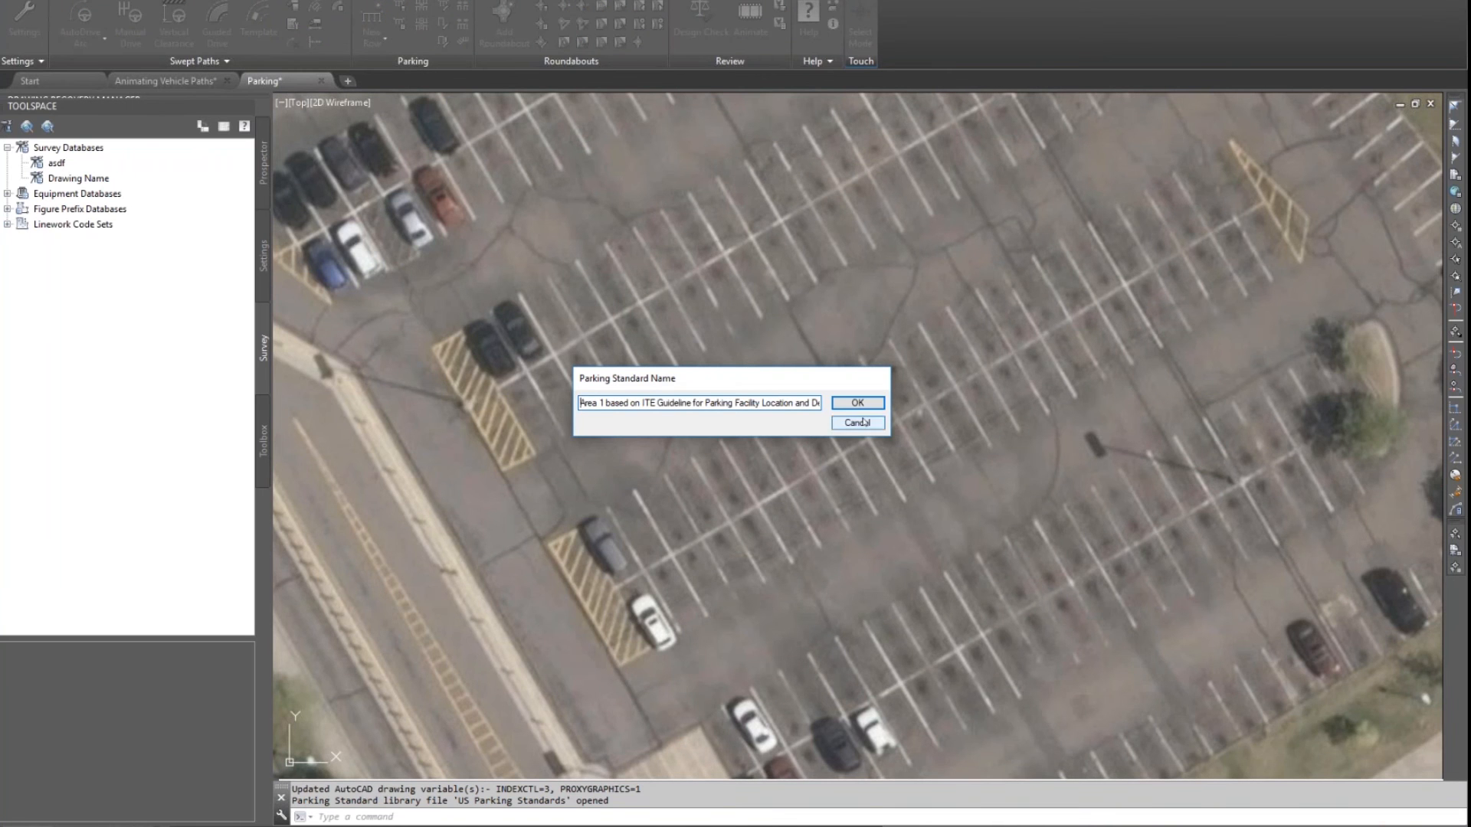
{"action": "left_click", "coordinate": [855, 403]}
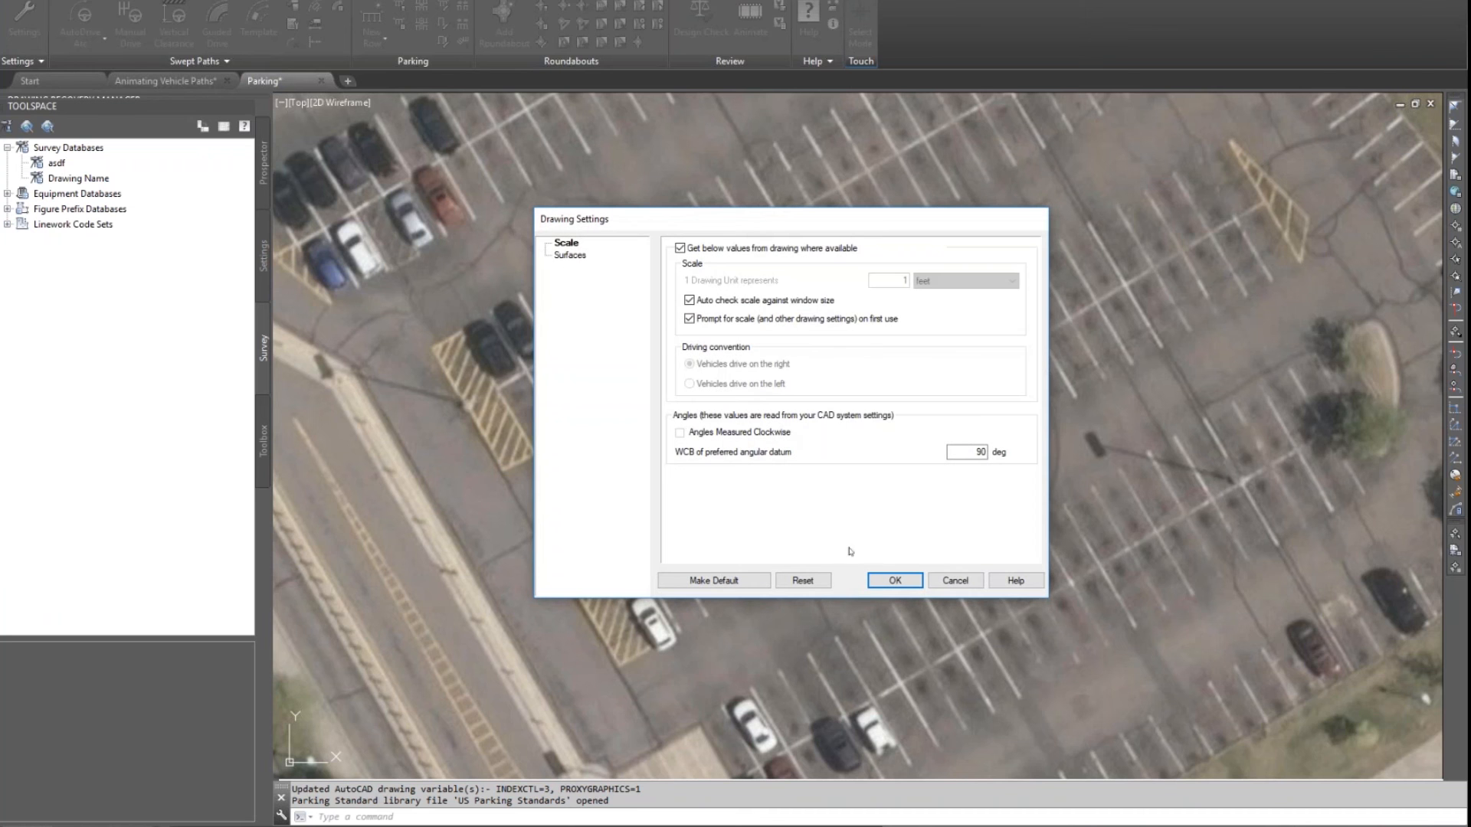
{"action": "mouse_move", "coordinate": [577, 277]}
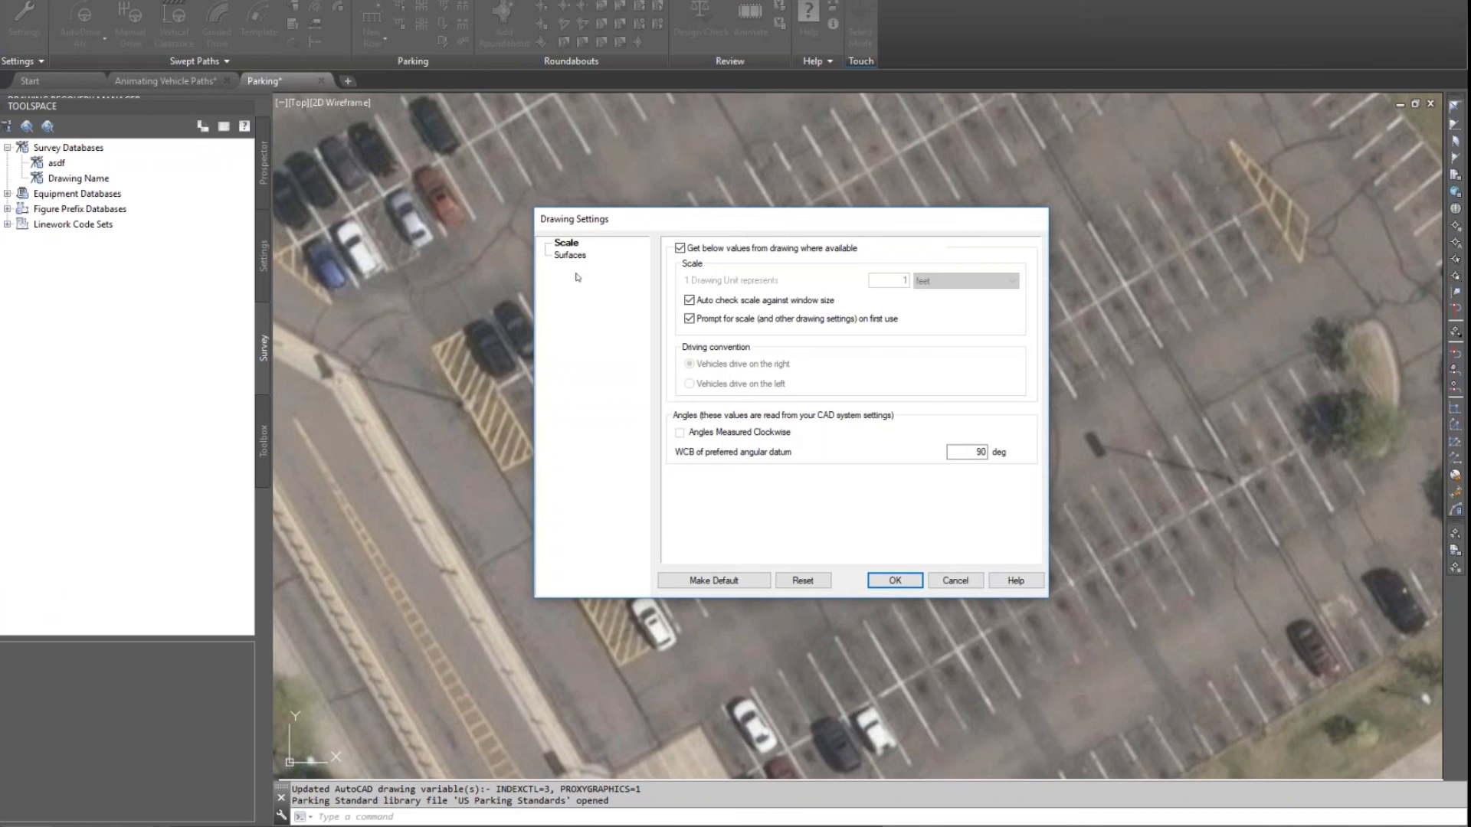
{"action": "mouse_move", "coordinate": [858, 562]}
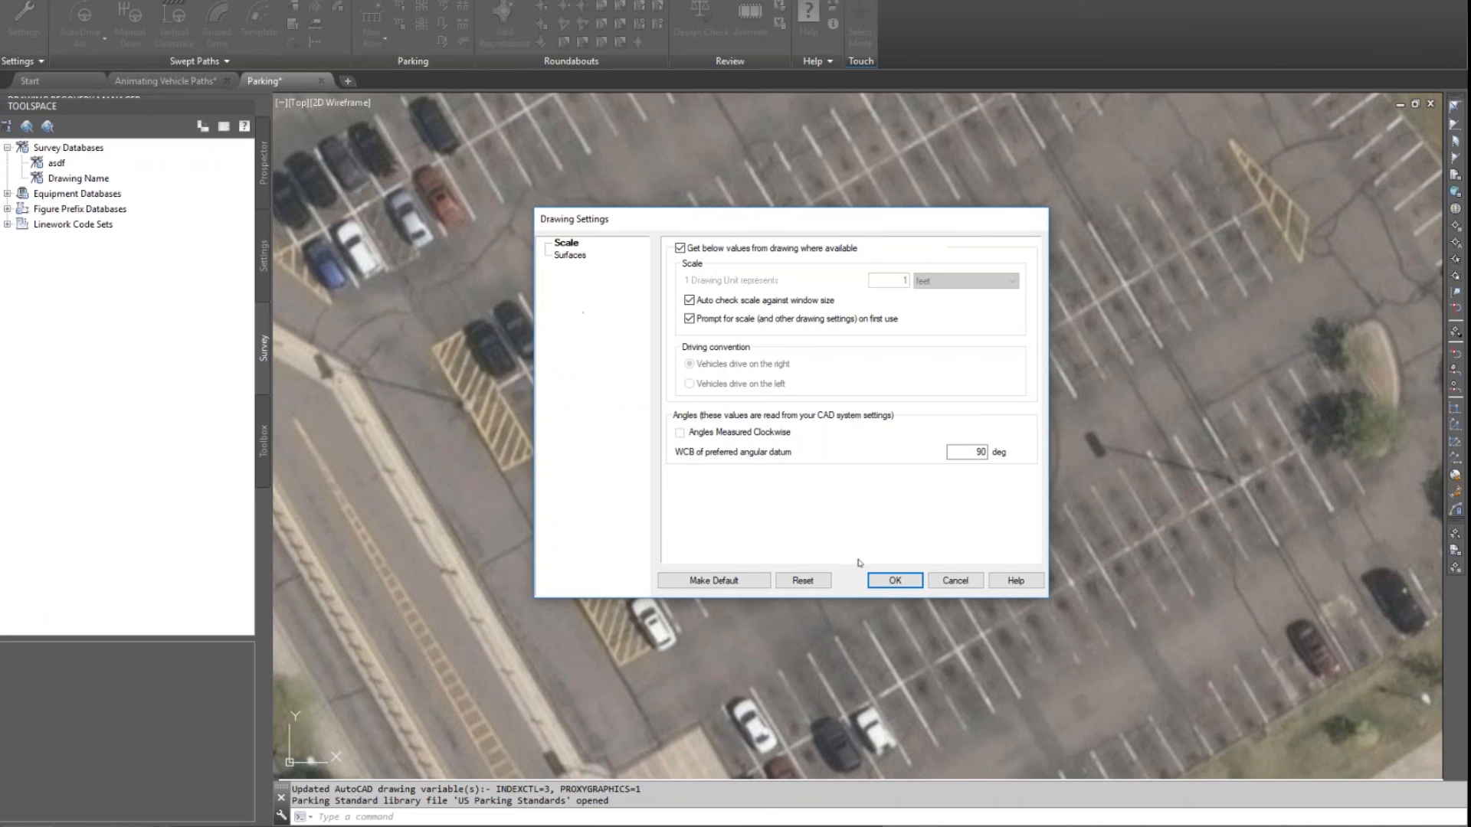
{"action": "left_click", "coordinate": [892, 579]}
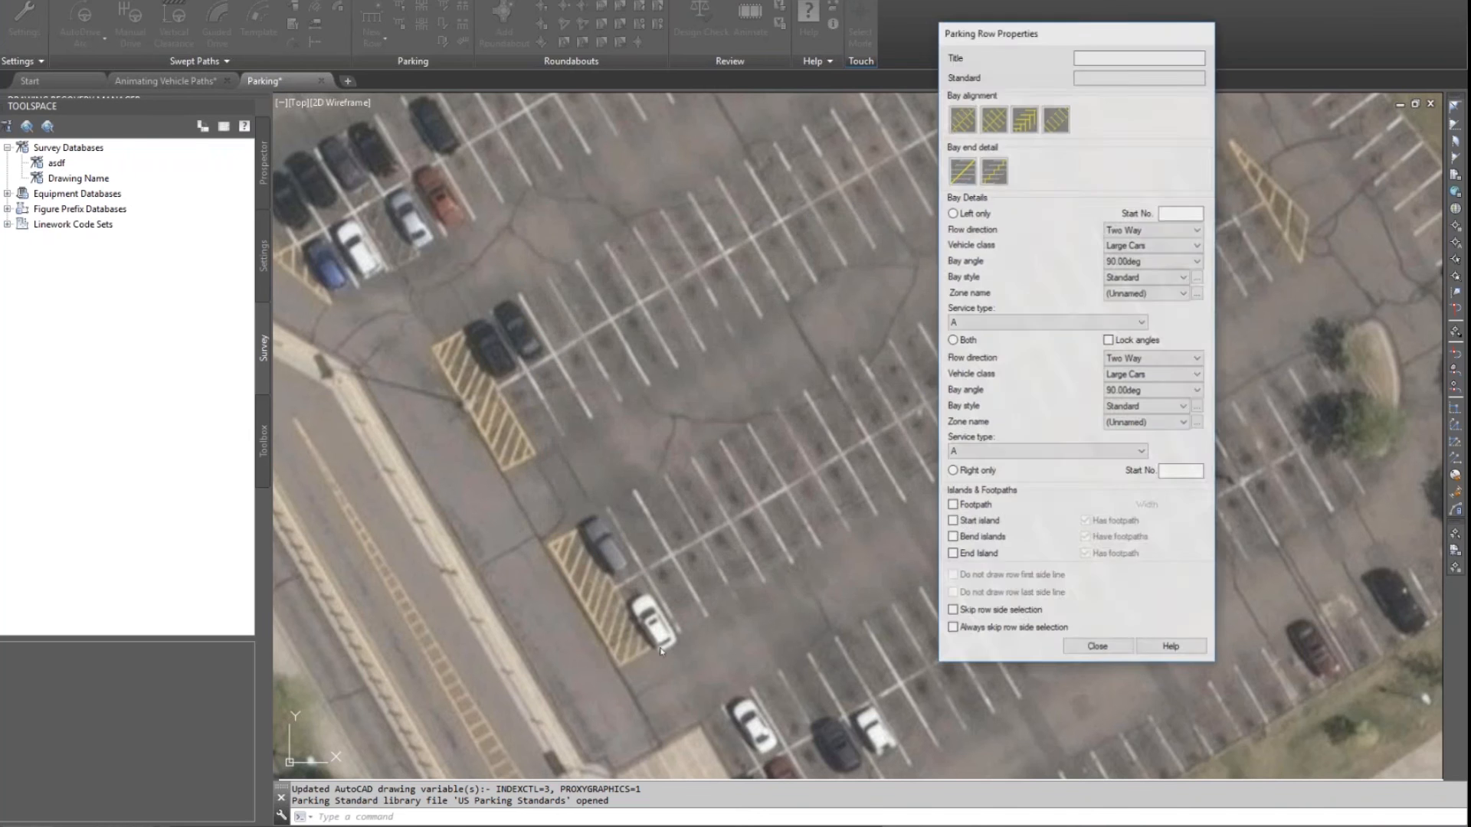
Step: Lay the row's start and end across the lot with bays on both sides and end islands
{"action": "left_click", "coordinate": [954, 341]}
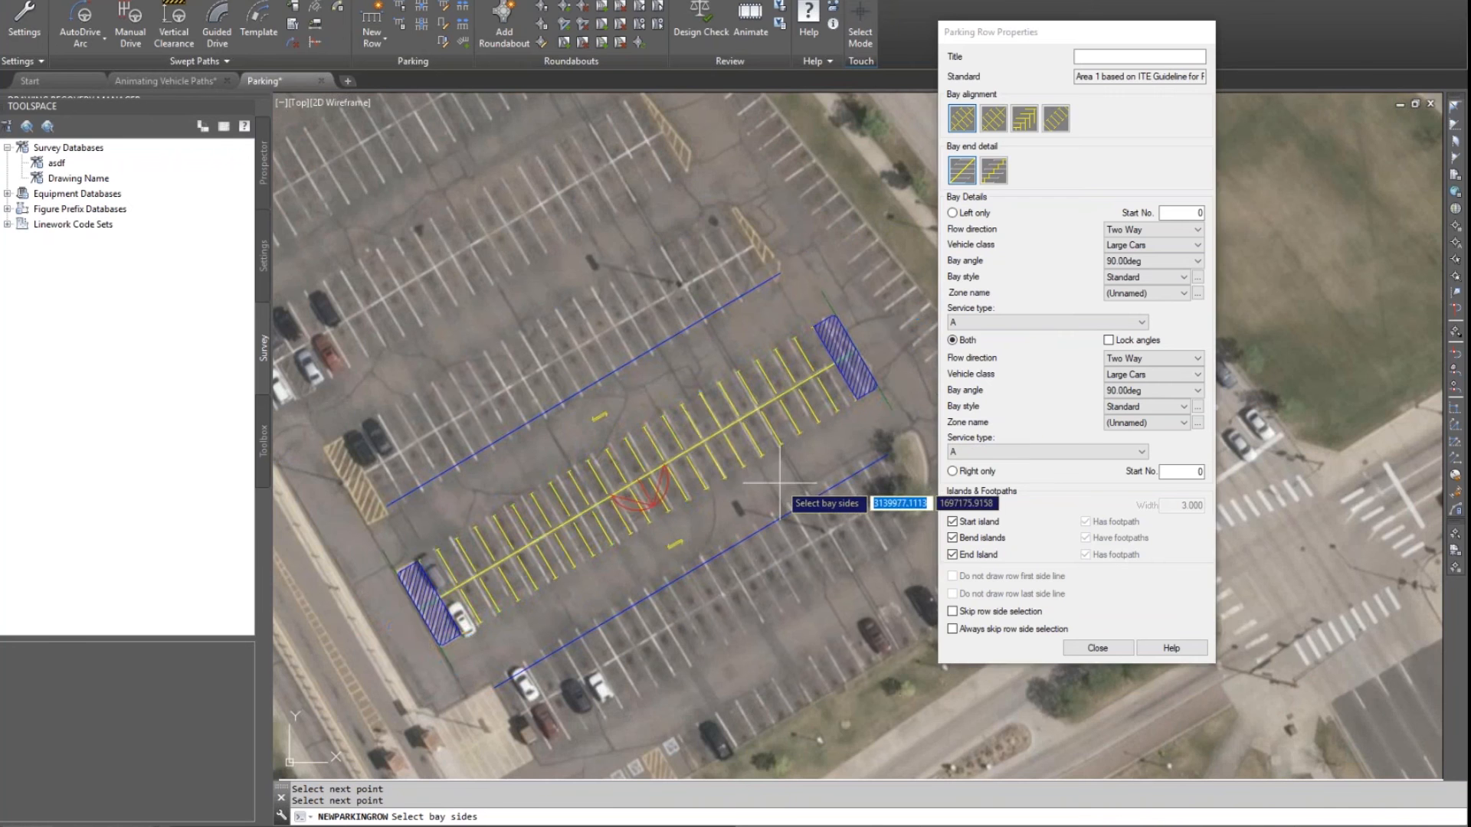
{"action": "left_click", "coordinate": [1095, 648]}
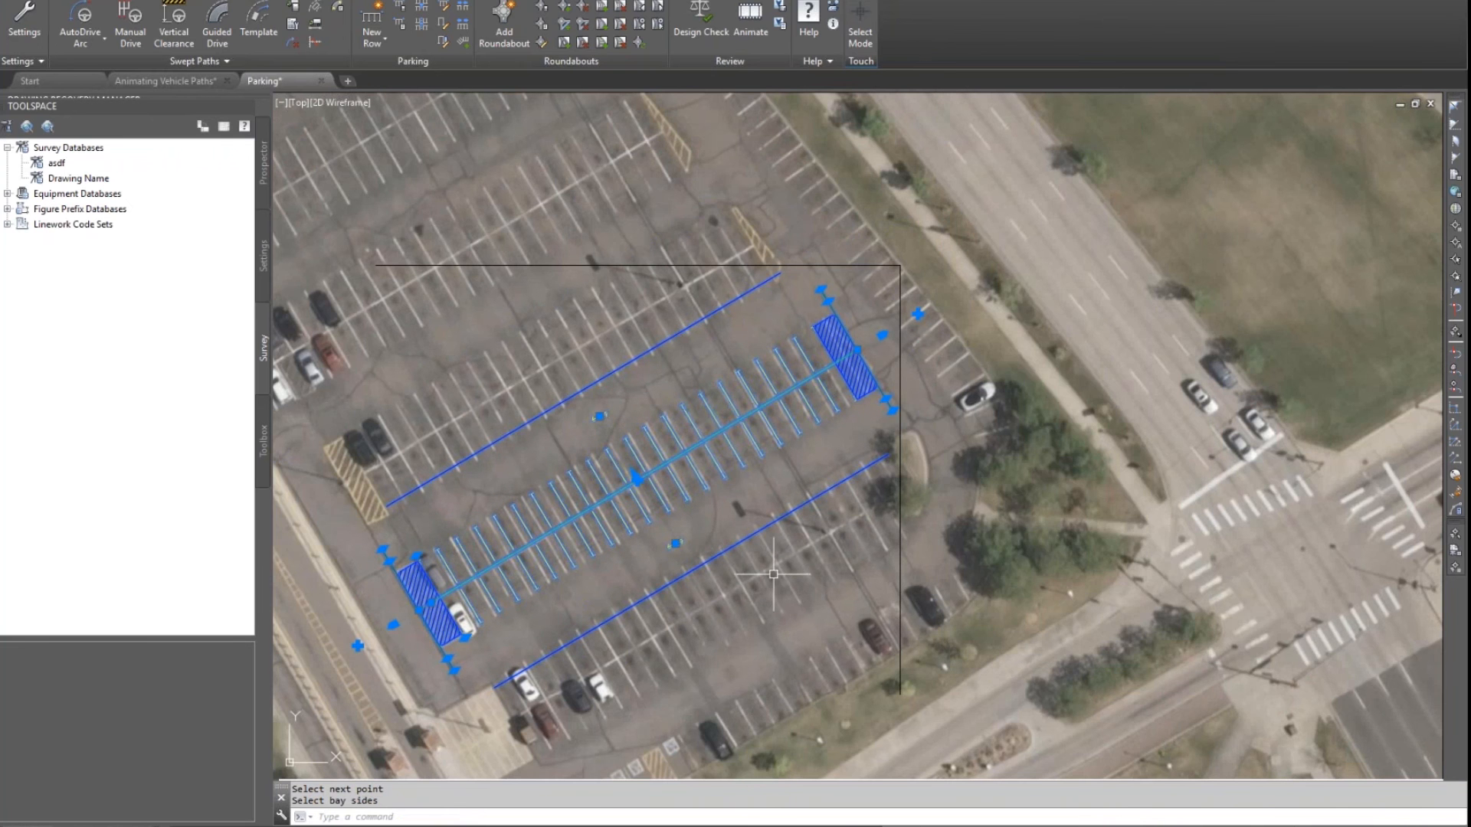
{"action": "mouse_move", "coordinate": [799, 589]}
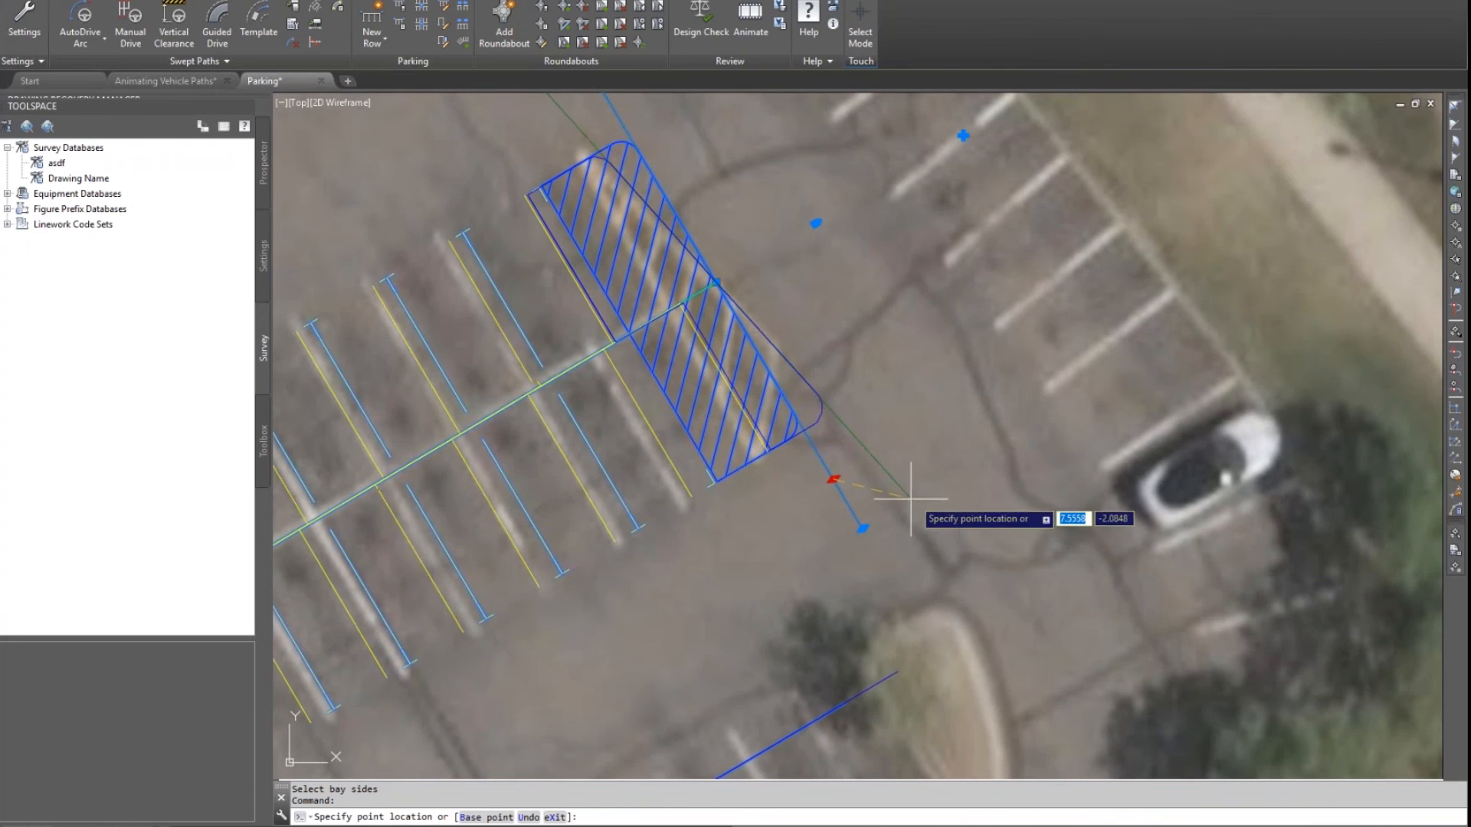
{"action": "mouse_move", "coordinate": [1009, 328]}
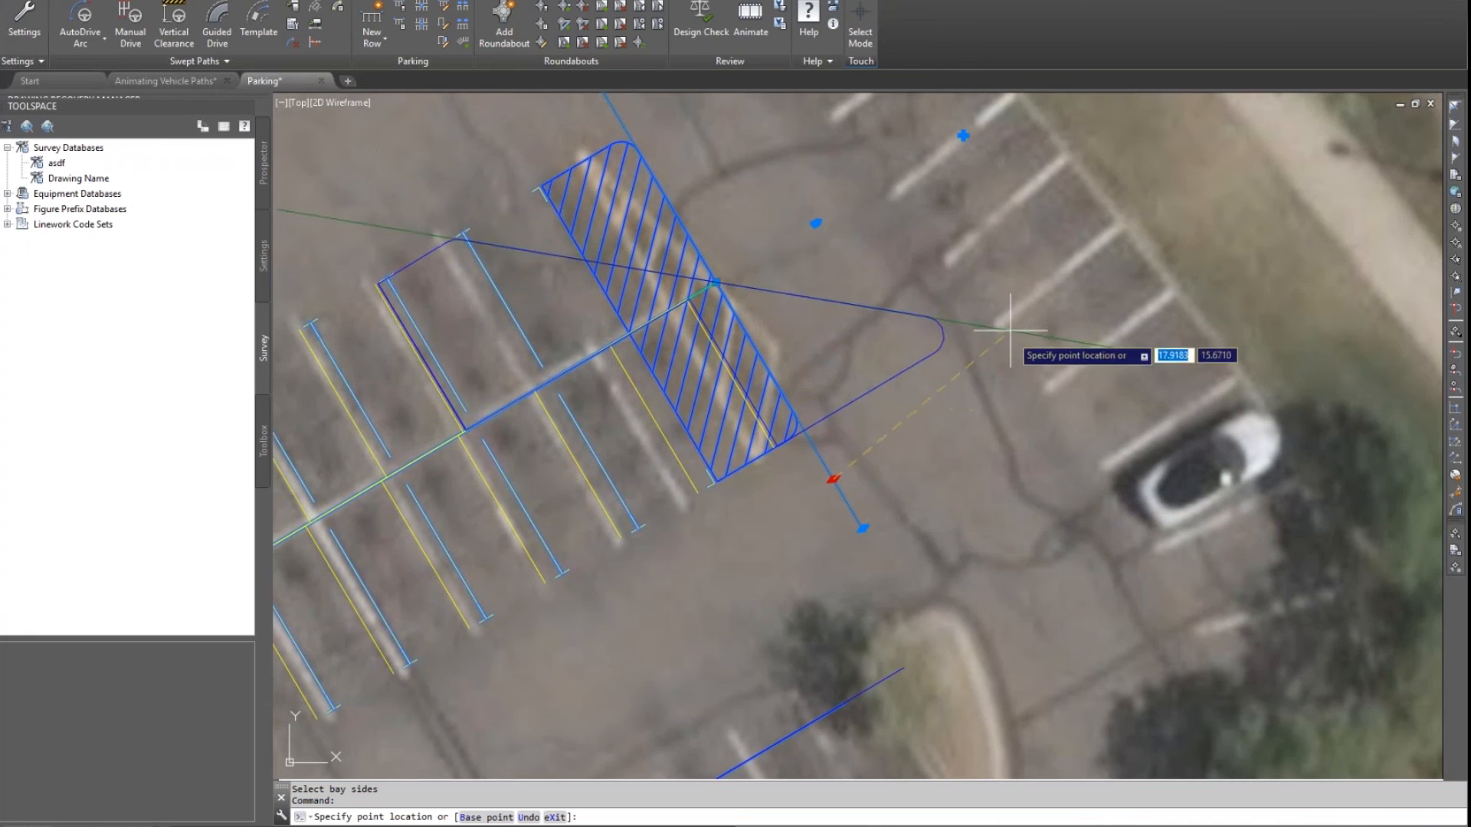
{"action": "mouse_move", "coordinate": [967, 521]}
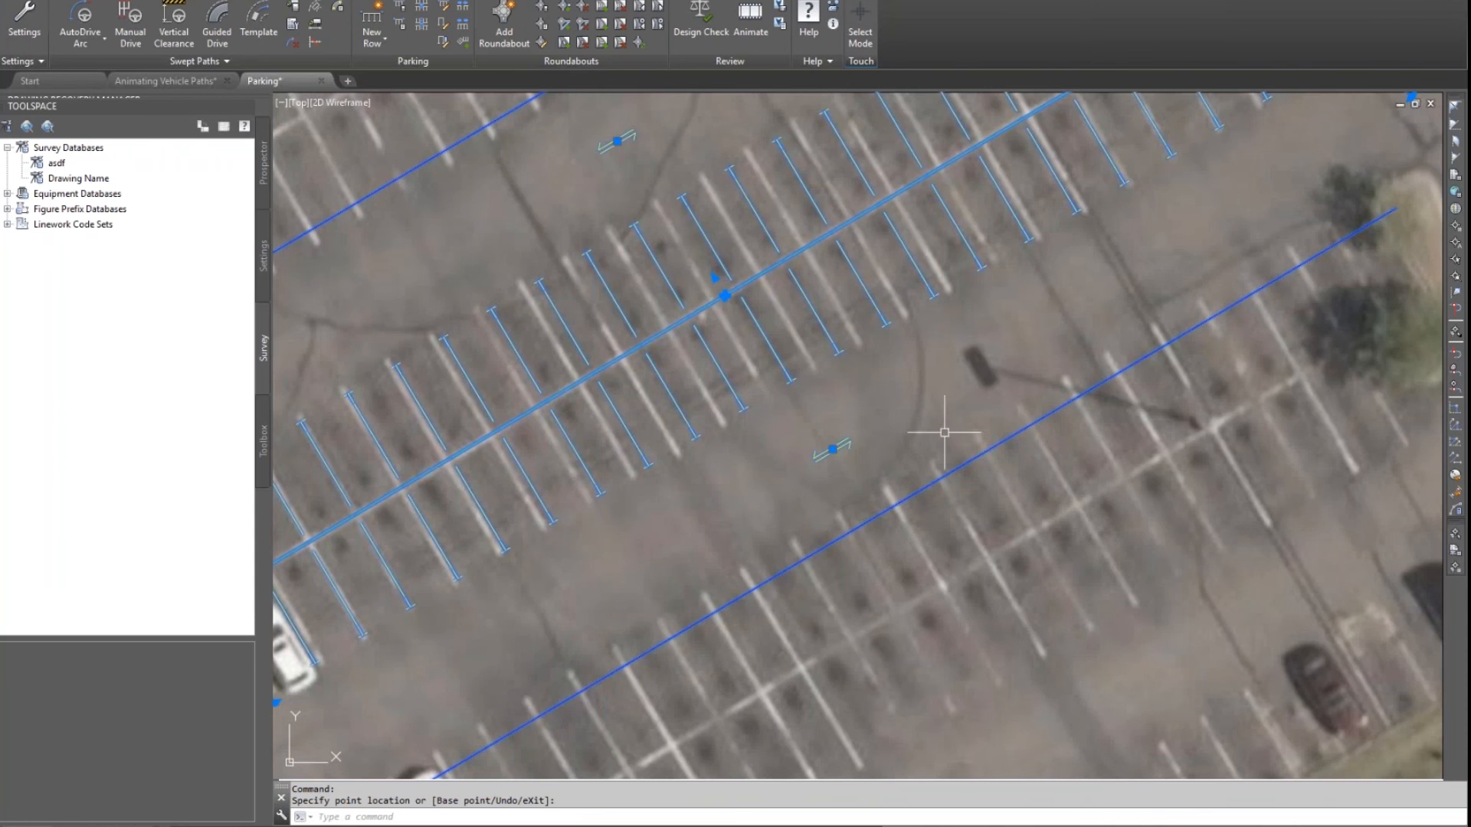
{"action": "mouse_move", "coordinate": [834, 449]}
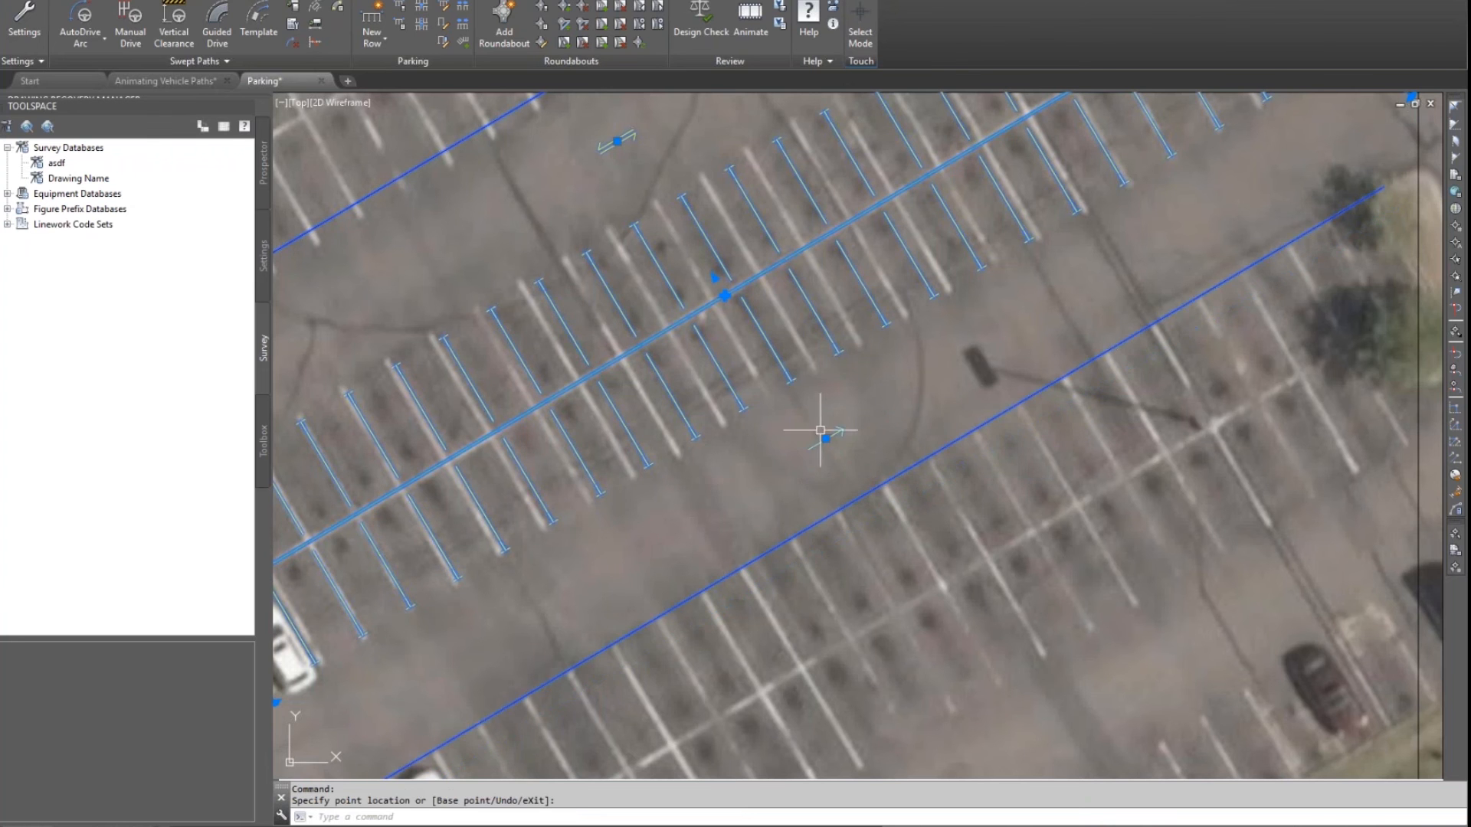
{"action": "left_click", "coordinate": [828, 436]}
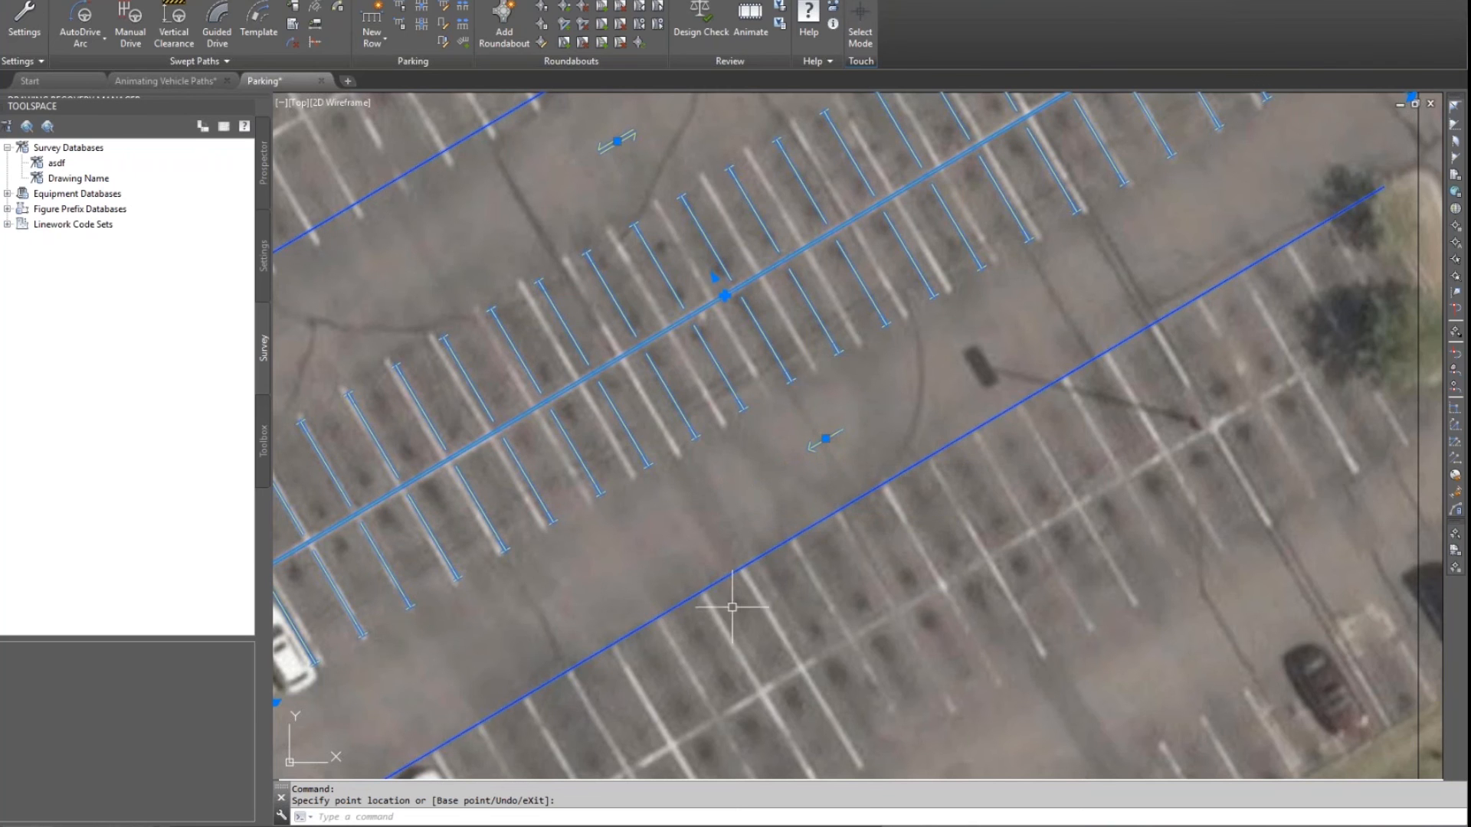
{"action": "mouse_move", "coordinate": [808, 444]}
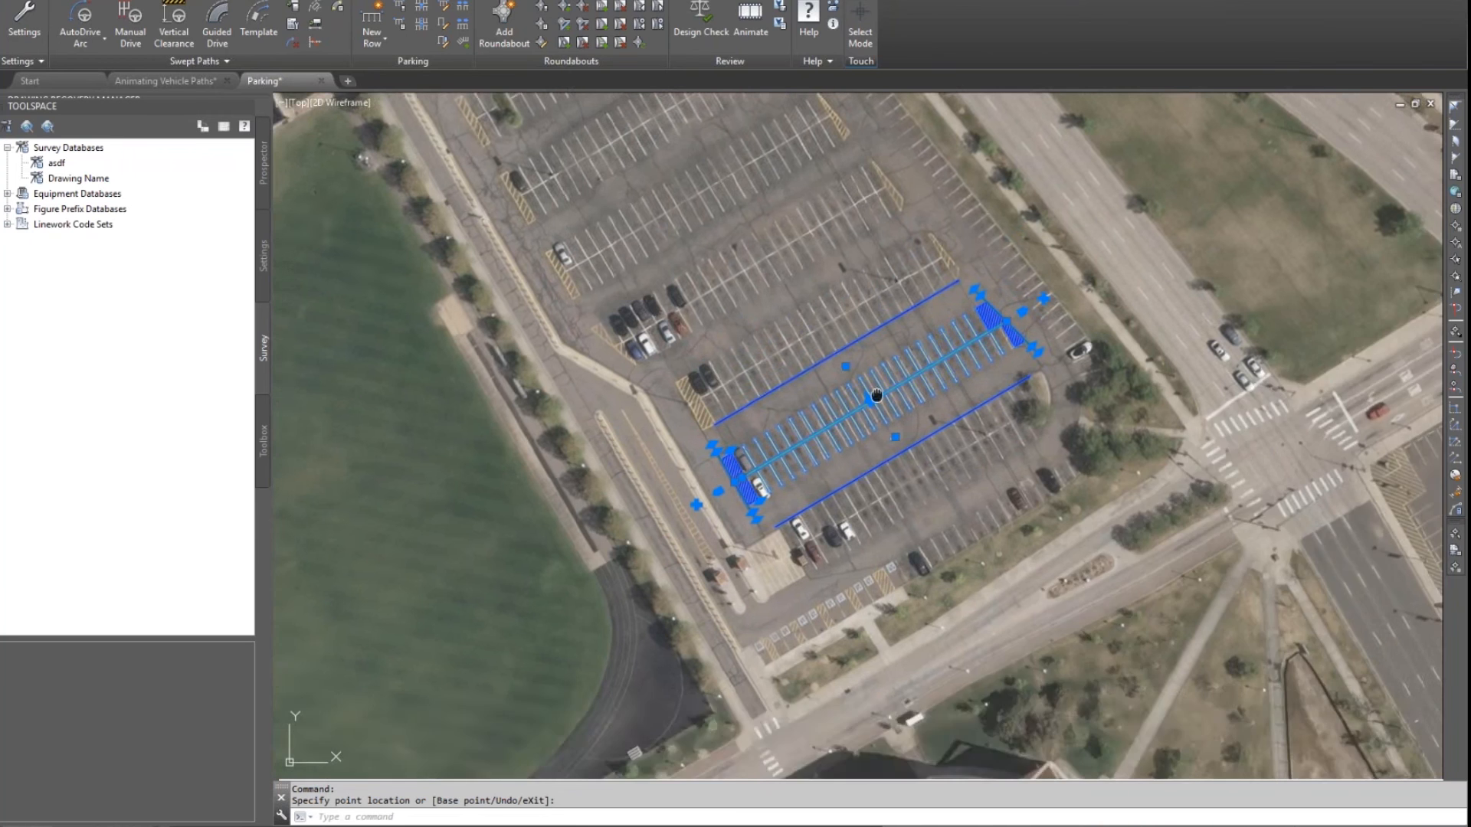
Step: Add parallel rows offset from the first so three double-sided rows cover the lot
{"action": "left_click", "coordinate": [371, 35]}
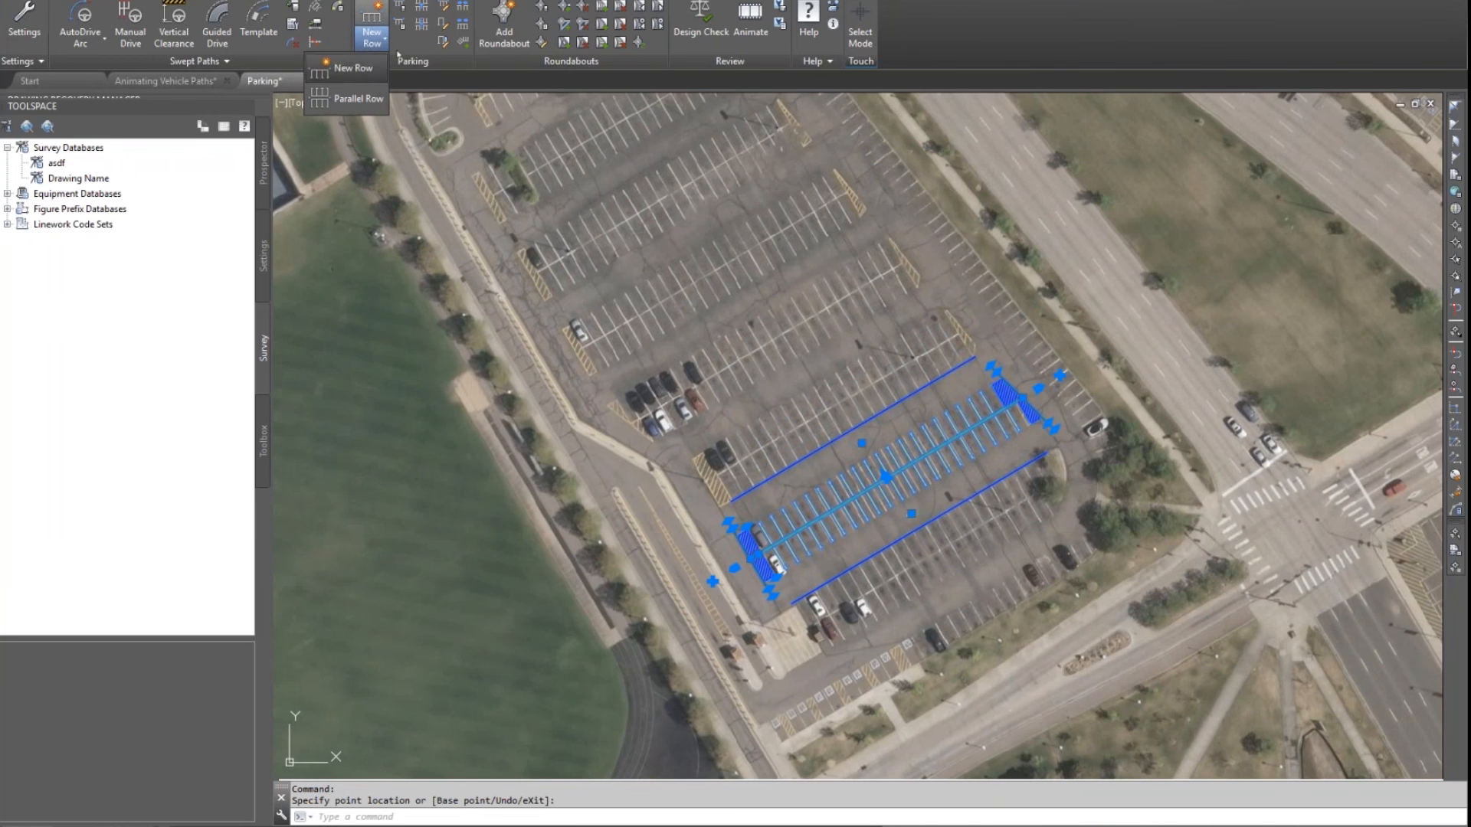
{"action": "left_click", "coordinate": [358, 98]}
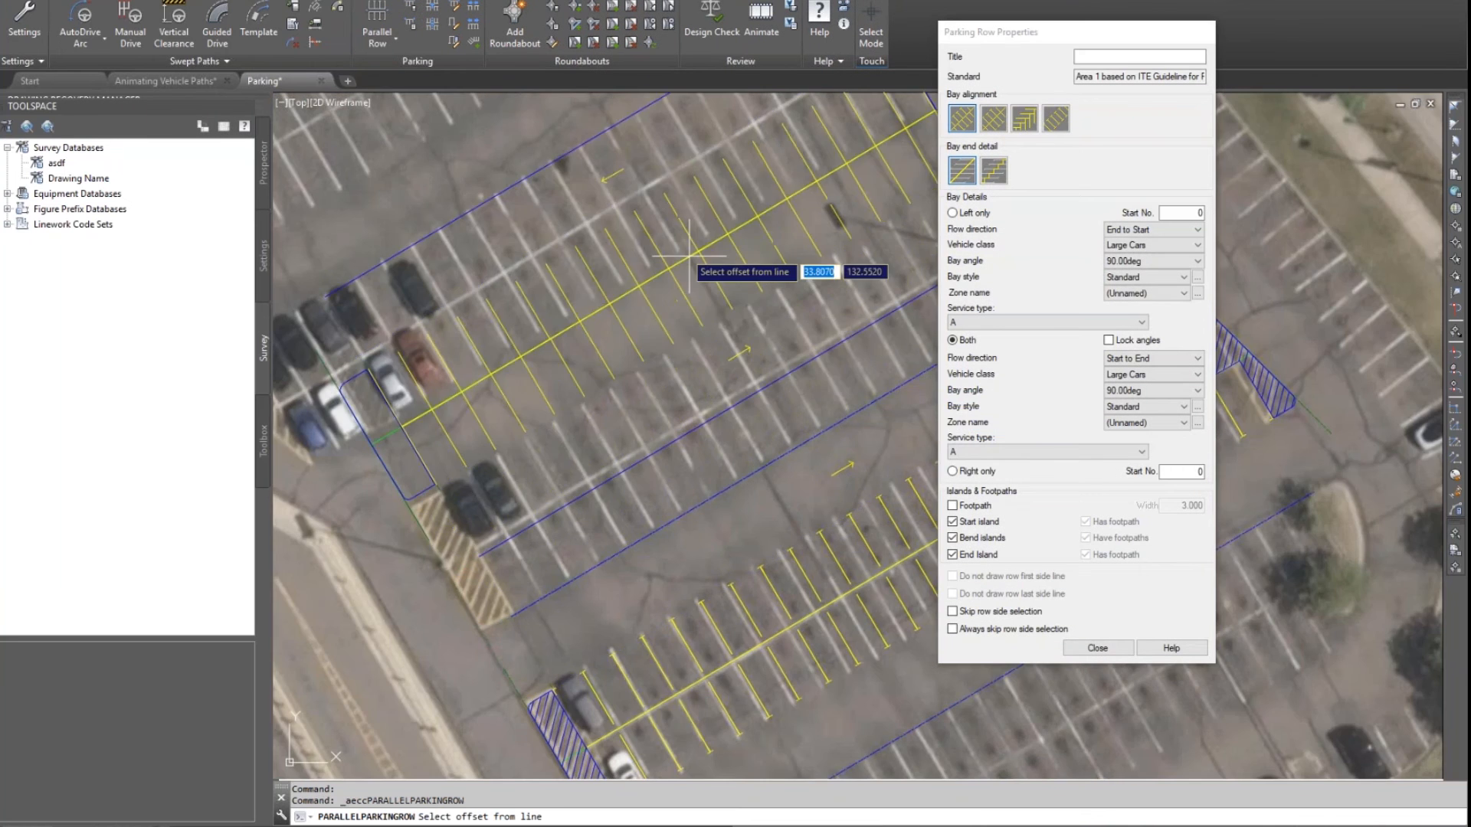
{"action": "mouse_move", "coordinate": [737, 333]}
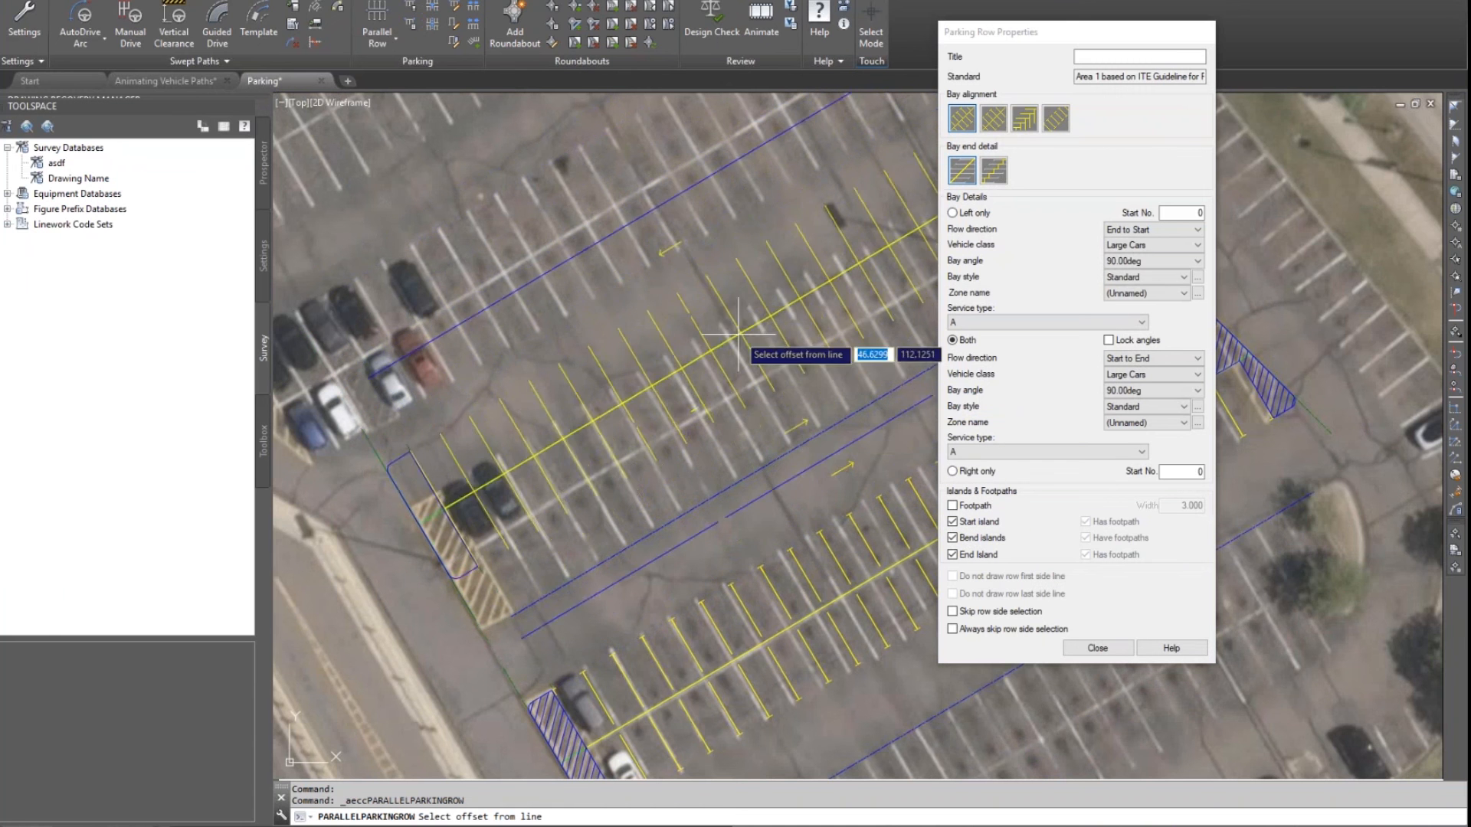
{"action": "mouse_move", "coordinate": [737, 362]}
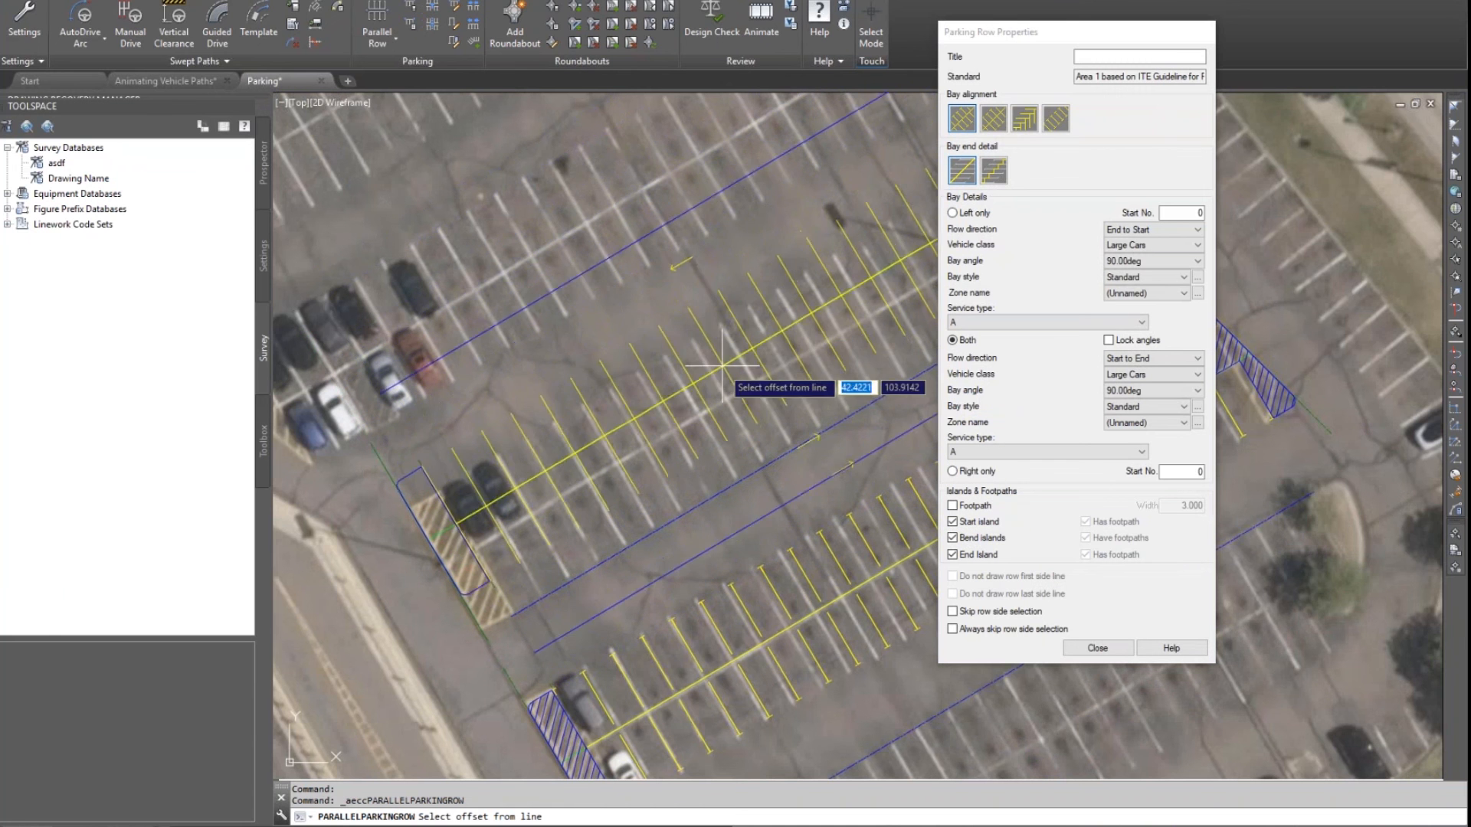
{"action": "left_click", "coordinate": [721, 359]}
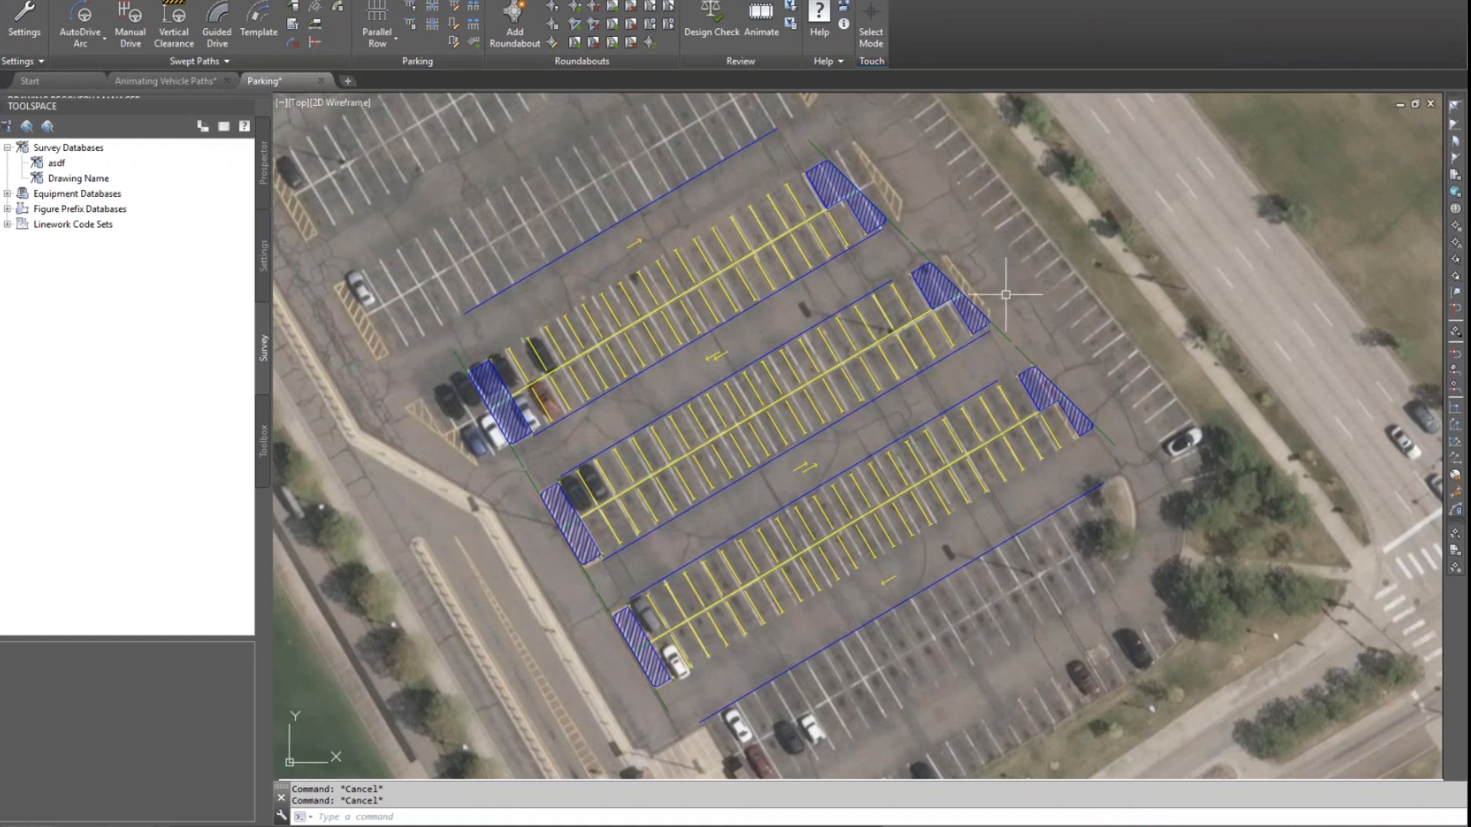
{"action": "scroll", "scroll_direction": "up", "scroll_amount": 3}
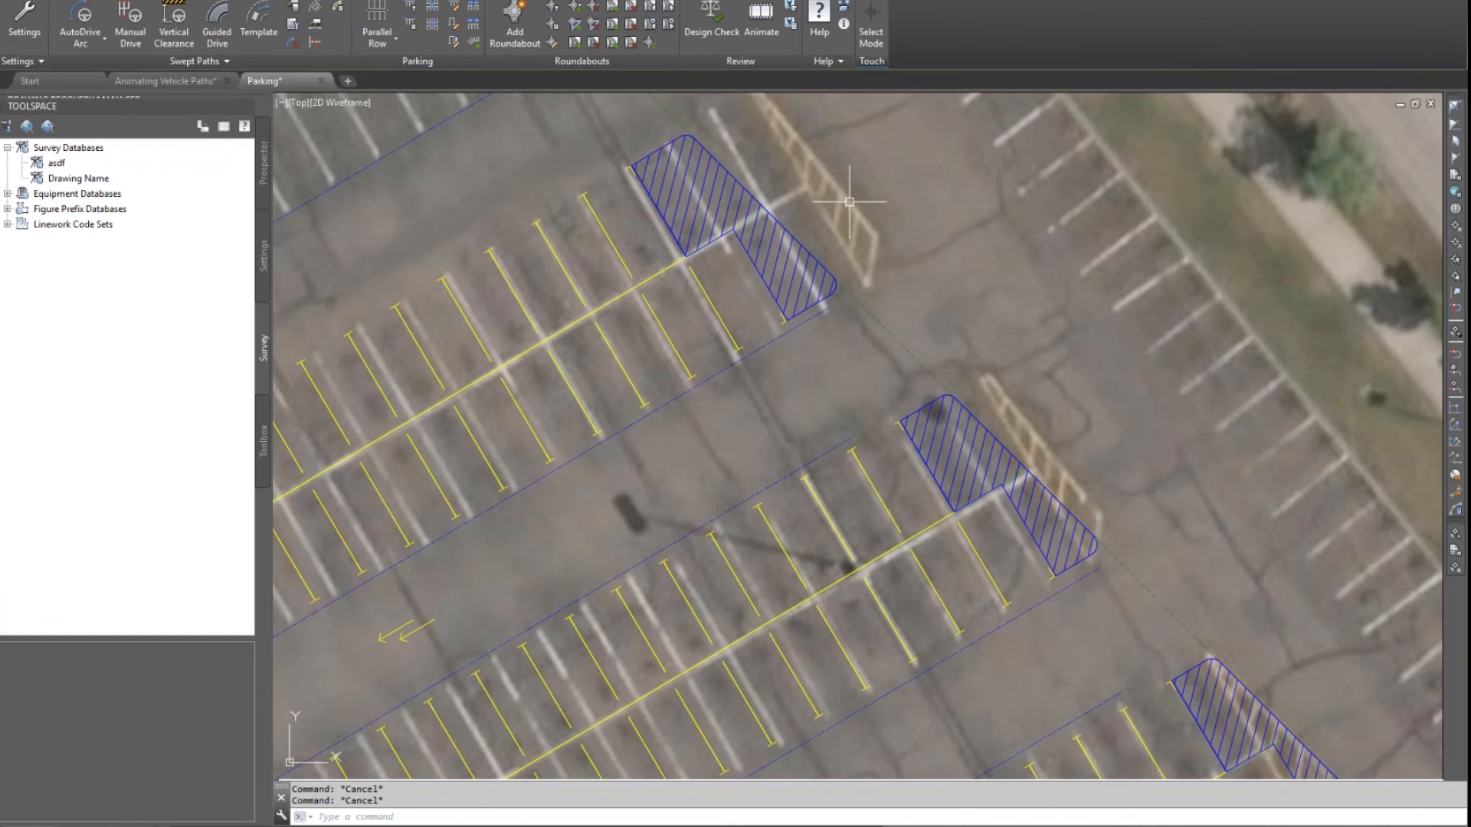
{"action": "mouse_move", "coordinate": [834, 200]}
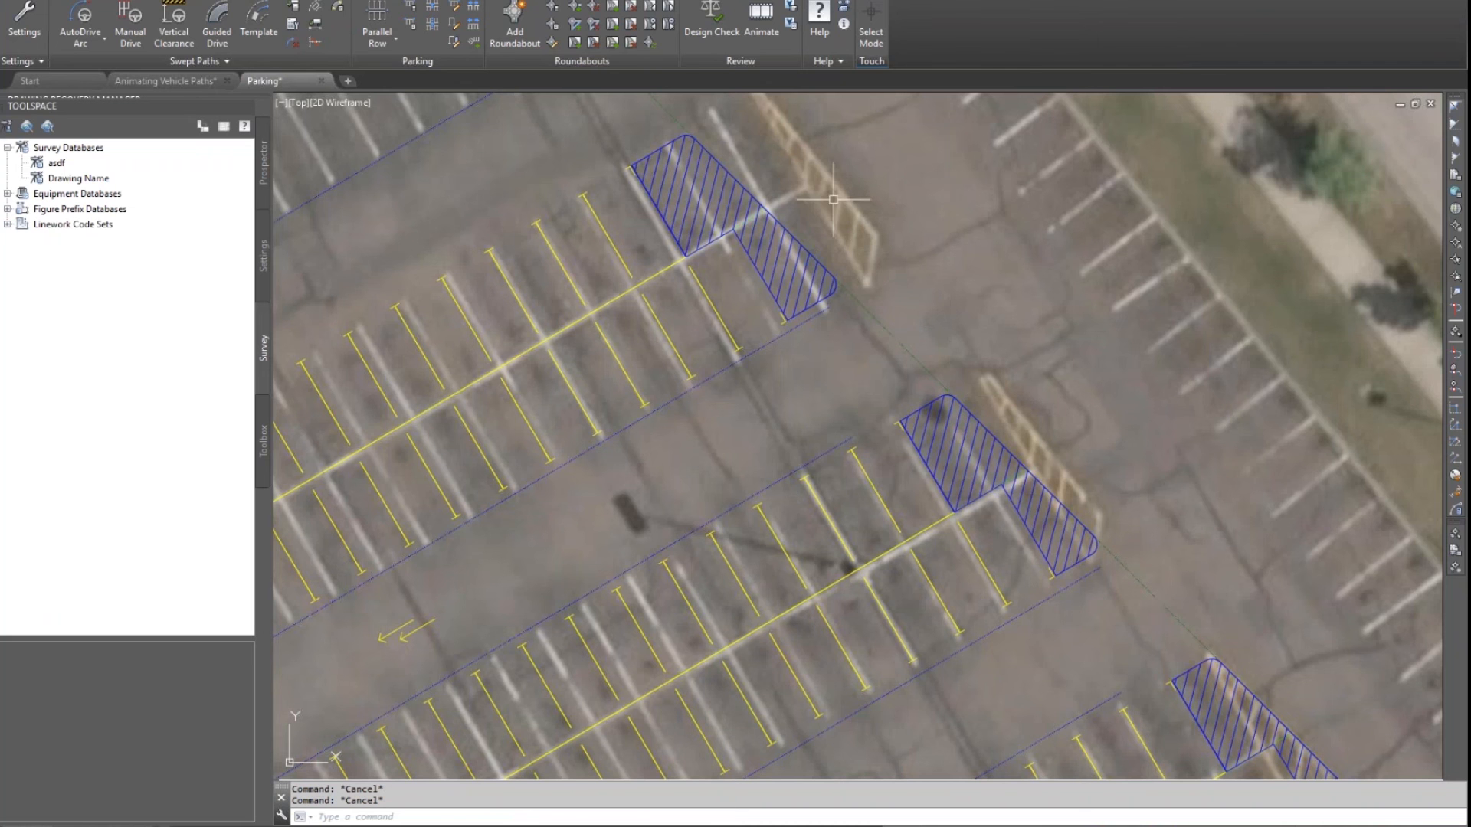
{"action": "mouse_move", "coordinate": [841, 252]}
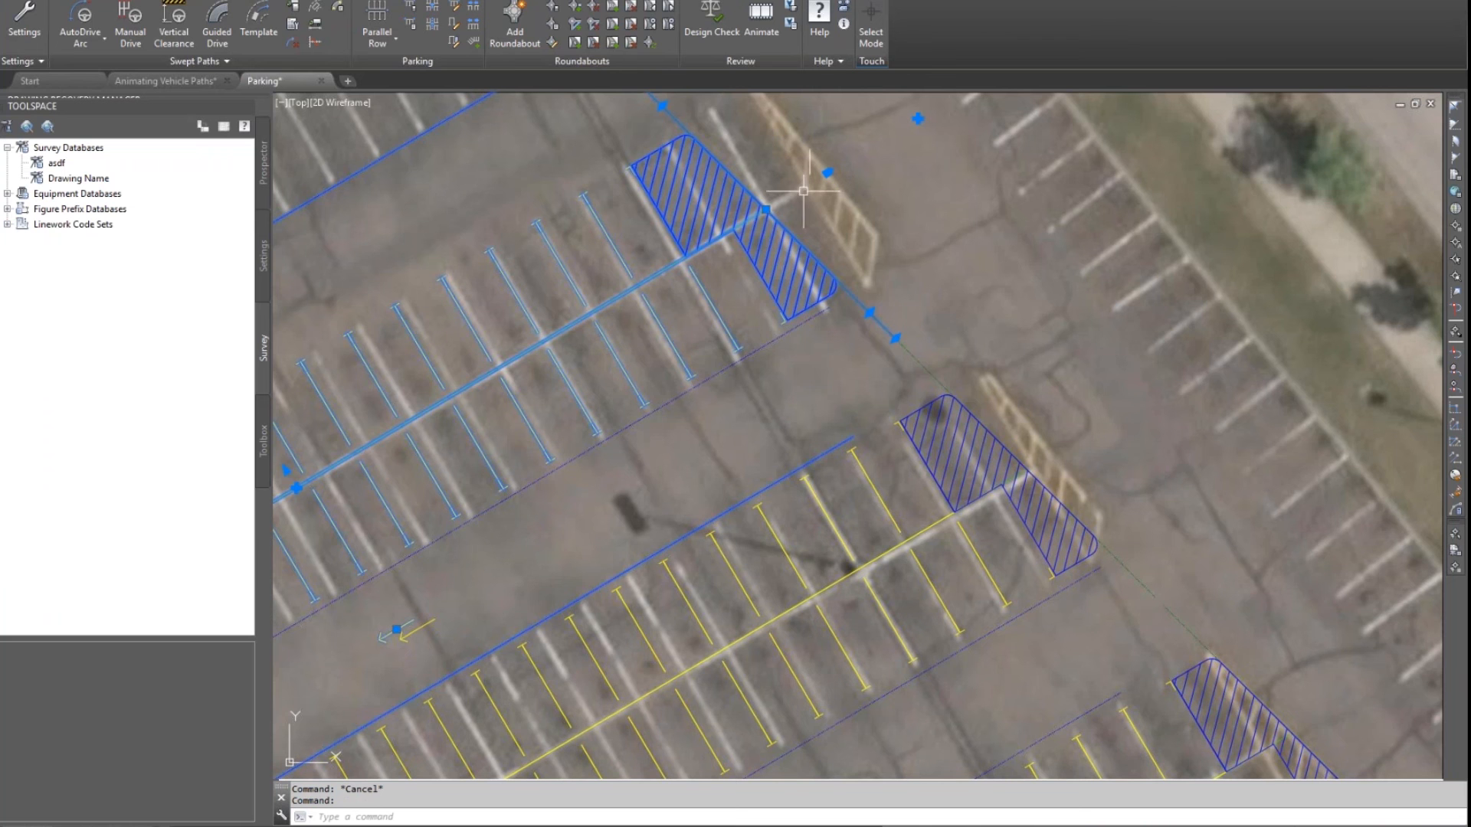
{"action": "left_click", "coordinate": [767, 210]}
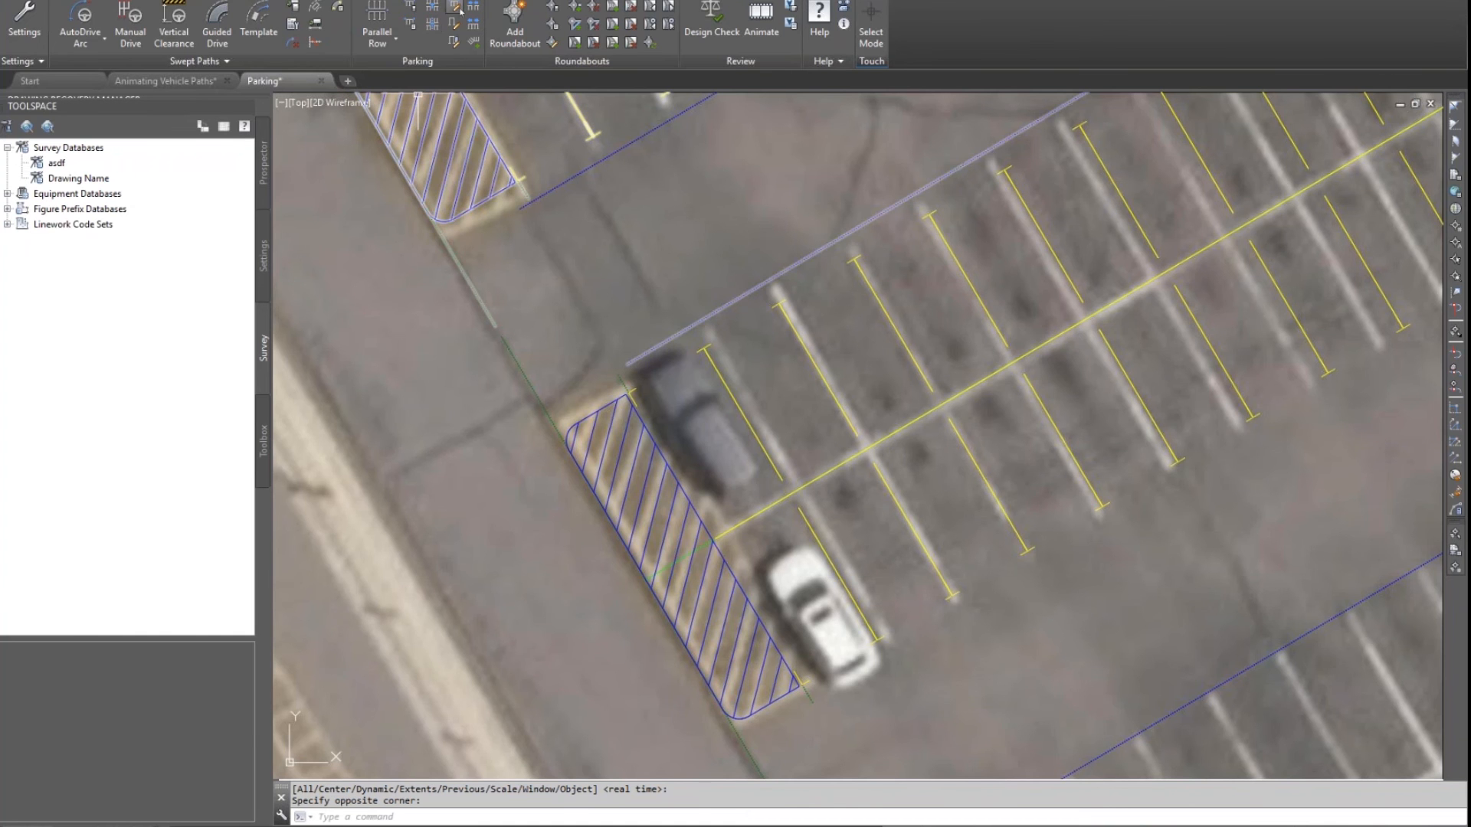
{"action": "mouse_move", "coordinate": [450, 20]}
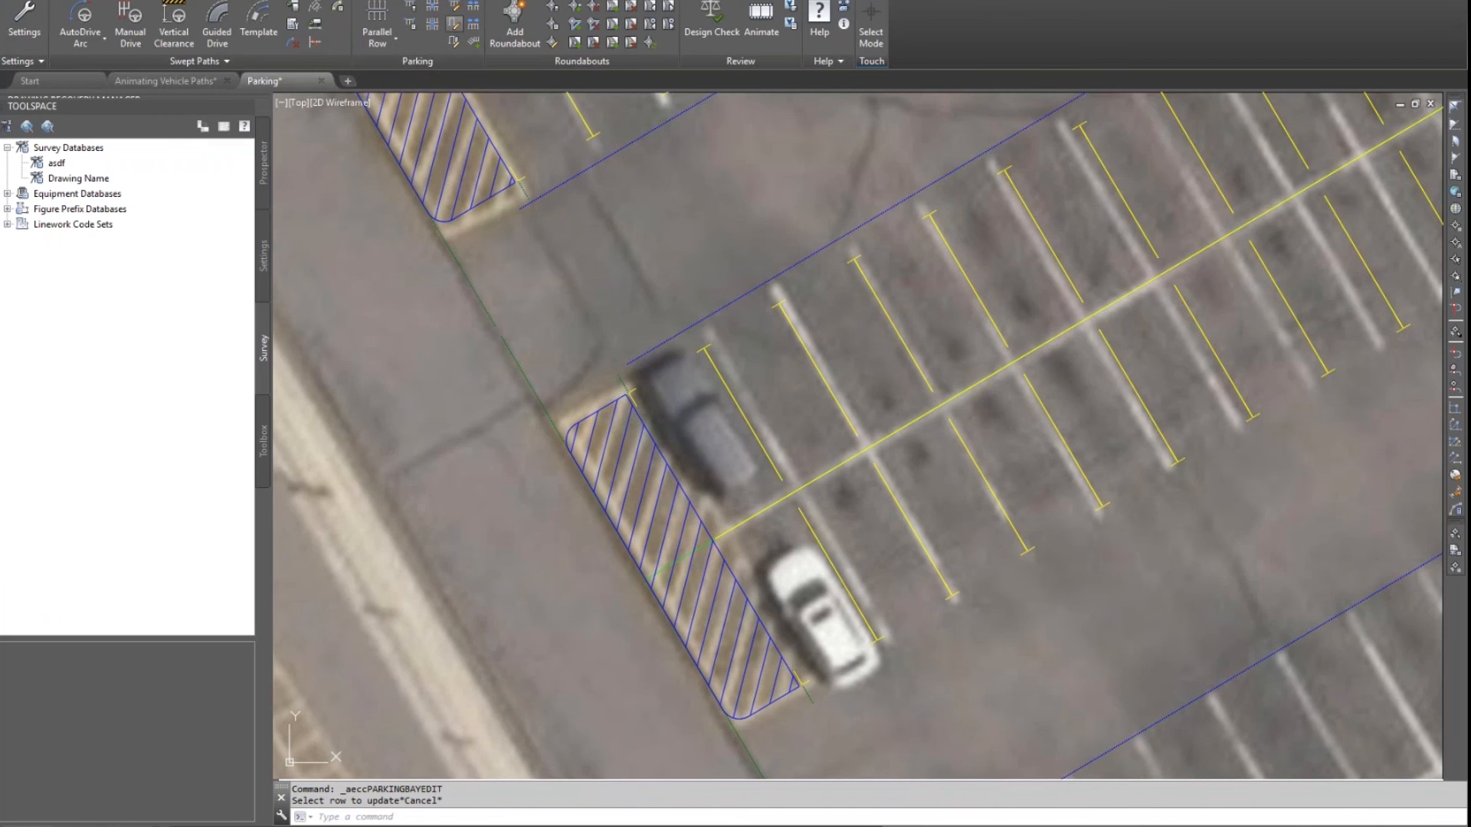
{"action": "mouse_move", "coordinate": [892, 415]}
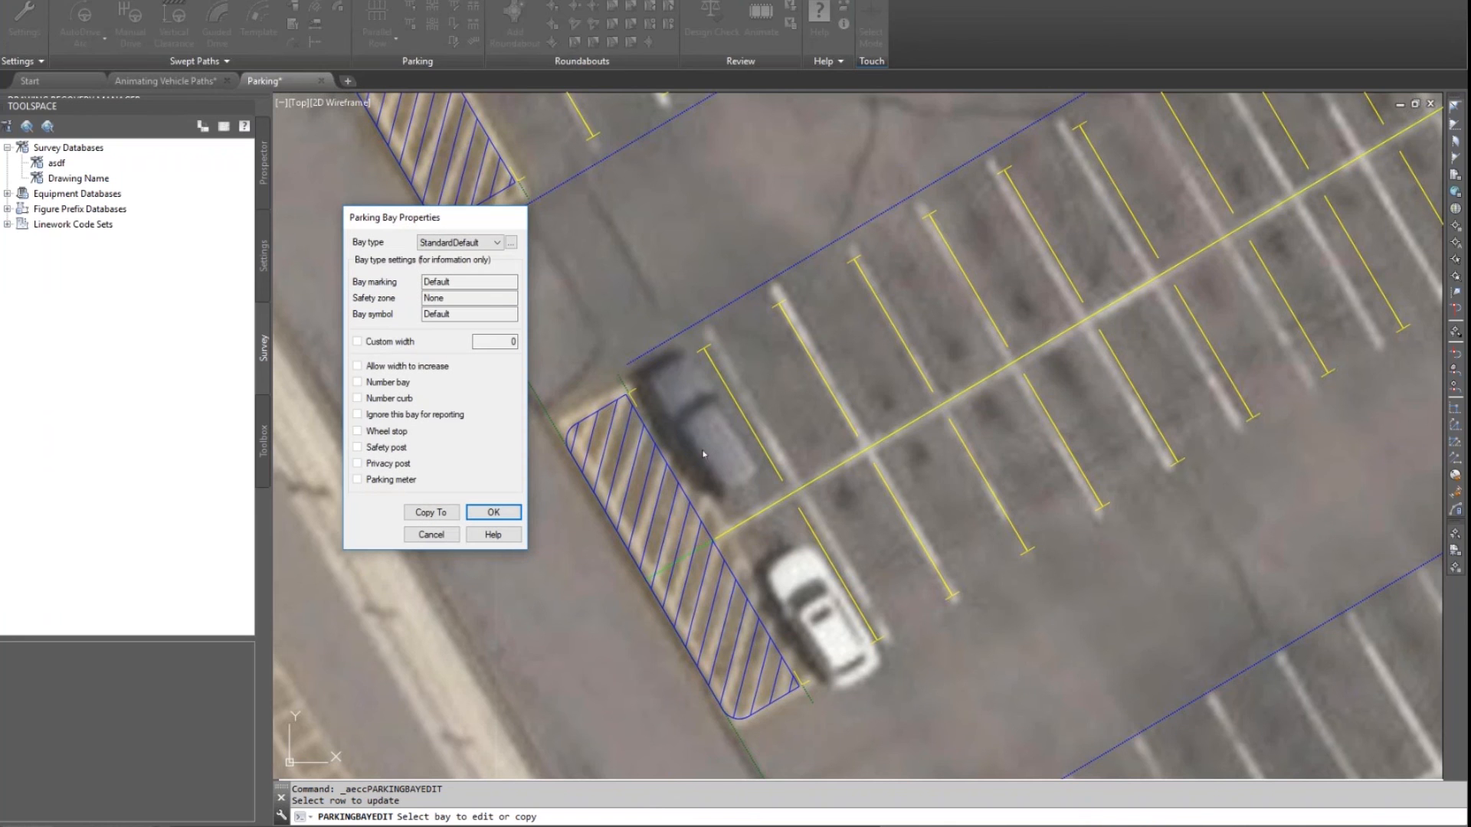
Step: Set the end bay's type to Accessible and copy it to the neighbouring bays
{"action": "left_click", "coordinate": [496, 242]}
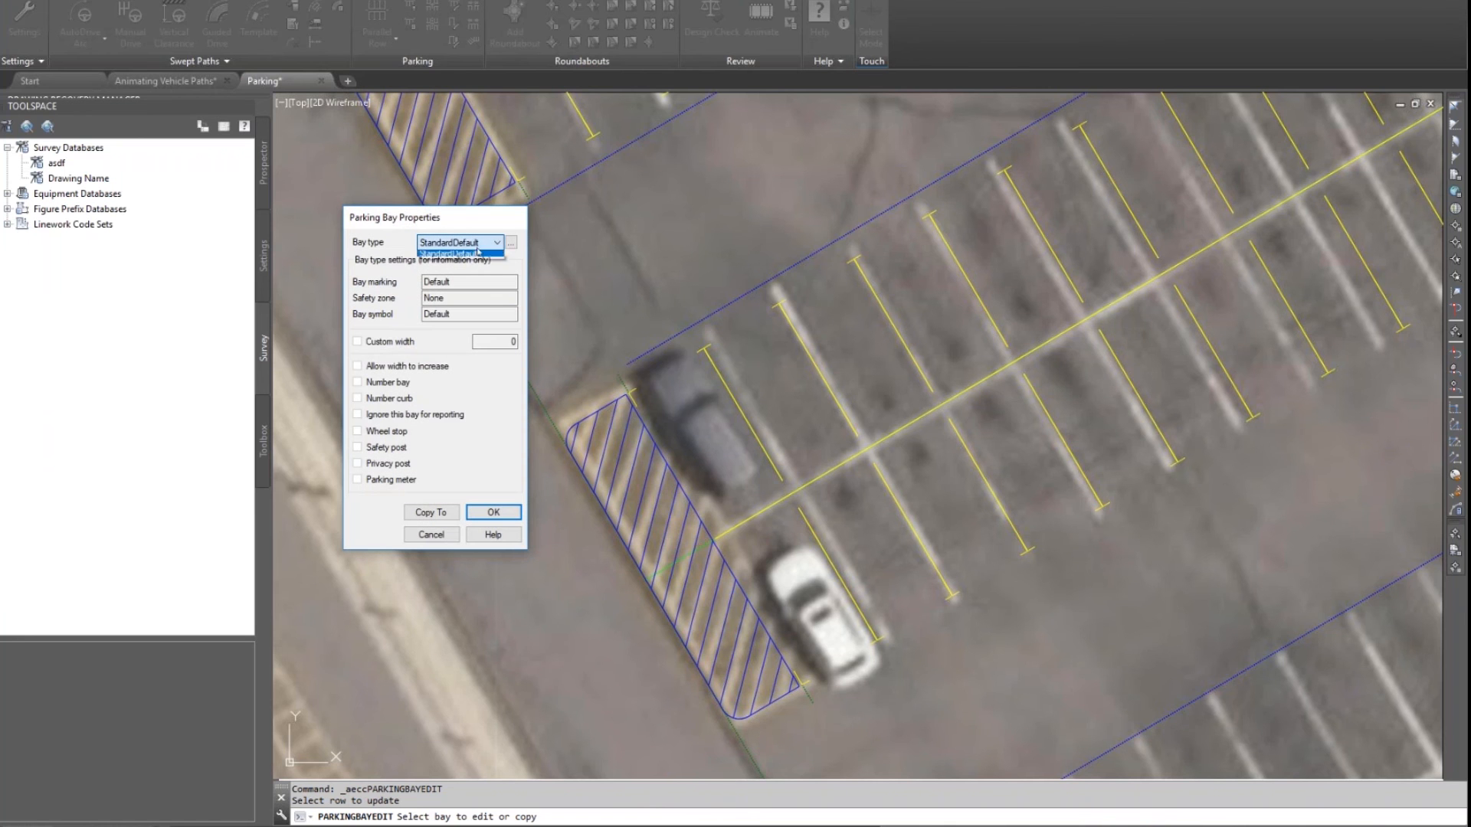
{"action": "left_click", "coordinate": [455, 253]}
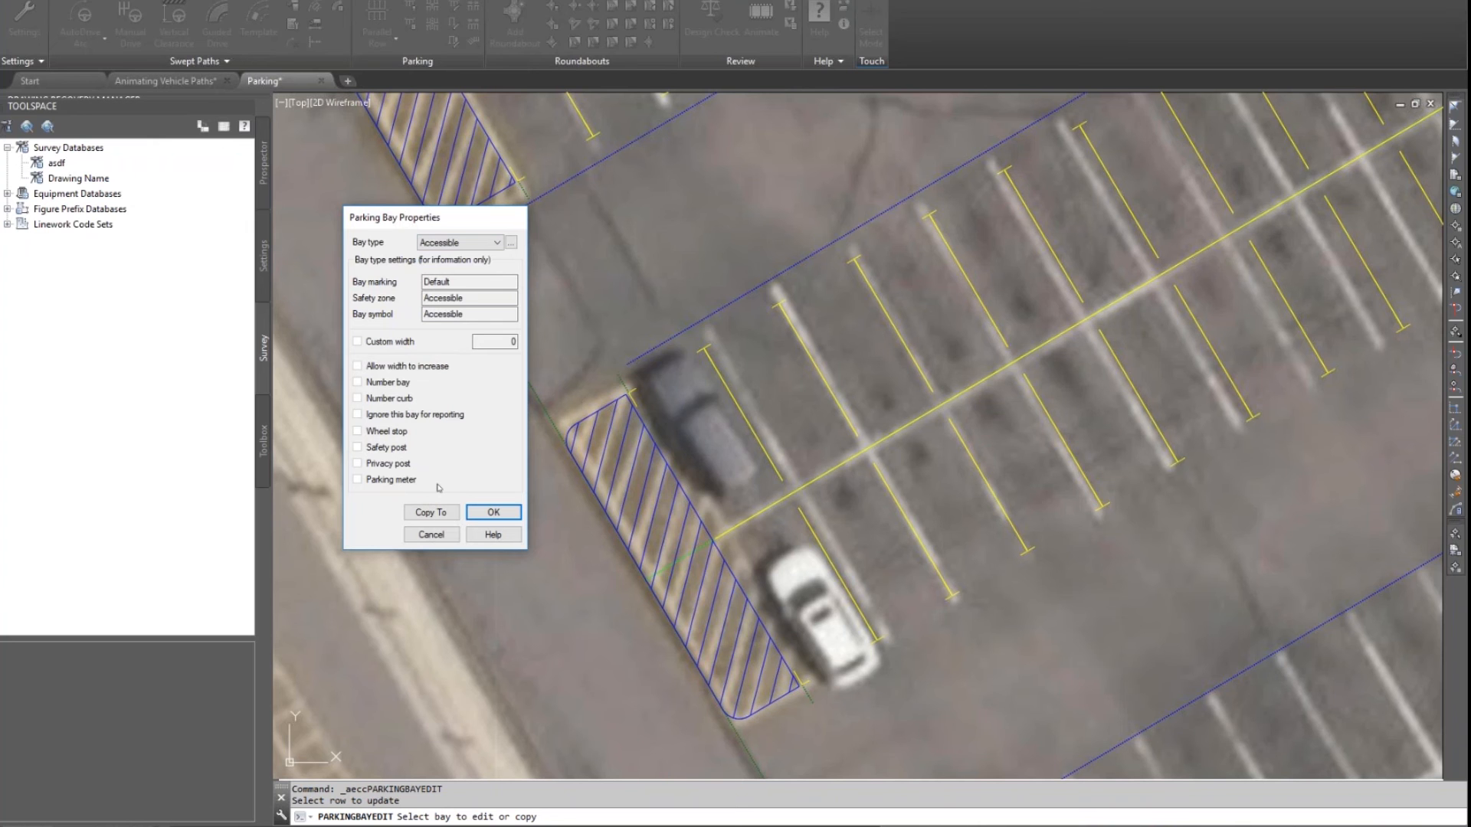
{"action": "mouse_move", "coordinate": [492, 512]}
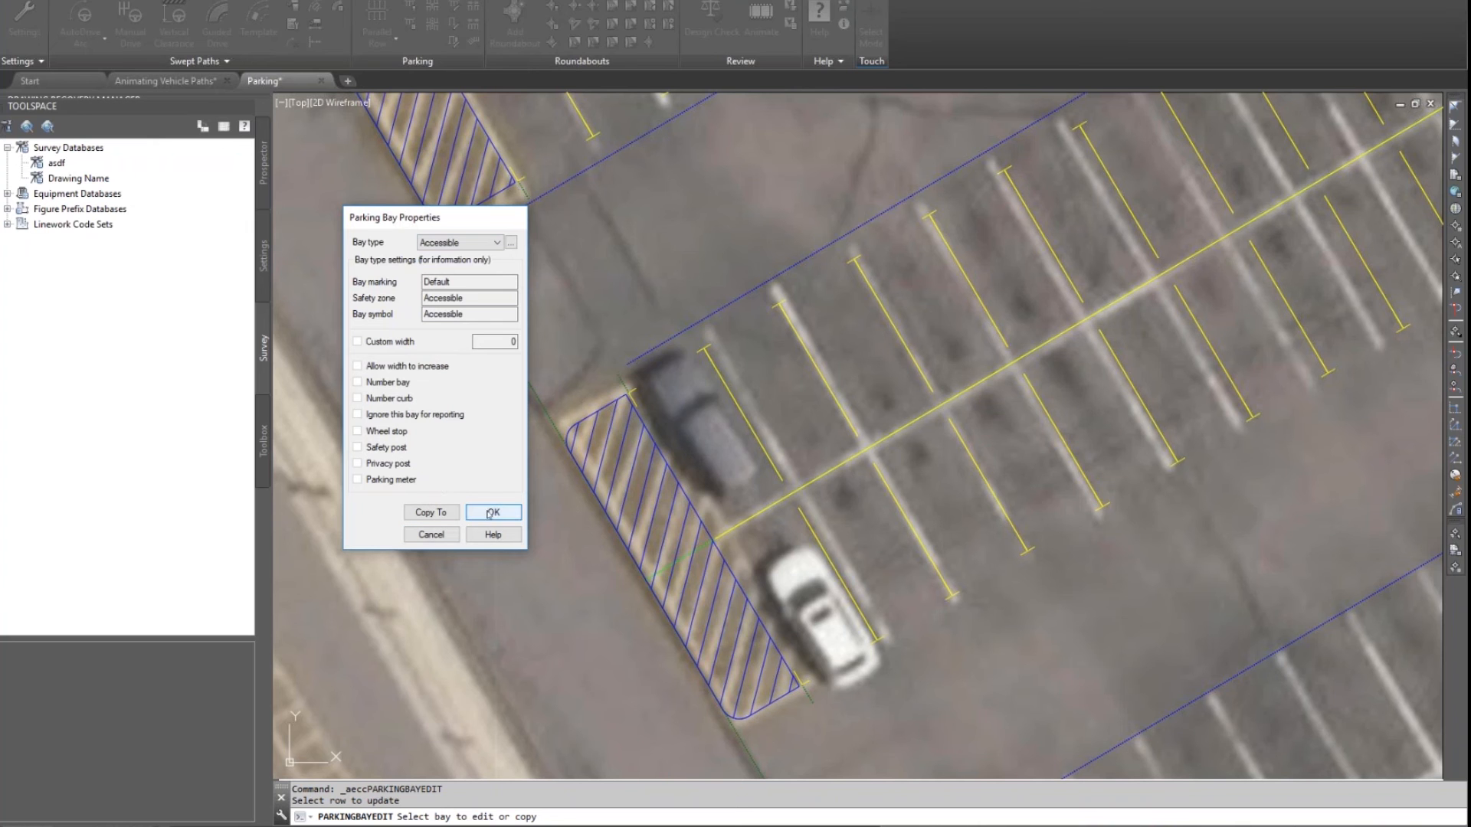
{"action": "left_click", "coordinate": [492, 512]}
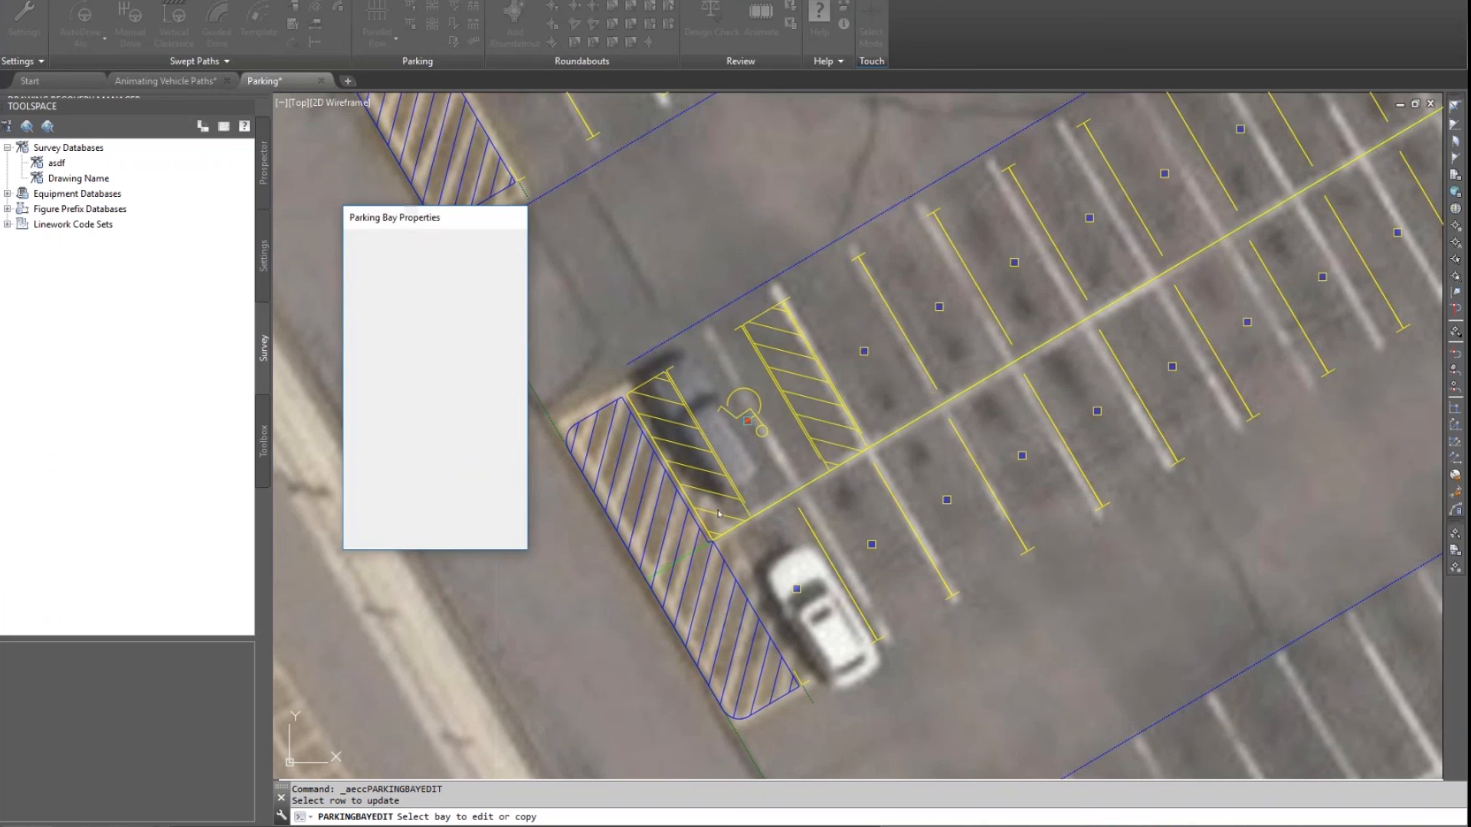
{"action": "left_click", "coordinate": [747, 420]}
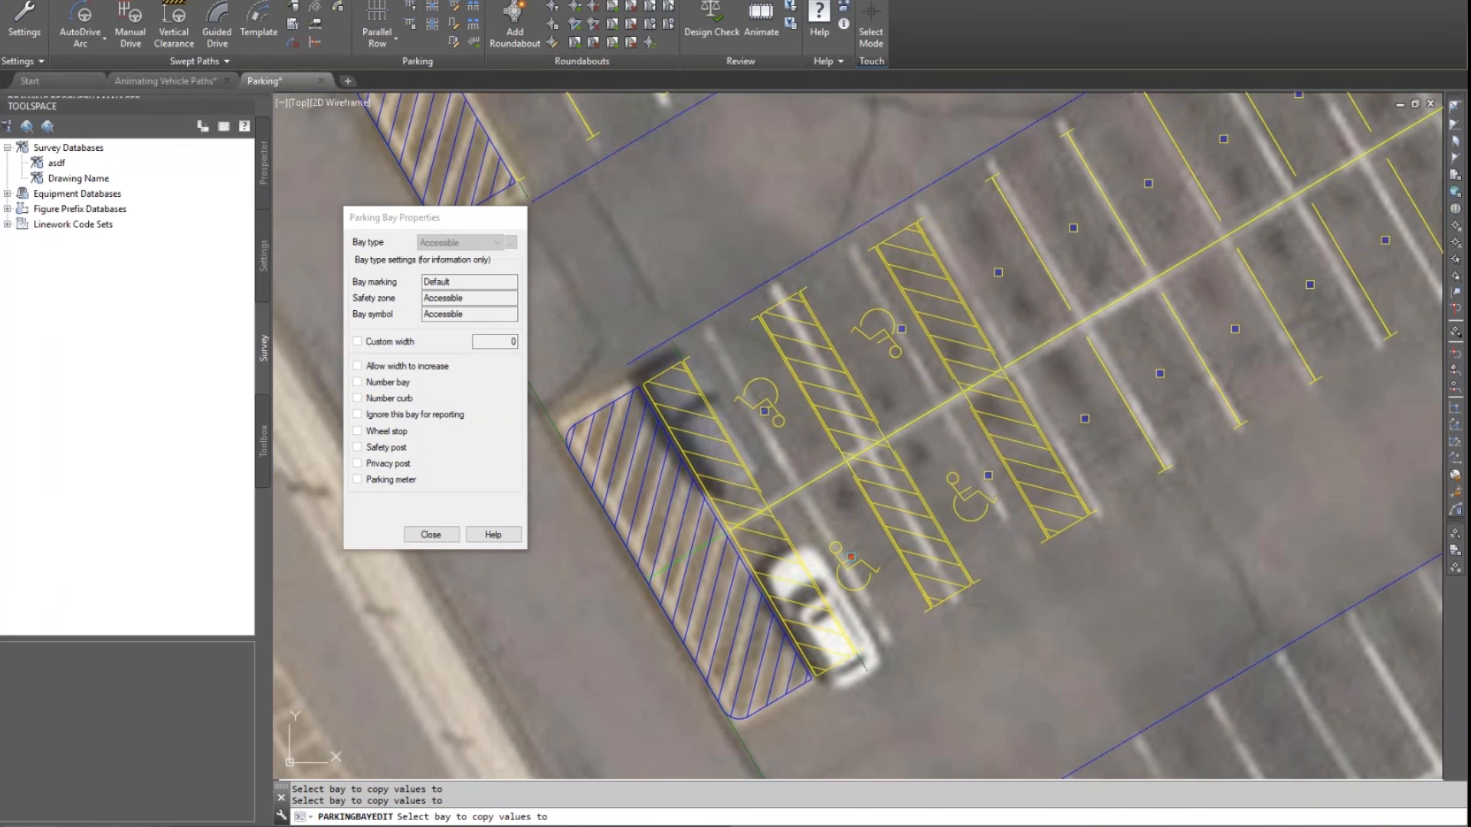
{"action": "left_click", "coordinate": [430, 533]}
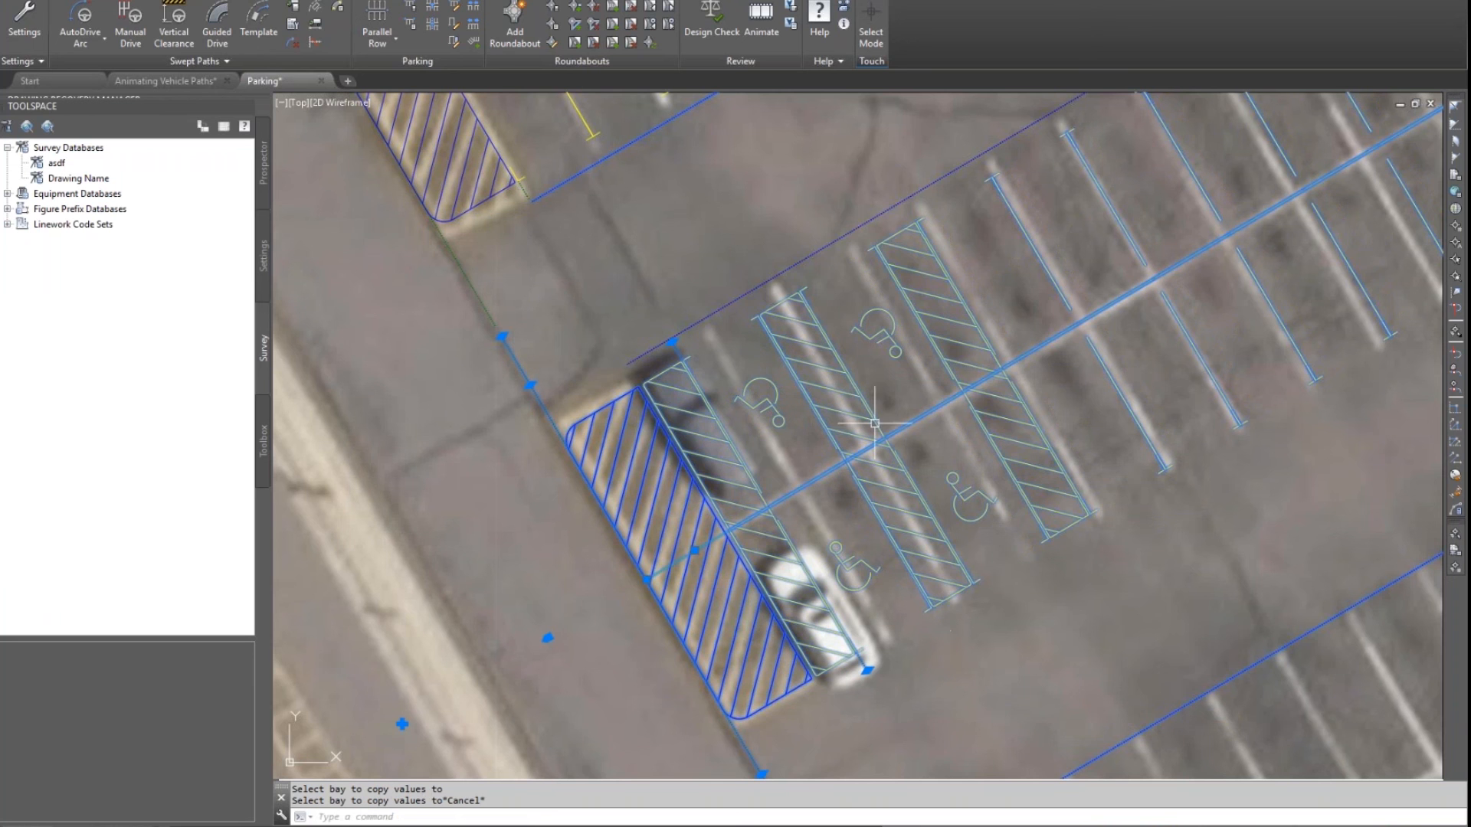
{"action": "mouse_move", "coordinate": [991, 662]}
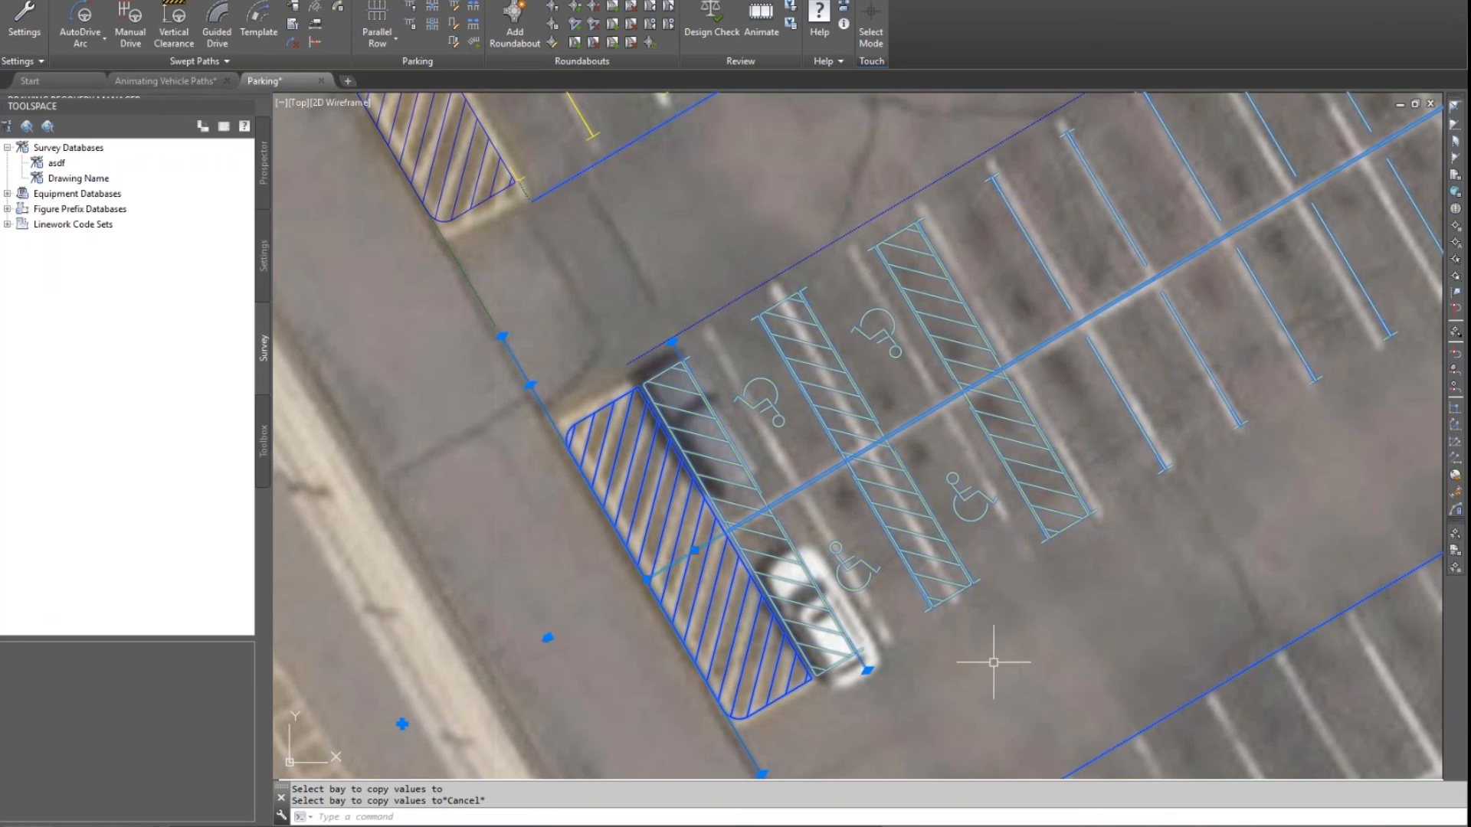
{"action": "mouse_move", "coordinate": [1016, 634]}
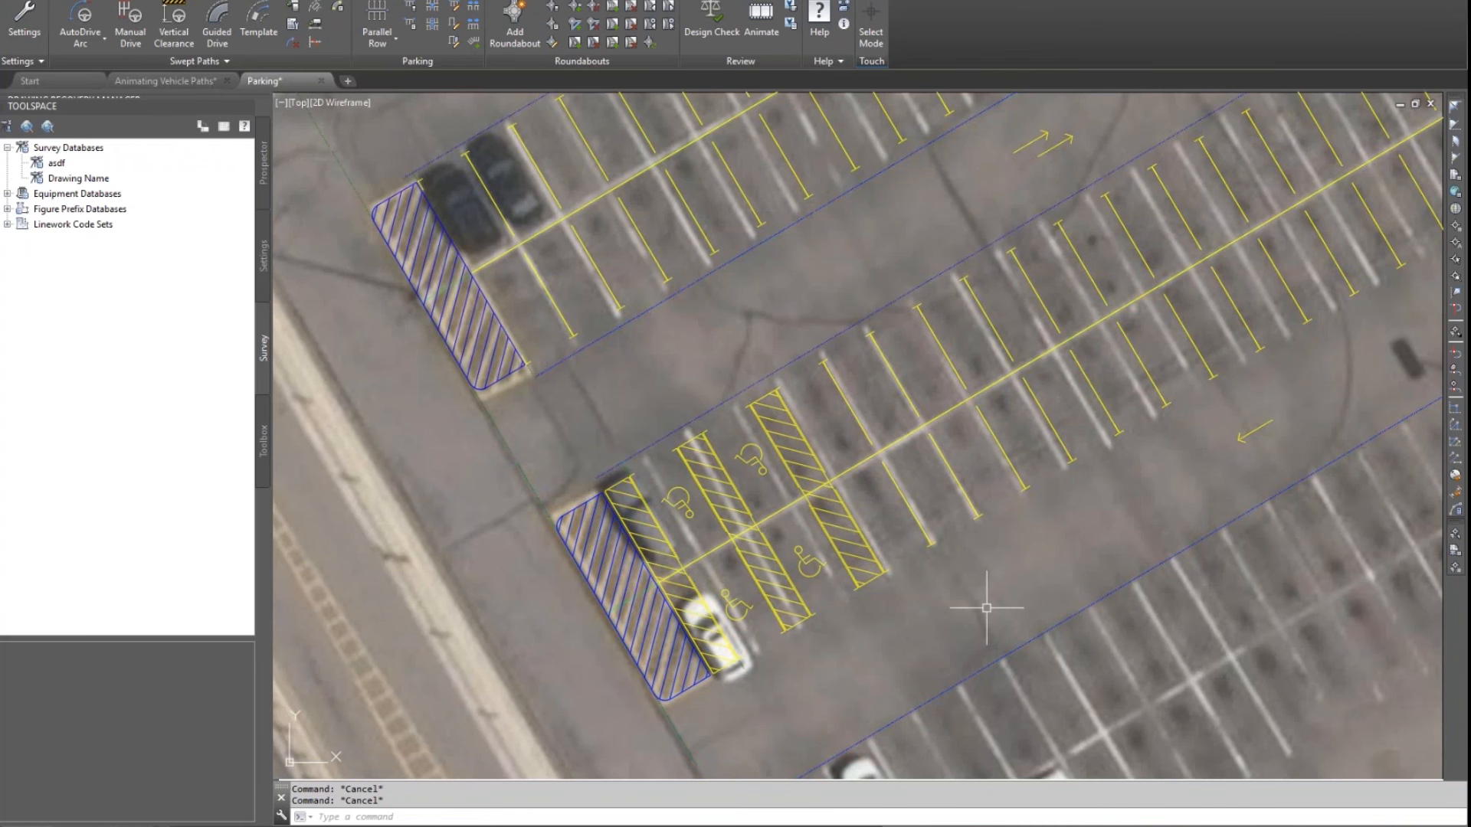
{"action": "mouse_move", "coordinate": [1021, 527]}
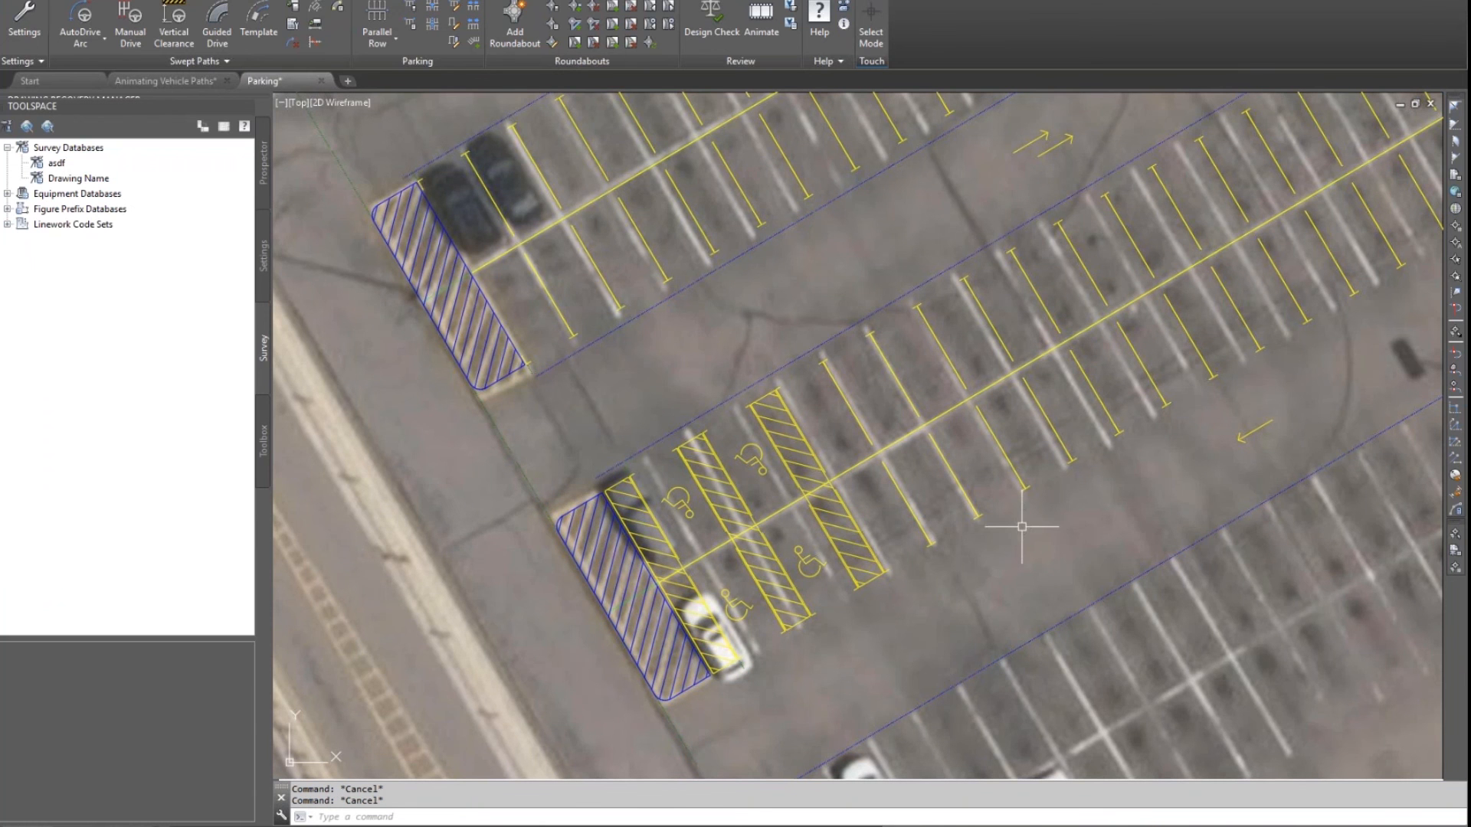
{"action": "mouse_move", "coordinate": [997, 531]}
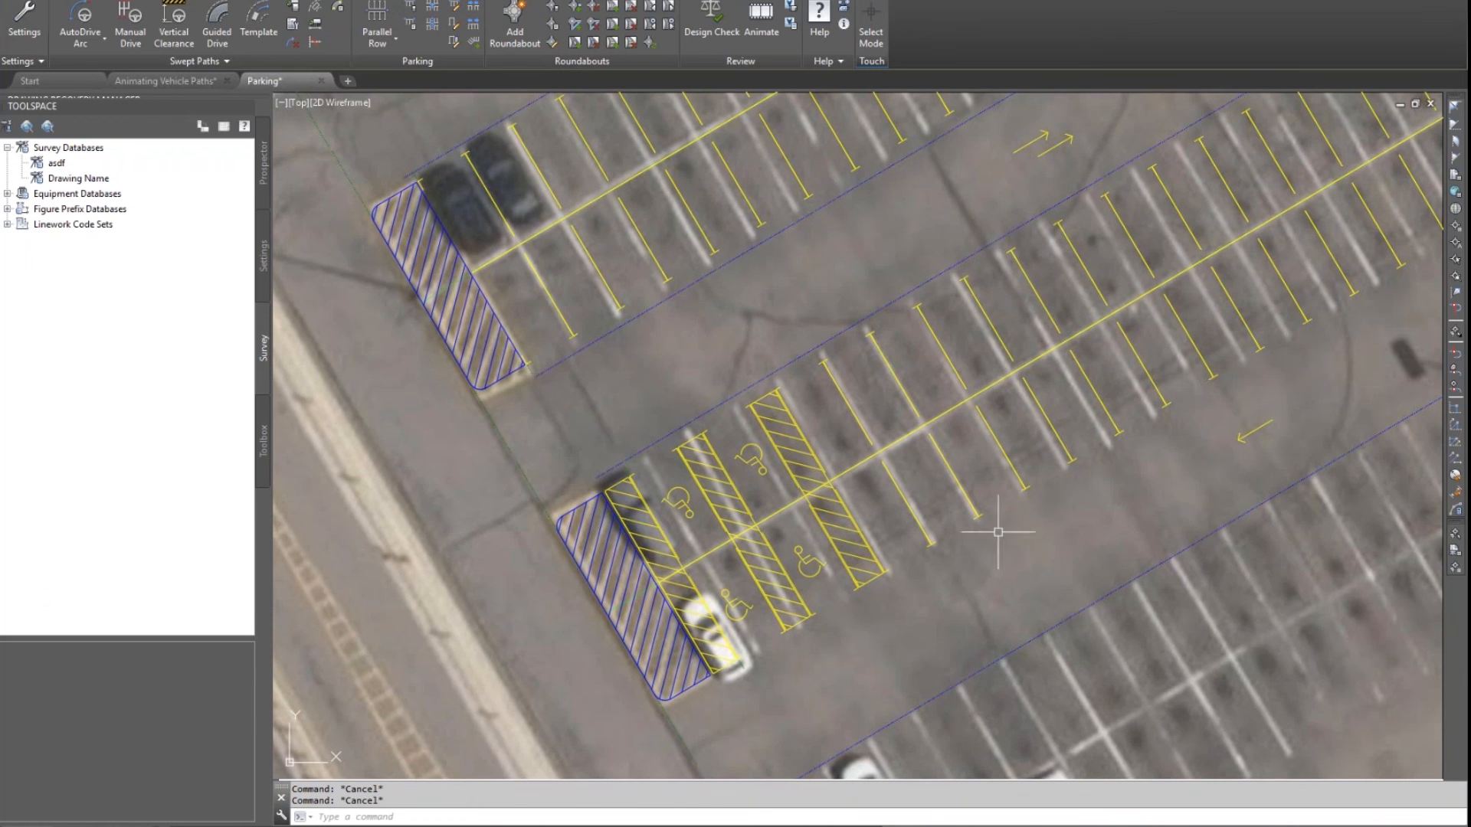
{"action": "mouse_move", "coordinate": [570, 290]}
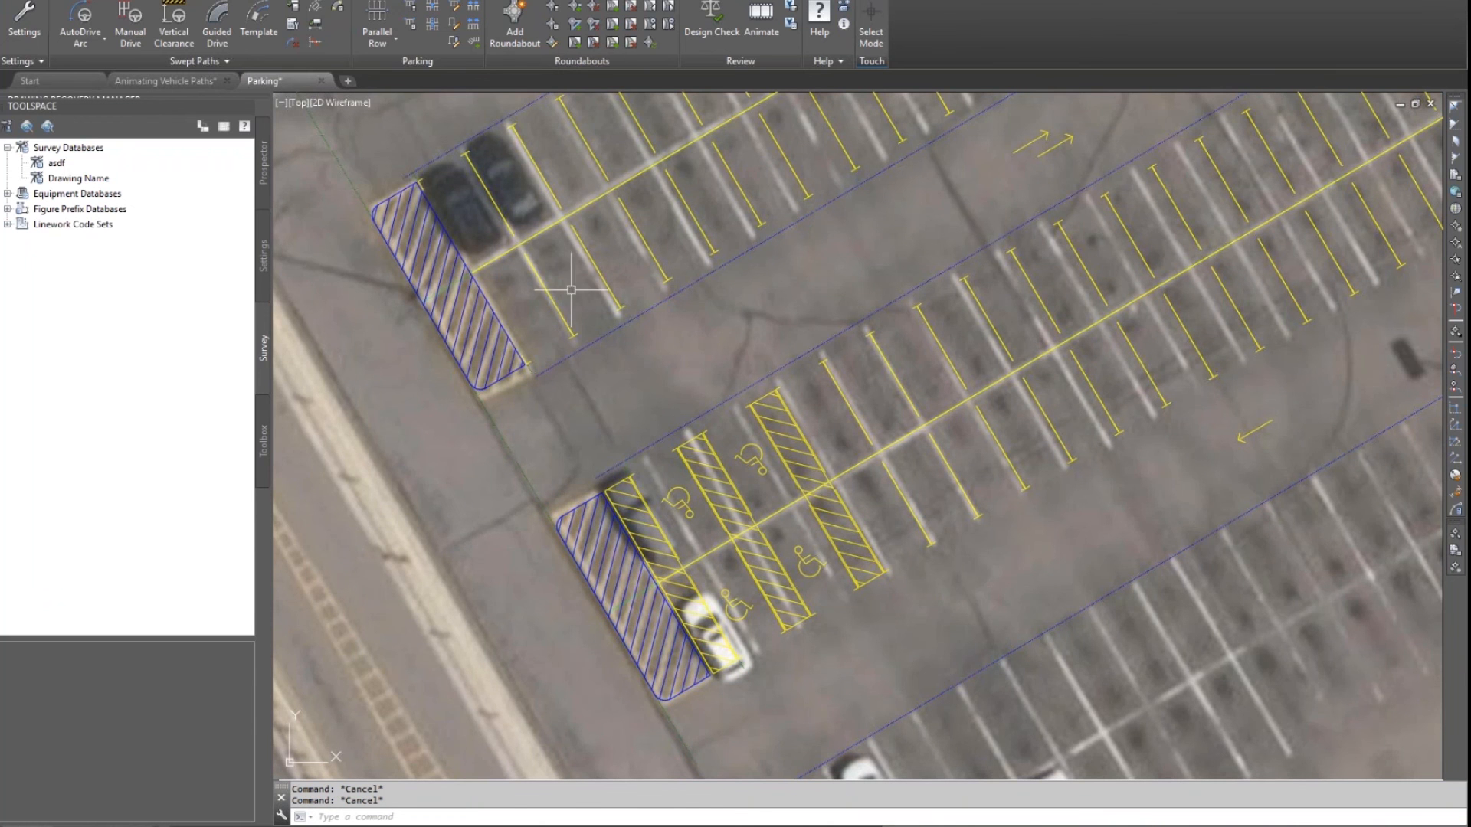
{"action": "mouse_move", "coordinate": [453, 11]}
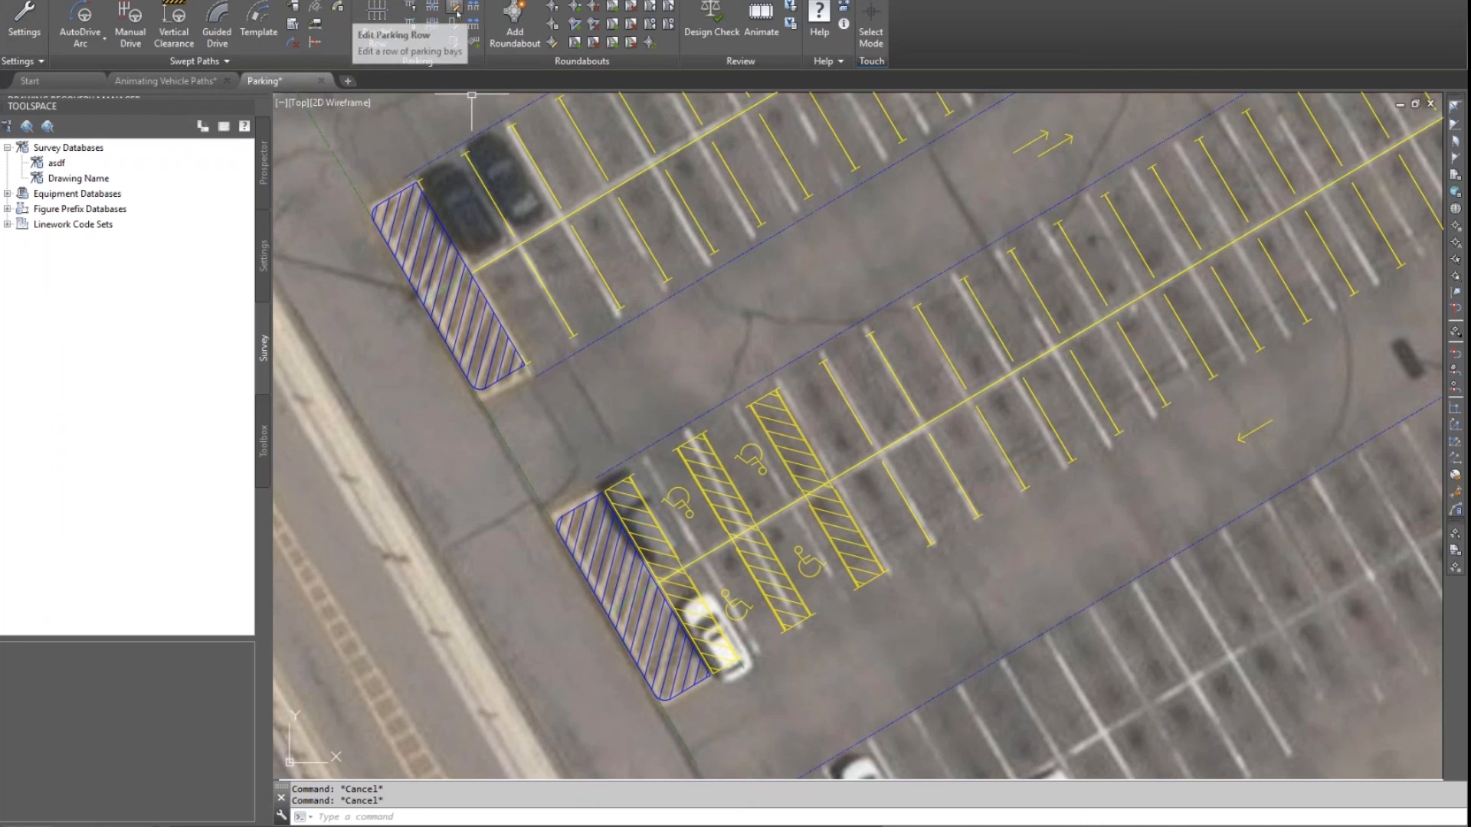
{"action": "left_click", "coordinate": [450, 13]}
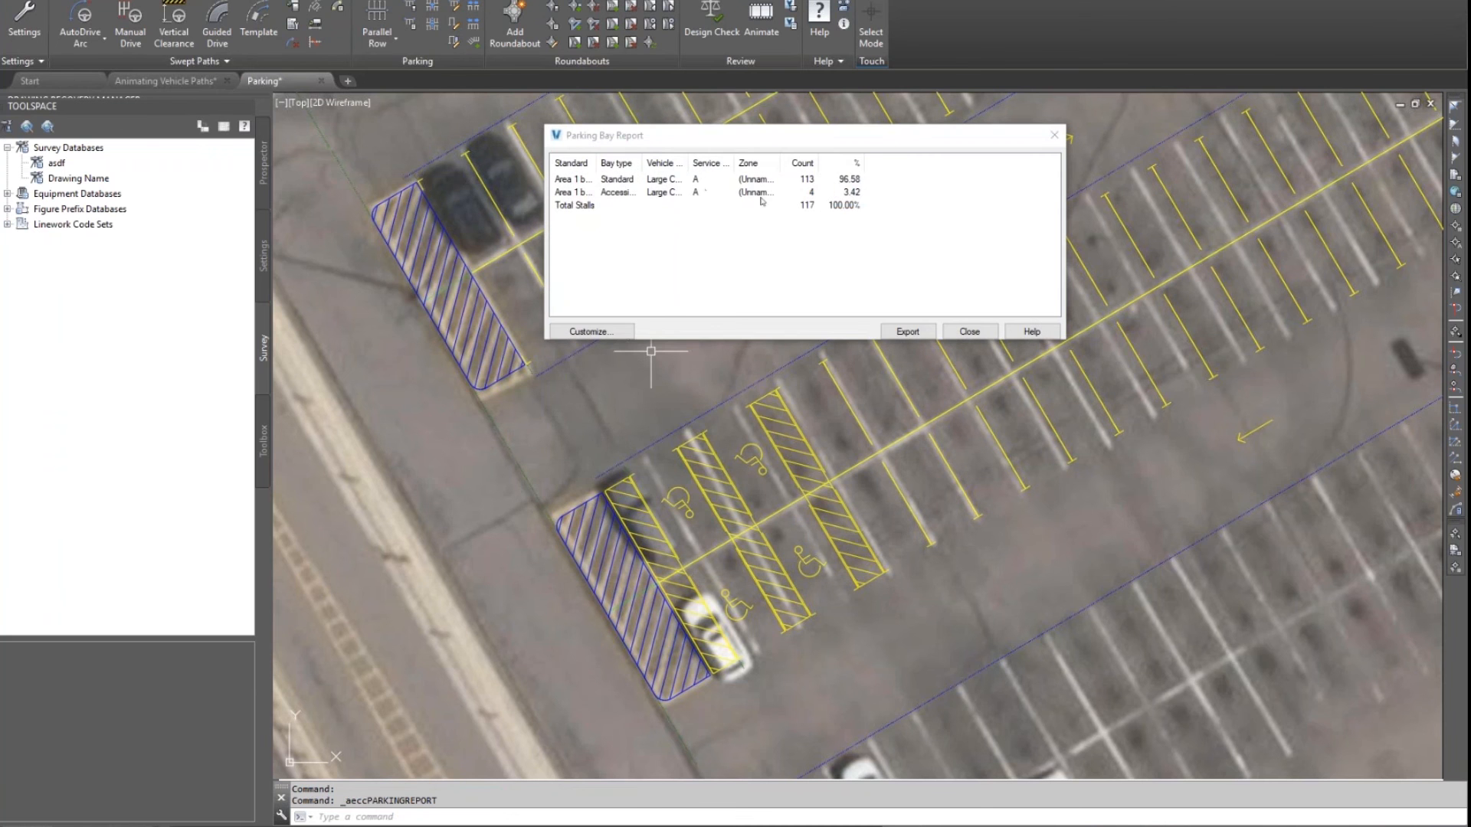
{"action": "mouse_move", "coordinate": [820, 185]}
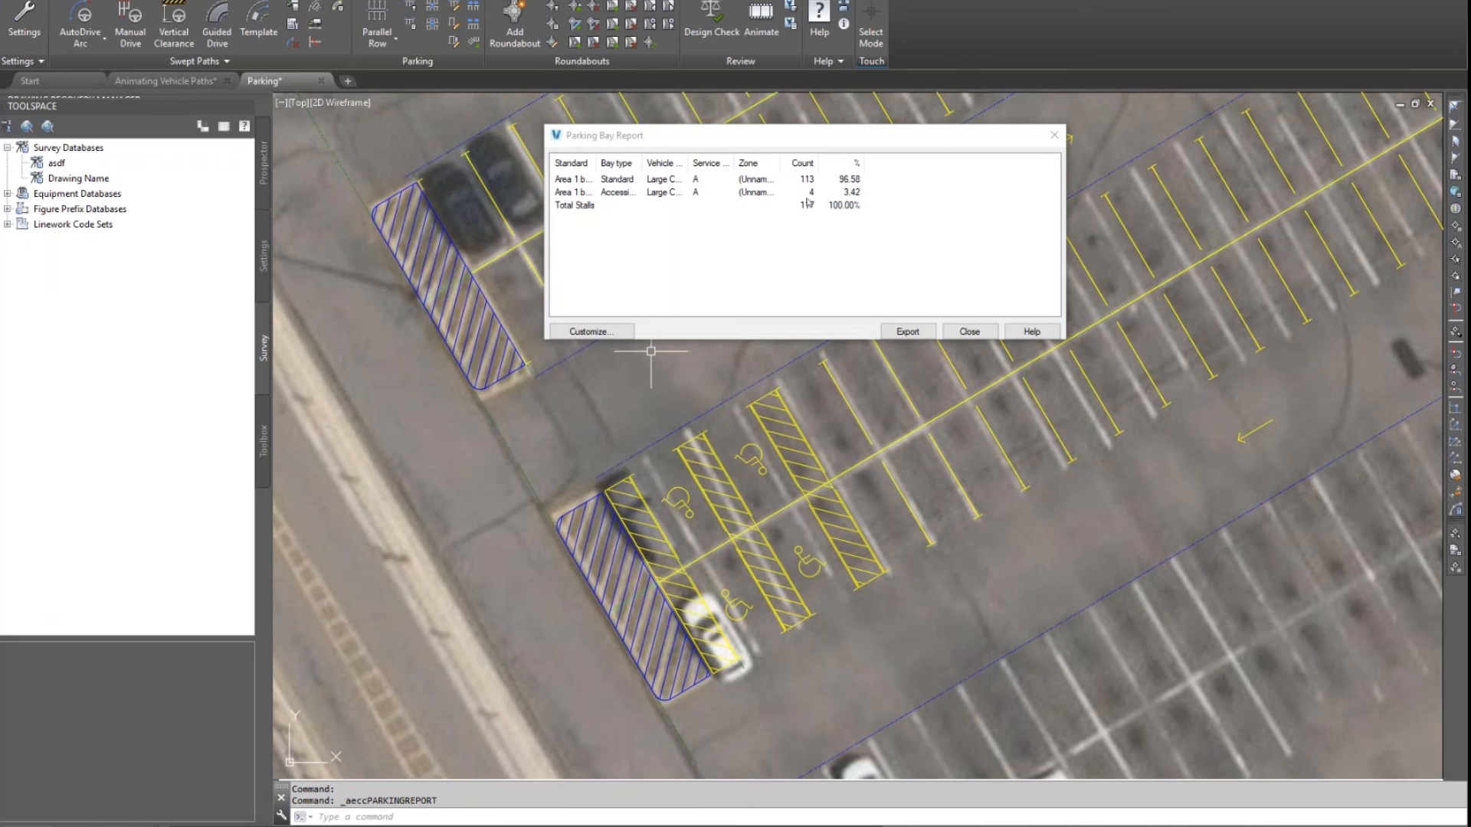
{"action": "mouse_move", "coordinate": [807, 270]}
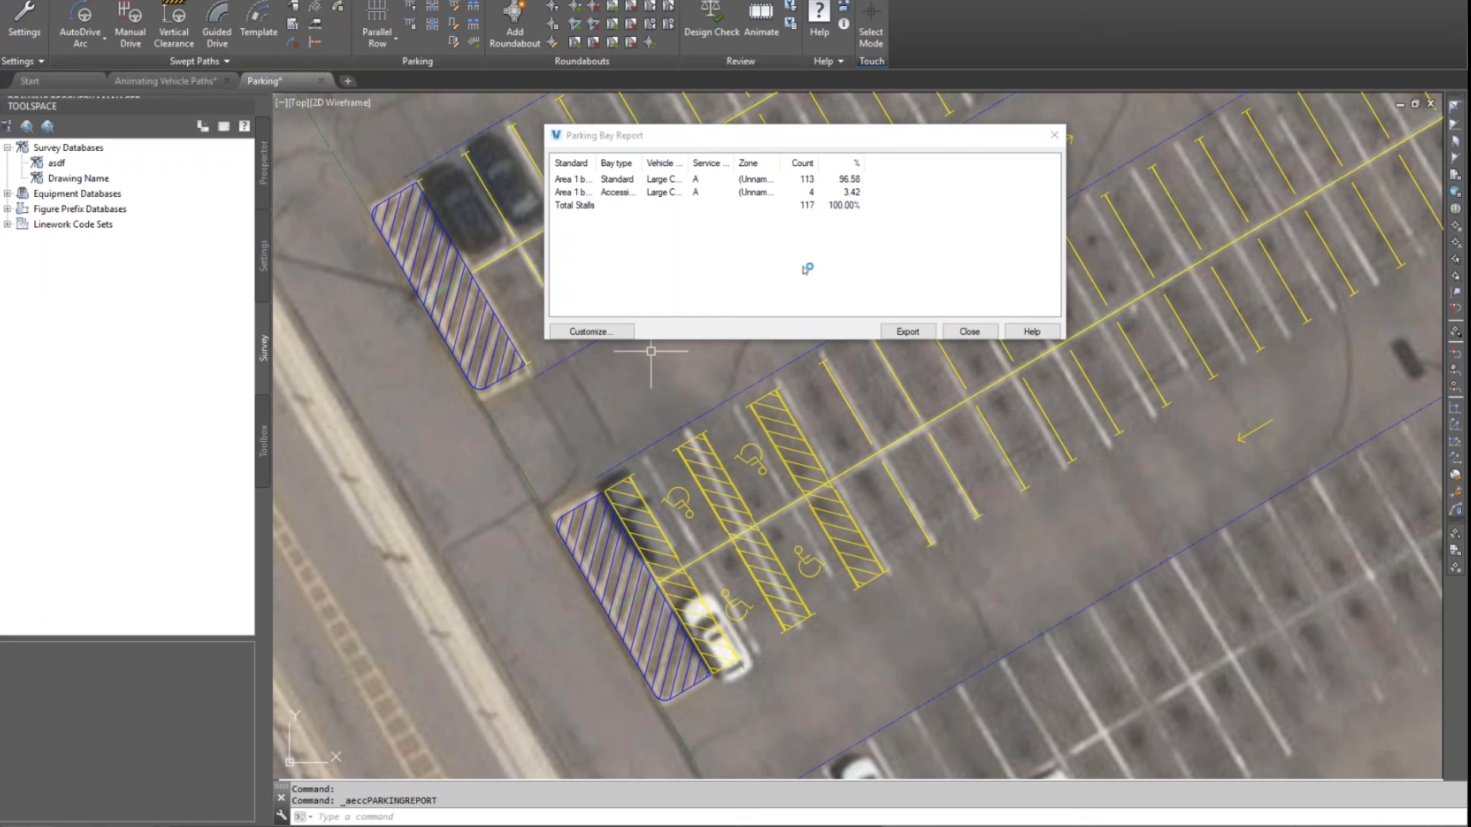
{"action": "mouse_move", "coordinate": [872, 204]}
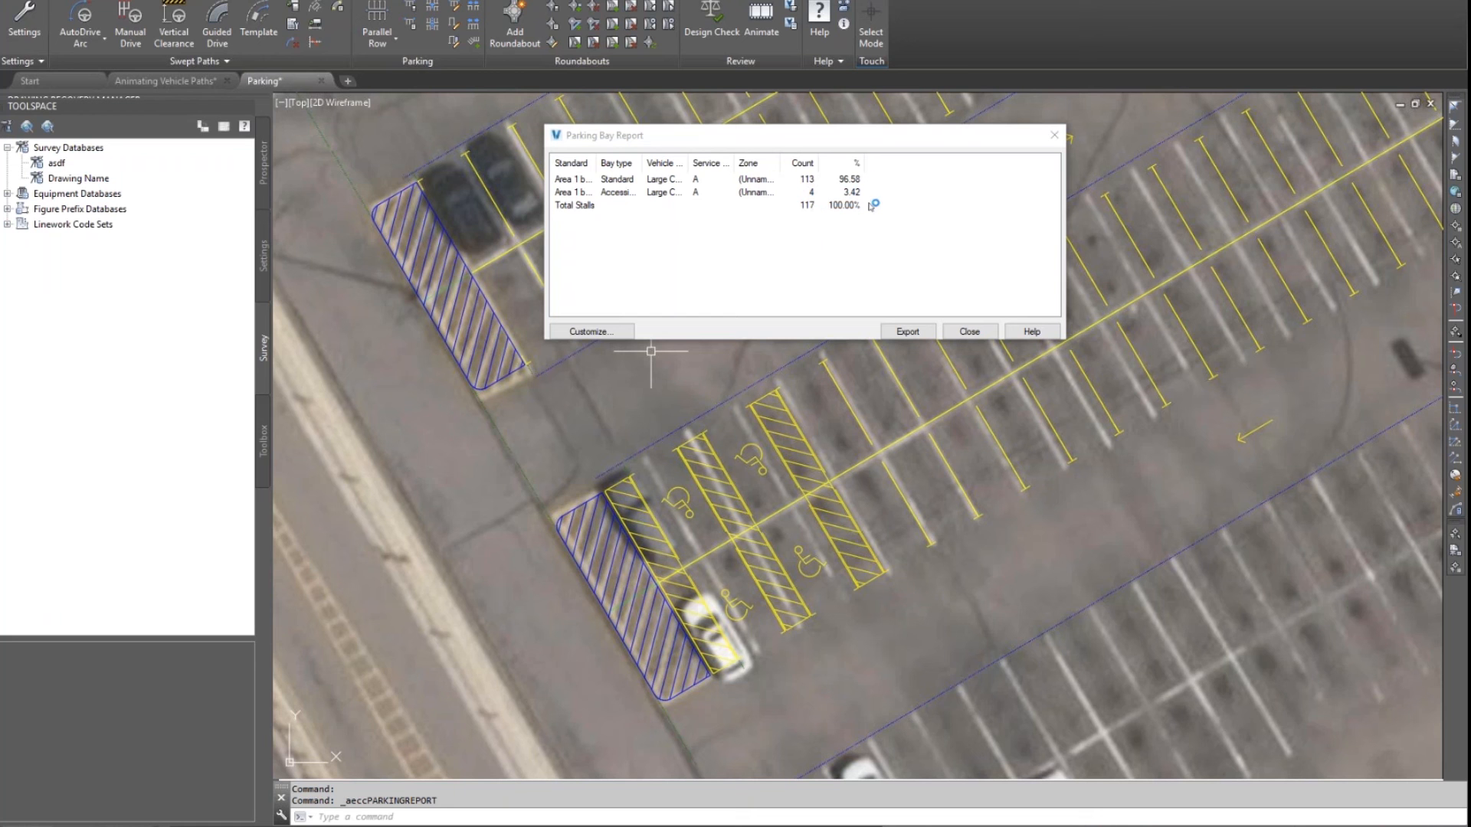
{"action": "mouse_move", "coordinate": [969, 331]}
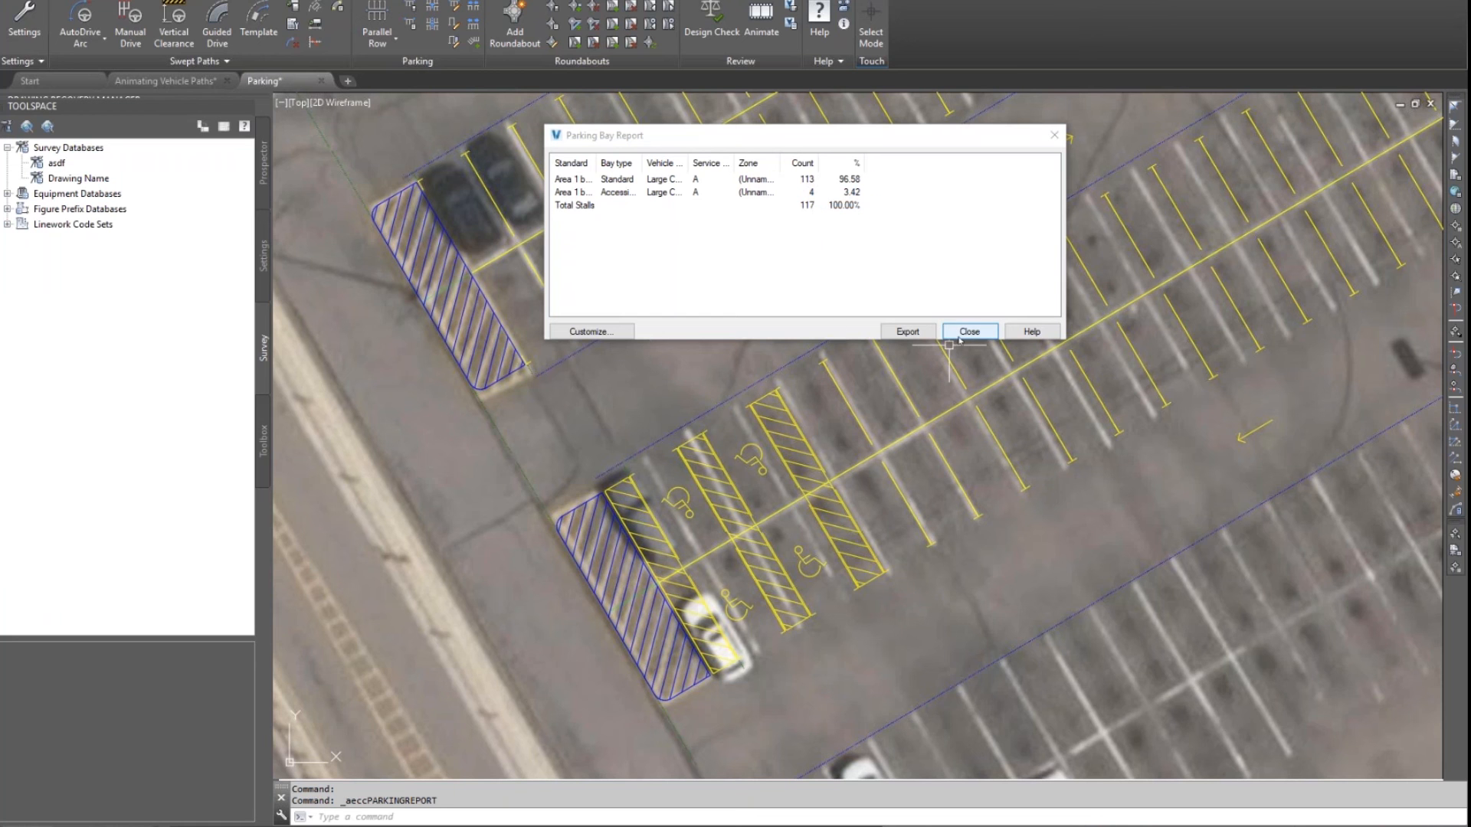
{"action": "left_click", "coordinate": [968, 331]}
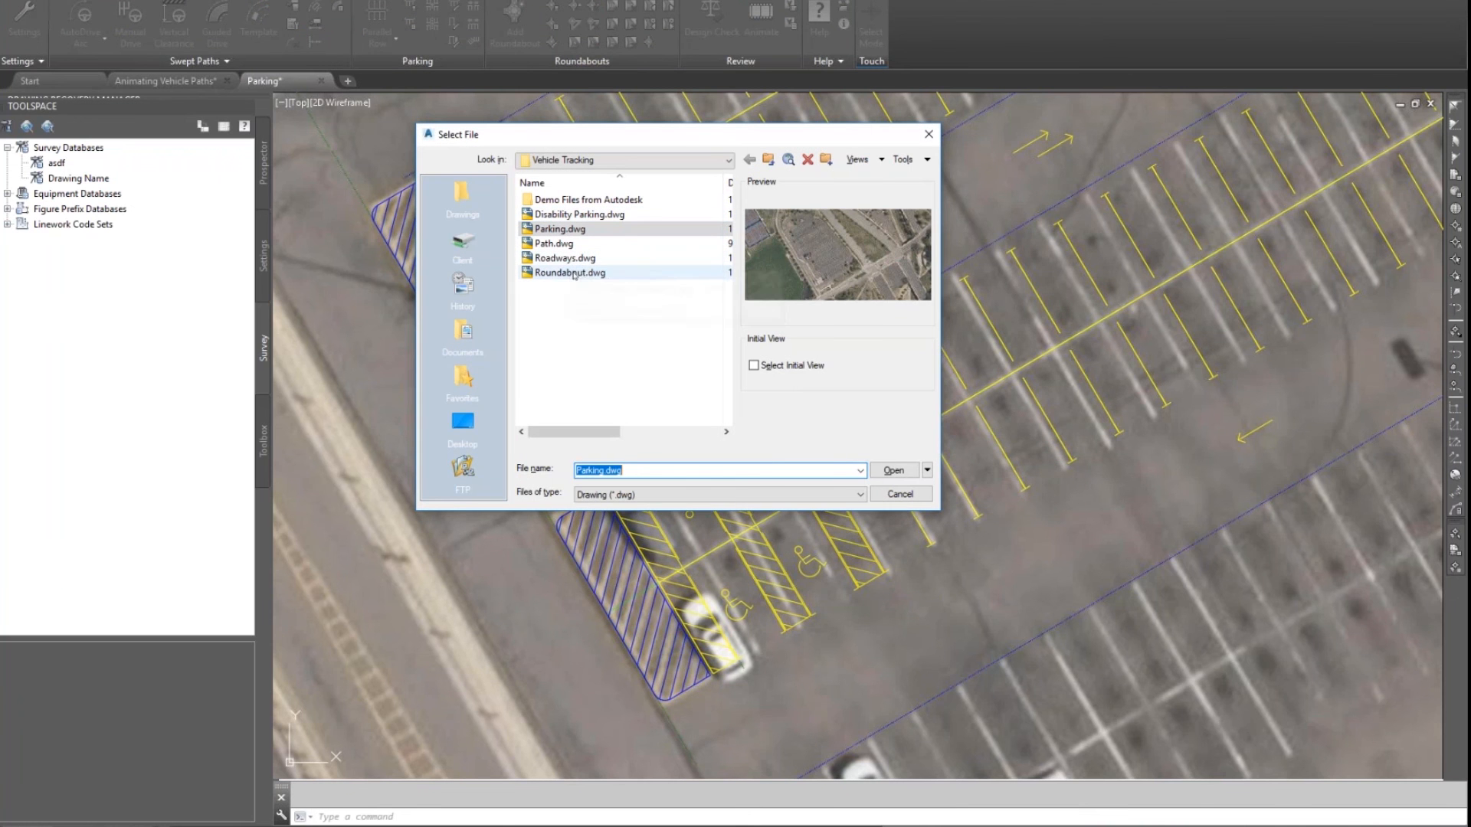
Step: Open Roundabout.dwg, dismiss the earlier-version notice and begin adding a roundabout
{"action": "left_click", "coordinate": [568, 273]}
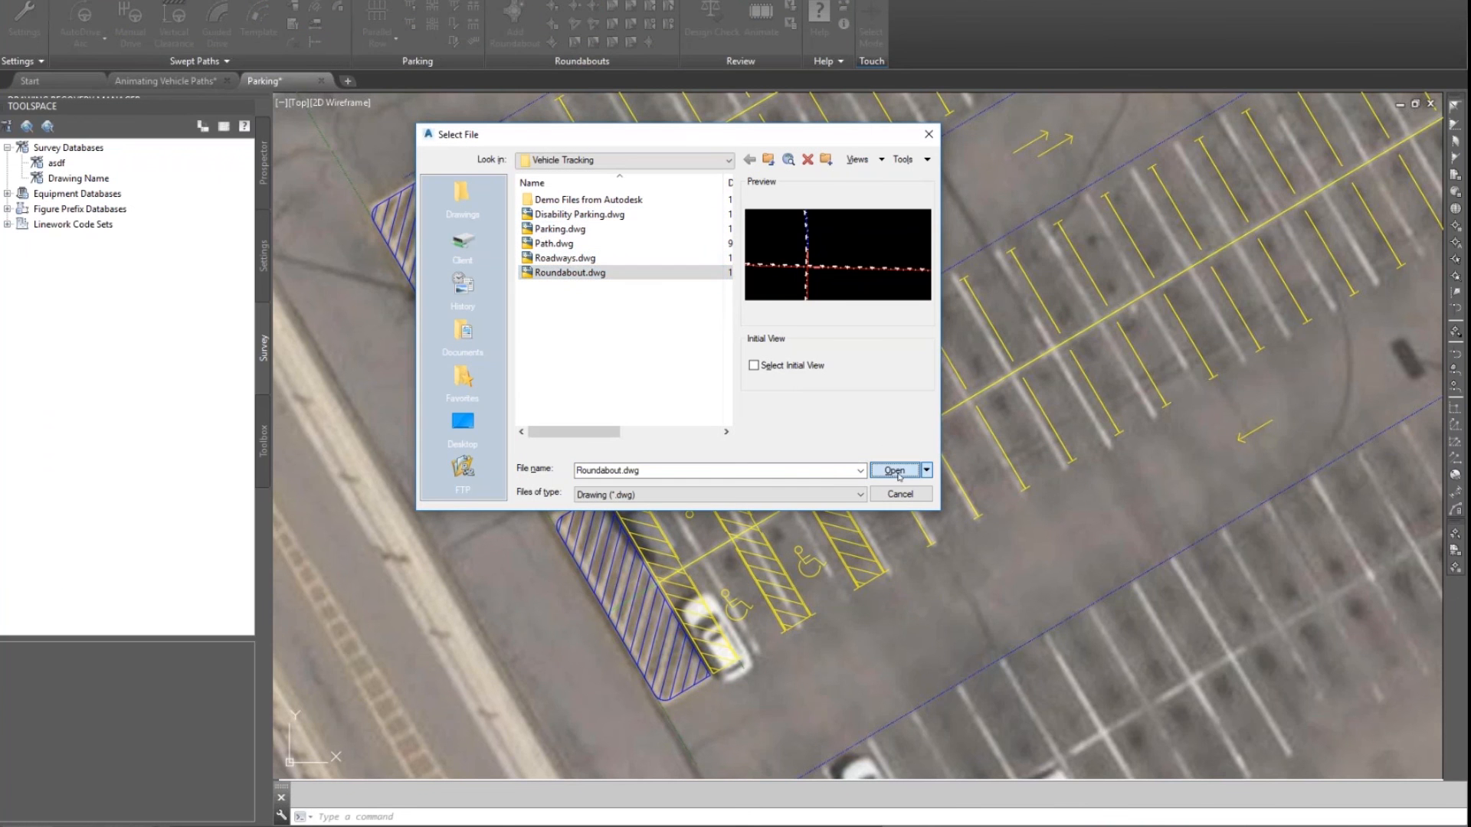
{"action": "left_click", "coordinate": [892, 471]}
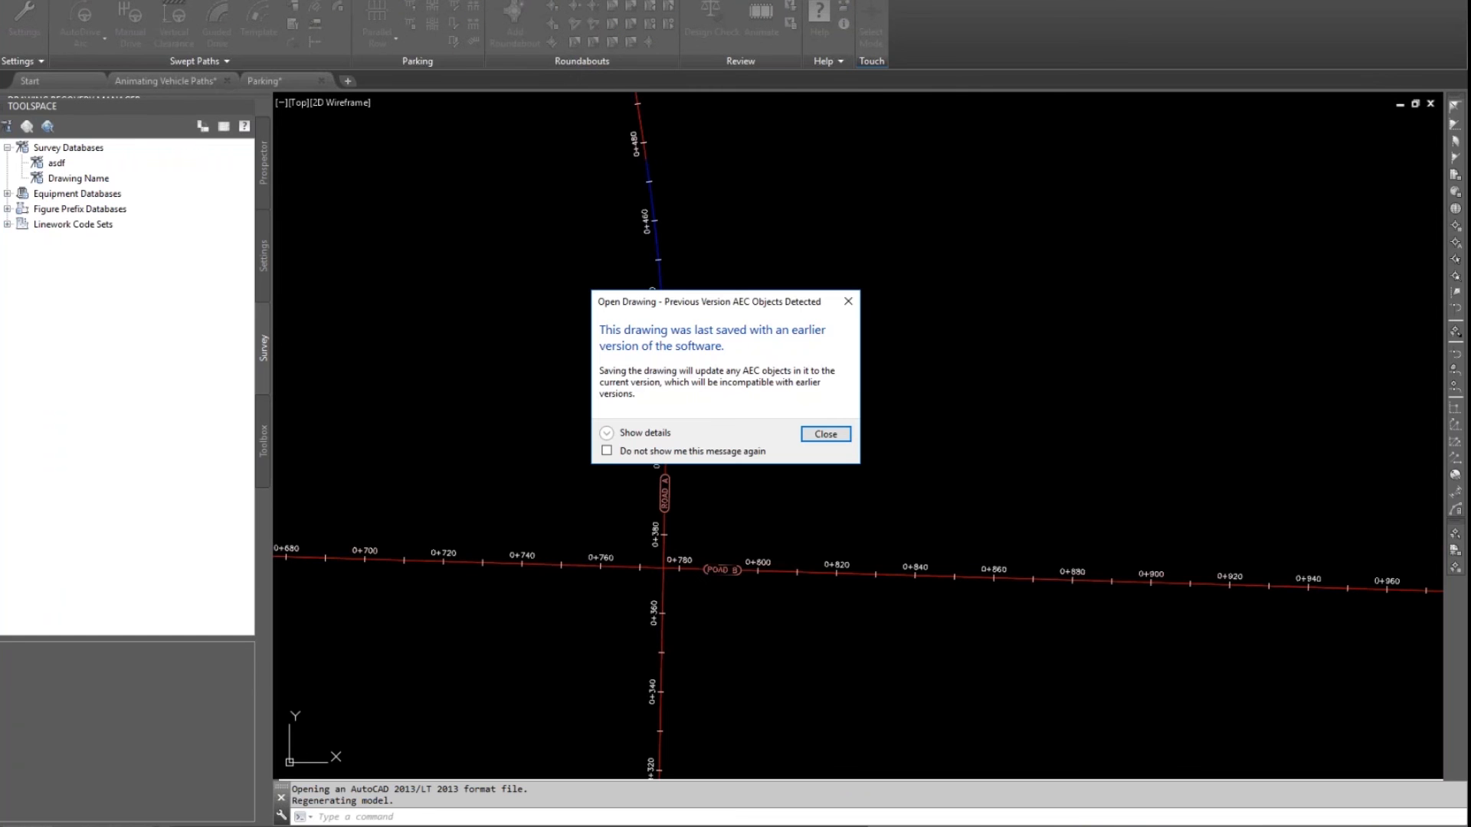
{"action": "left_click", "coordinate": [824, 433]}
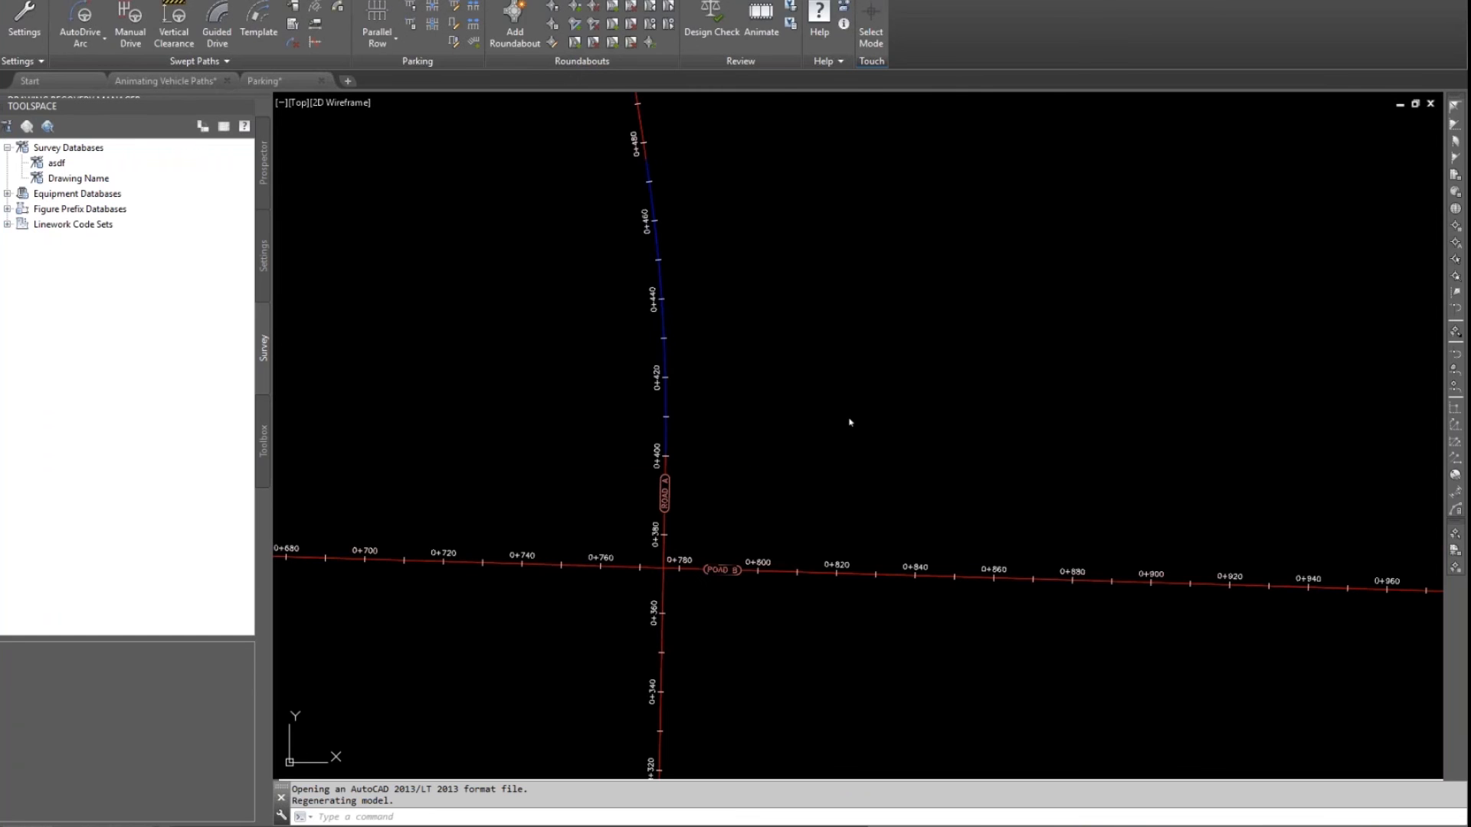
{"action": "left_click", "coordinate": [380, 81]}
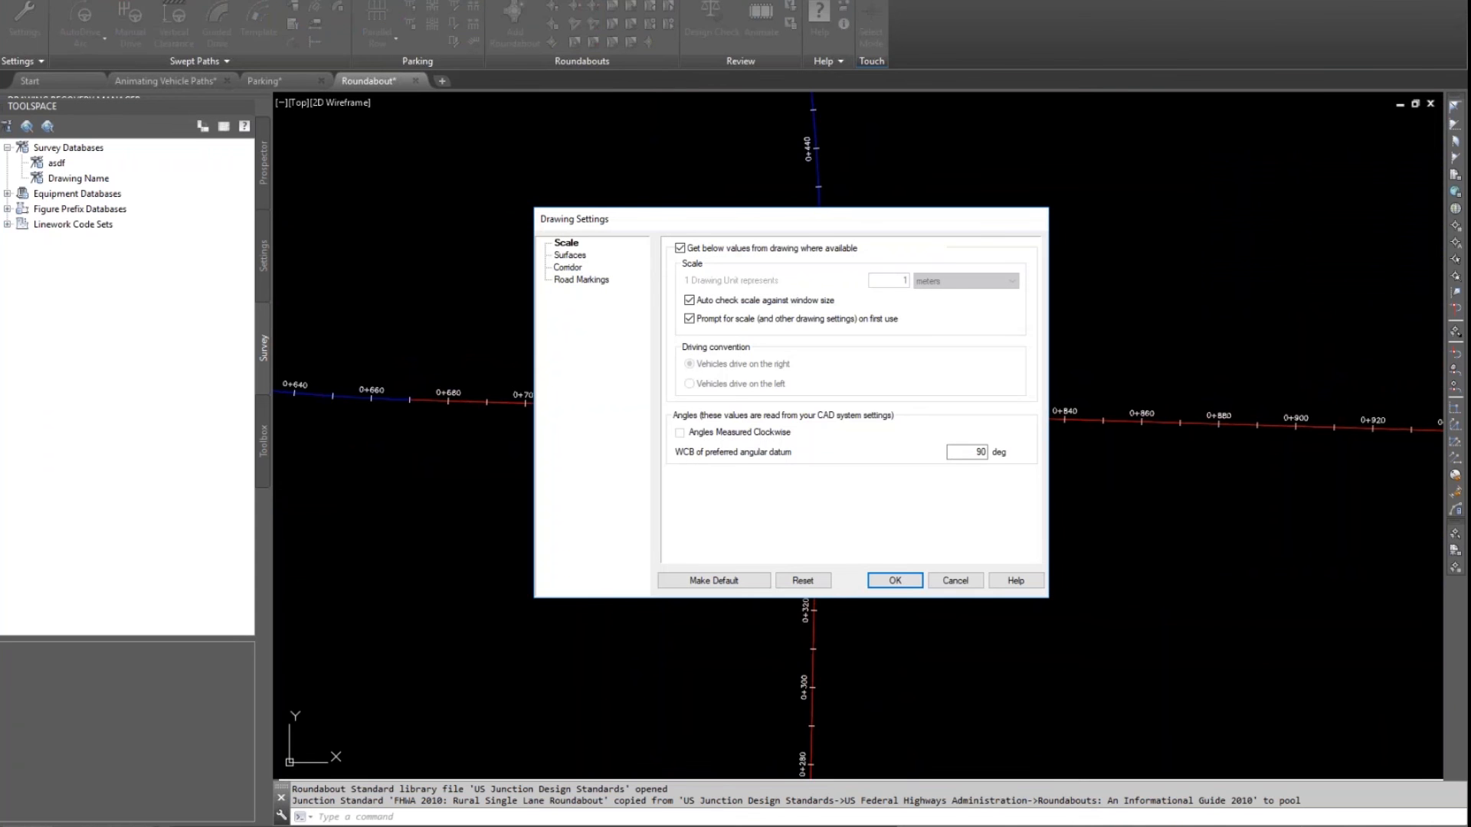
Step: Use Existing Ground as the roundabout's existing surface
{"action": "left_click", "coordinate": [570, 255]}
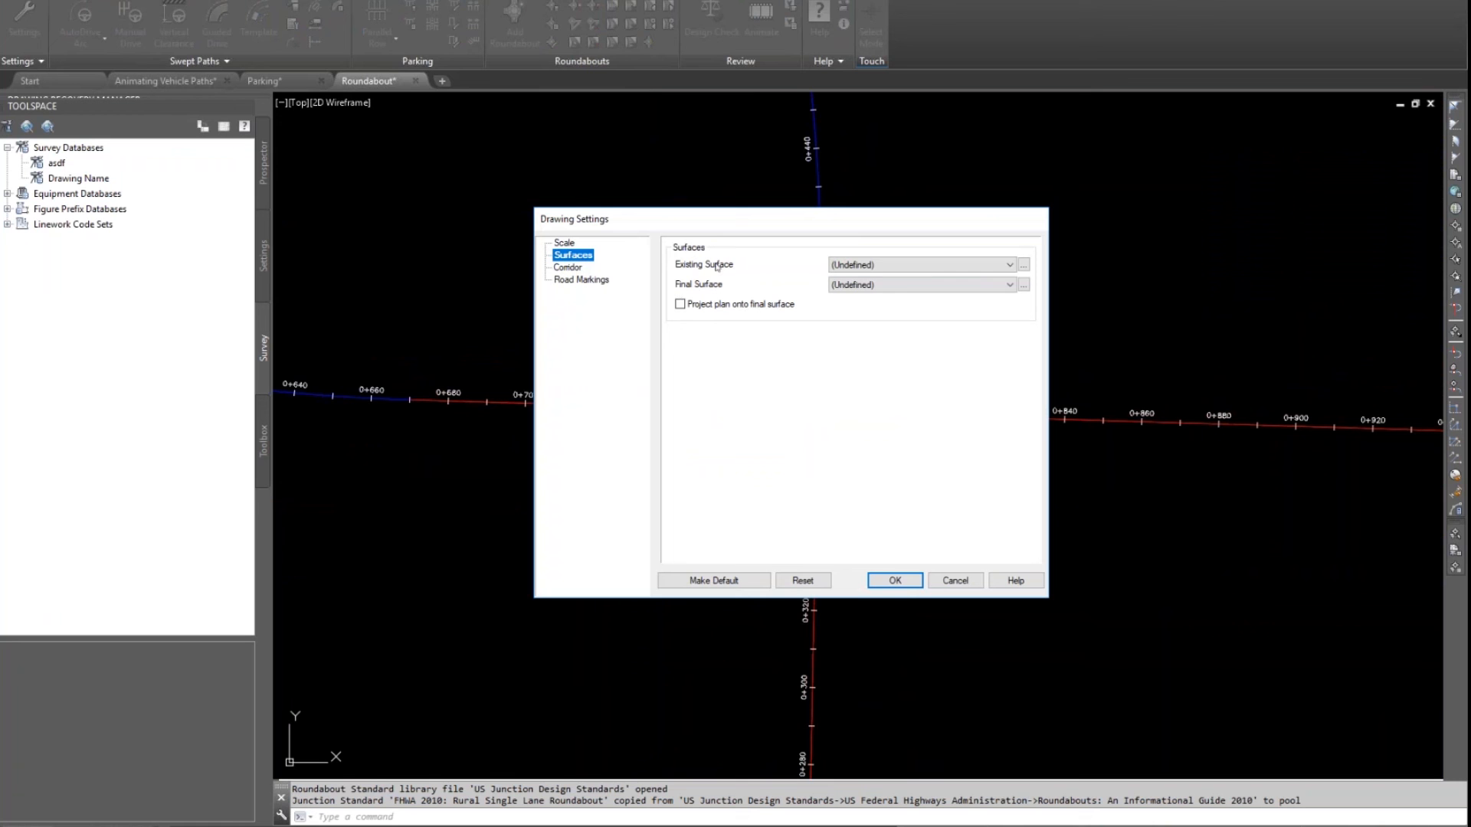
{"action": "left_click", "coordinate": [1010, 264]}
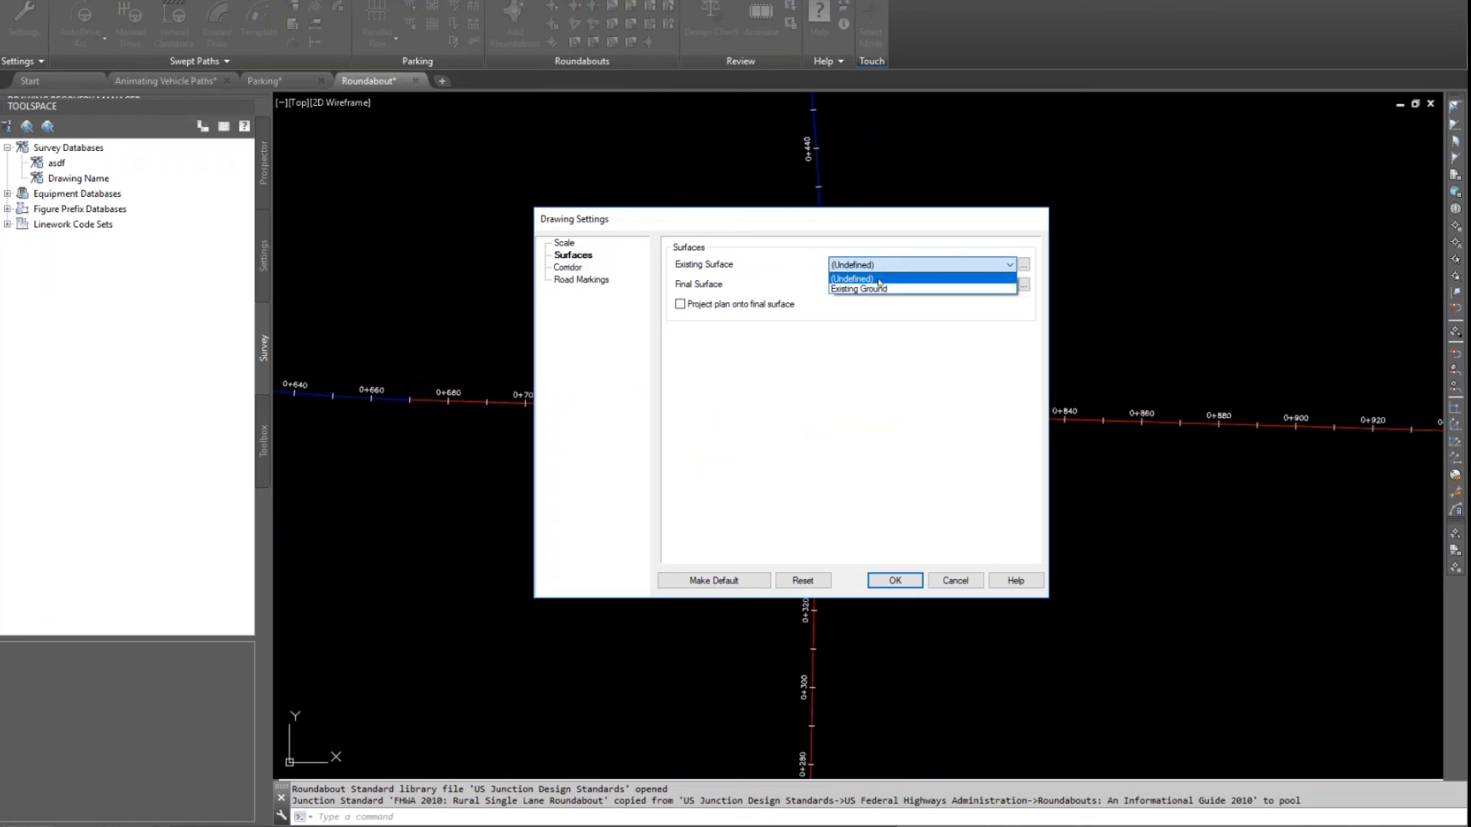
{"action": "left_click", "coordinate": [858, 288]}
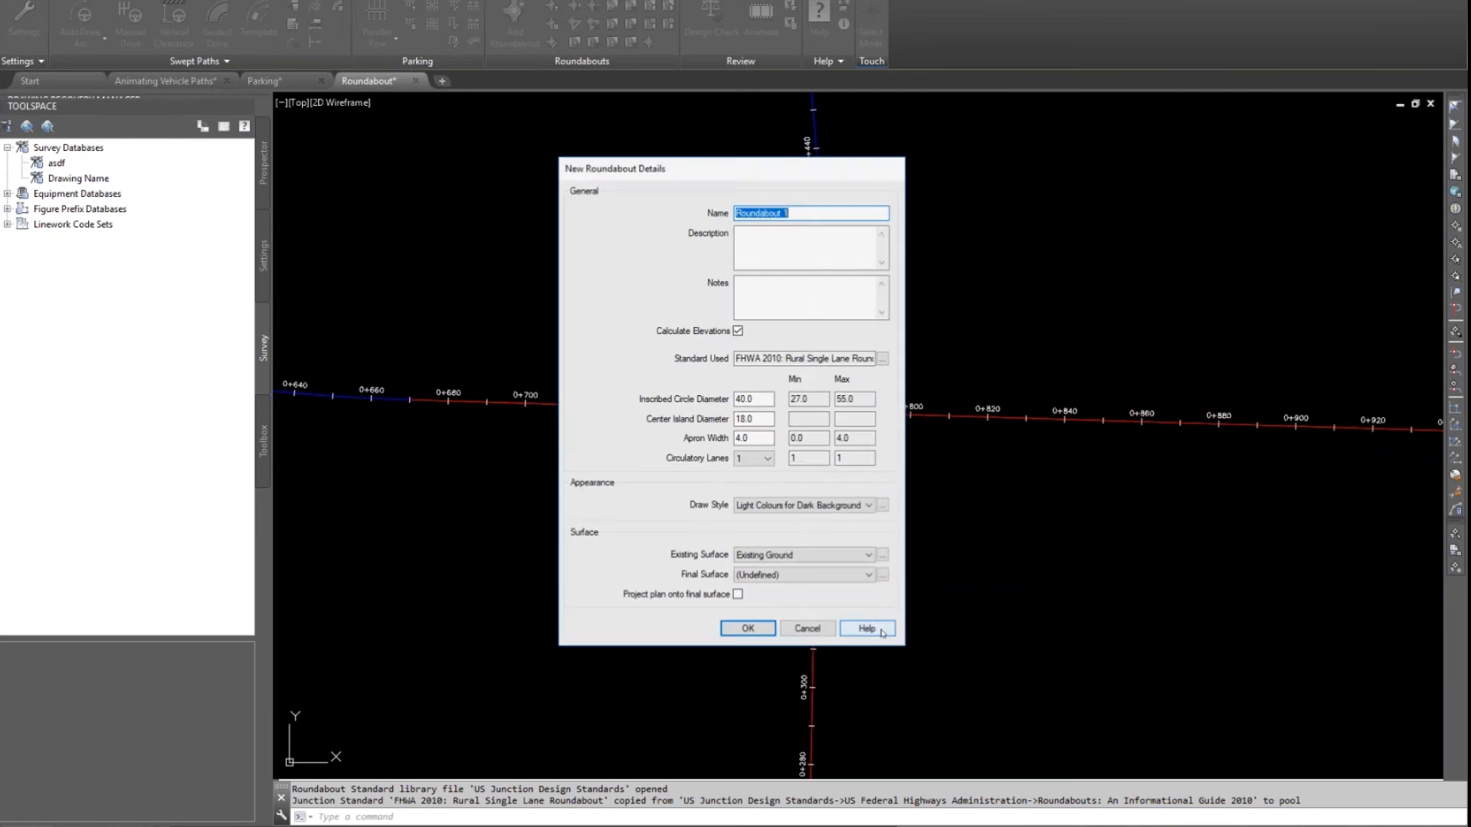
{"action": "mouse_move", "coordinate": [982, 301]}
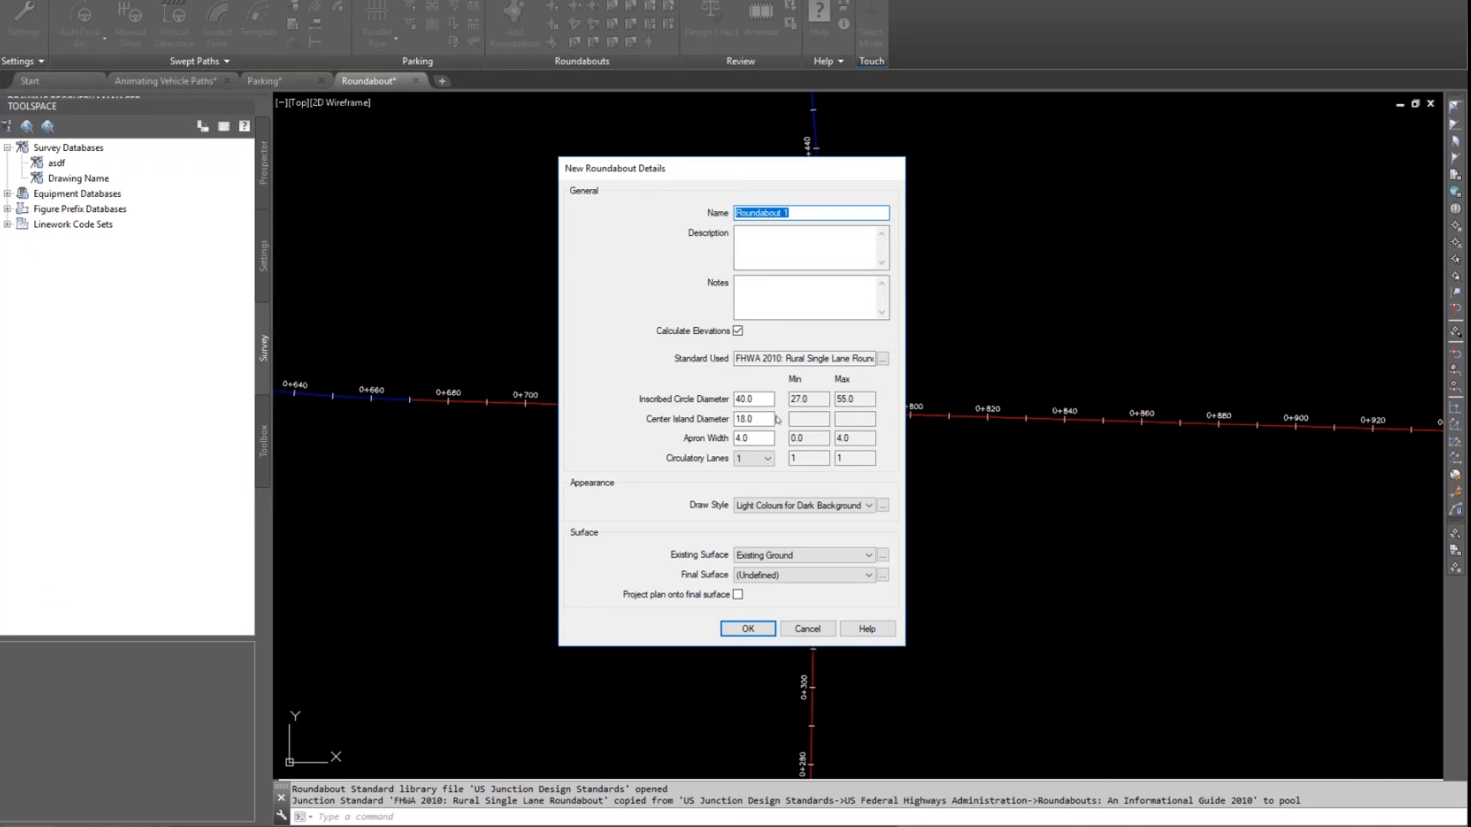
{"action": "mouse_move", "coordinate": [668, 407]}
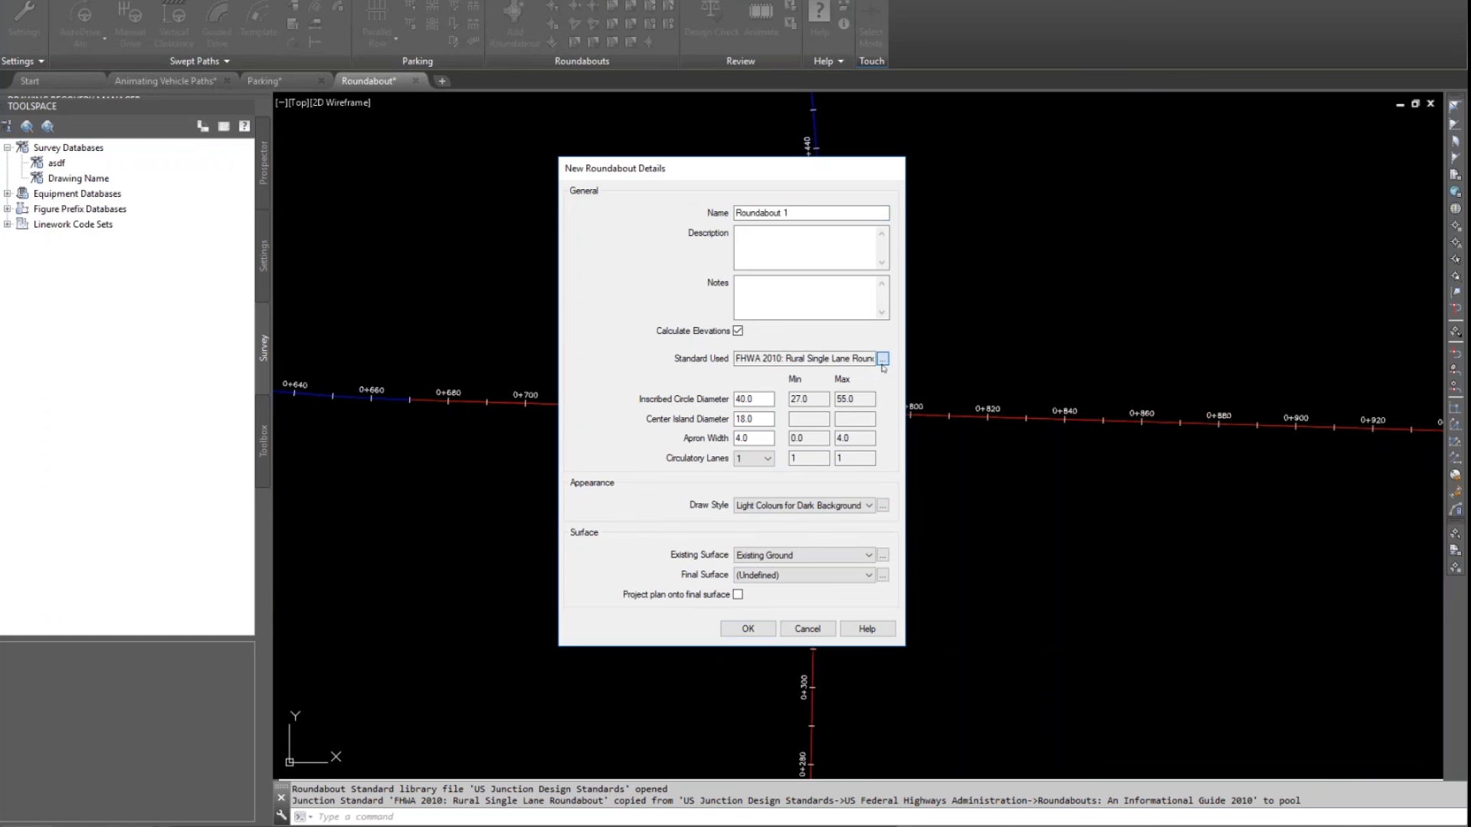
Step: Choose the FHWA 2010 Rural Double Lane Roundabout standard from the US design guide
{"action": "left_click", "coordinate": [881, 358]}
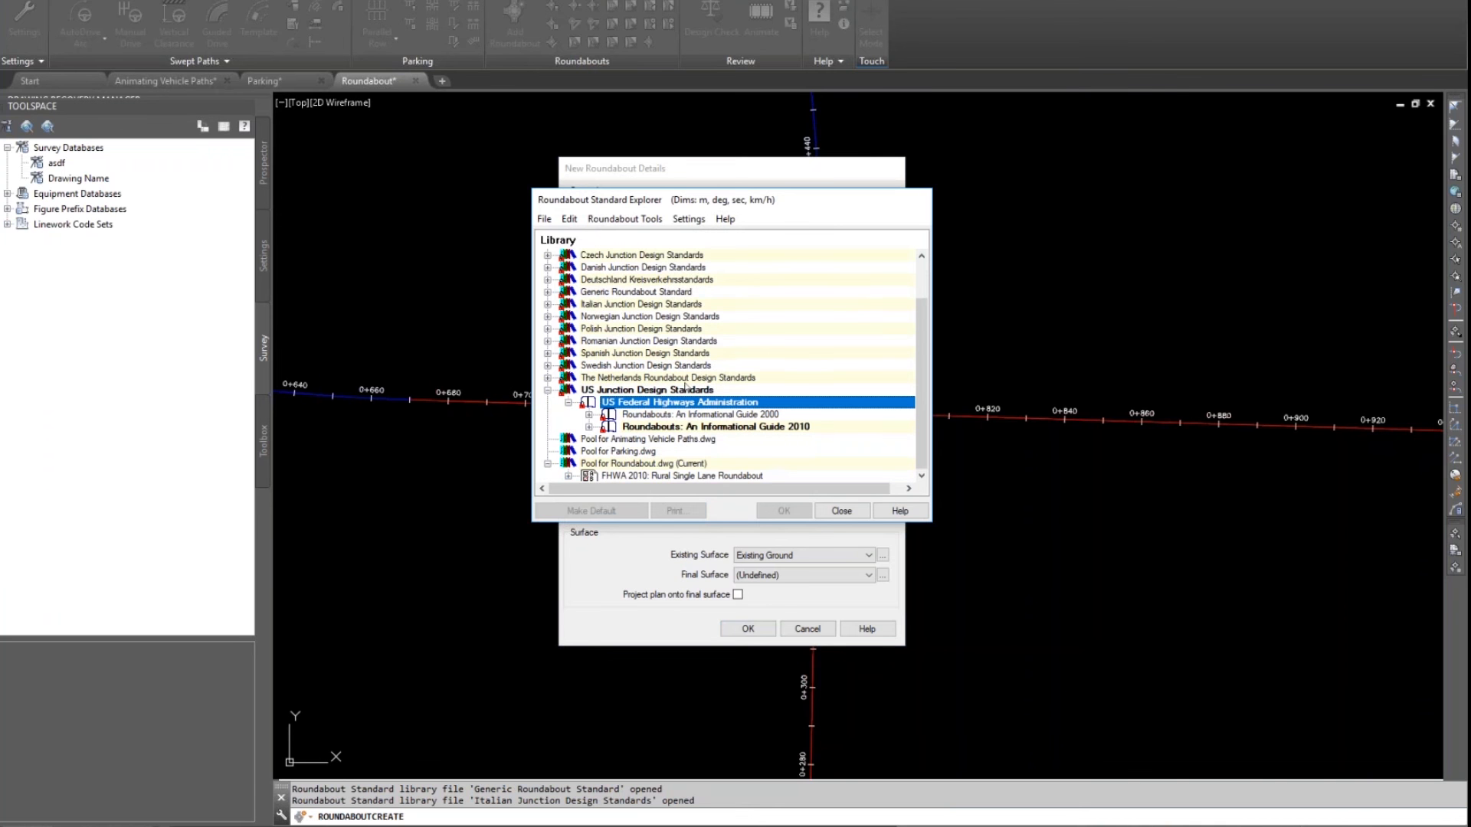
{"action": "left_click", "coordinate": [590, 426]}
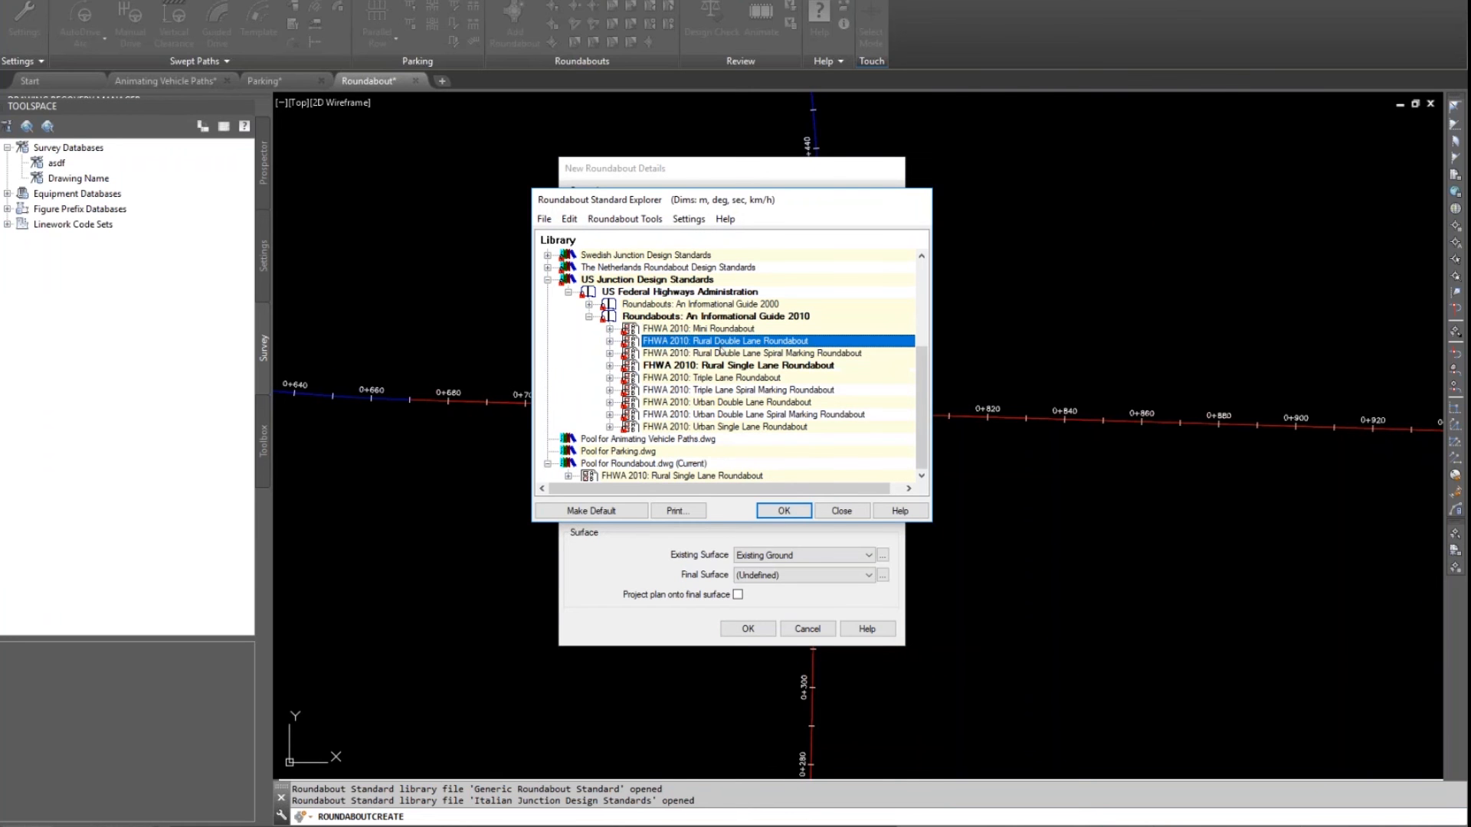
{"action": "left_click", "coordinate": [783, 510]}
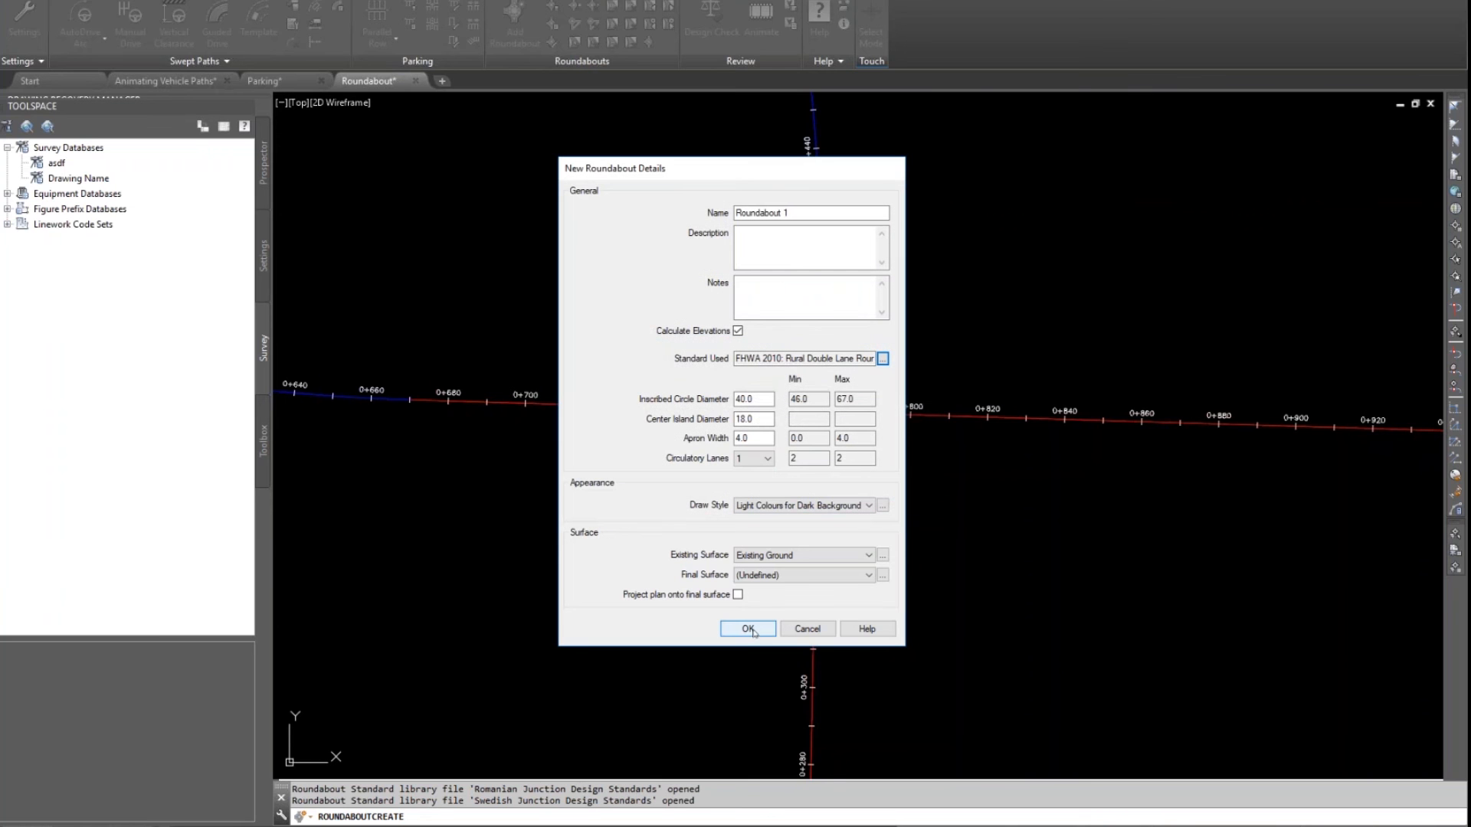
Step: Centre the roundabout at the Road A–Road B crossing and add a two-lane Road B west arm
{"action": "left_click", "coordinate": [747, 628]}
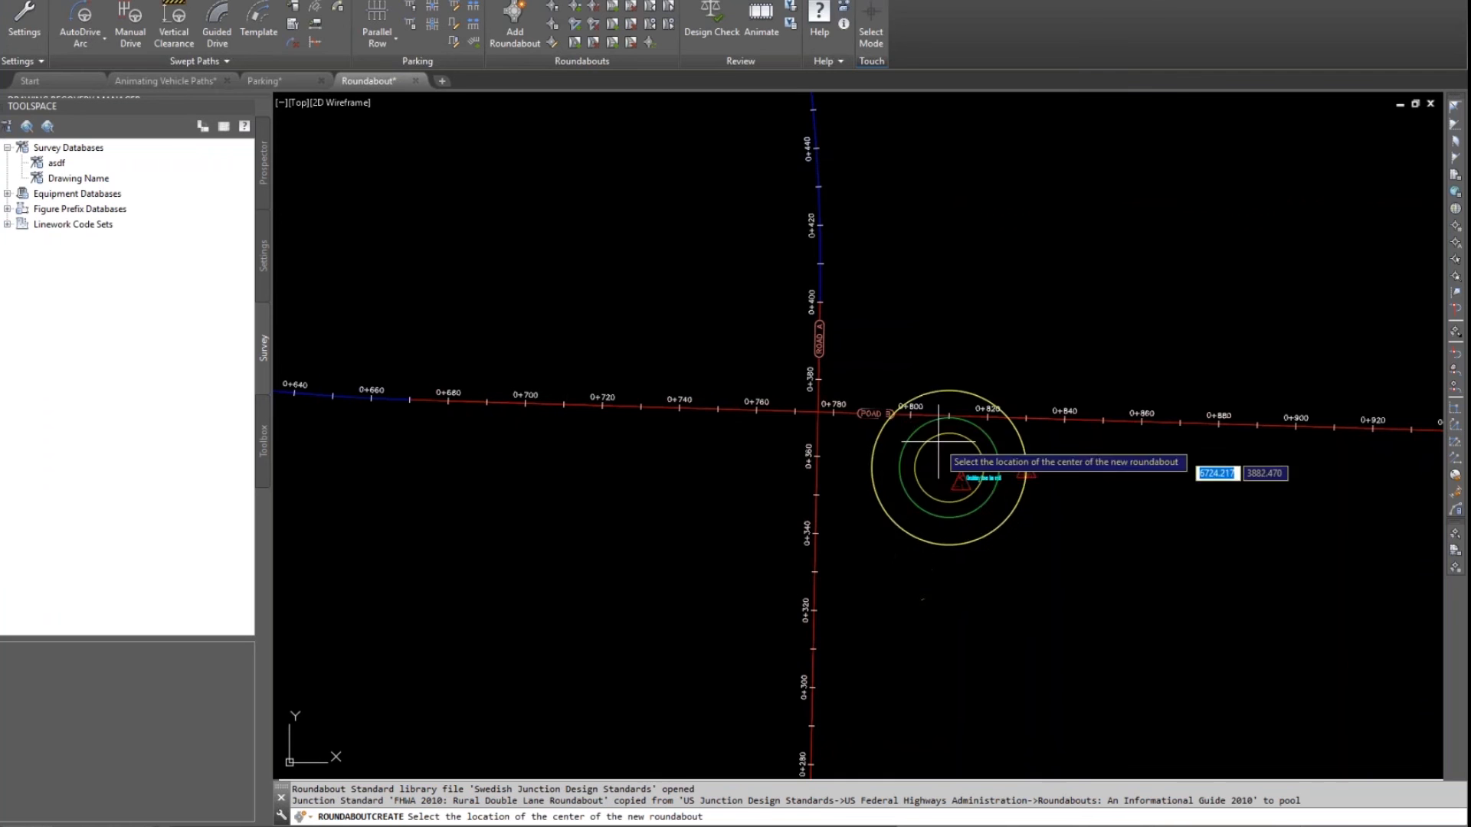
{"action": "mouse_move", "coordinate": [910, 413]}
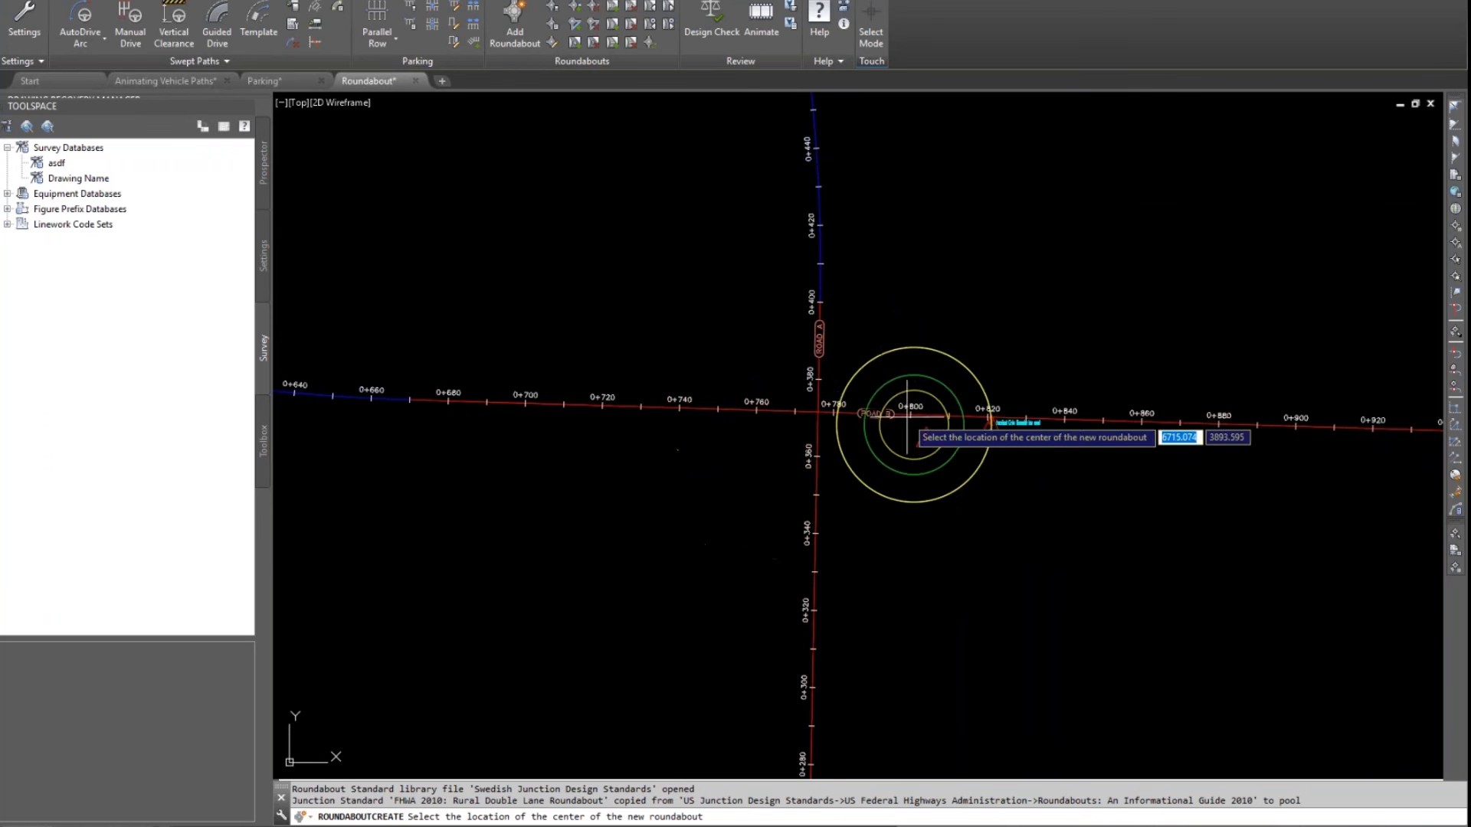
{"action": "mouse_move", "coordinate": [863, 470]}
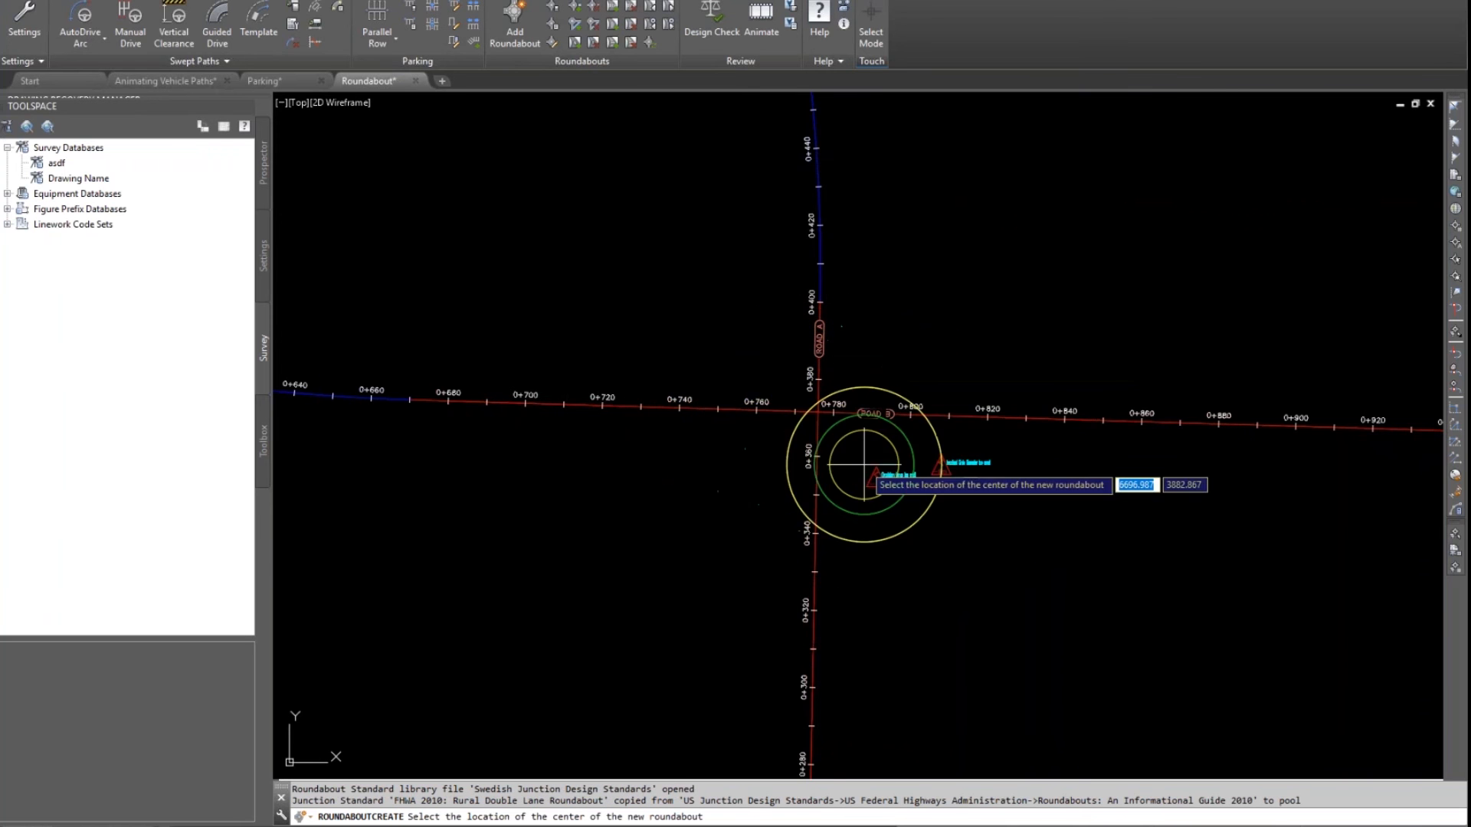
{"action": "mouse_move", "coordinate": [780, 420]}
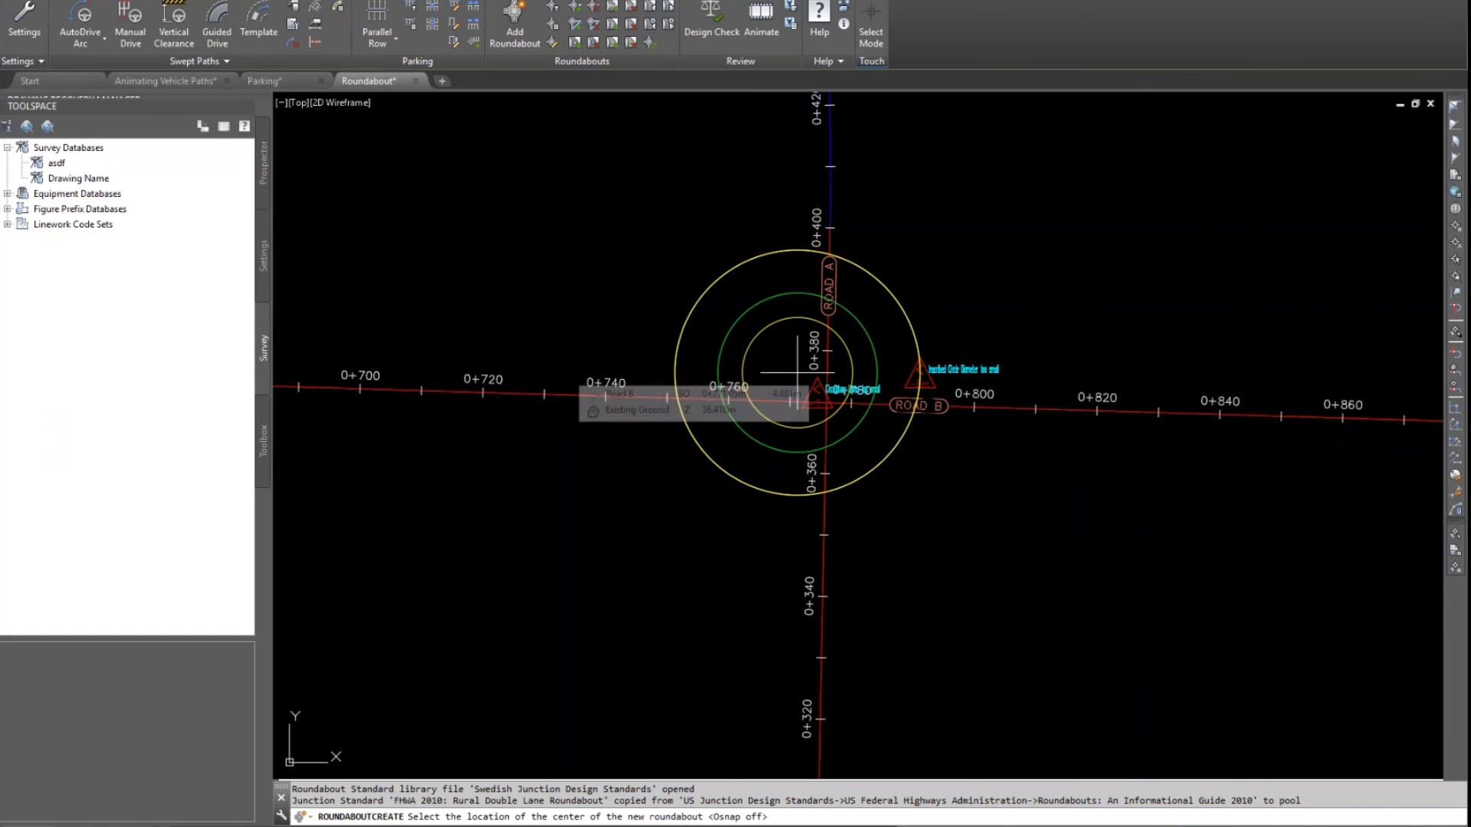
{"action": "left_click", "coordinate": [794, 385]}
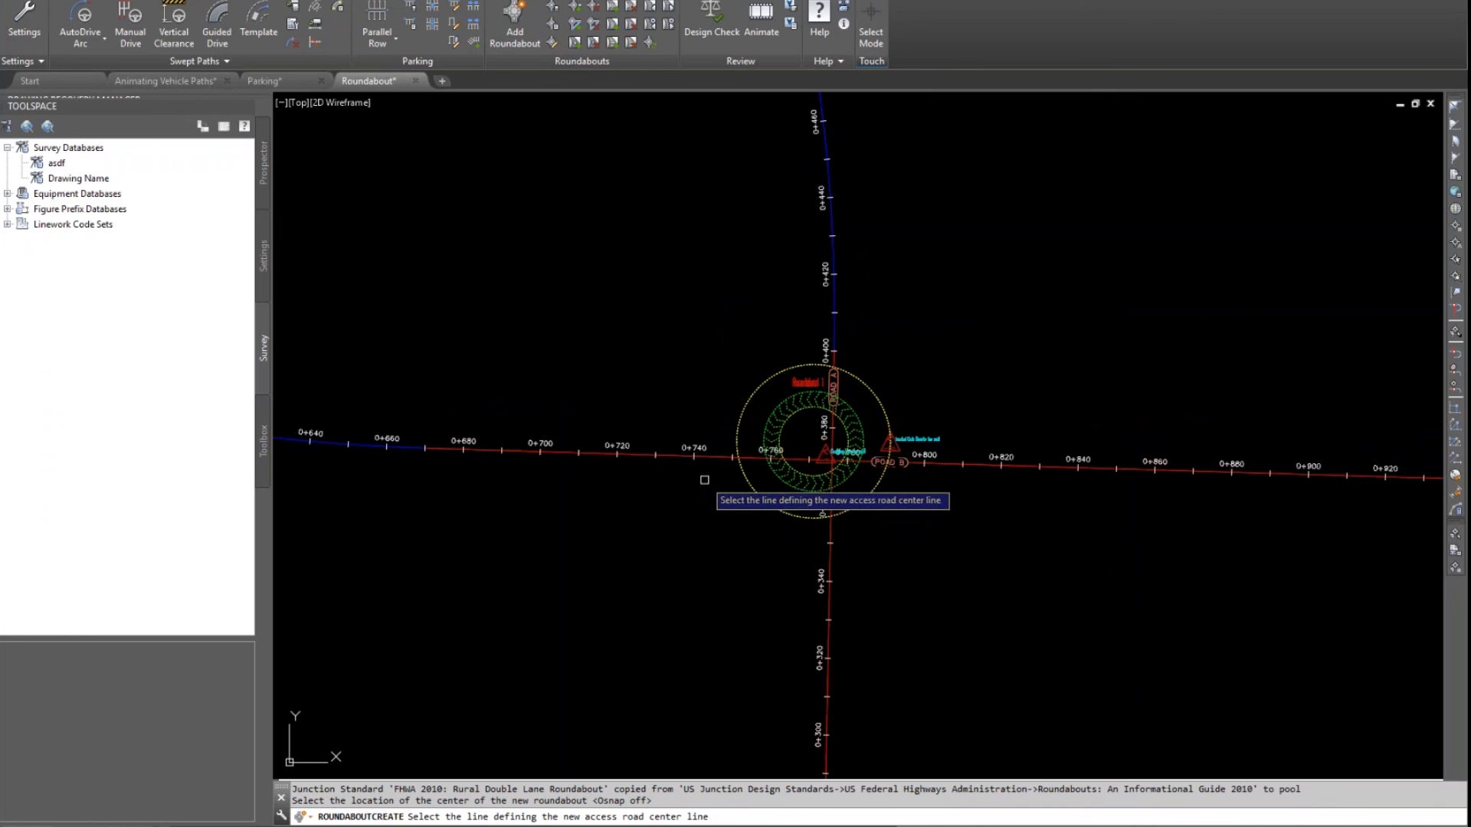
{"action": "mouse_move", "coordinate": [720, 456]}
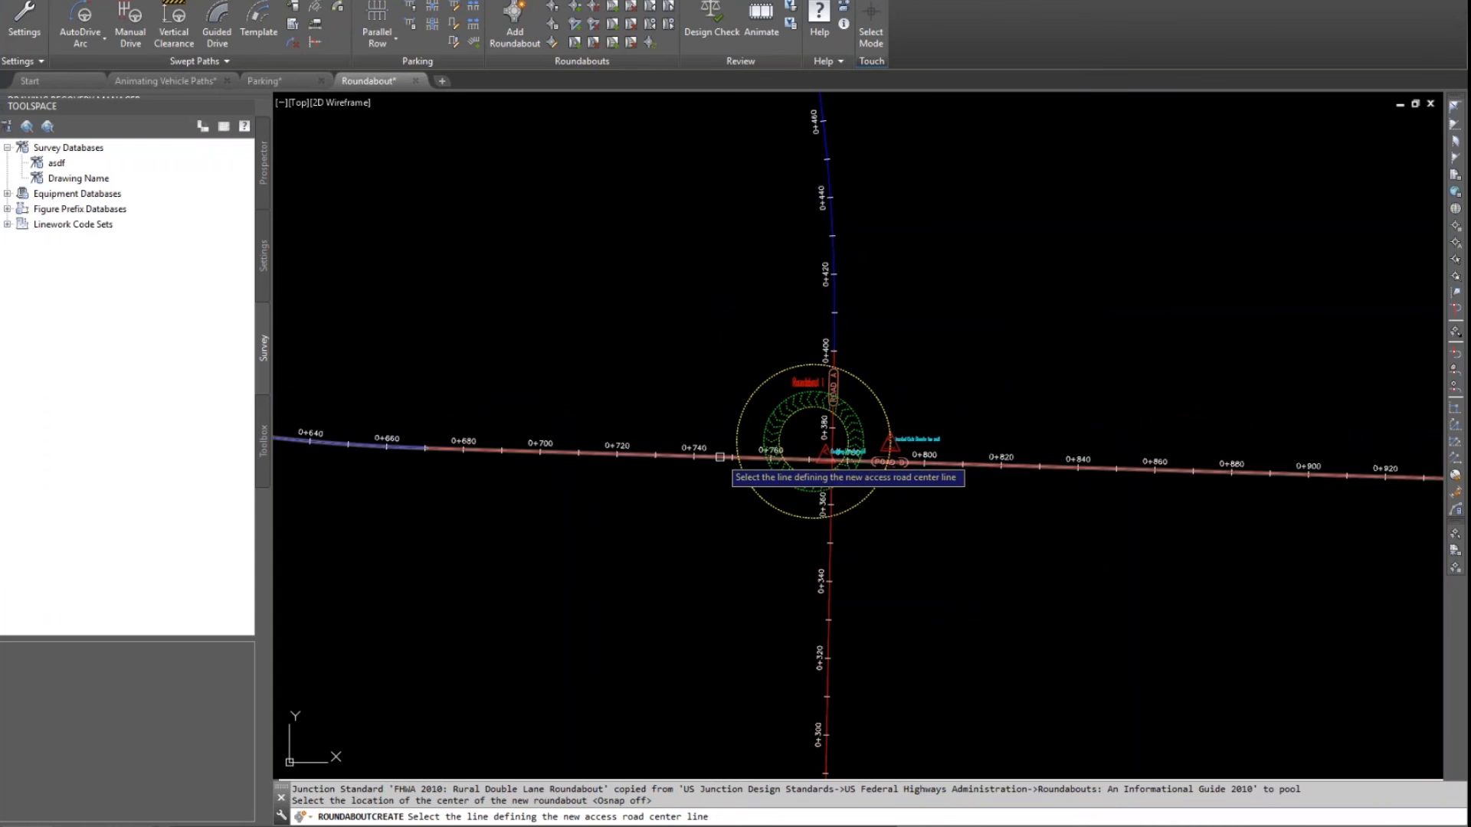
{"action": "left_click", "coordinate": [836, 460]}
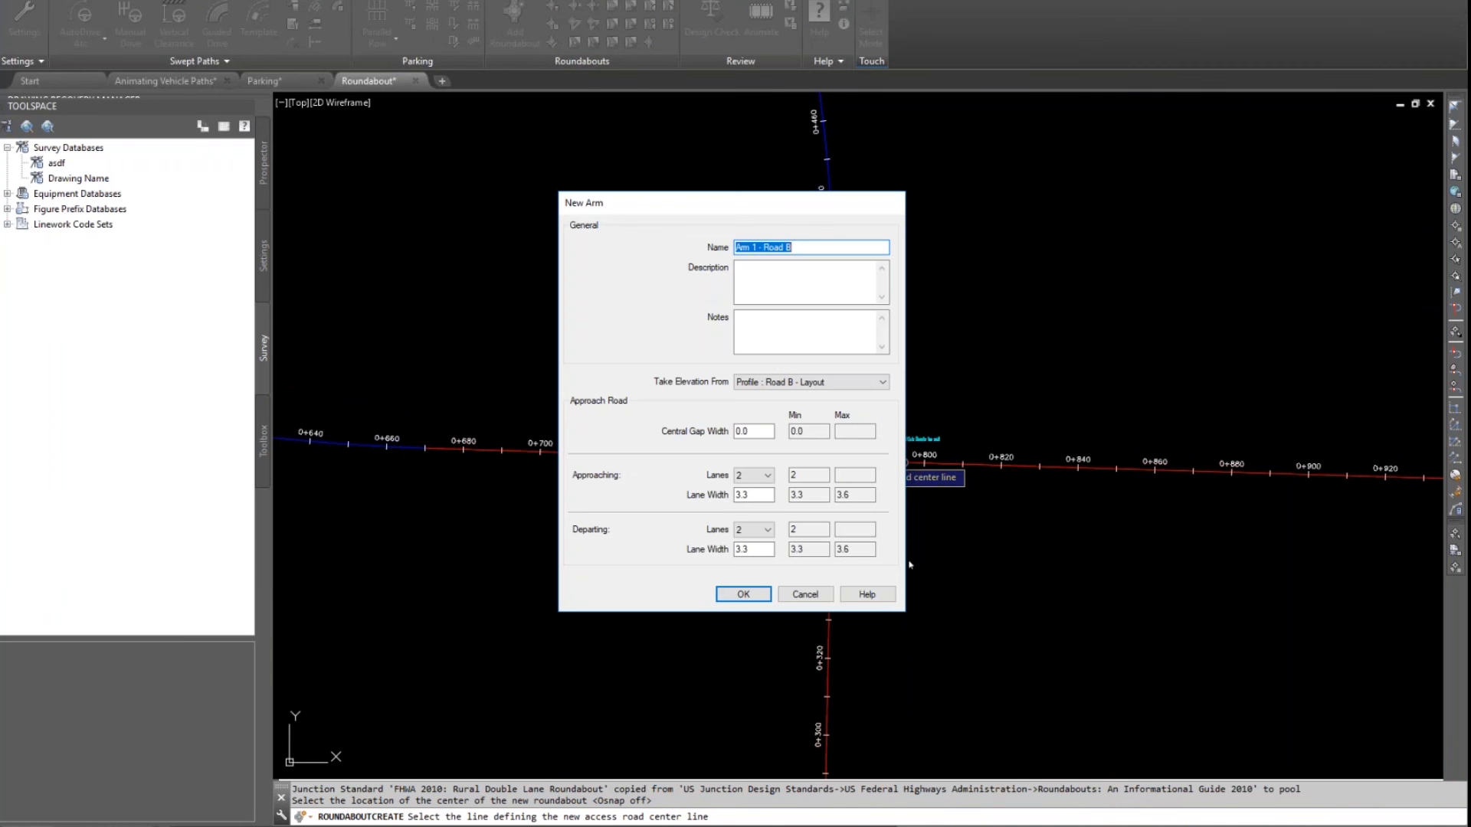
{"action": "mouse_move", "coordinate": [689, 596]}
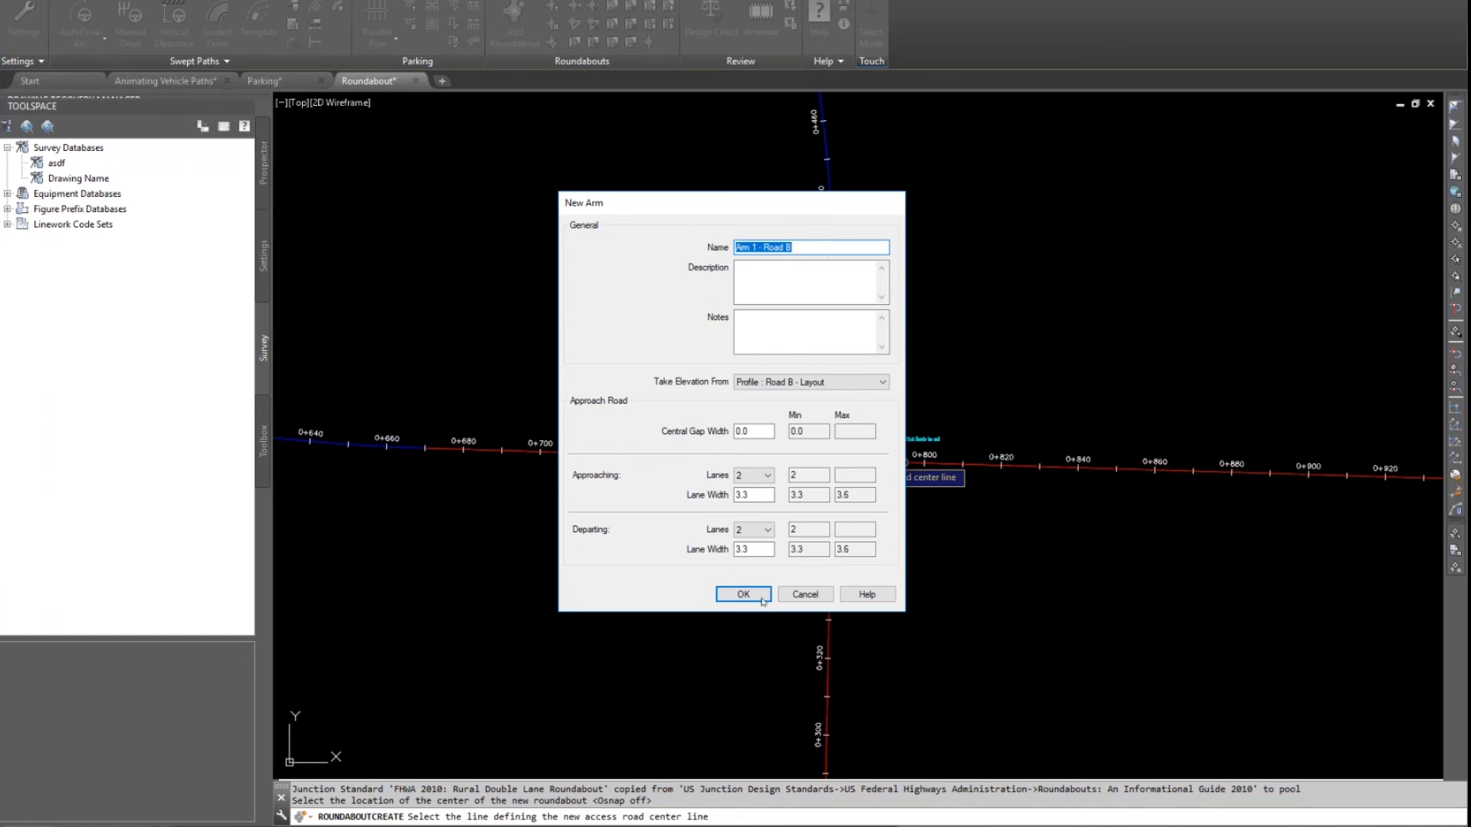
{"action": "left_click", "coordinate": [743, 594]}
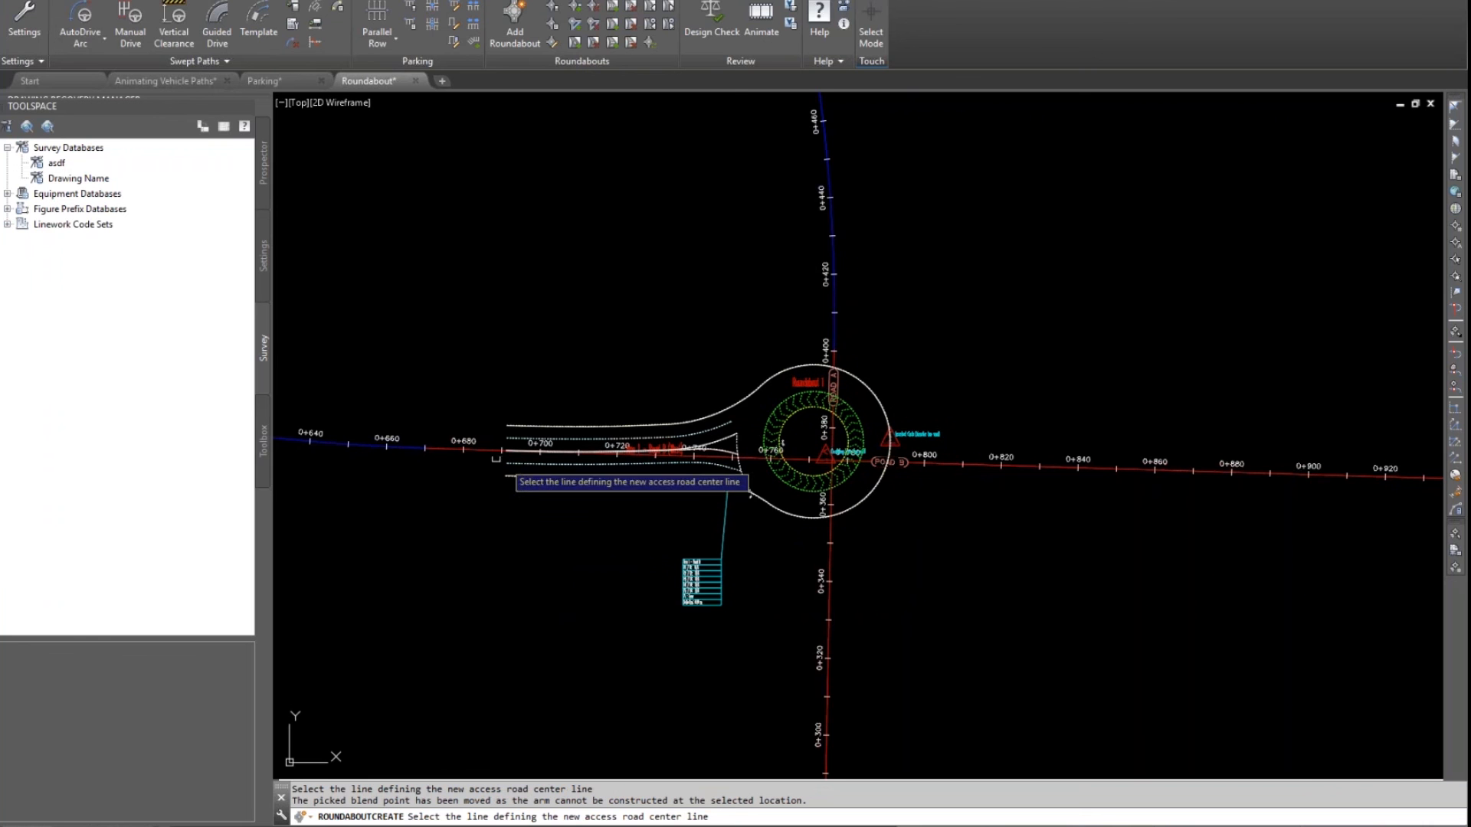
{"action": "mouse_move", "coordinate": [866, 697]}
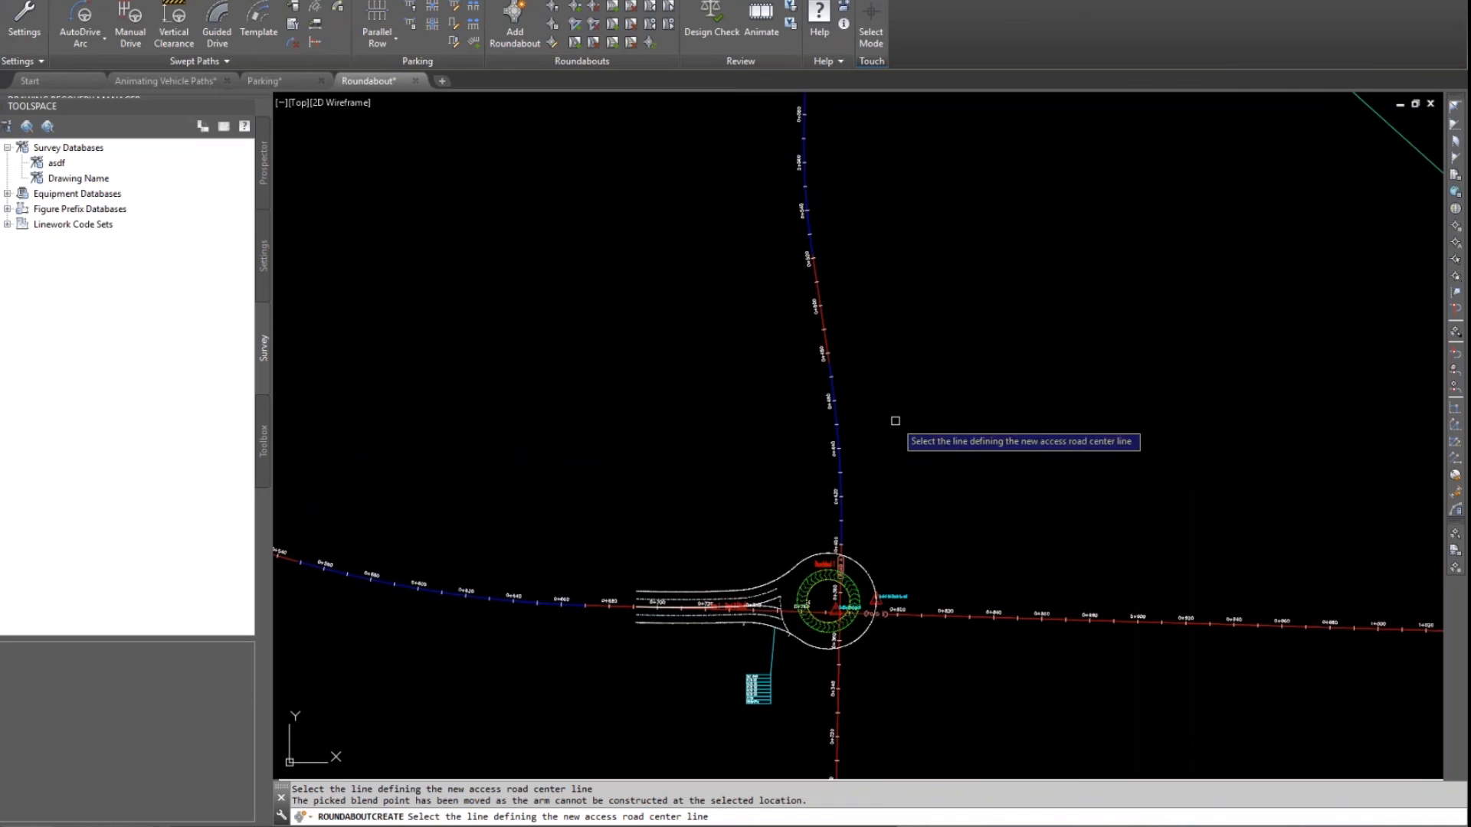
{"action": "mouse_move", "coordinate": [814, 272]}
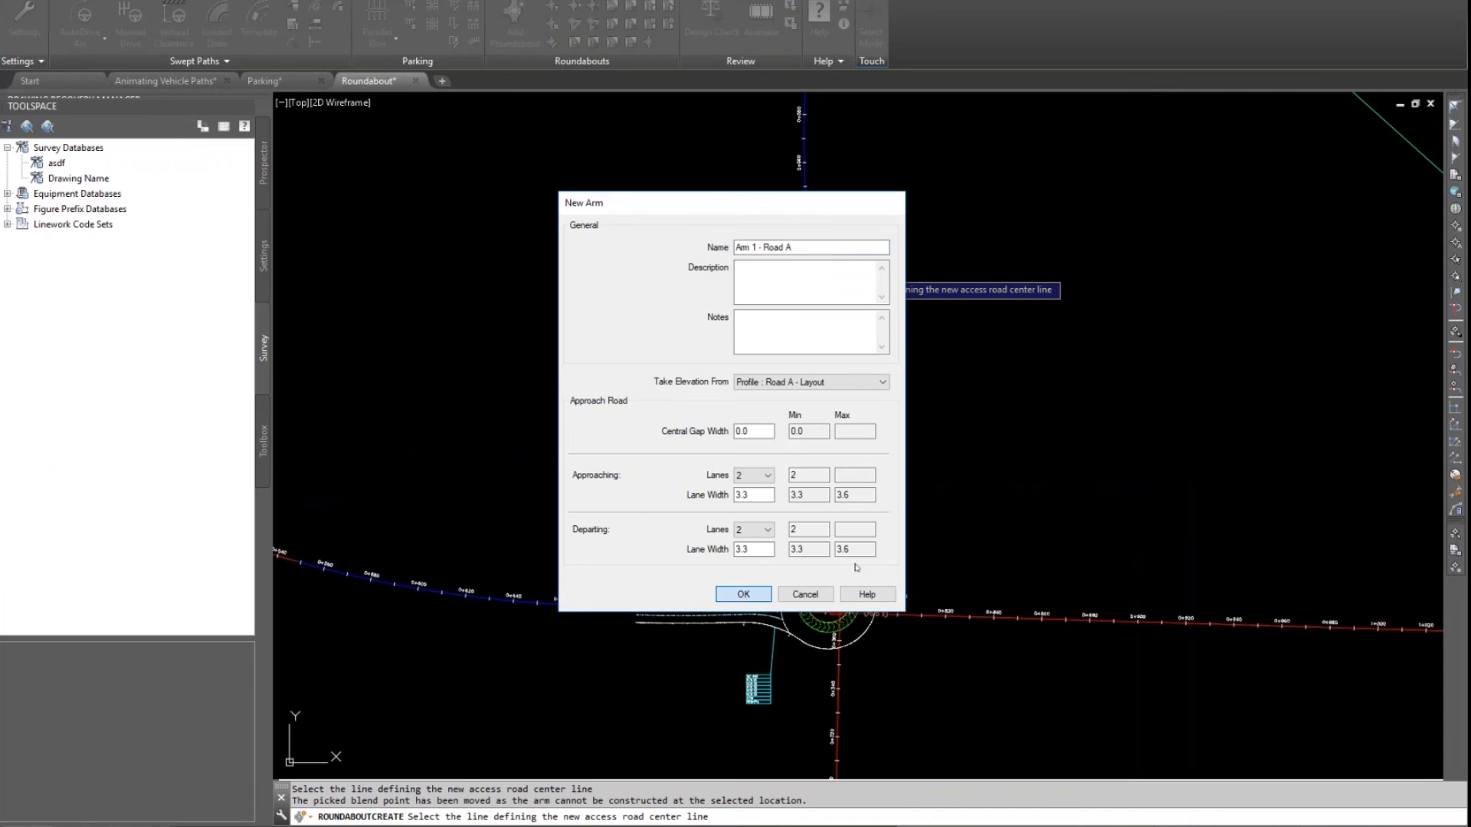
Step: Add two-lane arms on Road A and the remaining Road B and Road A legs with default settings
{"action": "left_click", "coordinate": [742, 594]}
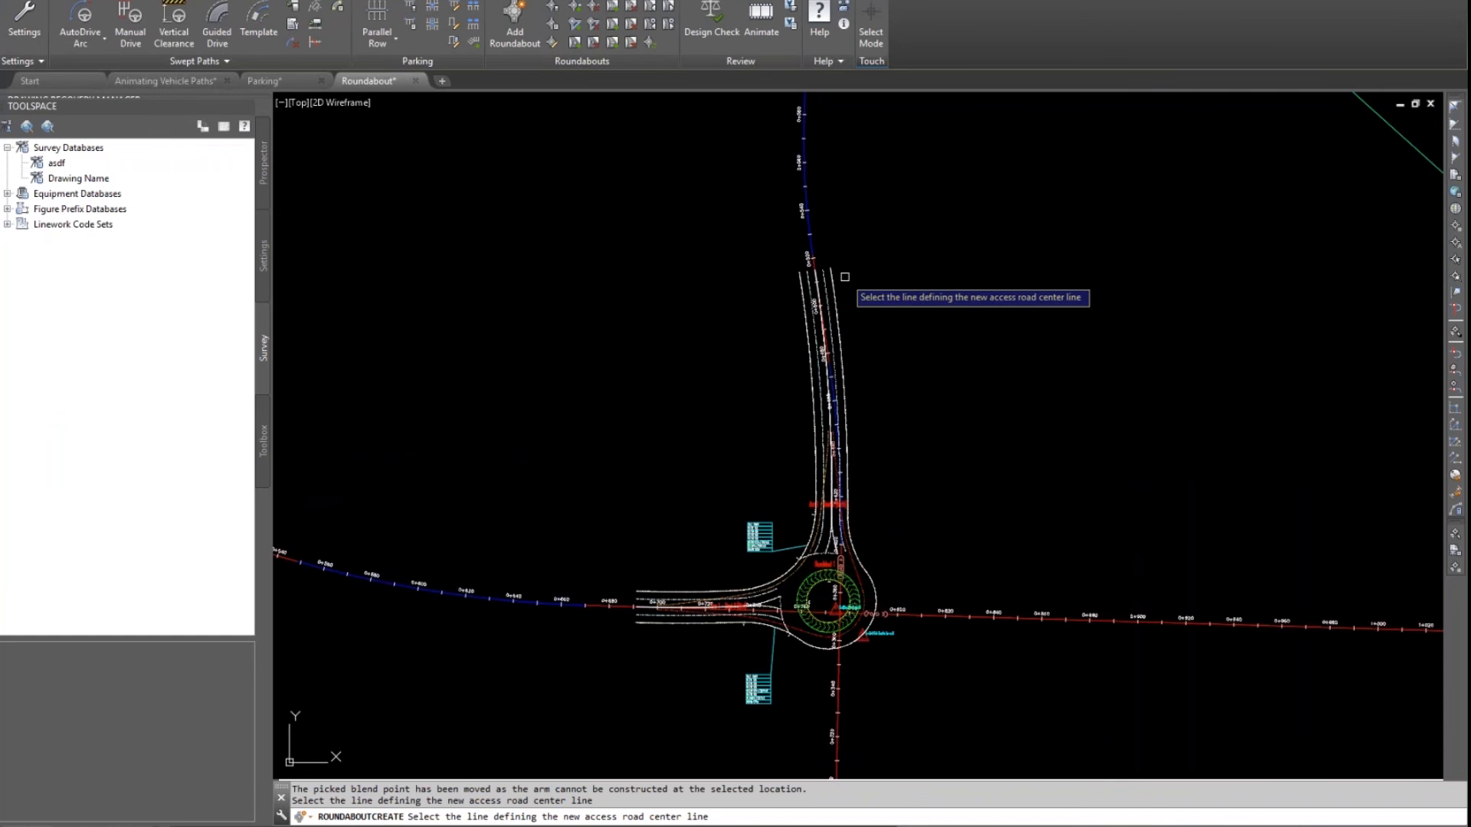
{"action": "scroll", "scroll_direction": "up", "scroll_amount": 3}
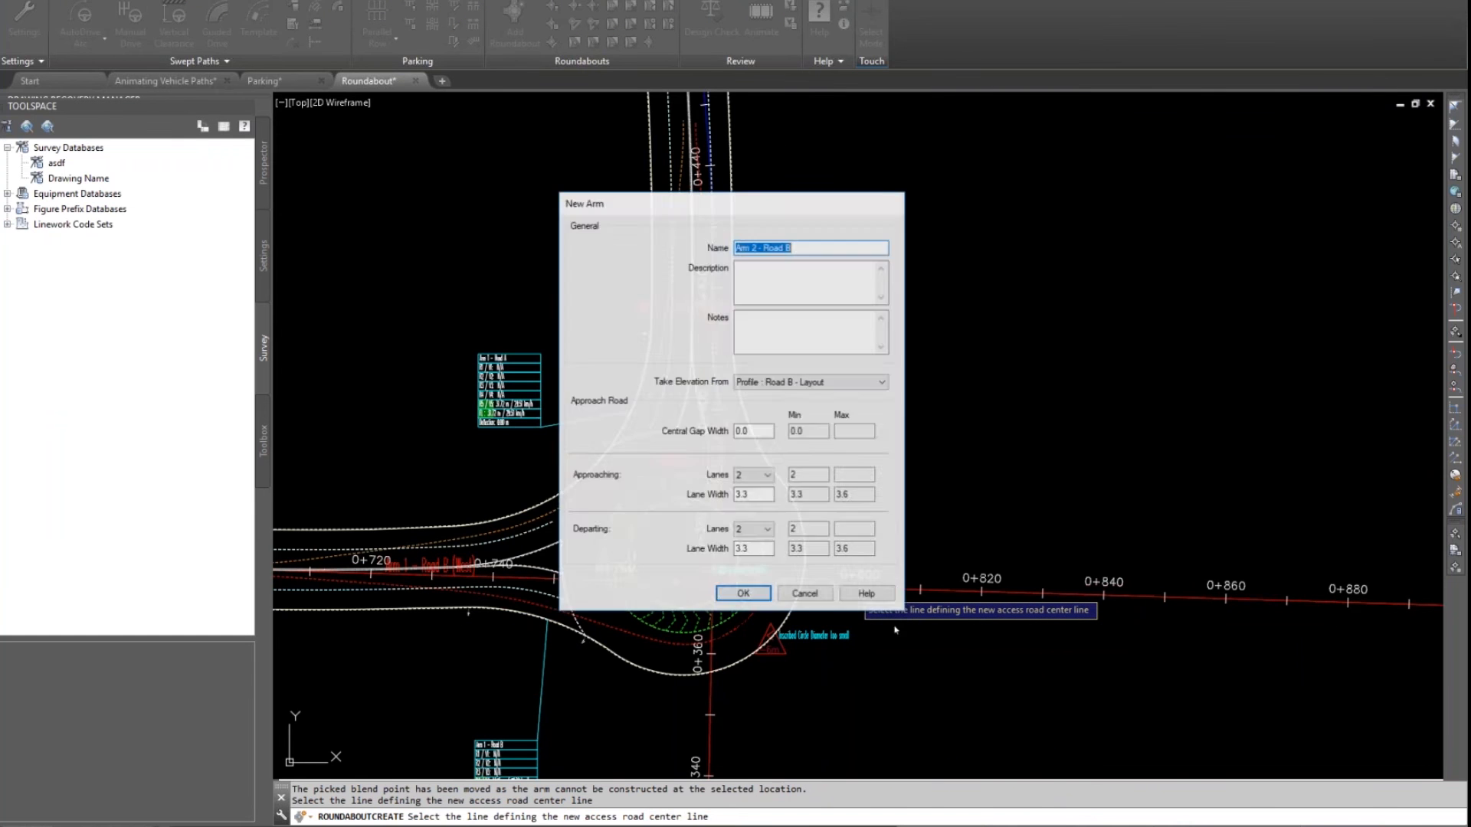
{"action": "left_click", "coordinate": [742, 593]}
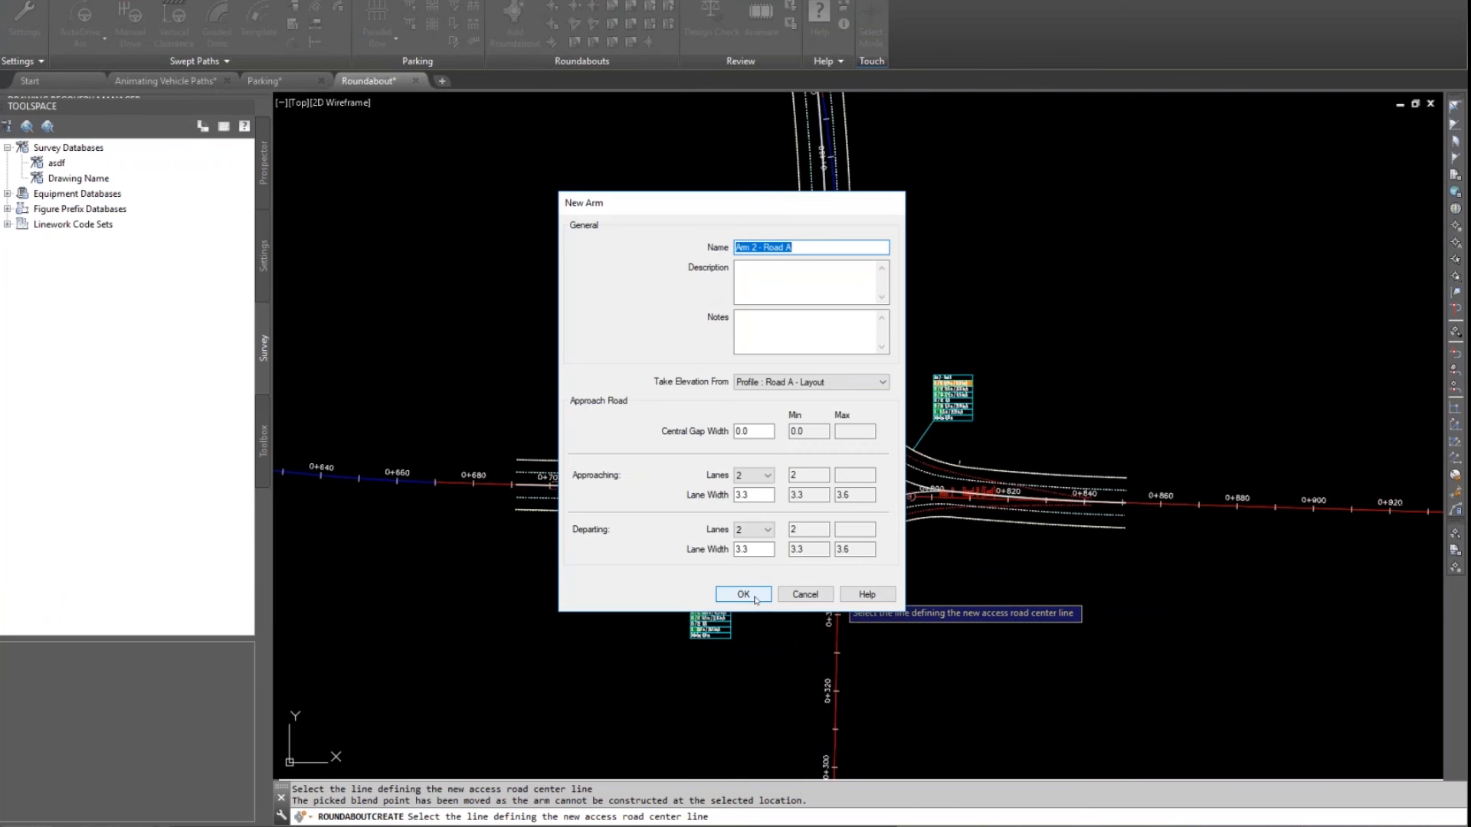
{"action": "left_click", "coordinate": [743, 594]}
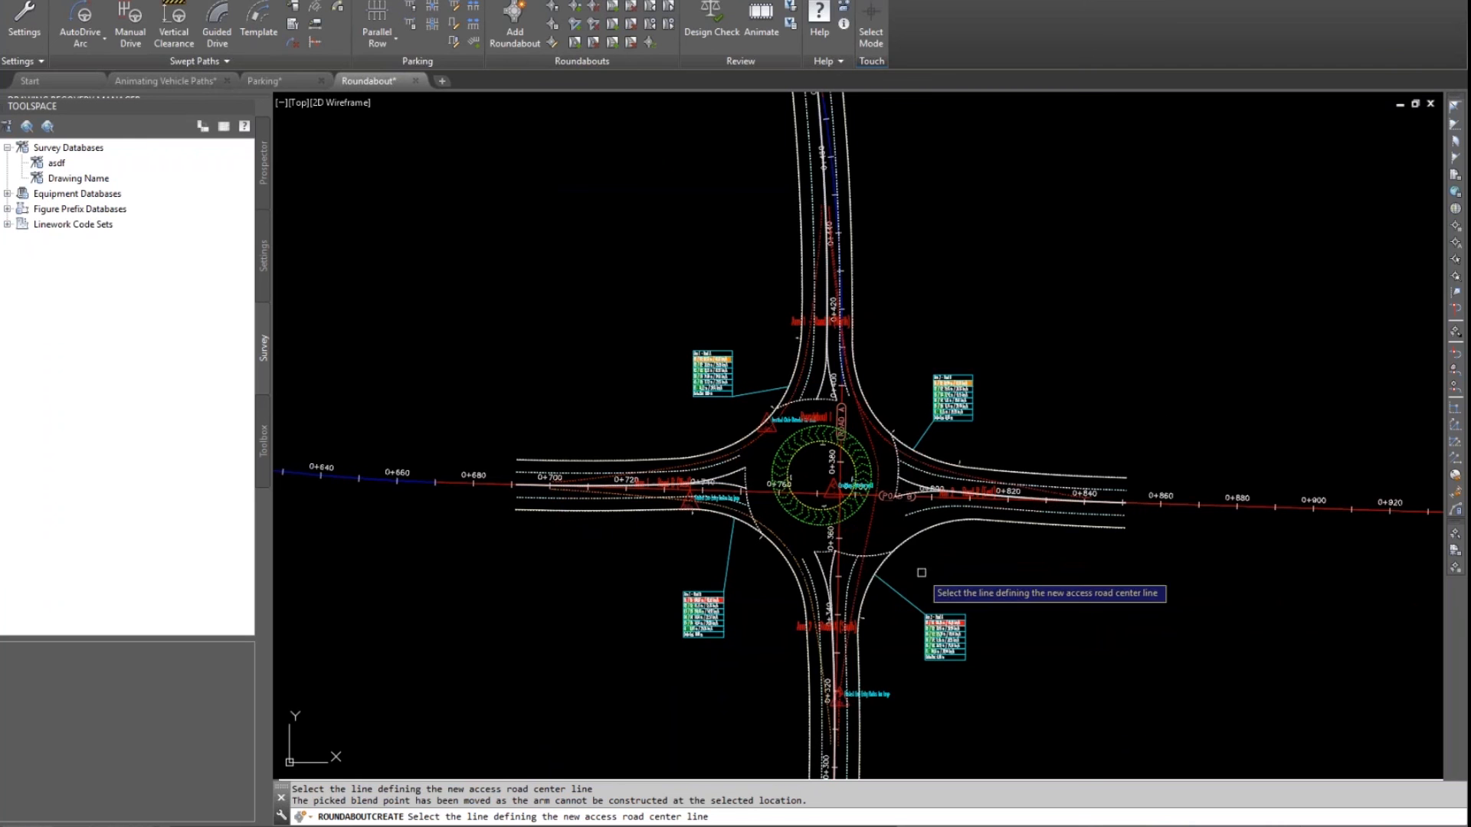
{"action": "mouse_move", "coordinate": [1079, 324]}
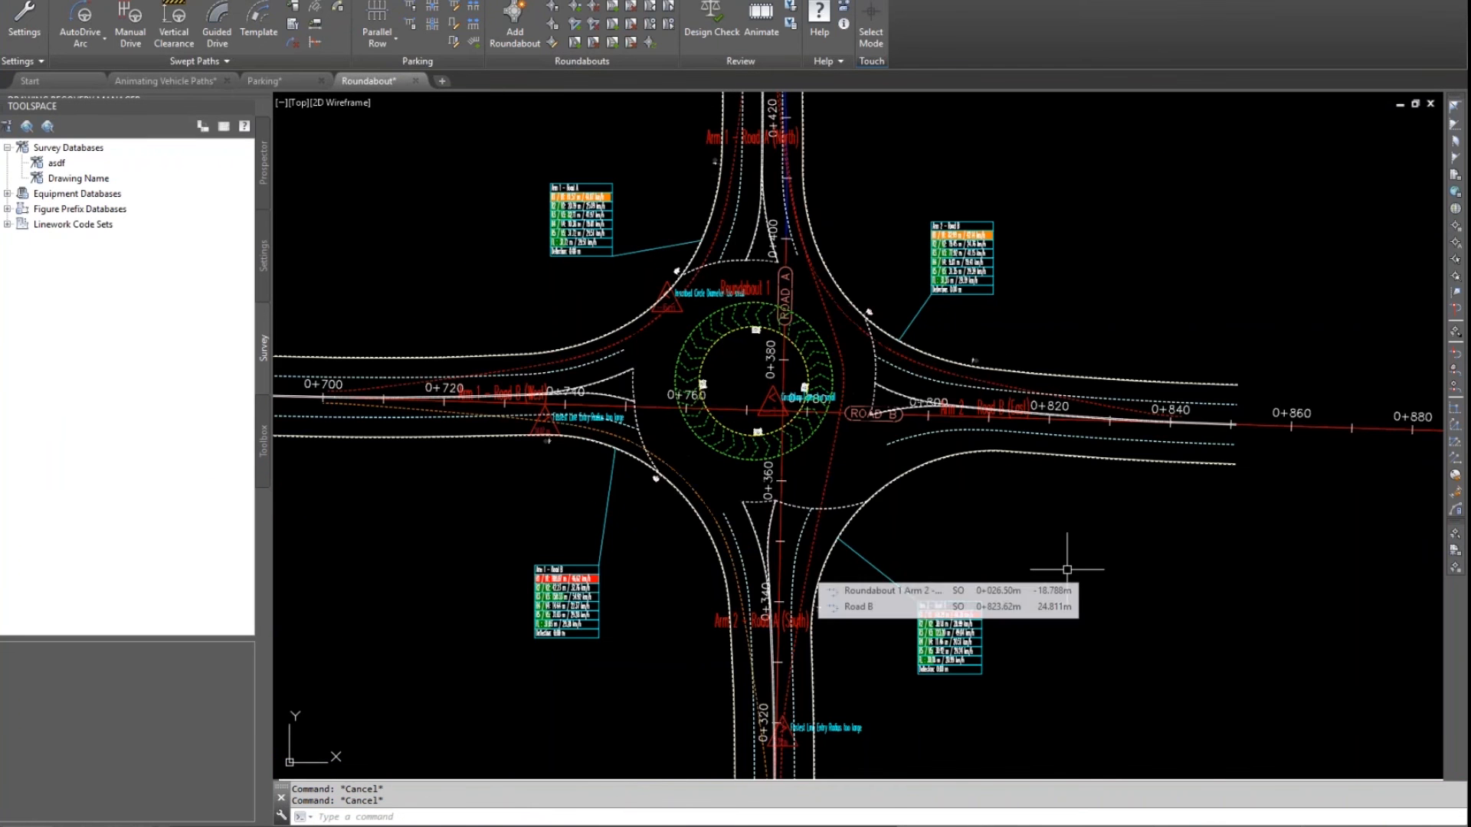
{"action": "mouse_move", "coordinate": [780, 416]}
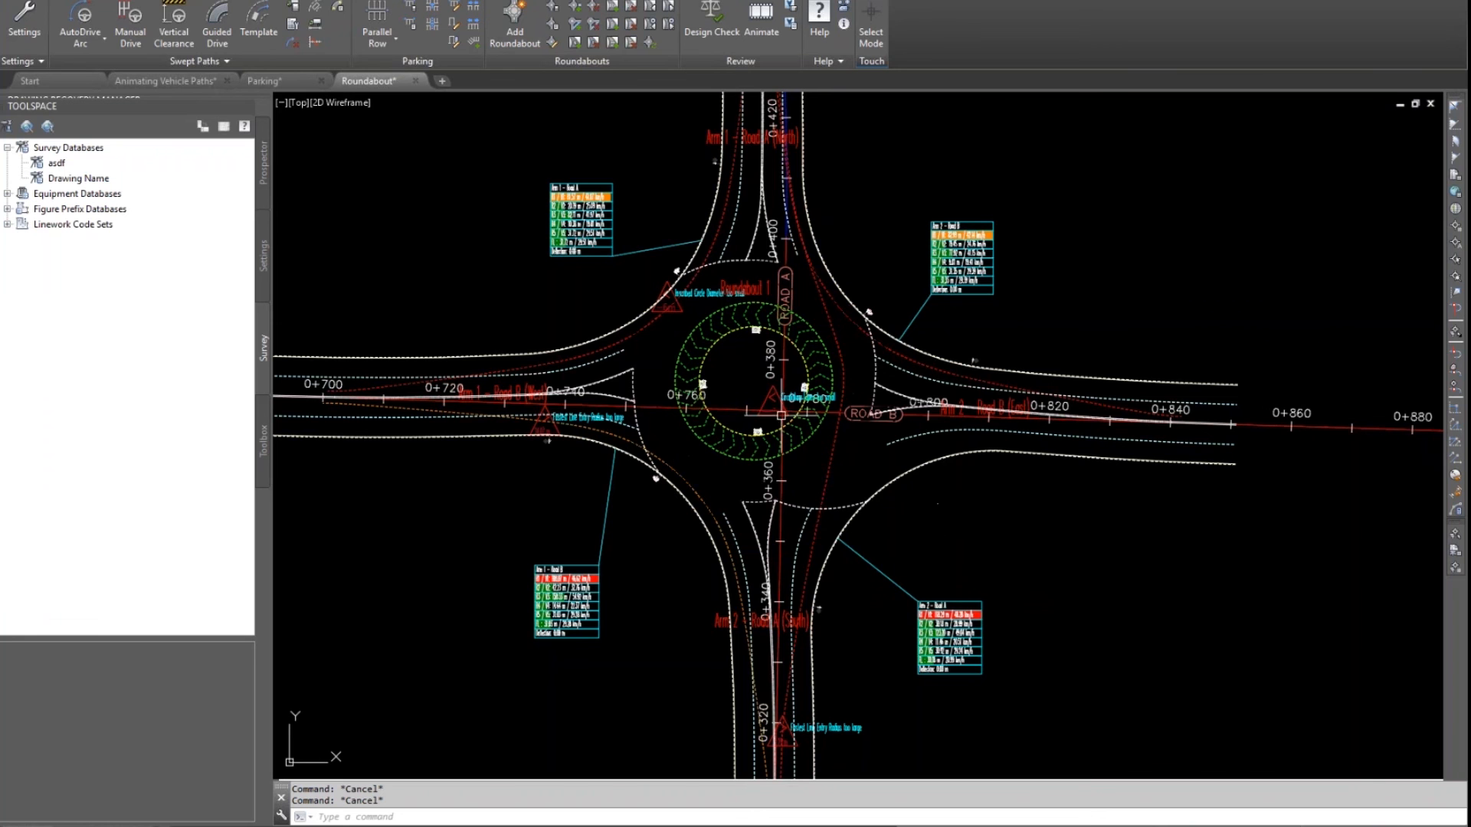
{"action": "mouse_move", "coordinate": [818, 555]}
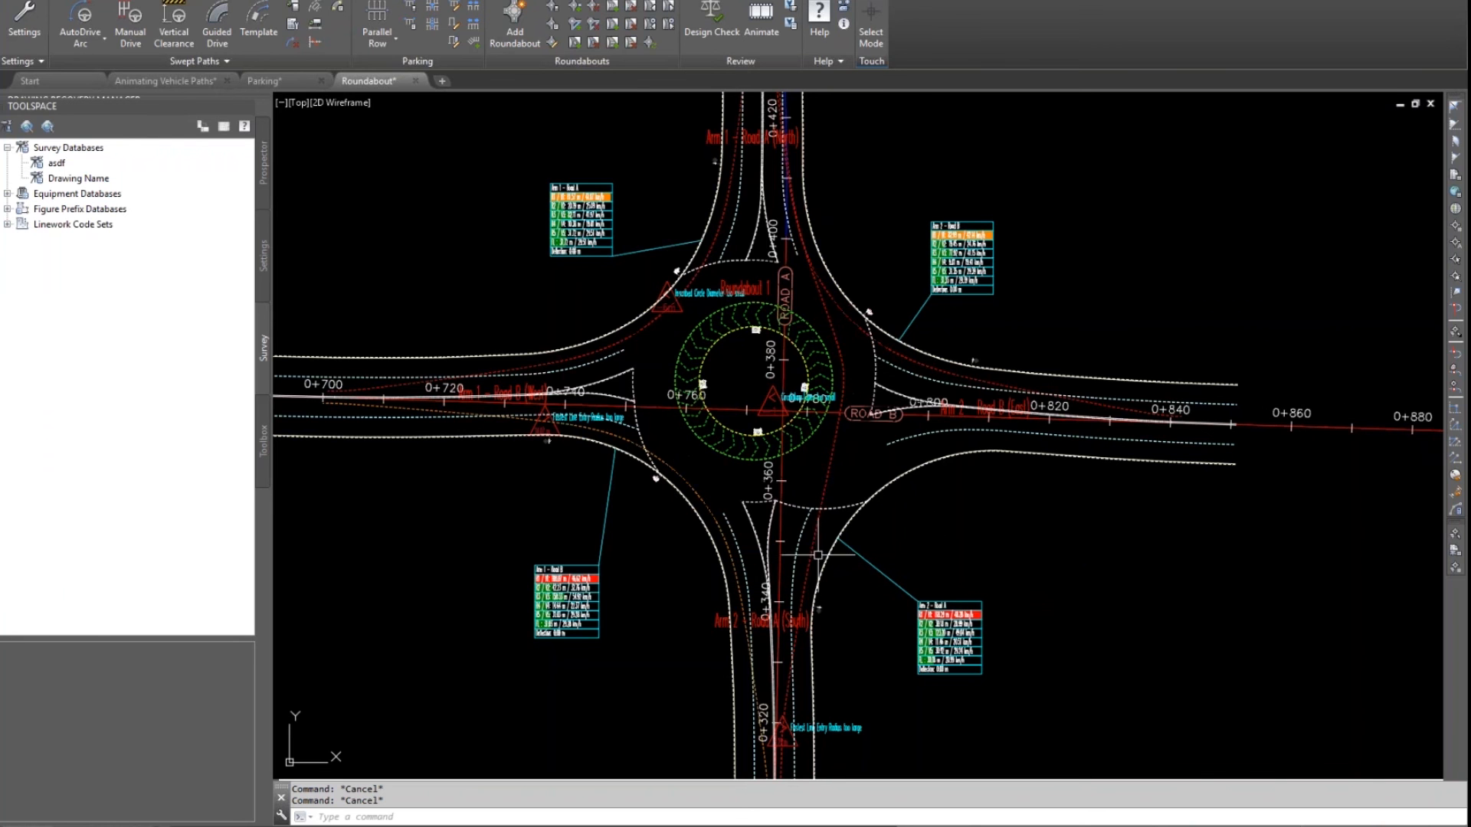
Step: Launch AutoDrive Arc to begin a truck swept path through the roundabout
{"action": "left_click", "coordinate": [80, 23]}
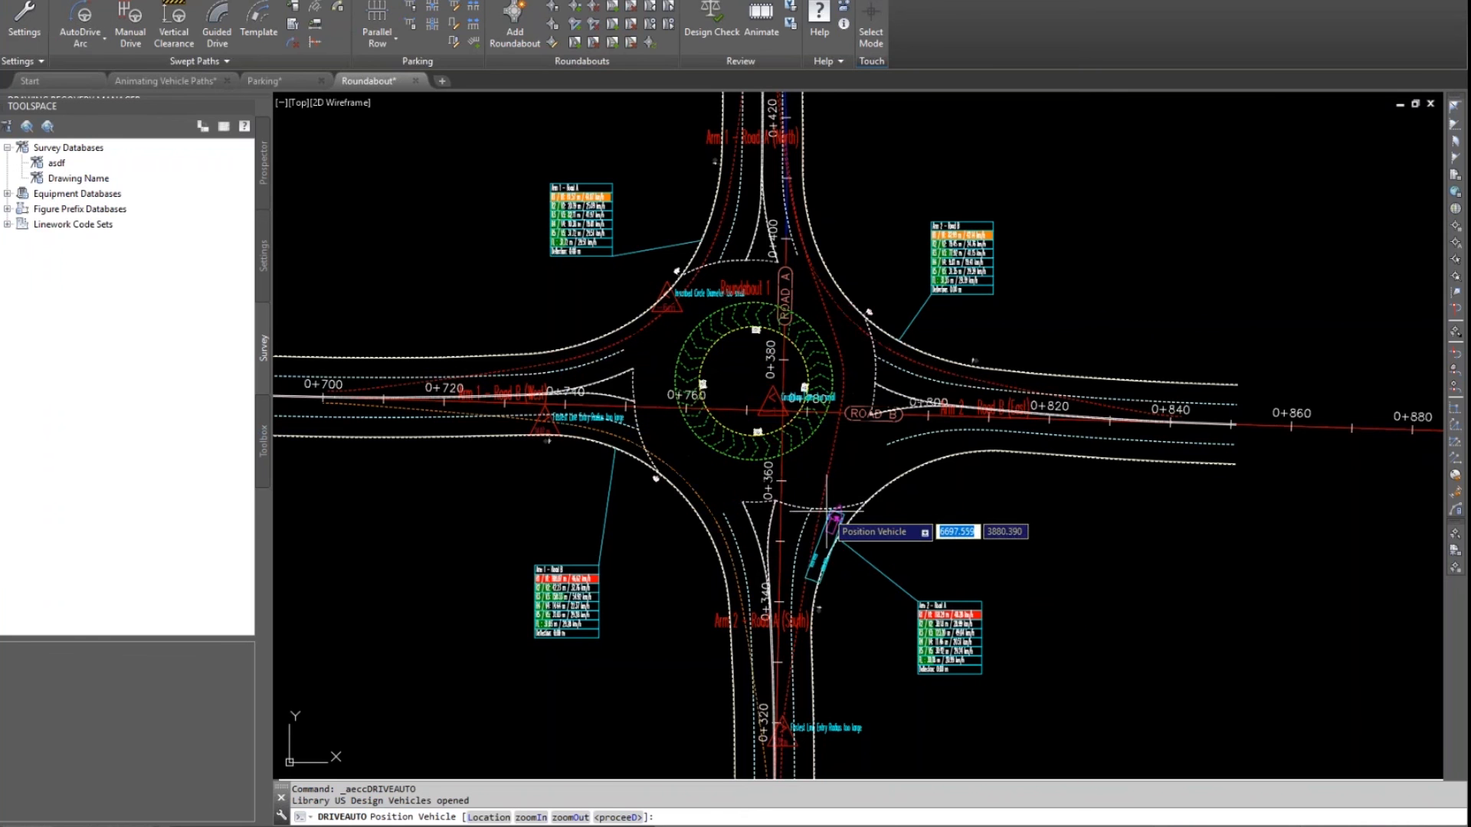
{"action": "mouse_move", "coordinate": [786, 563]}
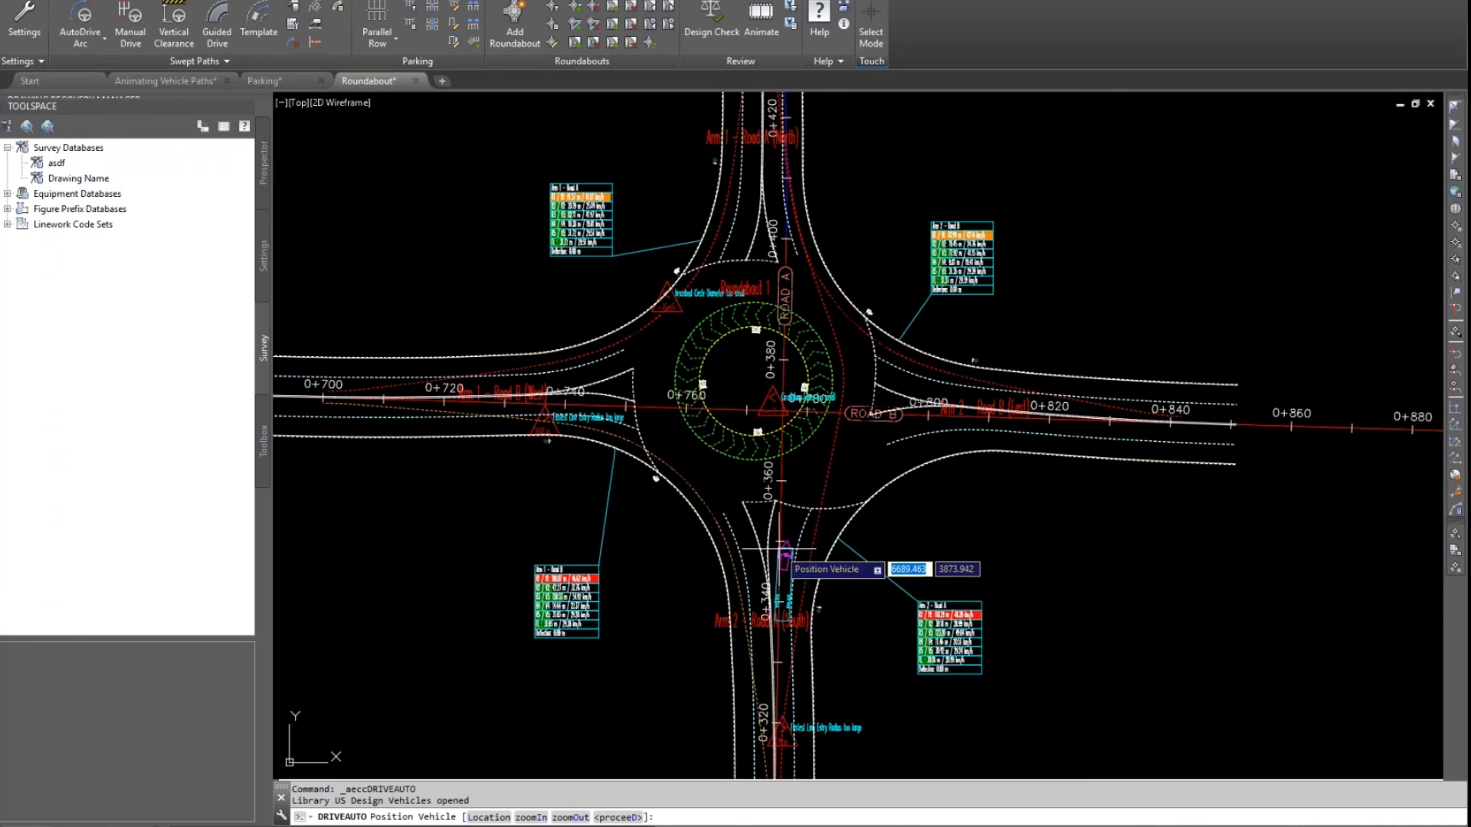
{"action": "mouse_move", "coordinate": [787, 525]}
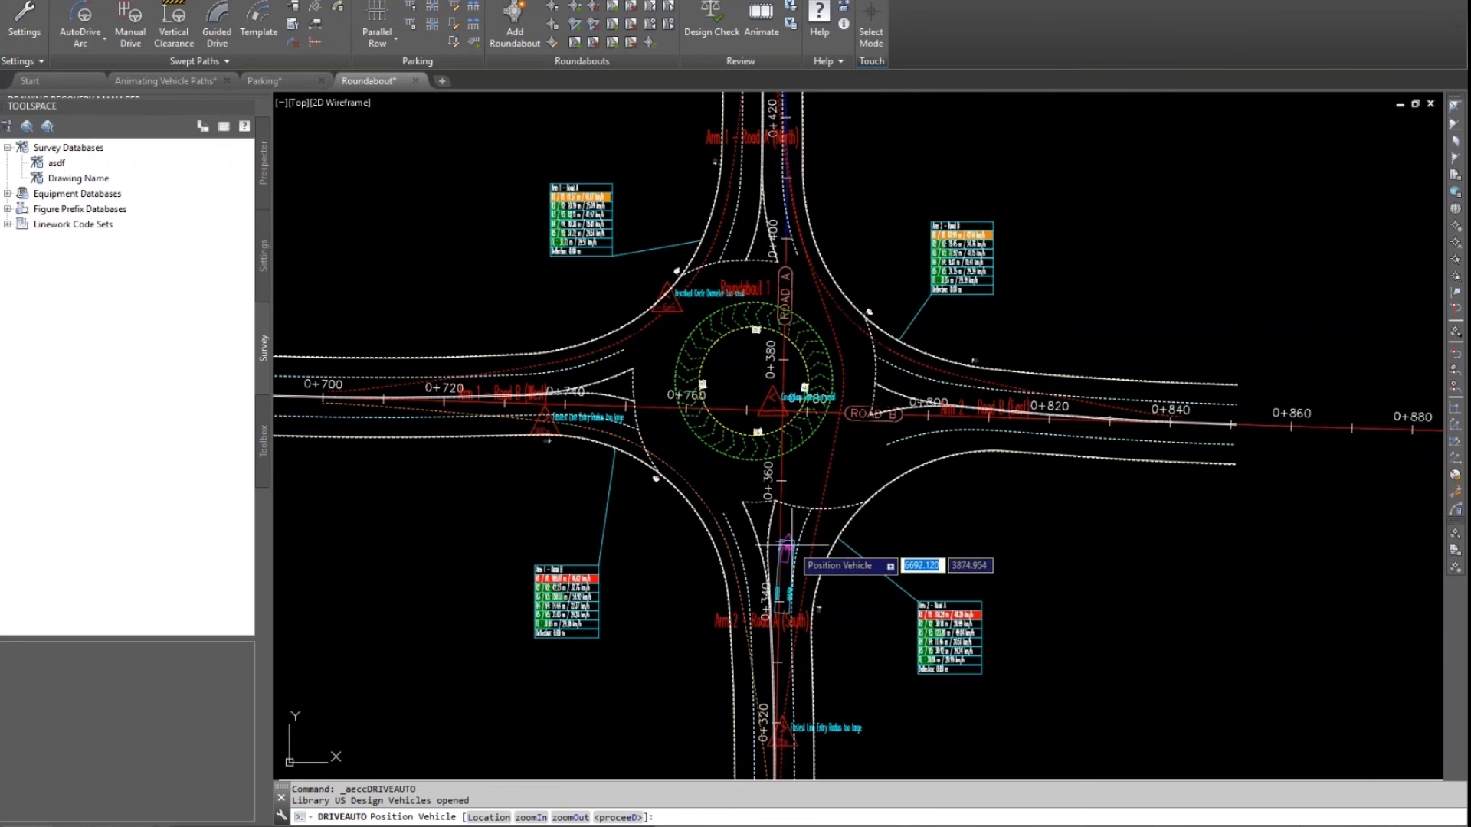
{"action": "mouse_move", "coordinate": [1069, 446]}
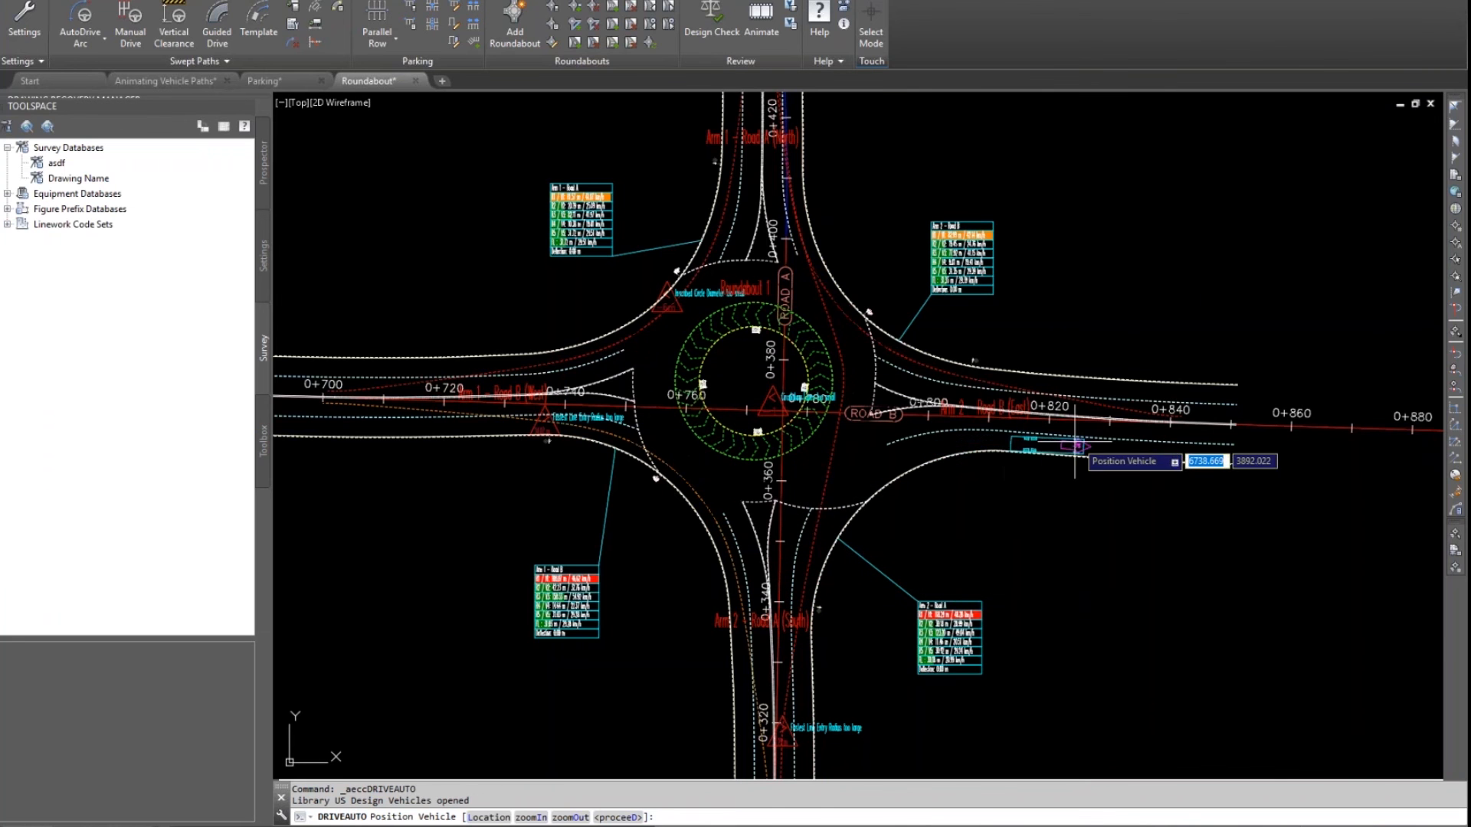
{"action": "mouse_move", "coordinate": [1065, 385]}
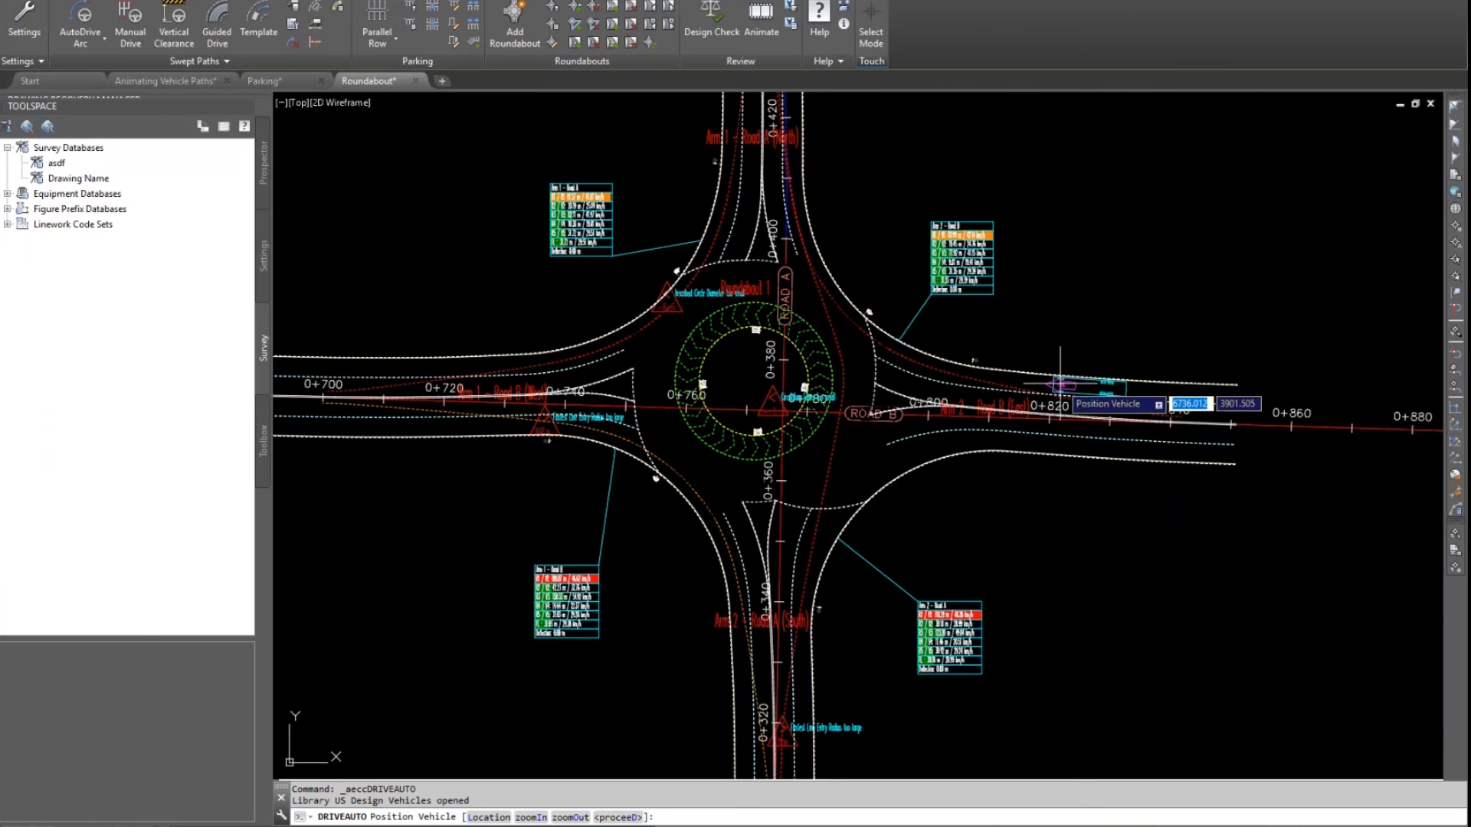
{"action": "mouse_move", "coordinate": [1073, 384]}
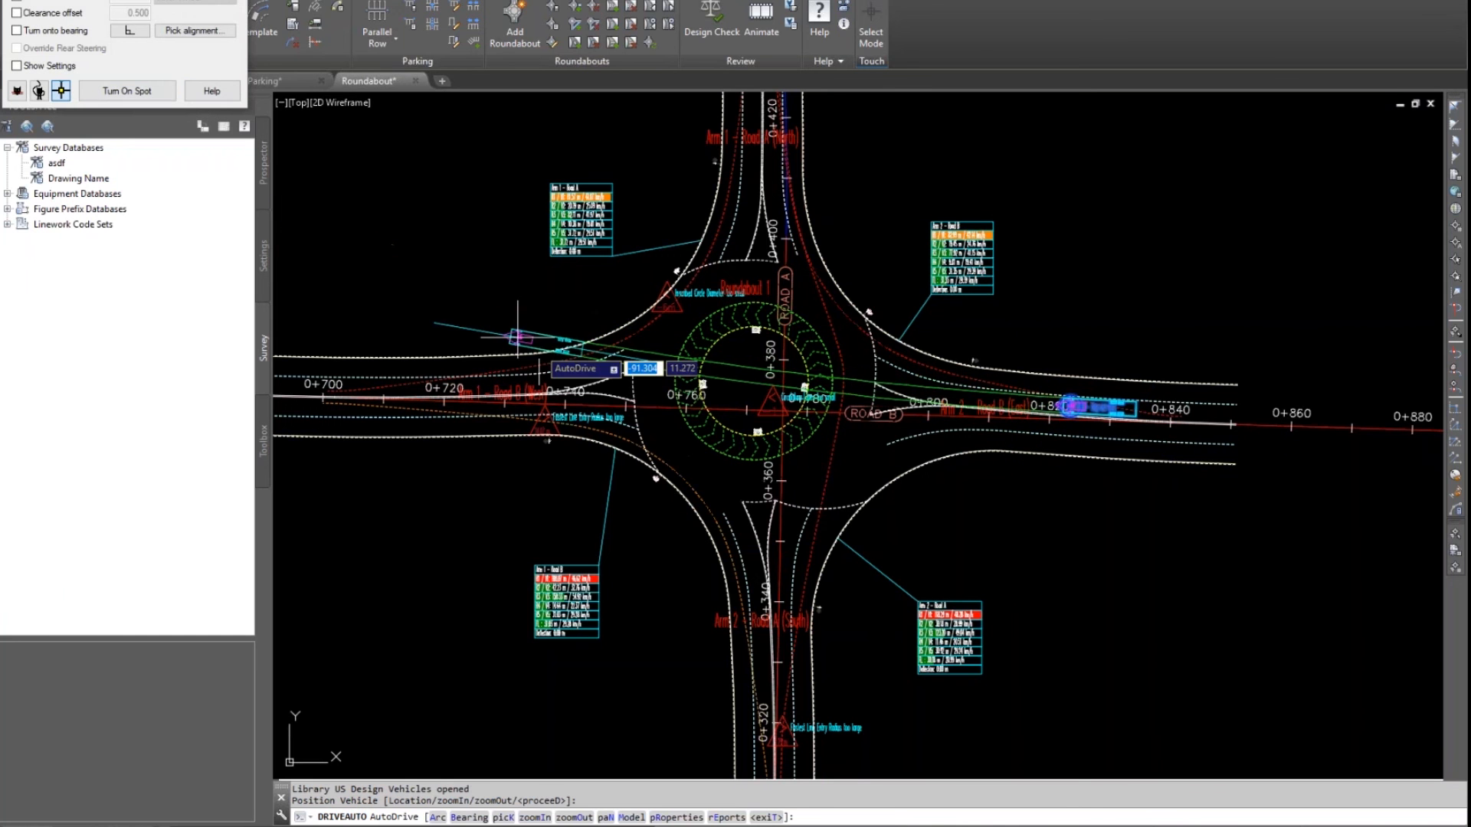
{"action": "mouse_move", "coordinate": [741, 544]}
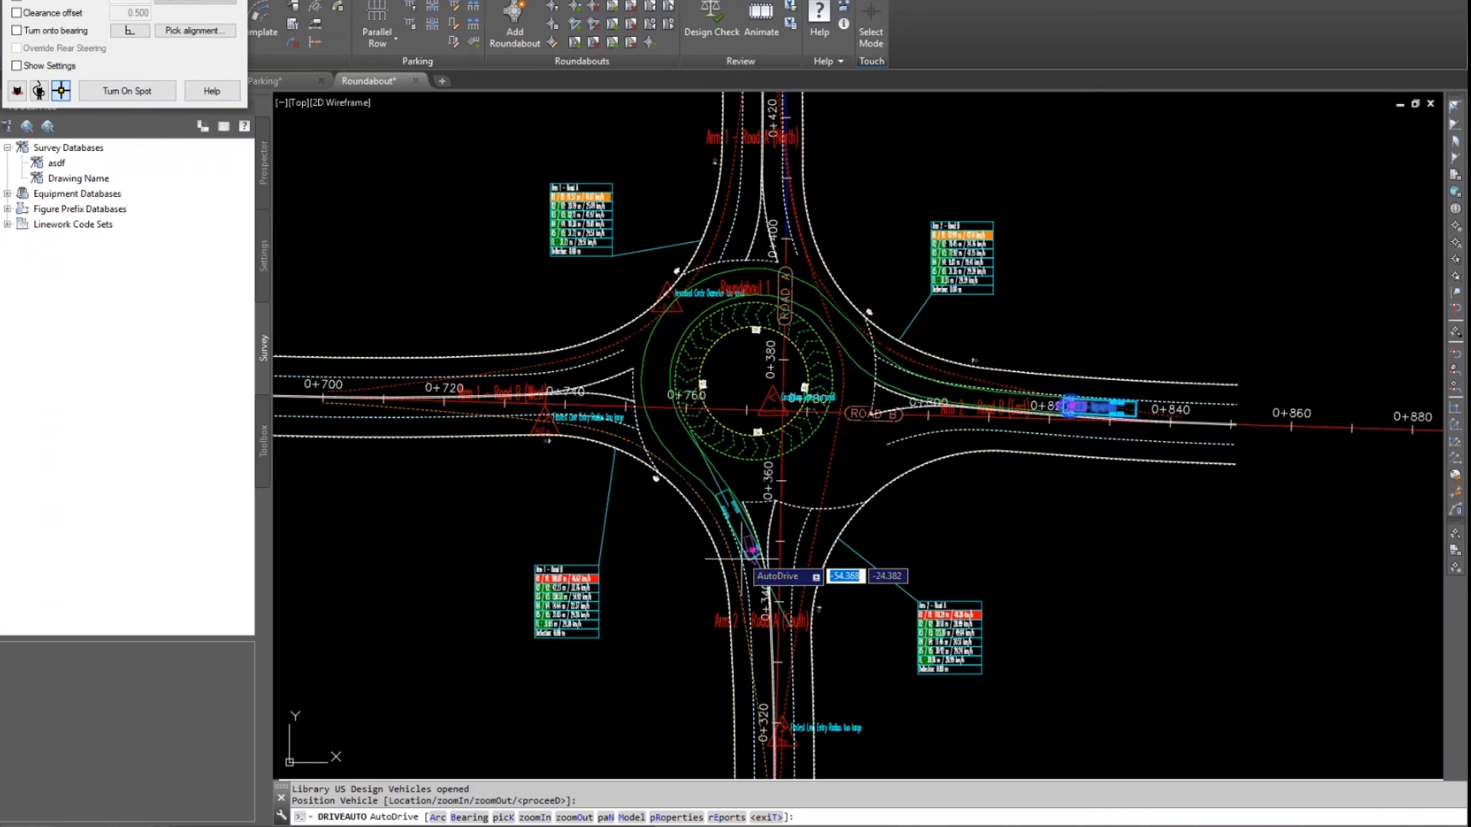